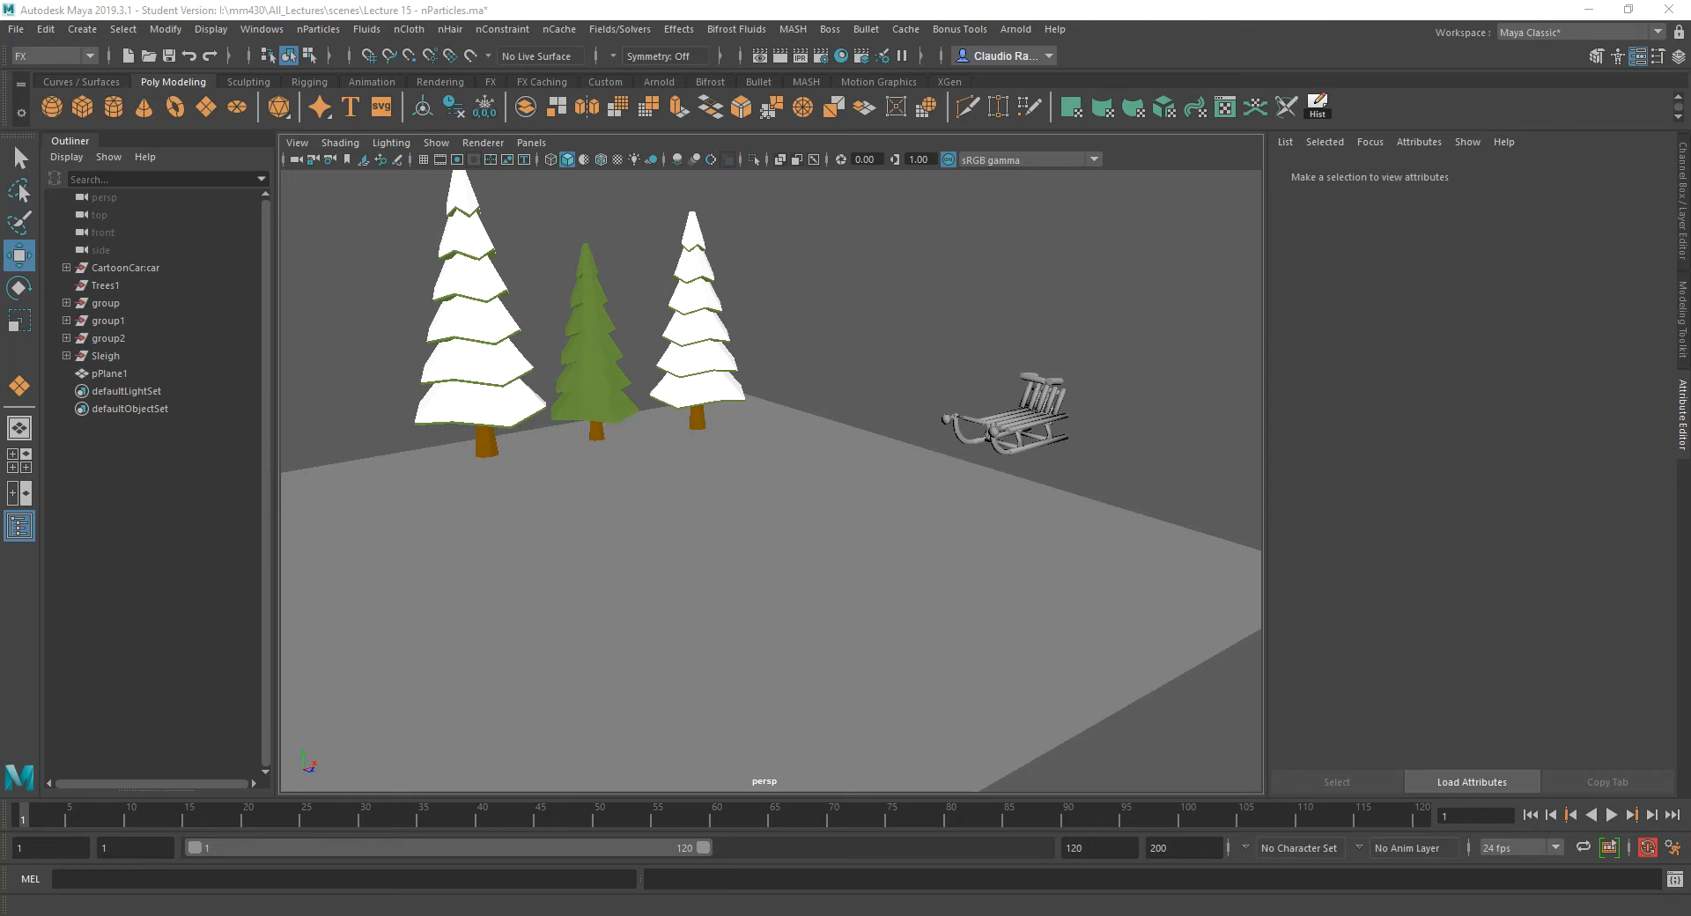
{"action": "mouse_move", "coordinate": [118, 768]}
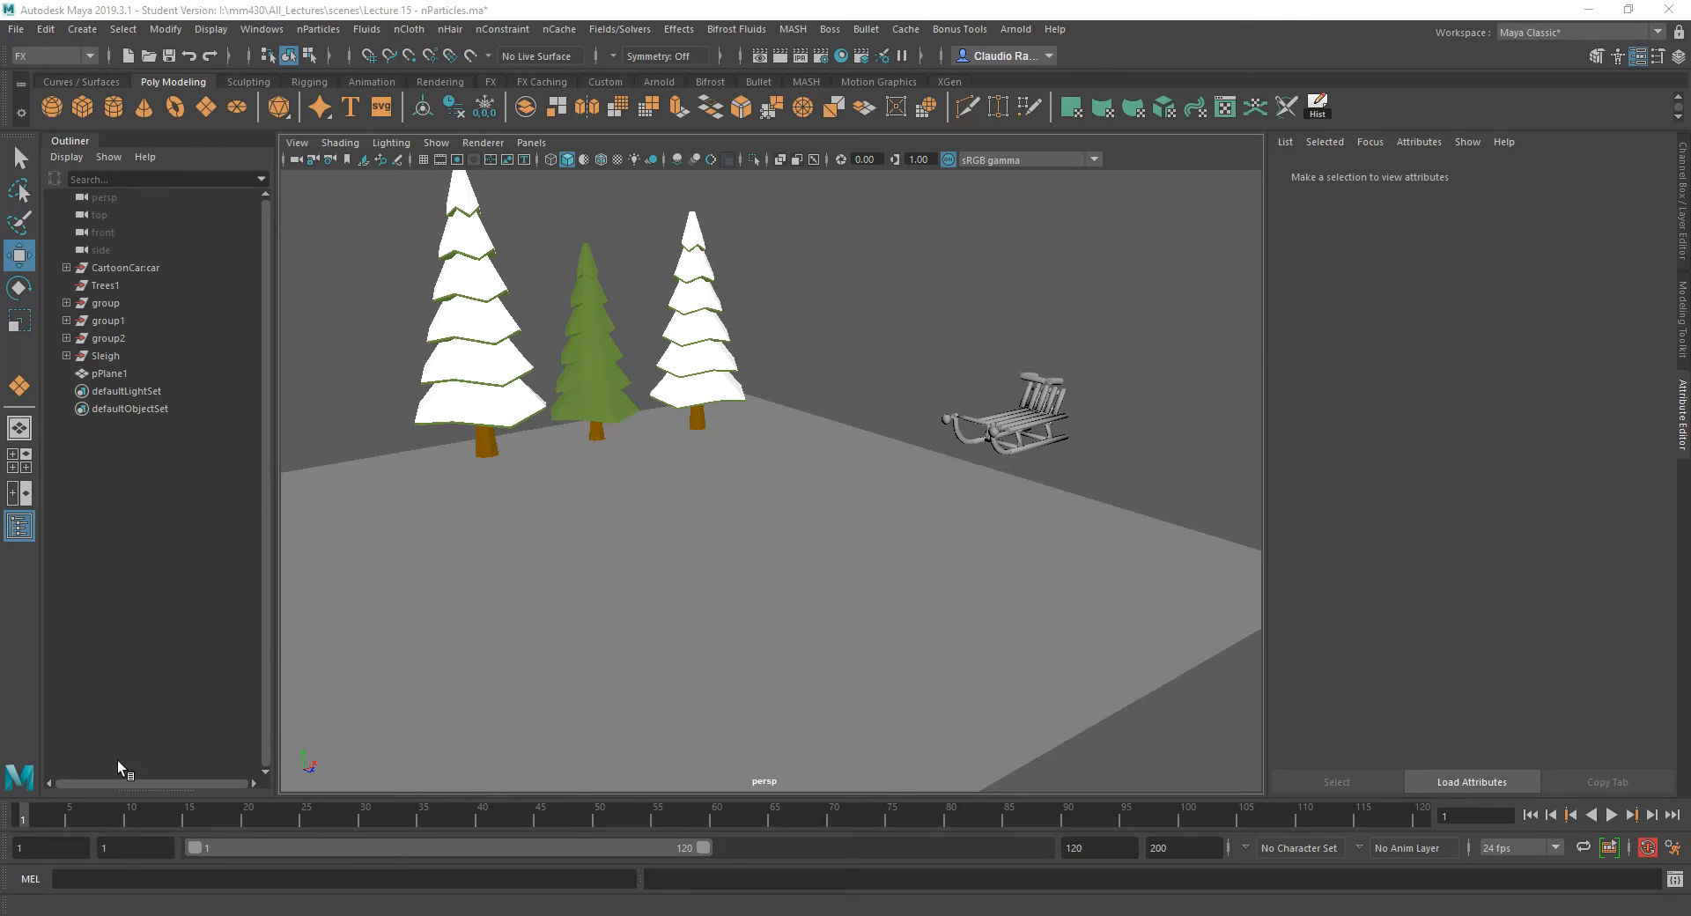
Select pPlane1 to review its 180-by-180 subdivisions in the Channel Box.
{"action": "left_click", "coordinate": [109, 373]}
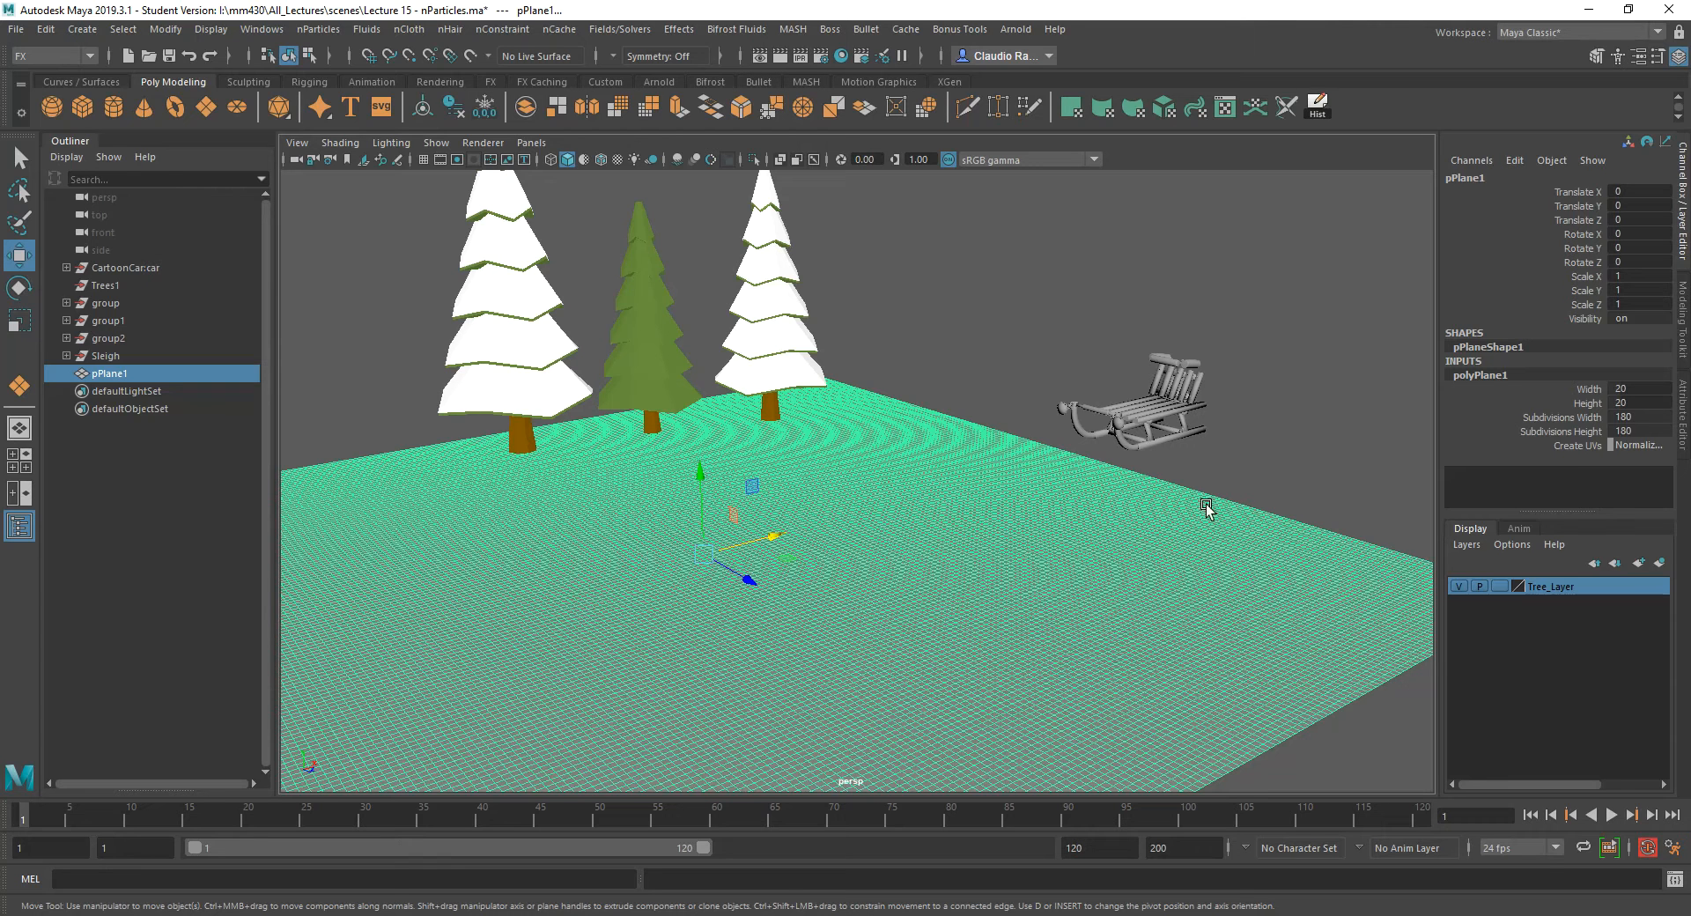
{"action": "mouse_move", "coordinate": [549, 521]}
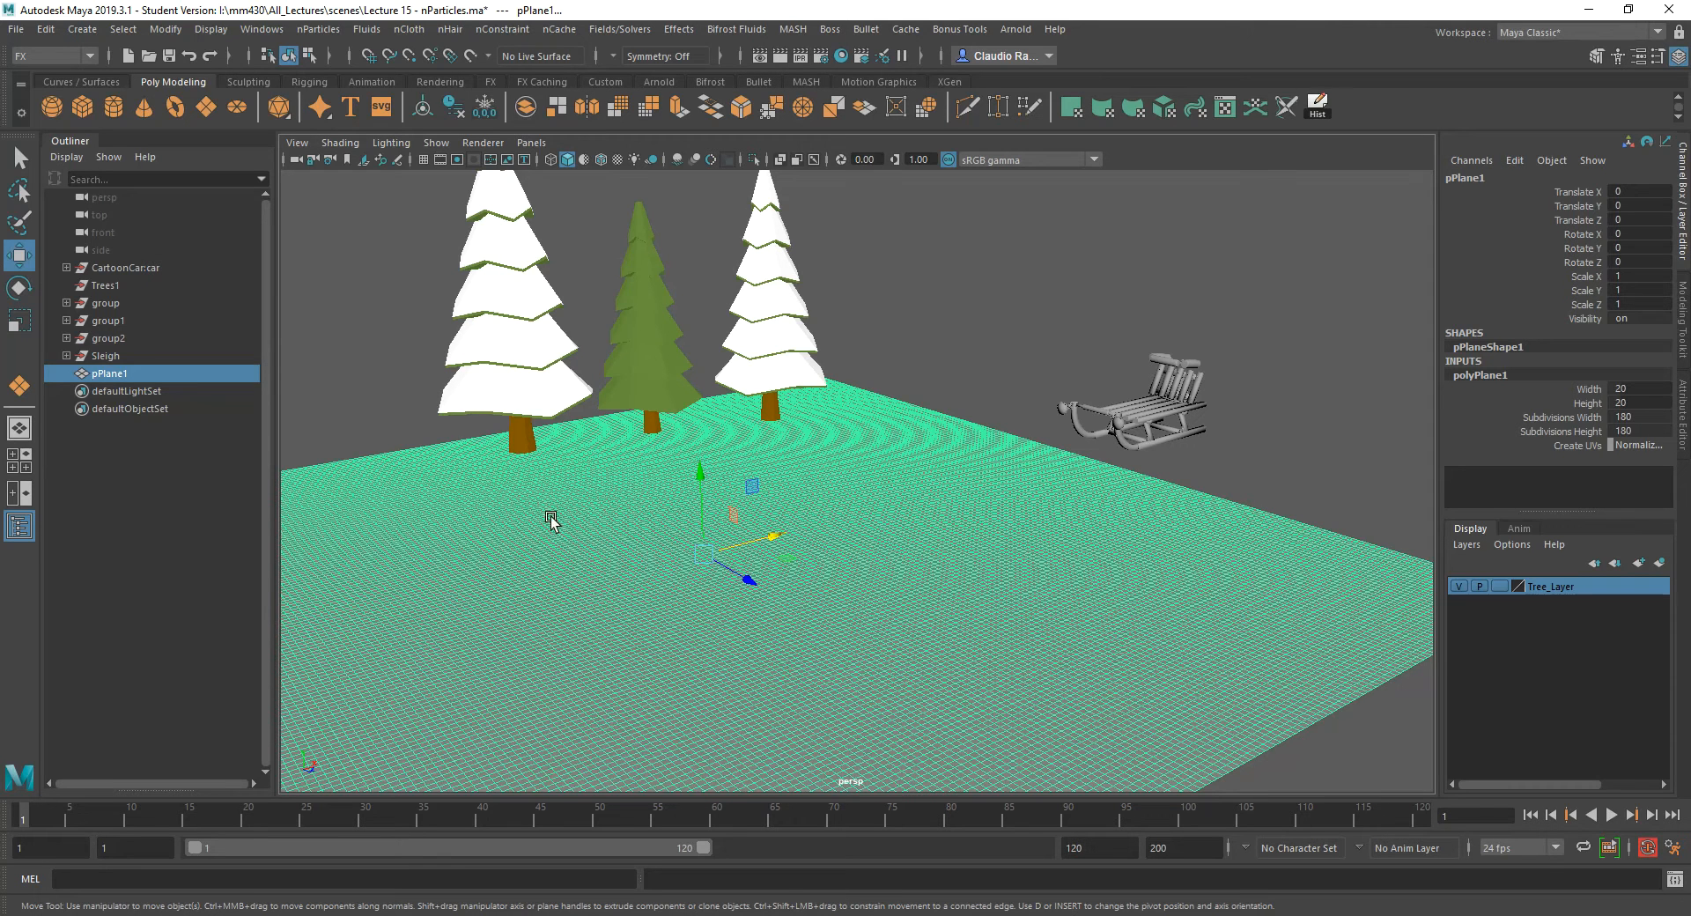
{"action": "mouse_move", "coordinate": [472, 720]}
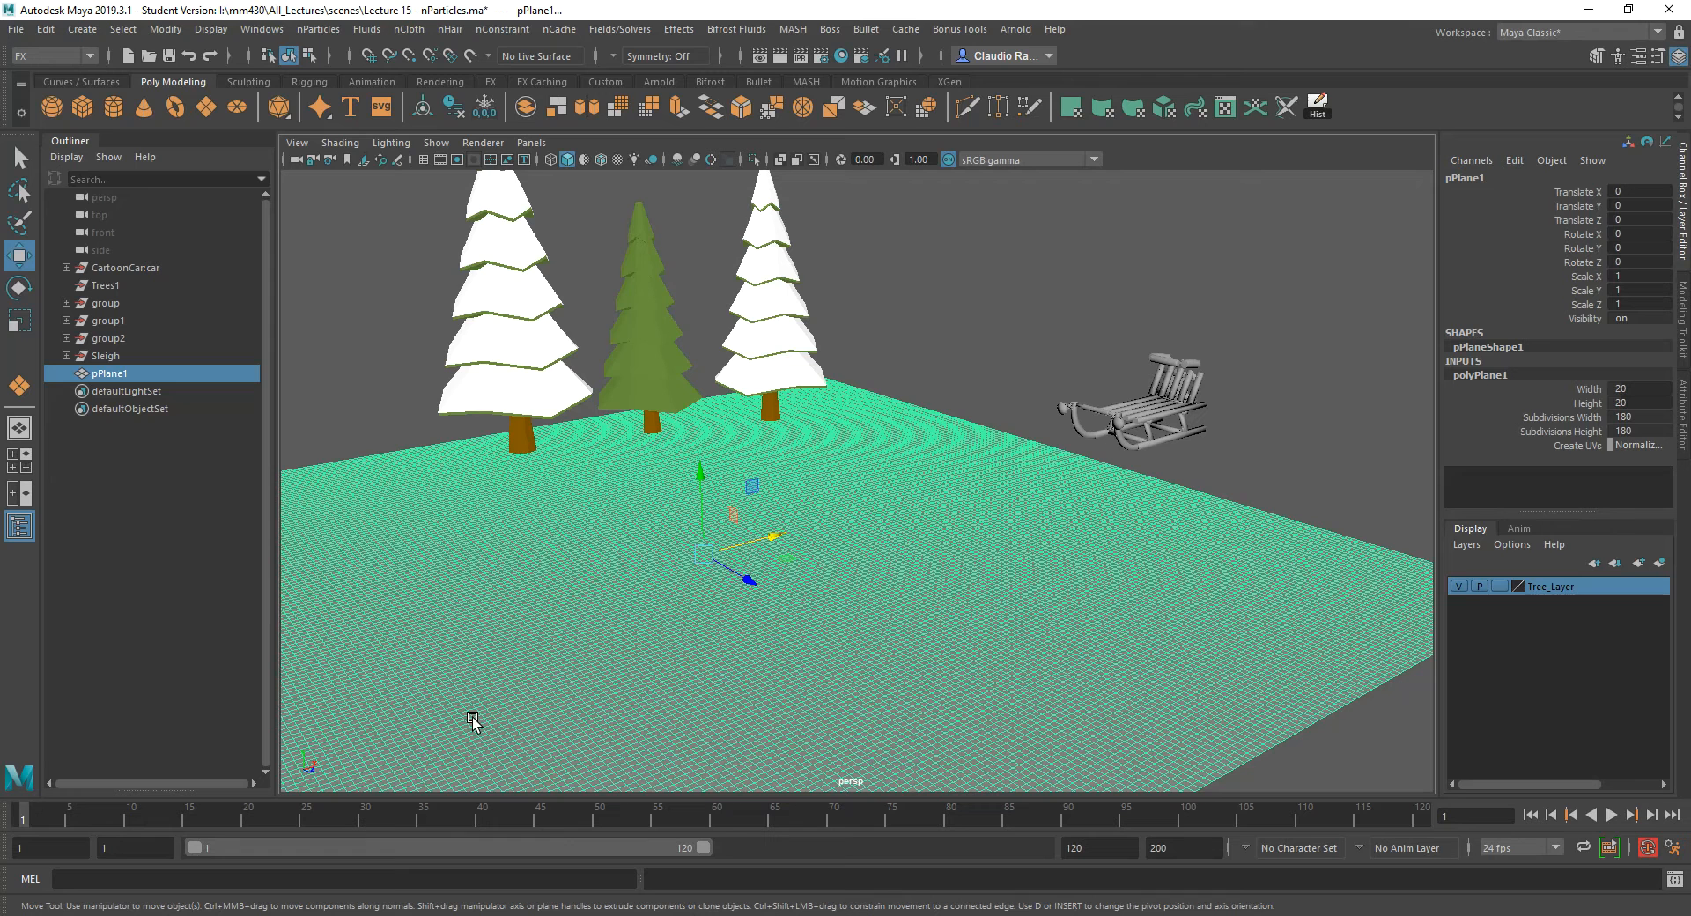
{"action": "mouse_move", "coordinate": [646, 606]}
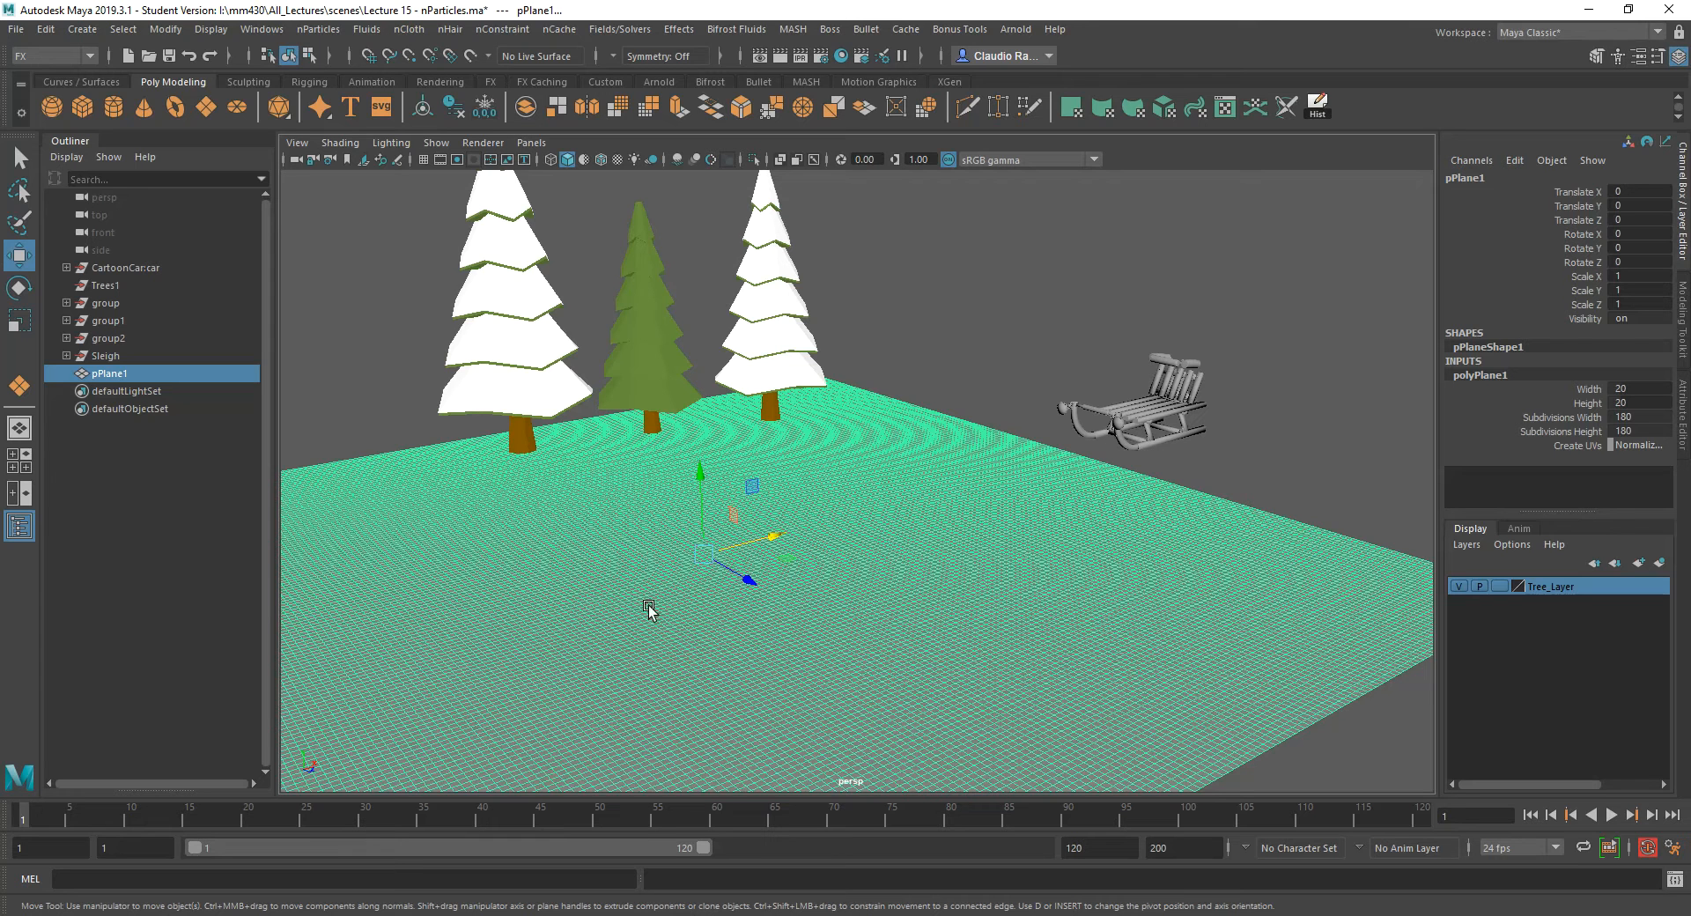
{"action": "mouse_move", "coordinate": [844, 548]}
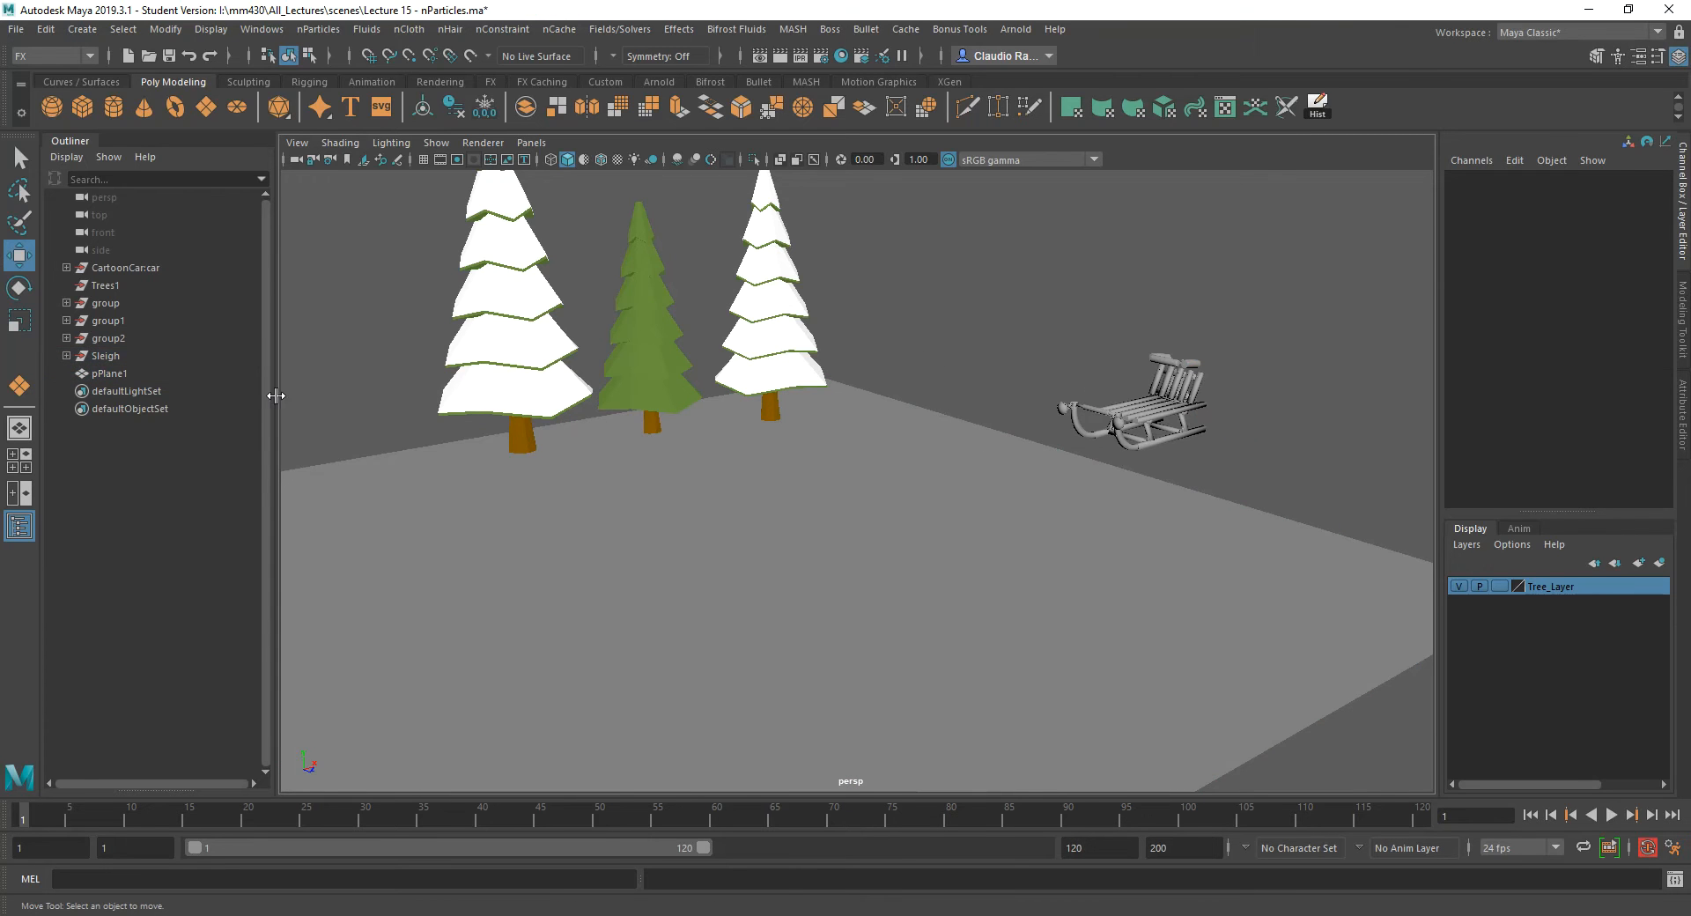
{"action": "mouse_move", "coordinate": [1131, 356]}
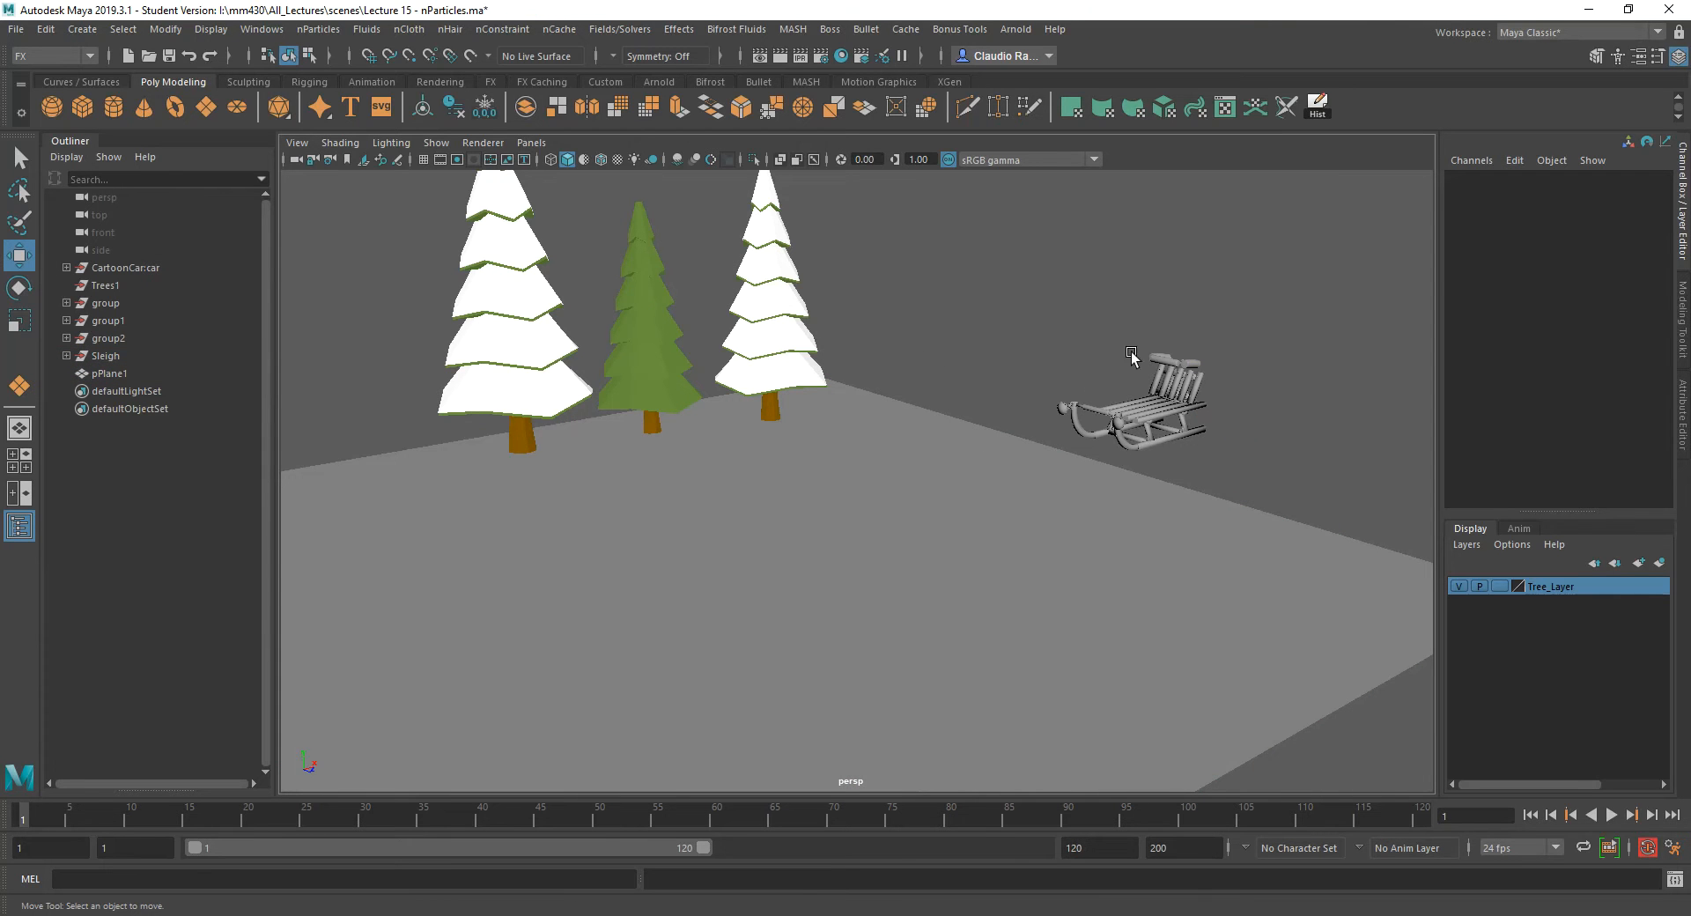
Select the snow ground plane pPlane1 in the viewport.
{"action": "left_click", "coordinate": [109, 374]}
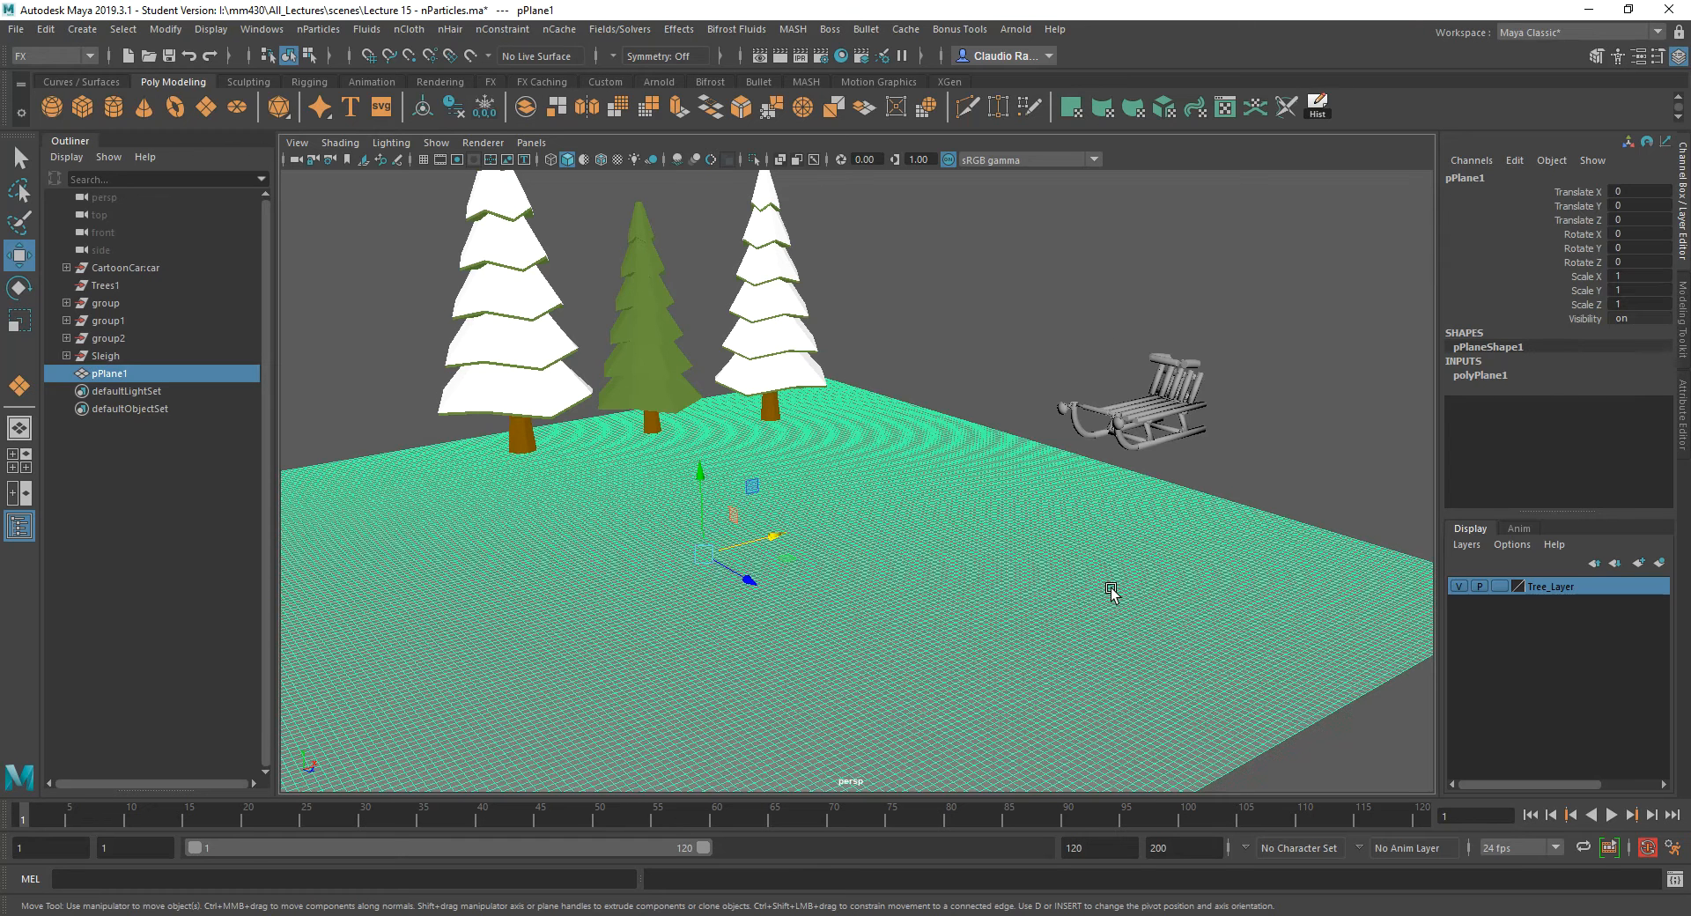
{"action": "mouse_move", "coordinate": [879, 616]}
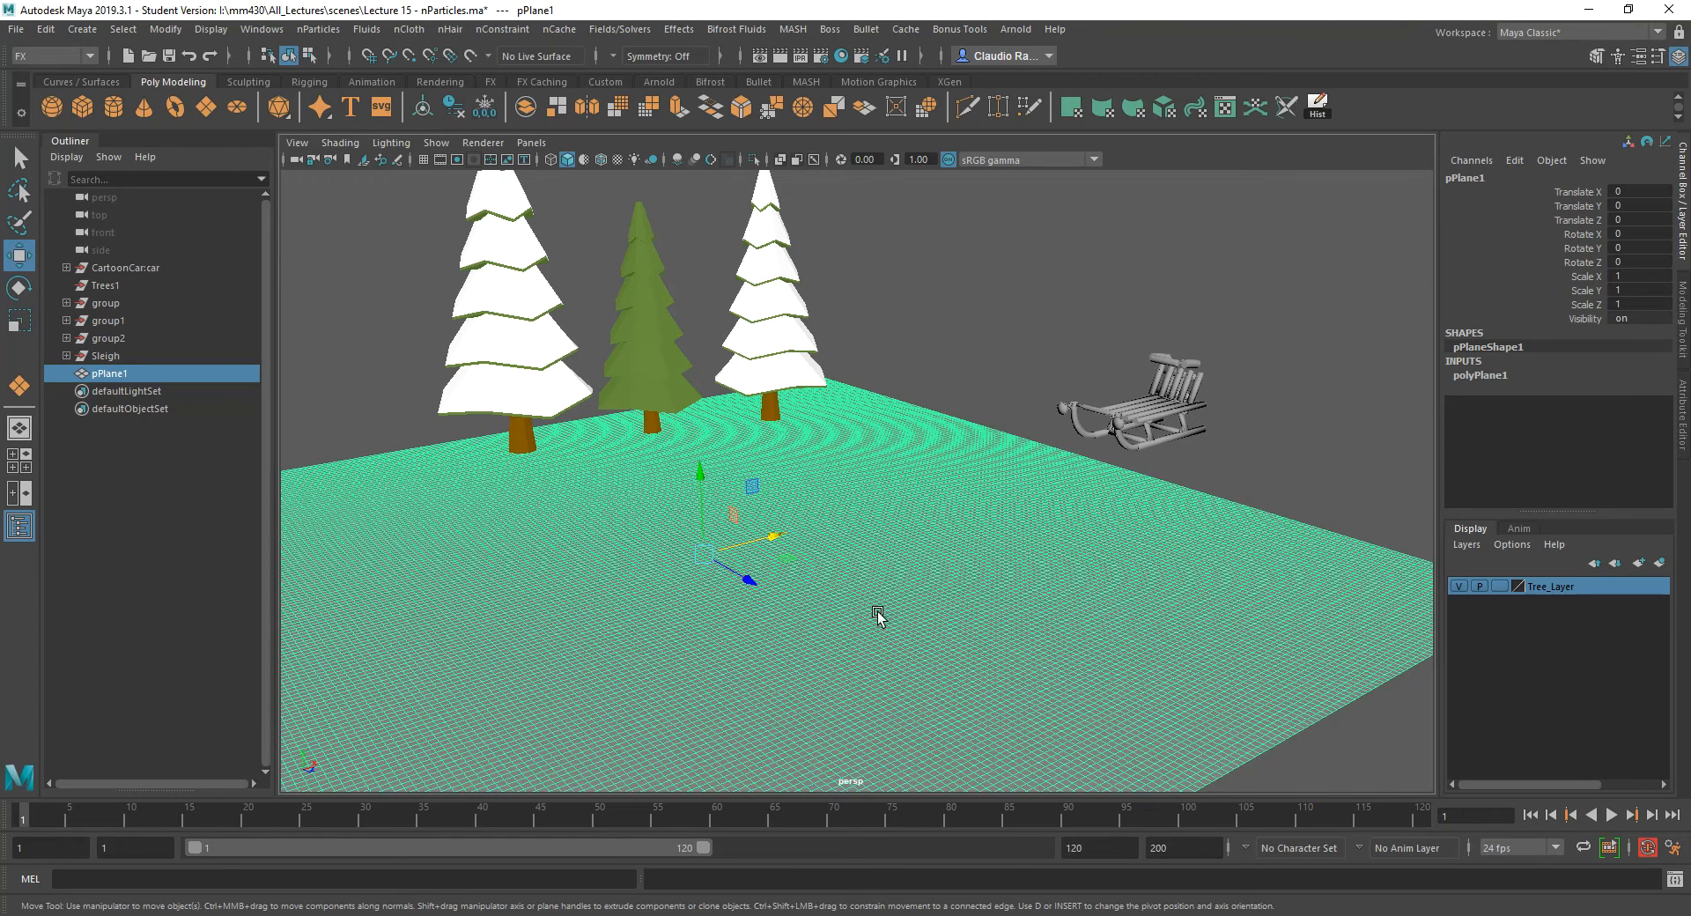
{"action": "mouse_move", "coordinate": [634, 583]}
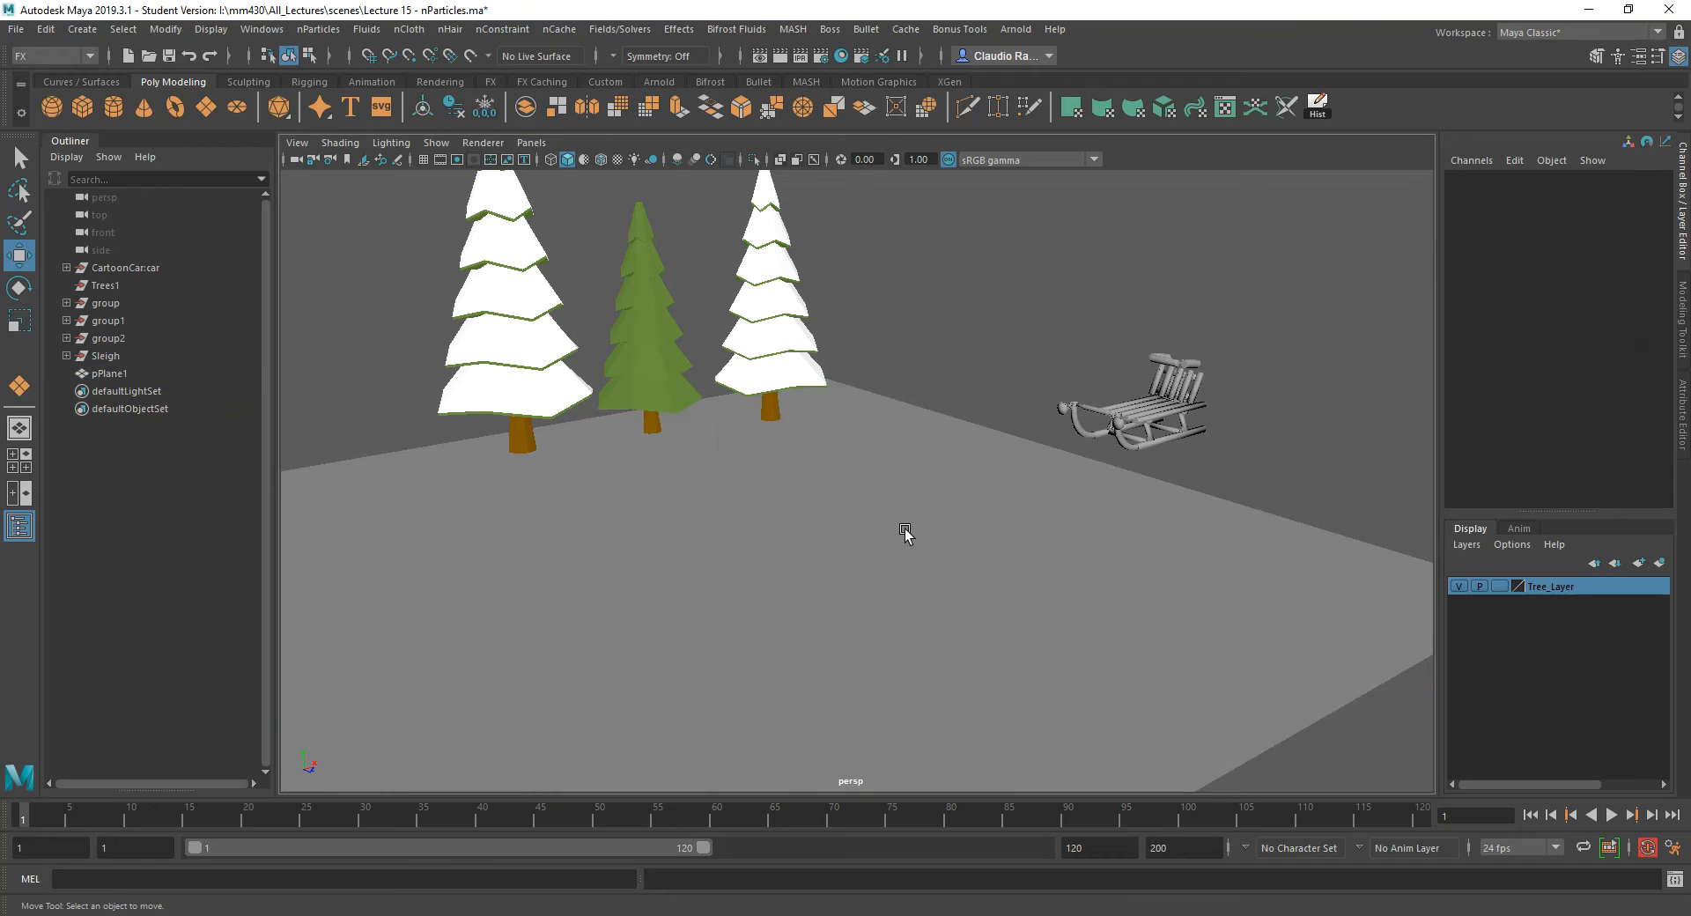
{"action": "left_click", "coordinate": [110, 372]}
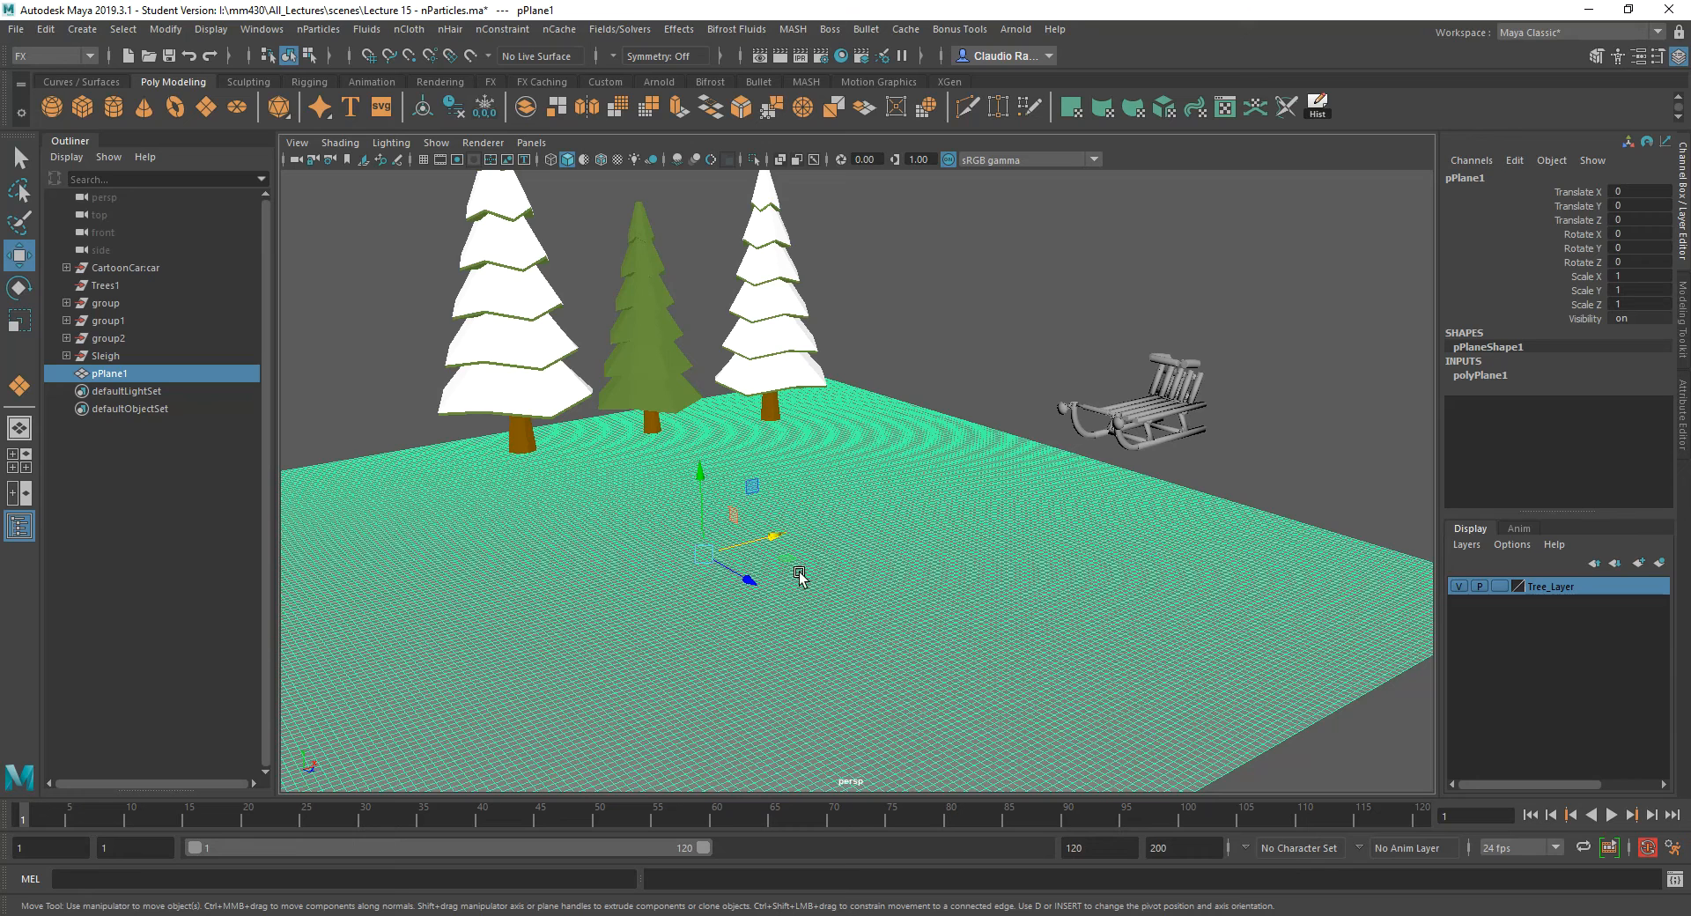
{"action": "mouse_move", "coordinate": [819, 583]}
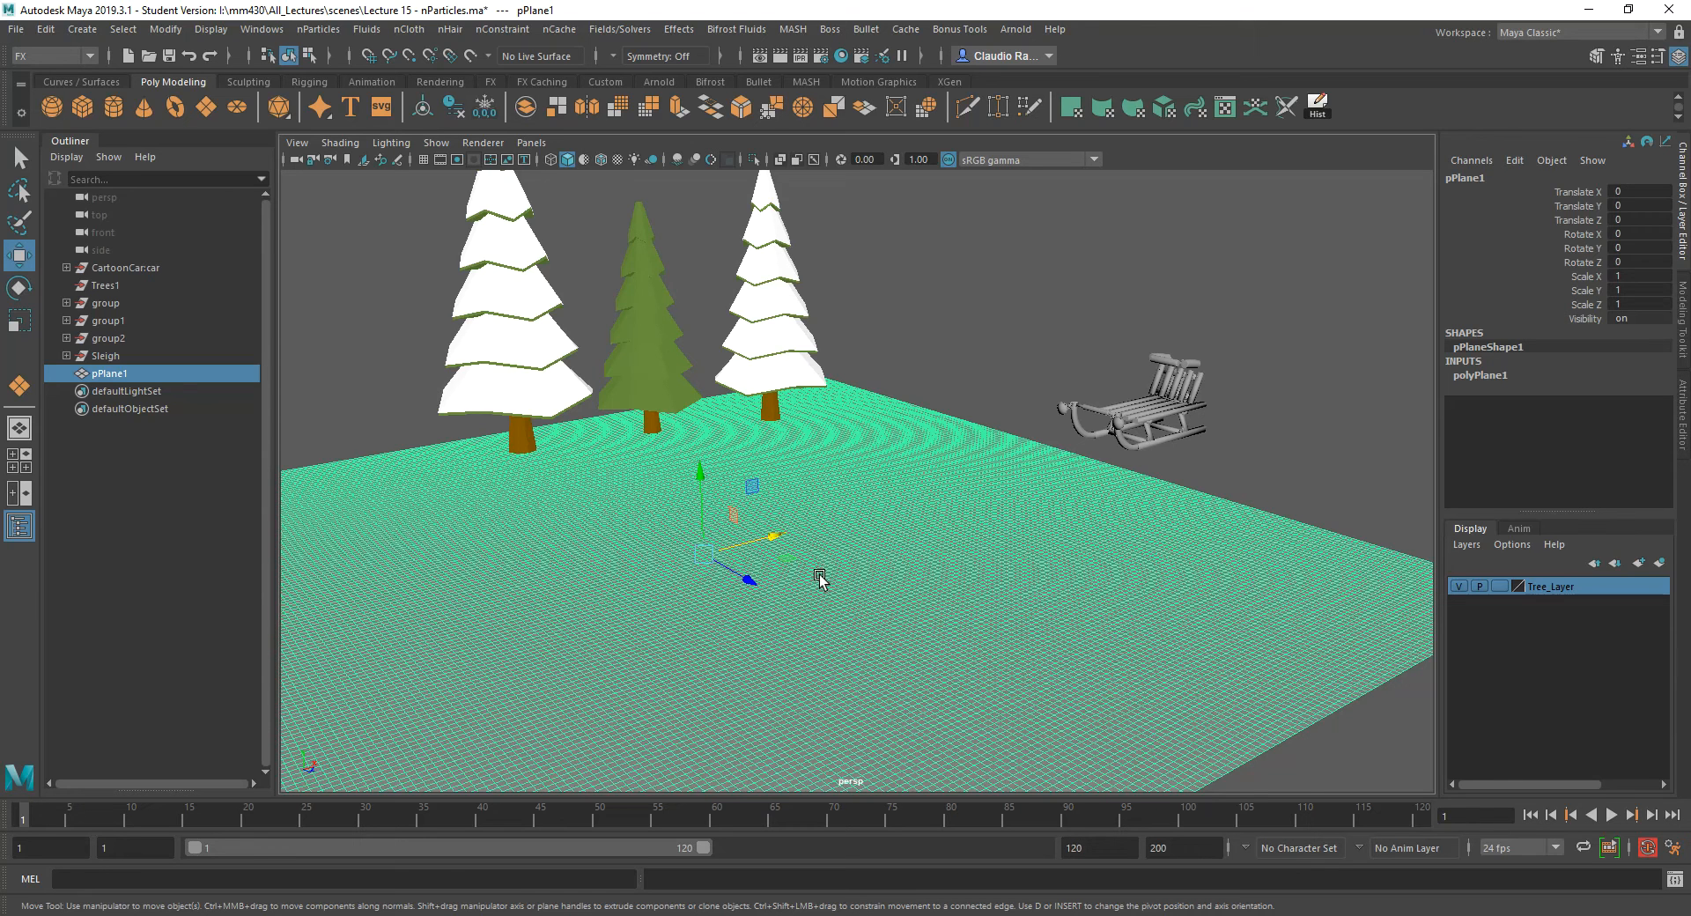
{"action": "mouse_move", "coordinate": [724, 529]}
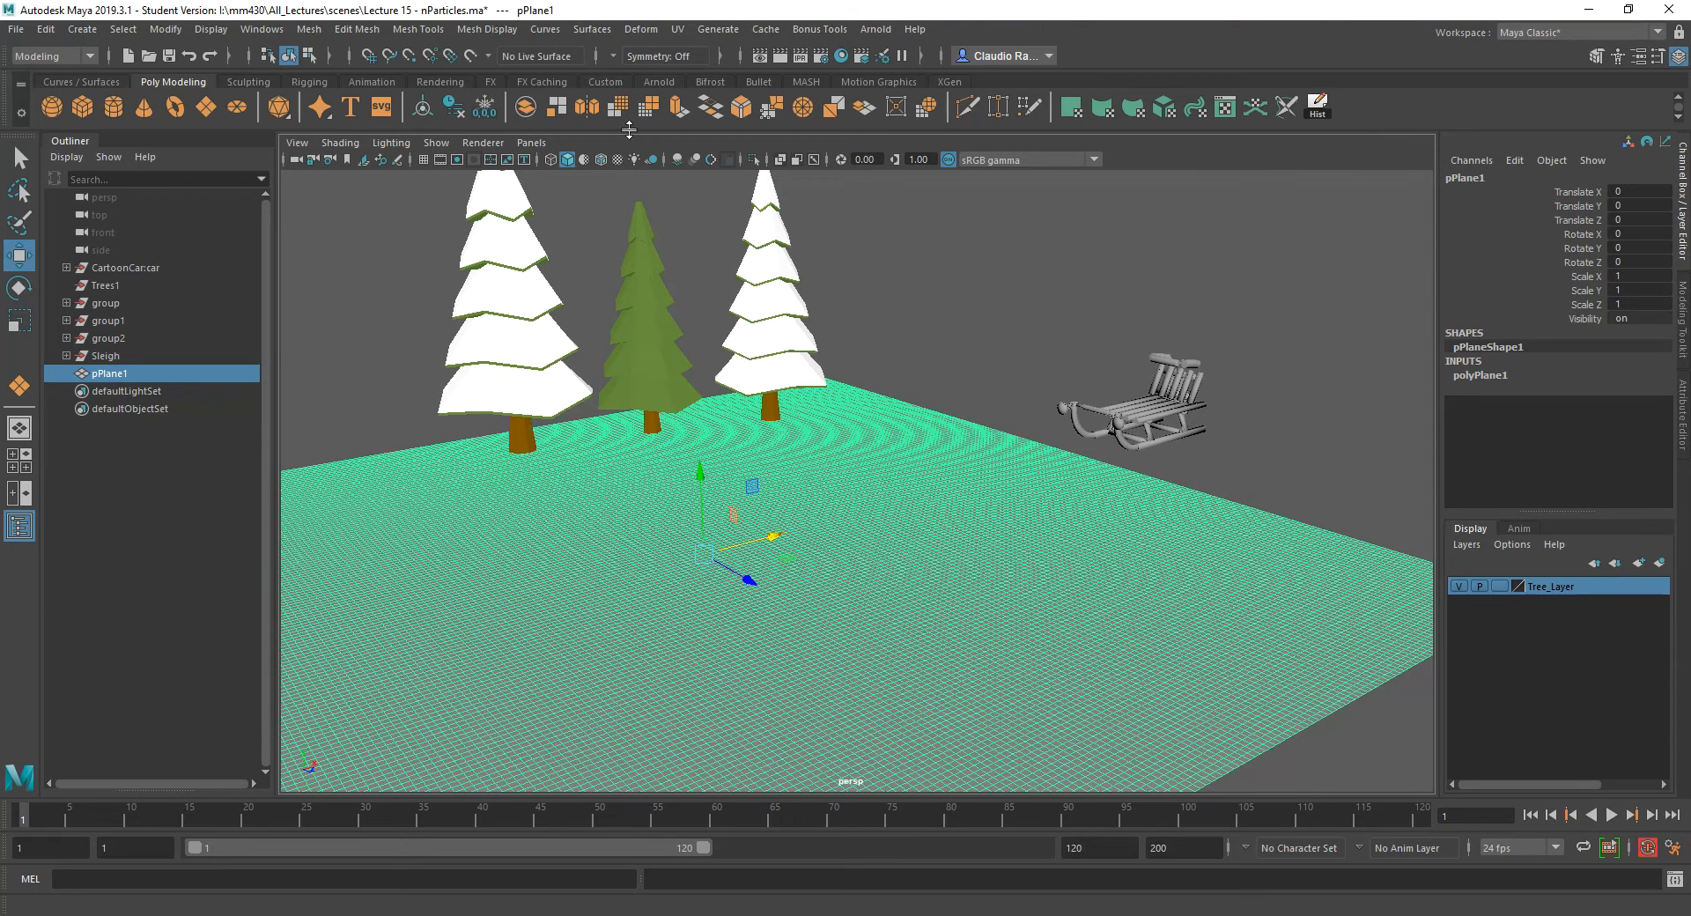
Add a texture deformer to the selected ground plane via Deform > Texture.
{"action": "left_click", "coordinate": [641, 30]}
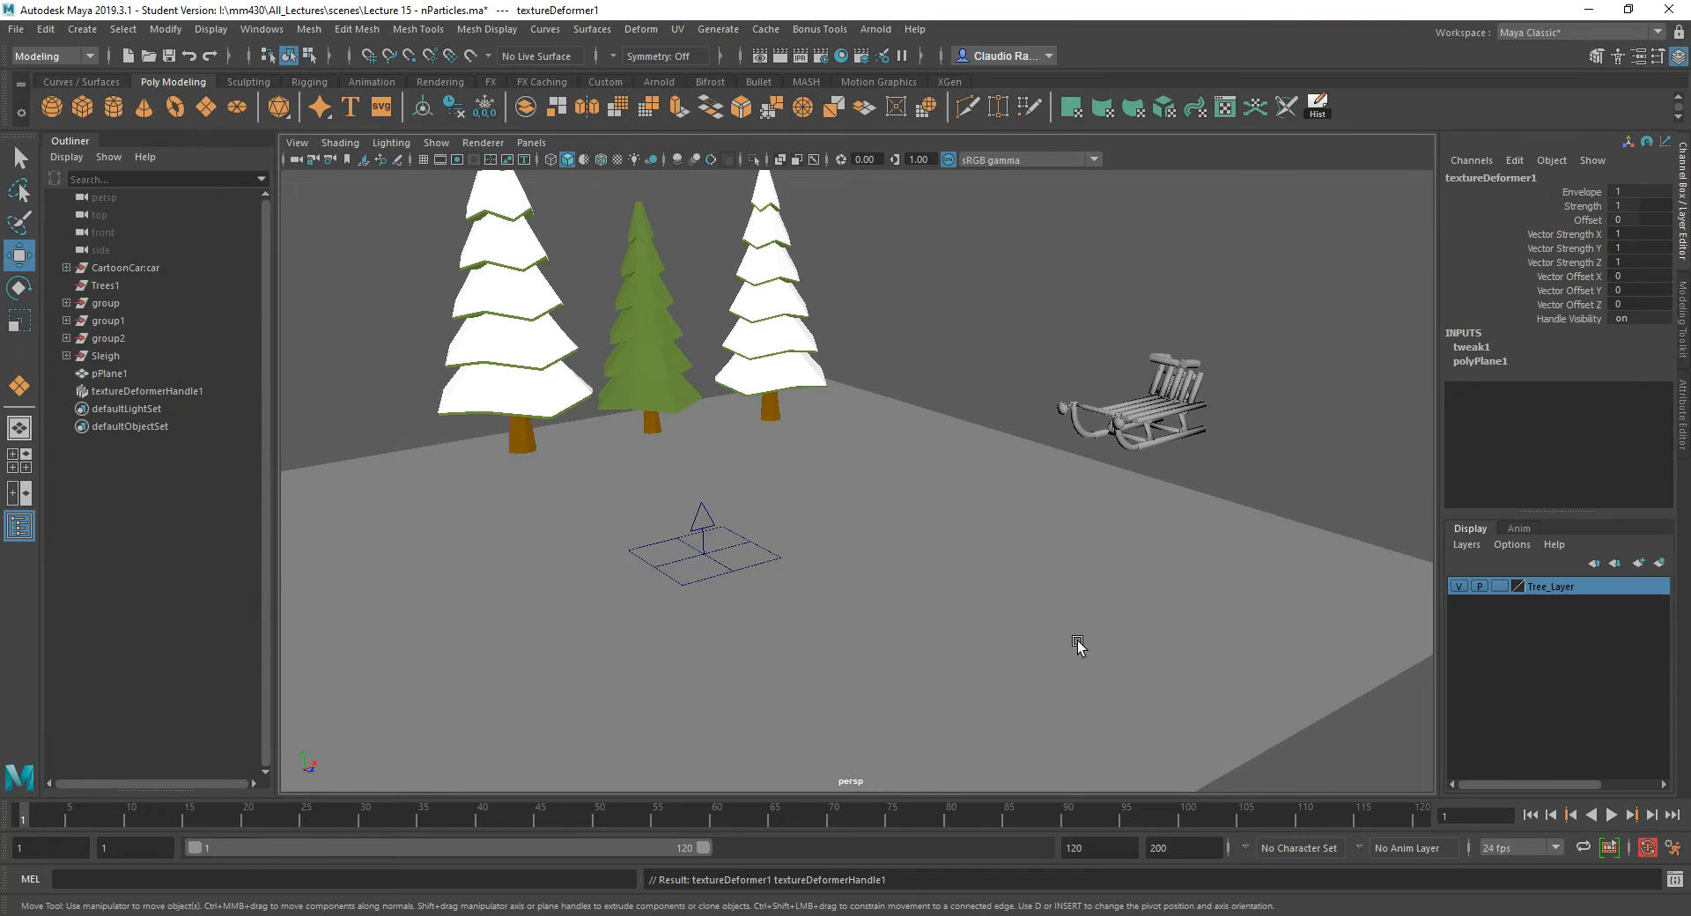
{"action": "mouse_move", "coordinate": [903, 540]}
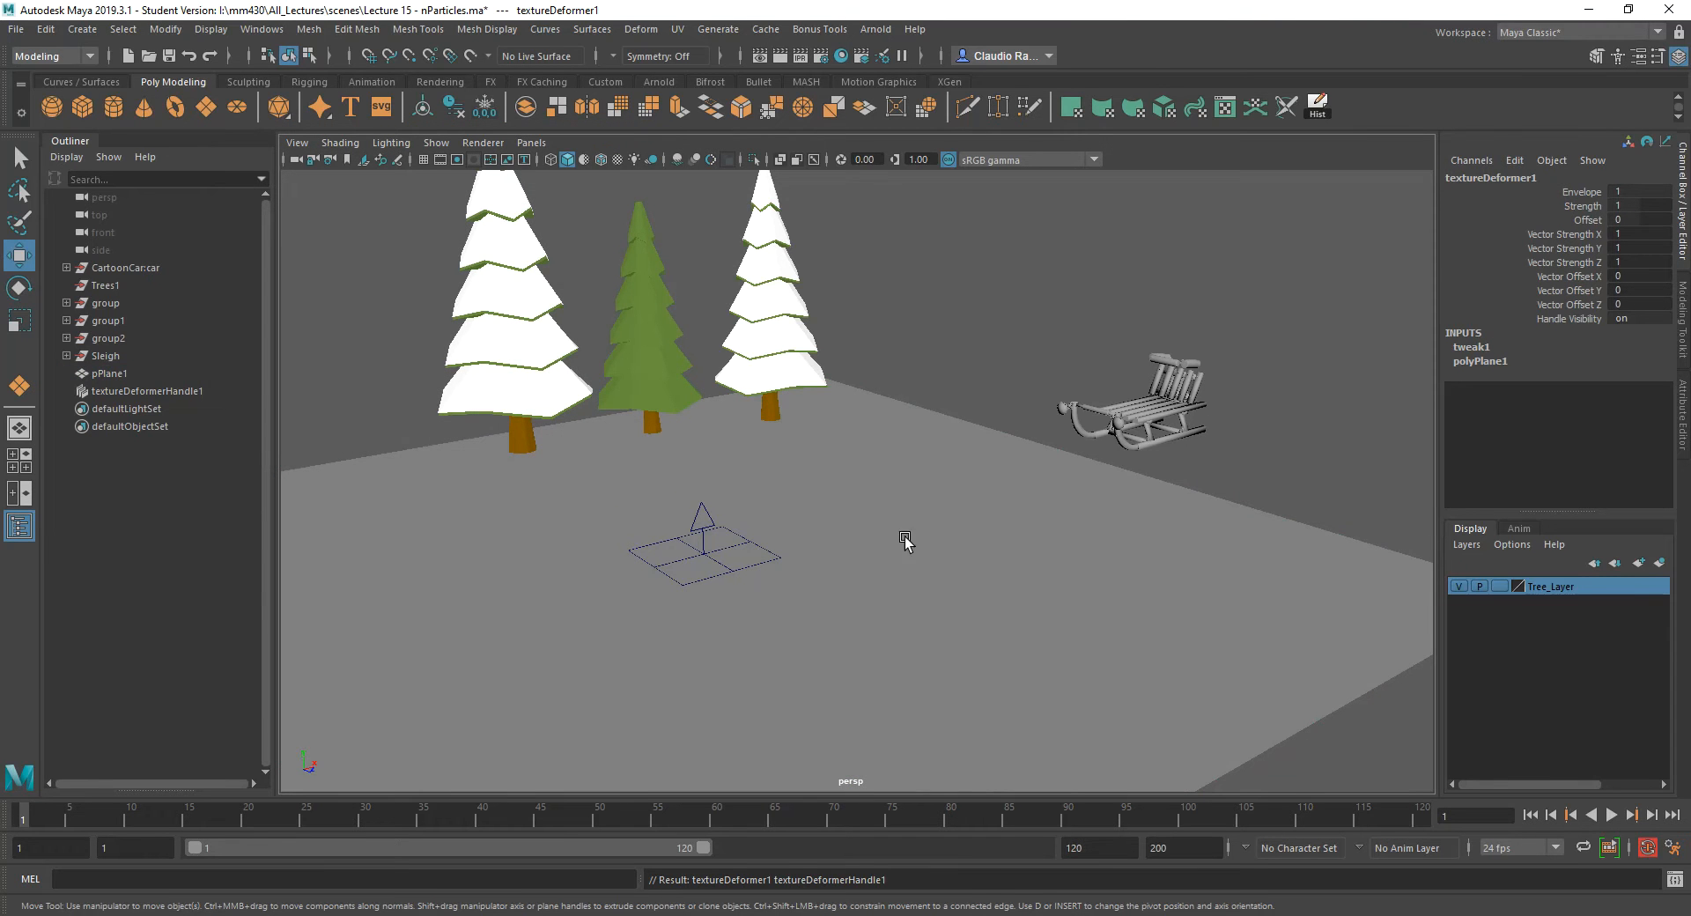
{"action": "mouse_move", "coordinate": [868, 680]}
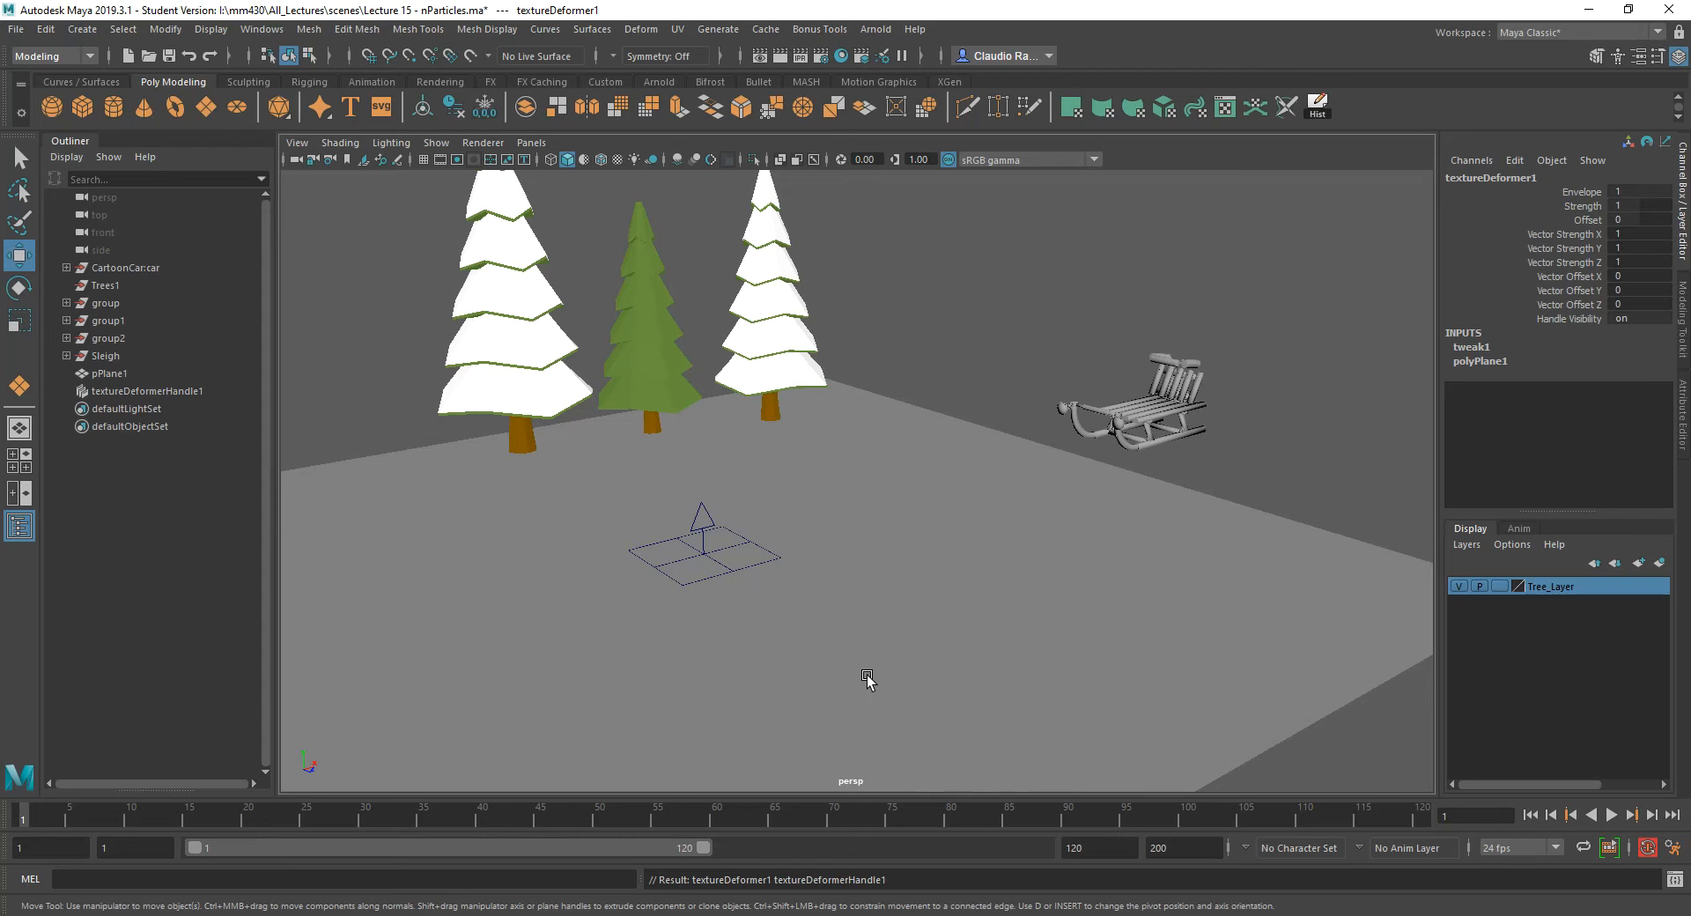
{"action": "mouse_move", "coordinate": [717, 528]}
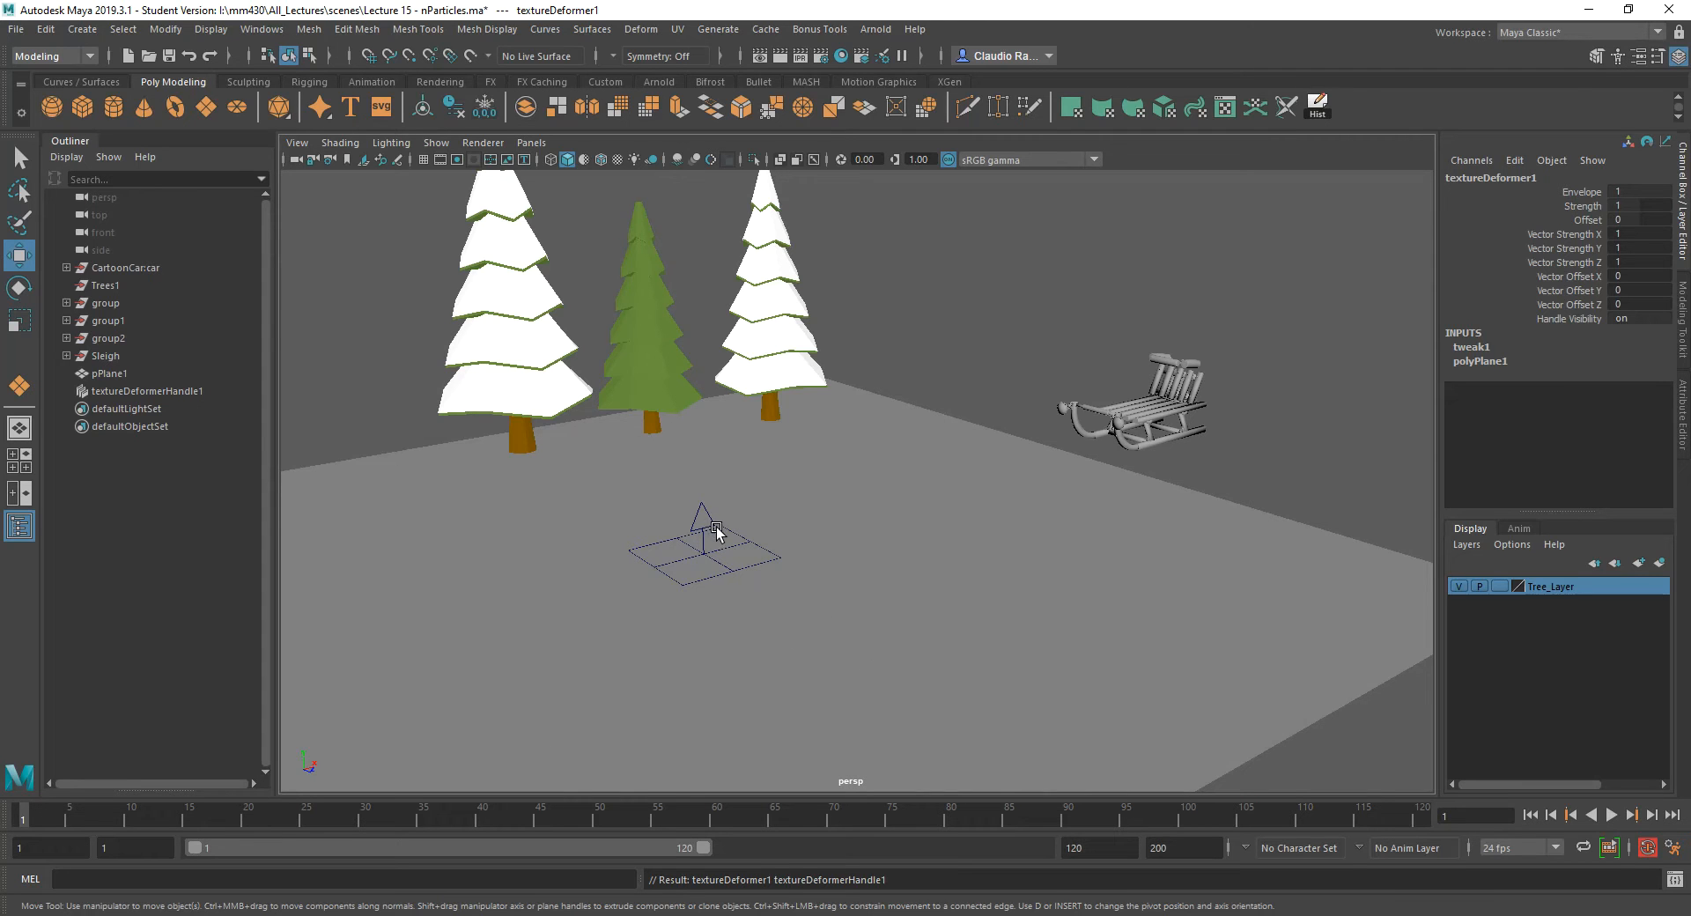
{"action": "mouse_move", "coordinate": [710, 530]}
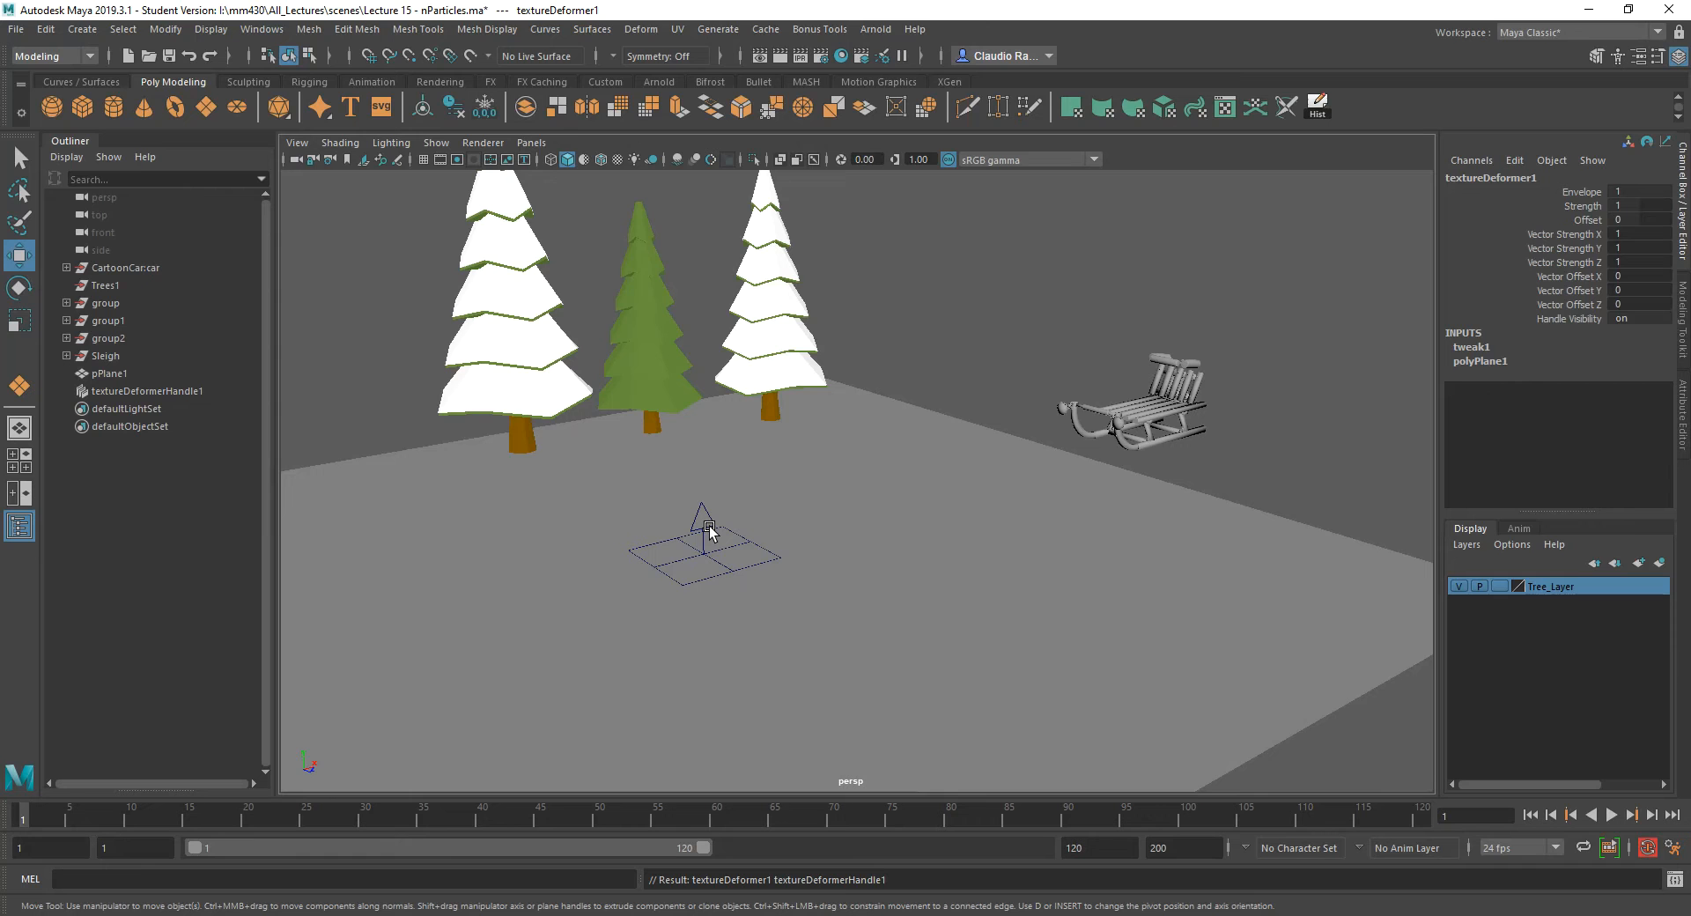
{"action": "mouse_move", "coordinate": [1014, 567]}
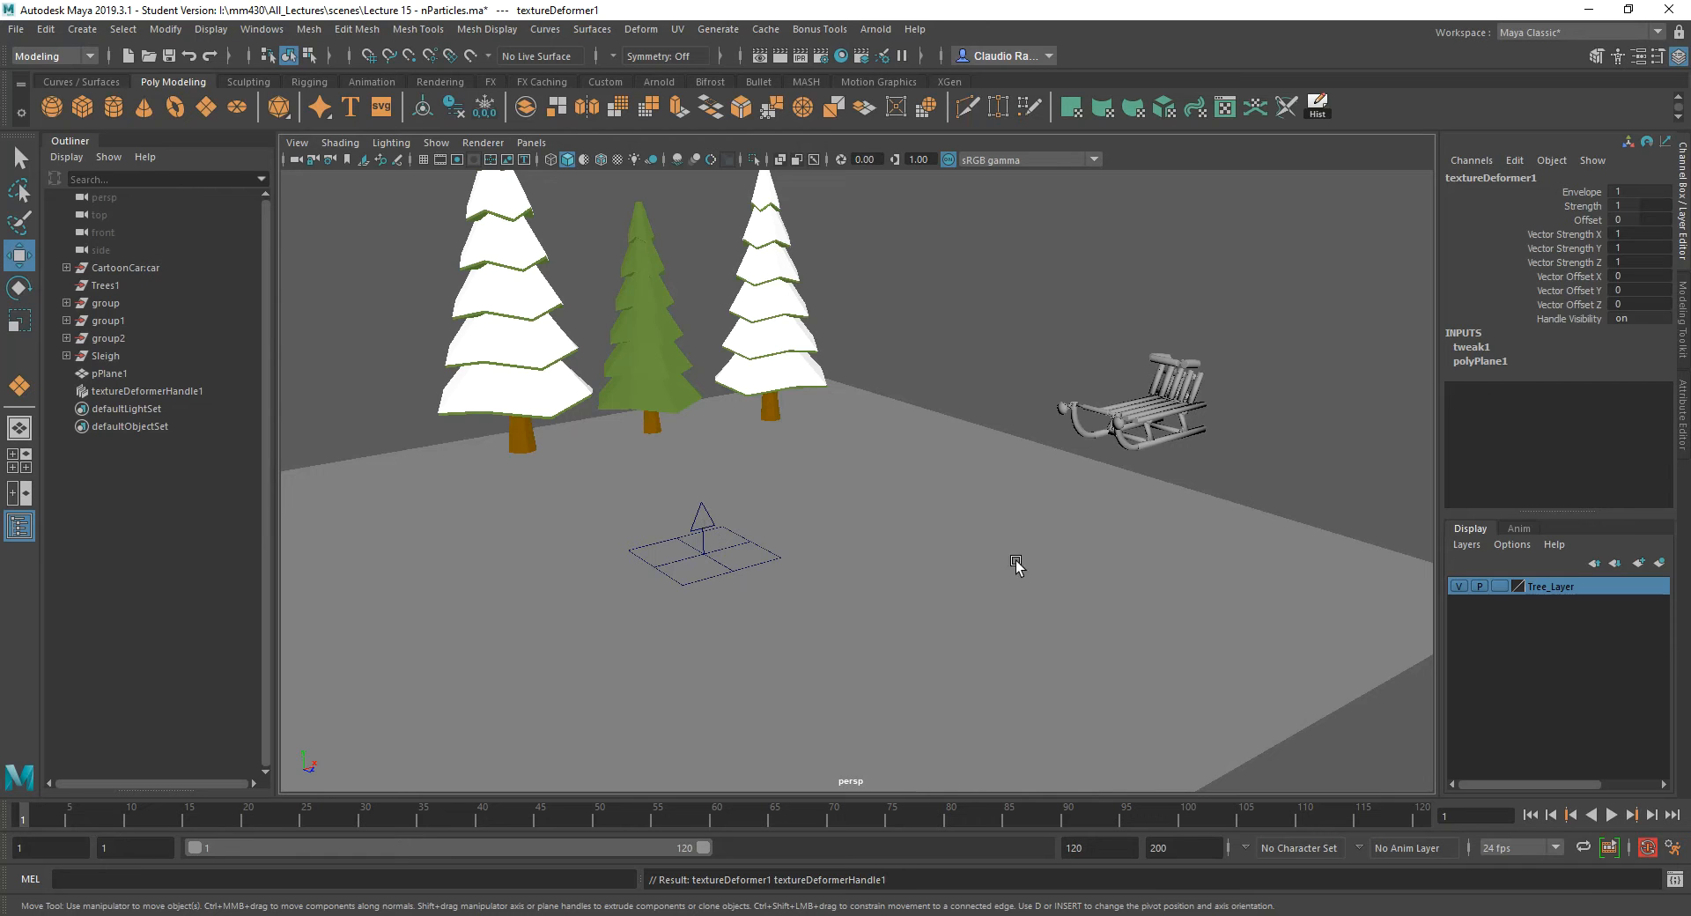
{"action": "mouse_move", "coordinate": [1300, 615]}
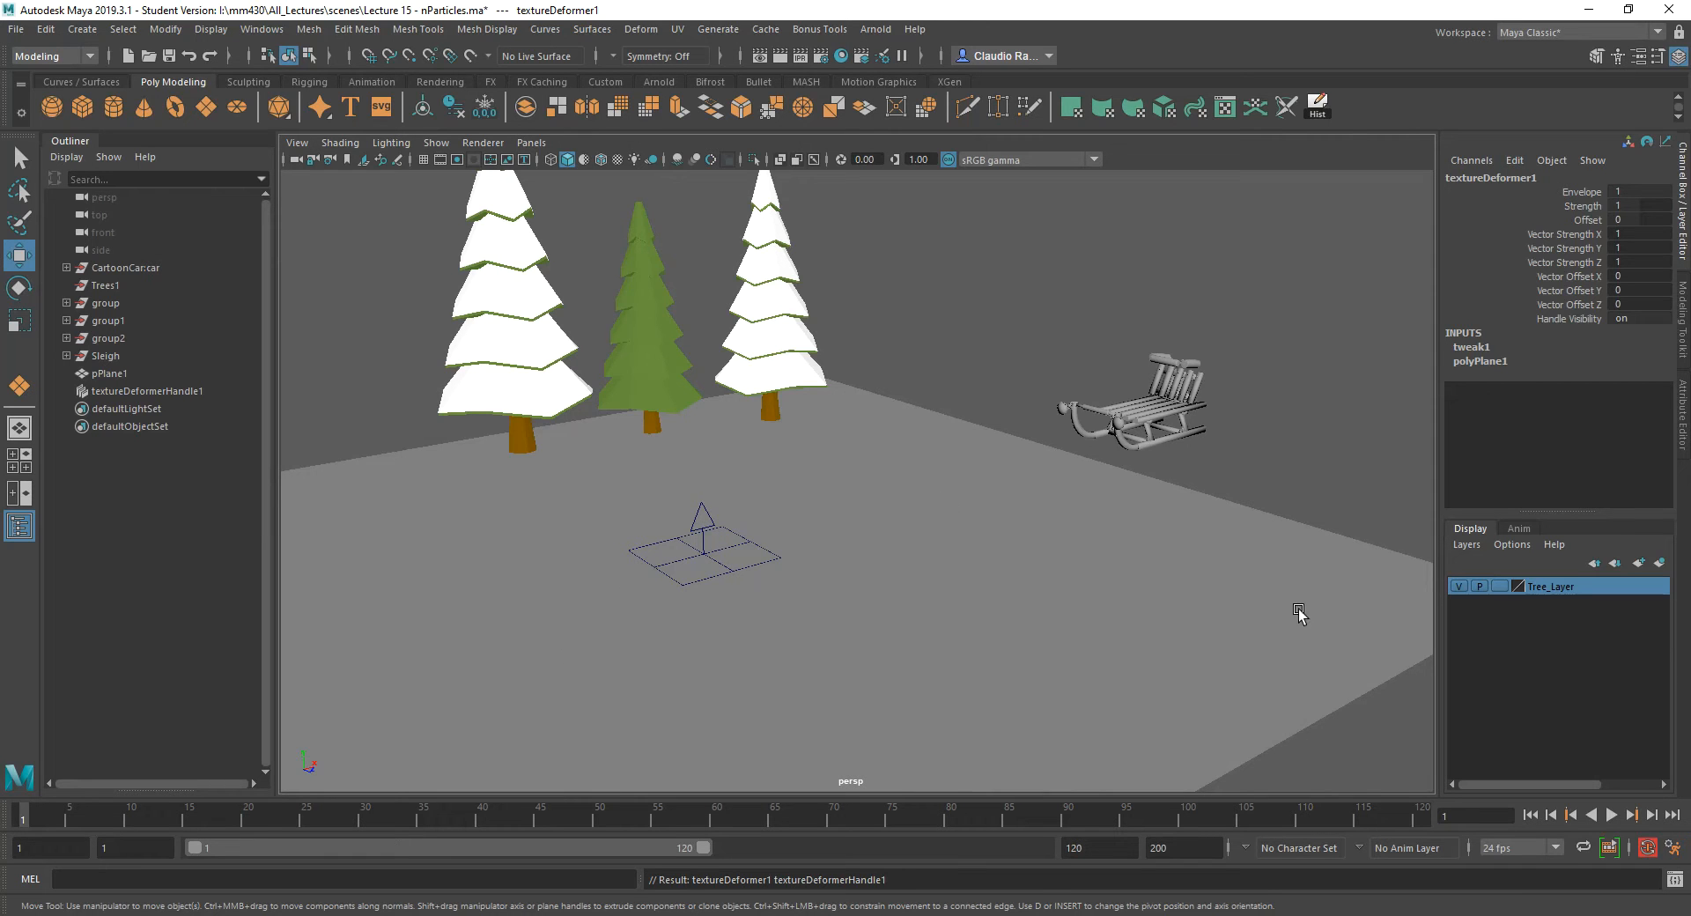
{"action": "mouse_move", "coordinate": [900, 667]}
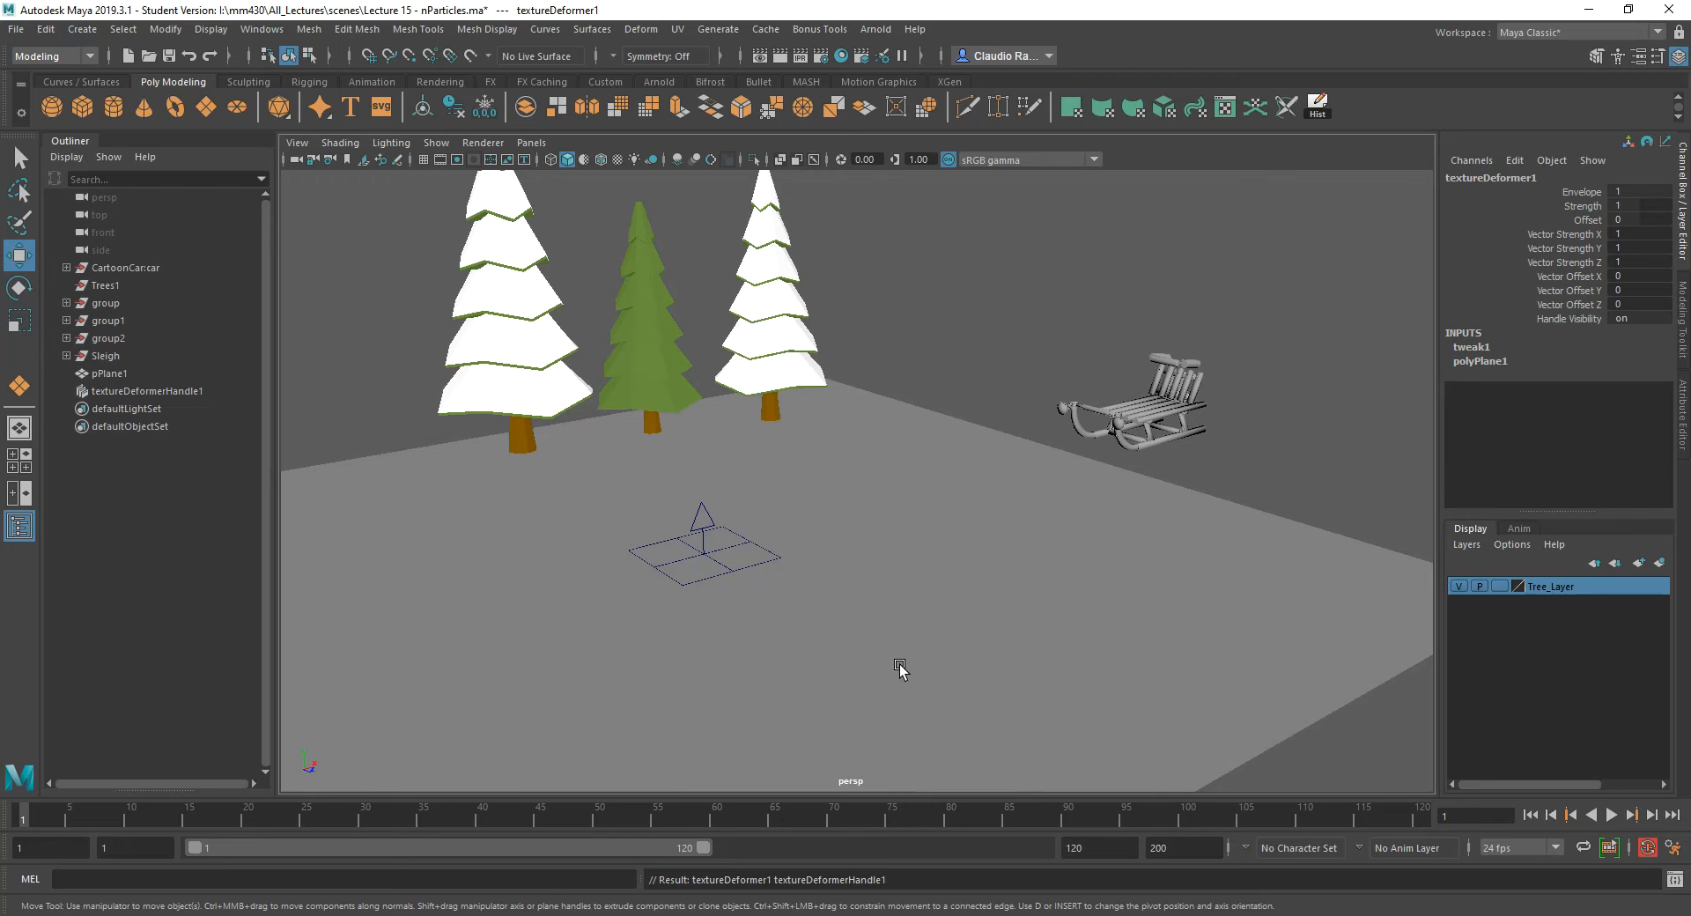
{"action": "mouse_move", "coordinate": [915, 652]}
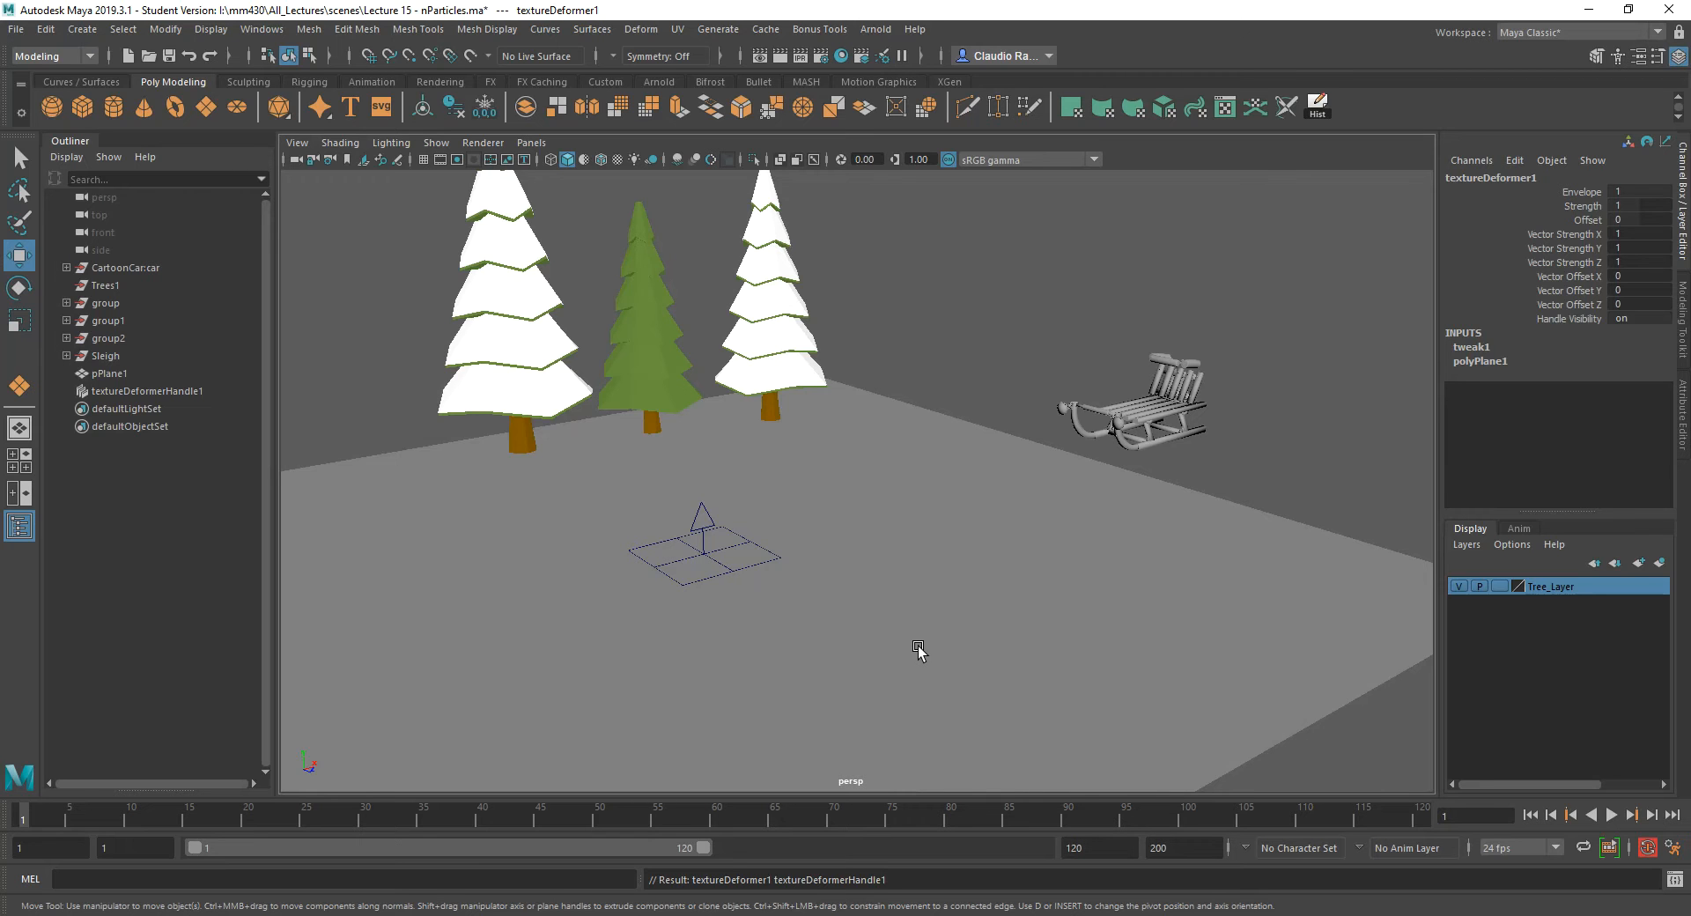
{"action": "mouse_move", "coordinate": [868, 668]}
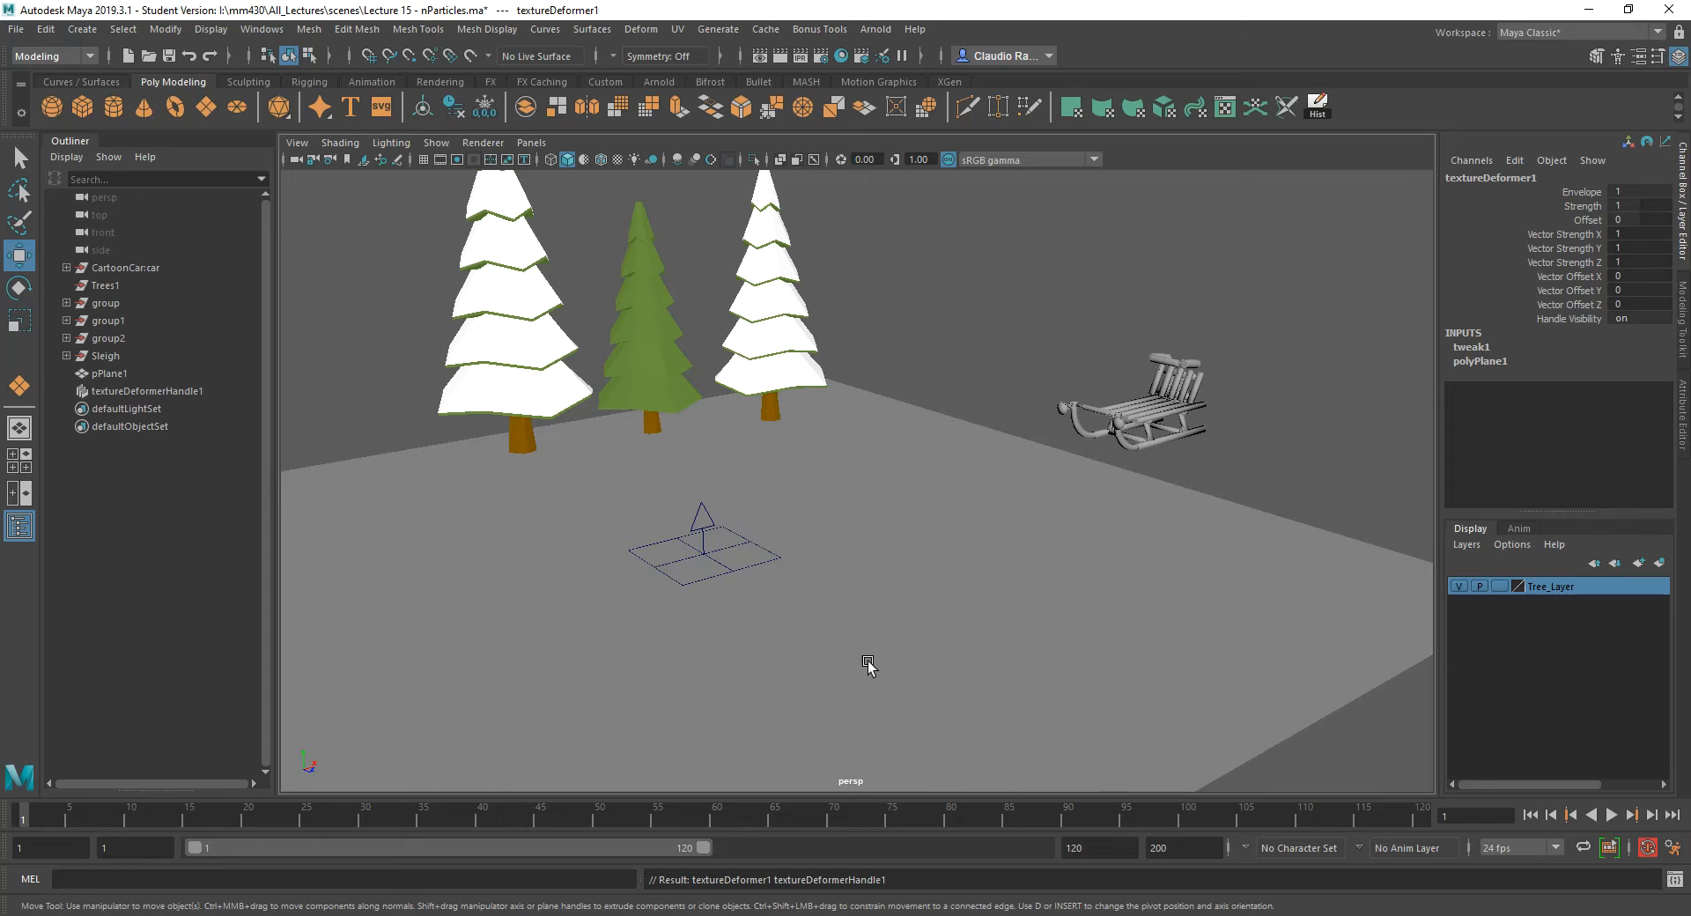
{"action": "mouse_move", "coordinate": [921, 604]}
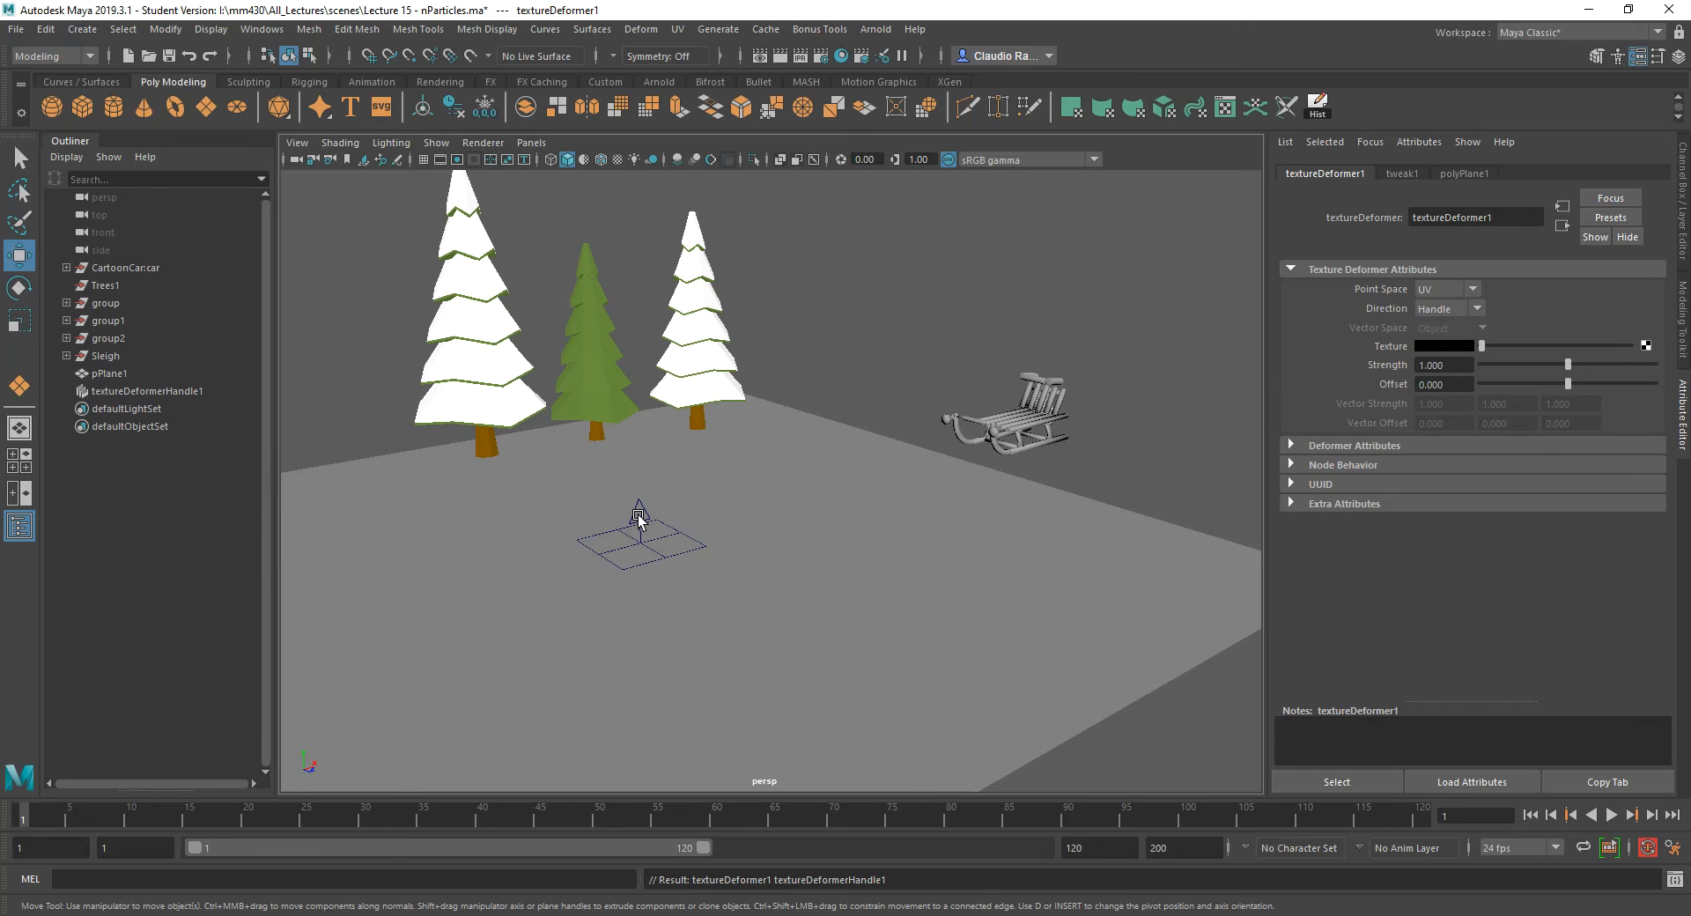
Select the ground plane and its texture deformer handle to reach the Texture attribute.
{"action": "left_click", "coordinate": [111, 374]}
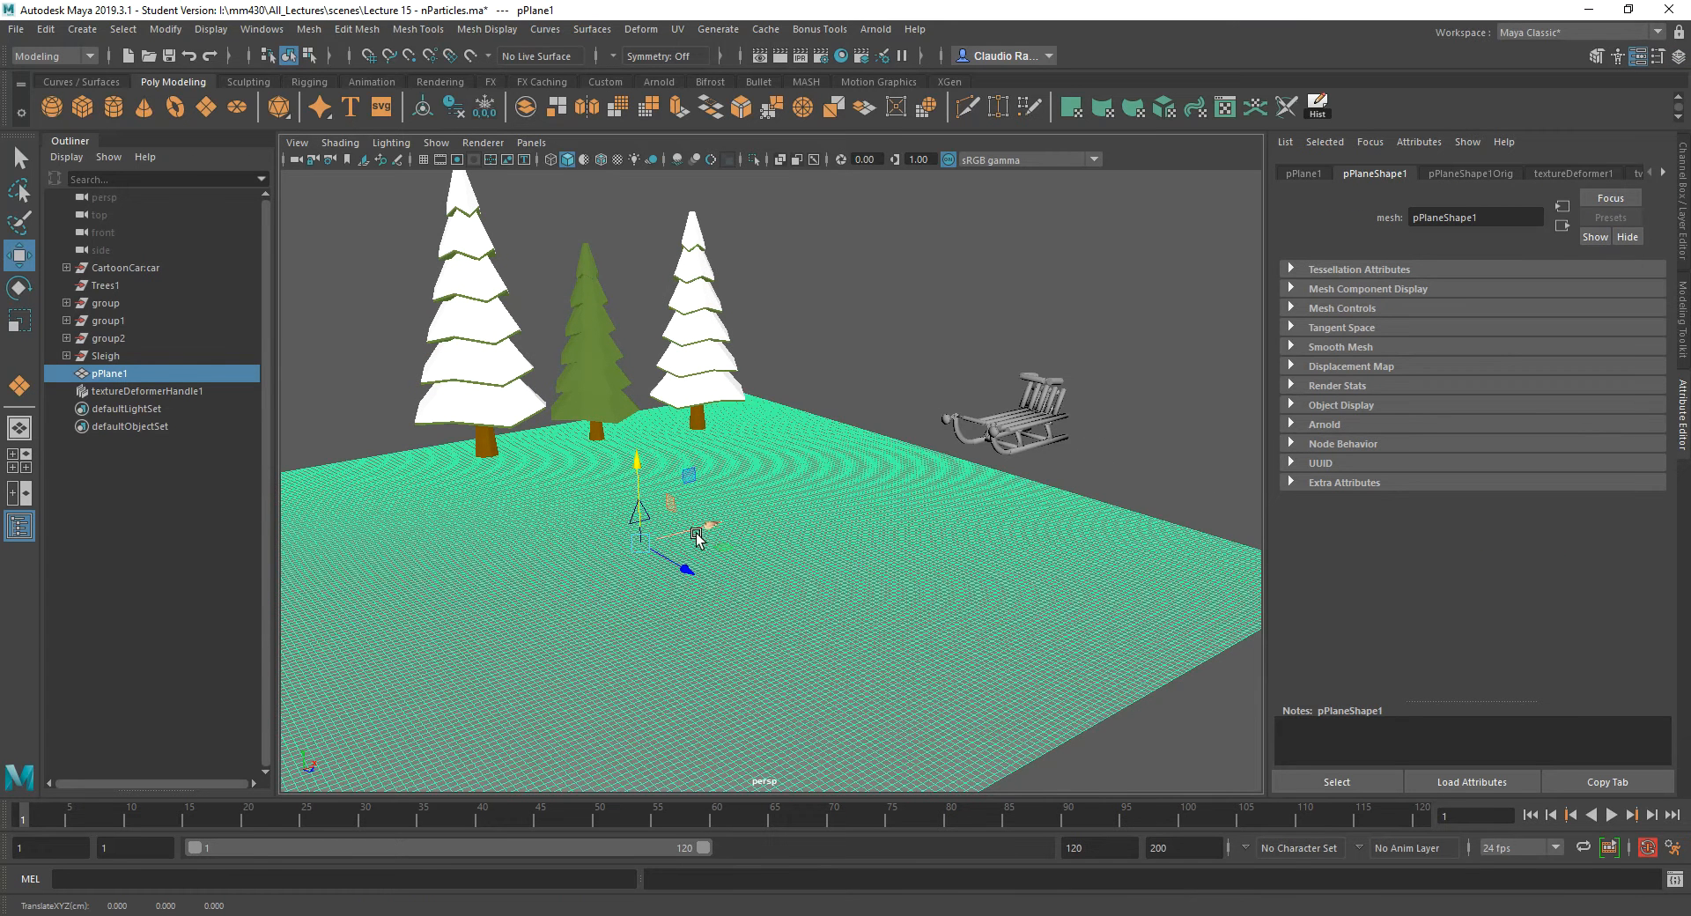
{"action": "left_click", "coordinate": [151, 391]}
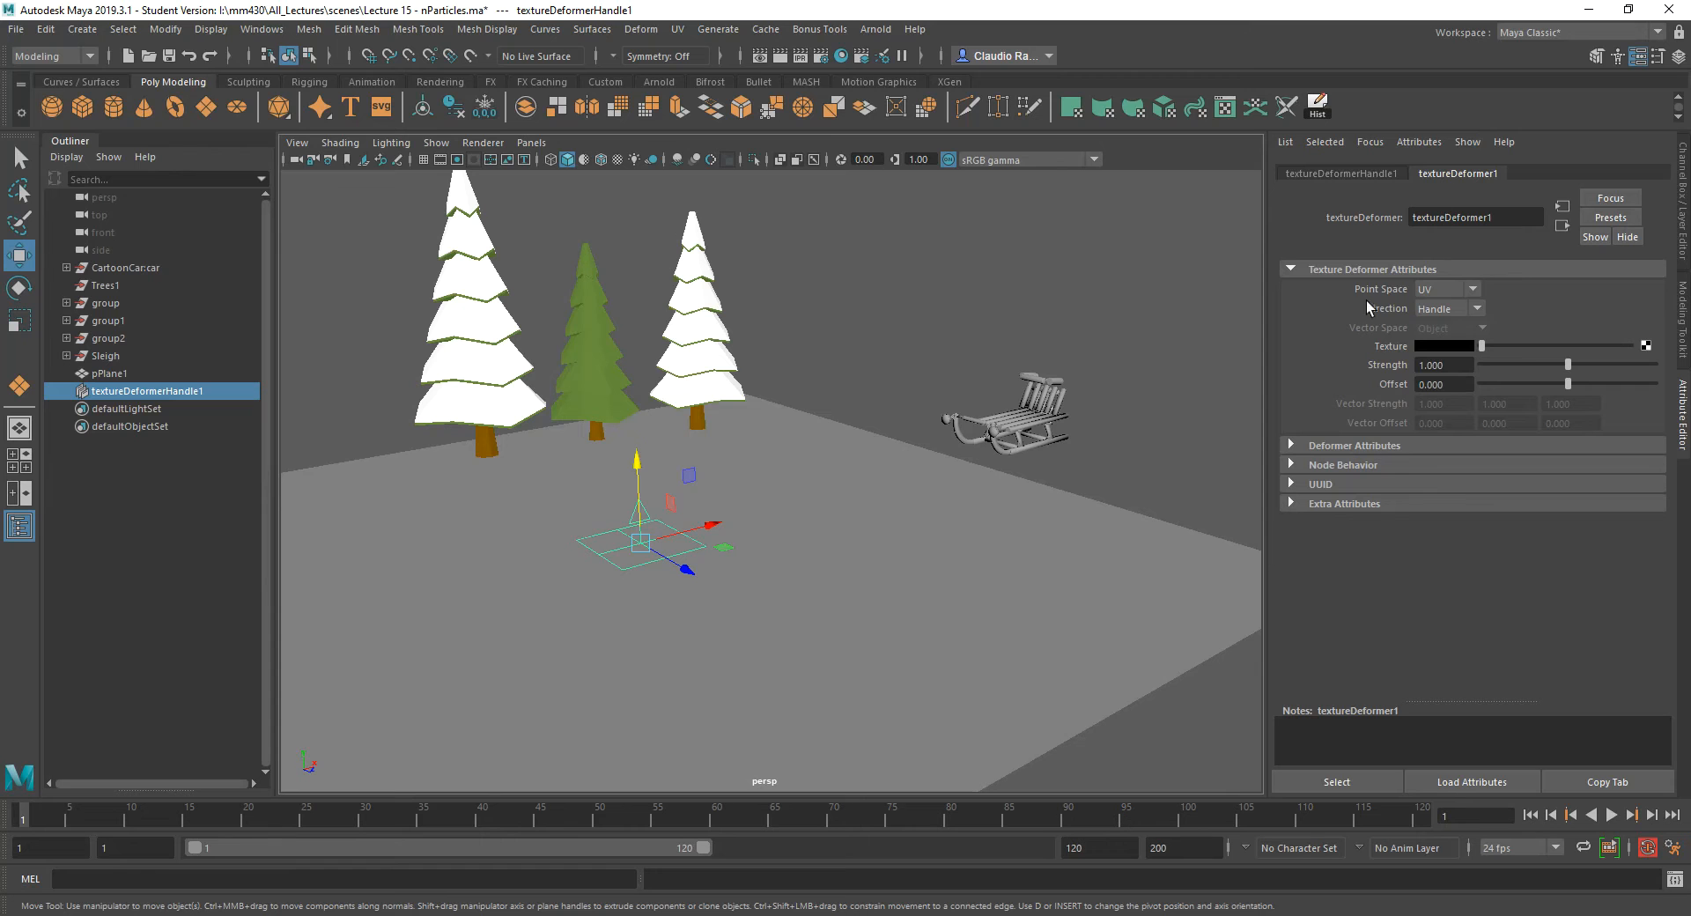
{"action": "mouse_move", "coordinate": [1502, 347]}
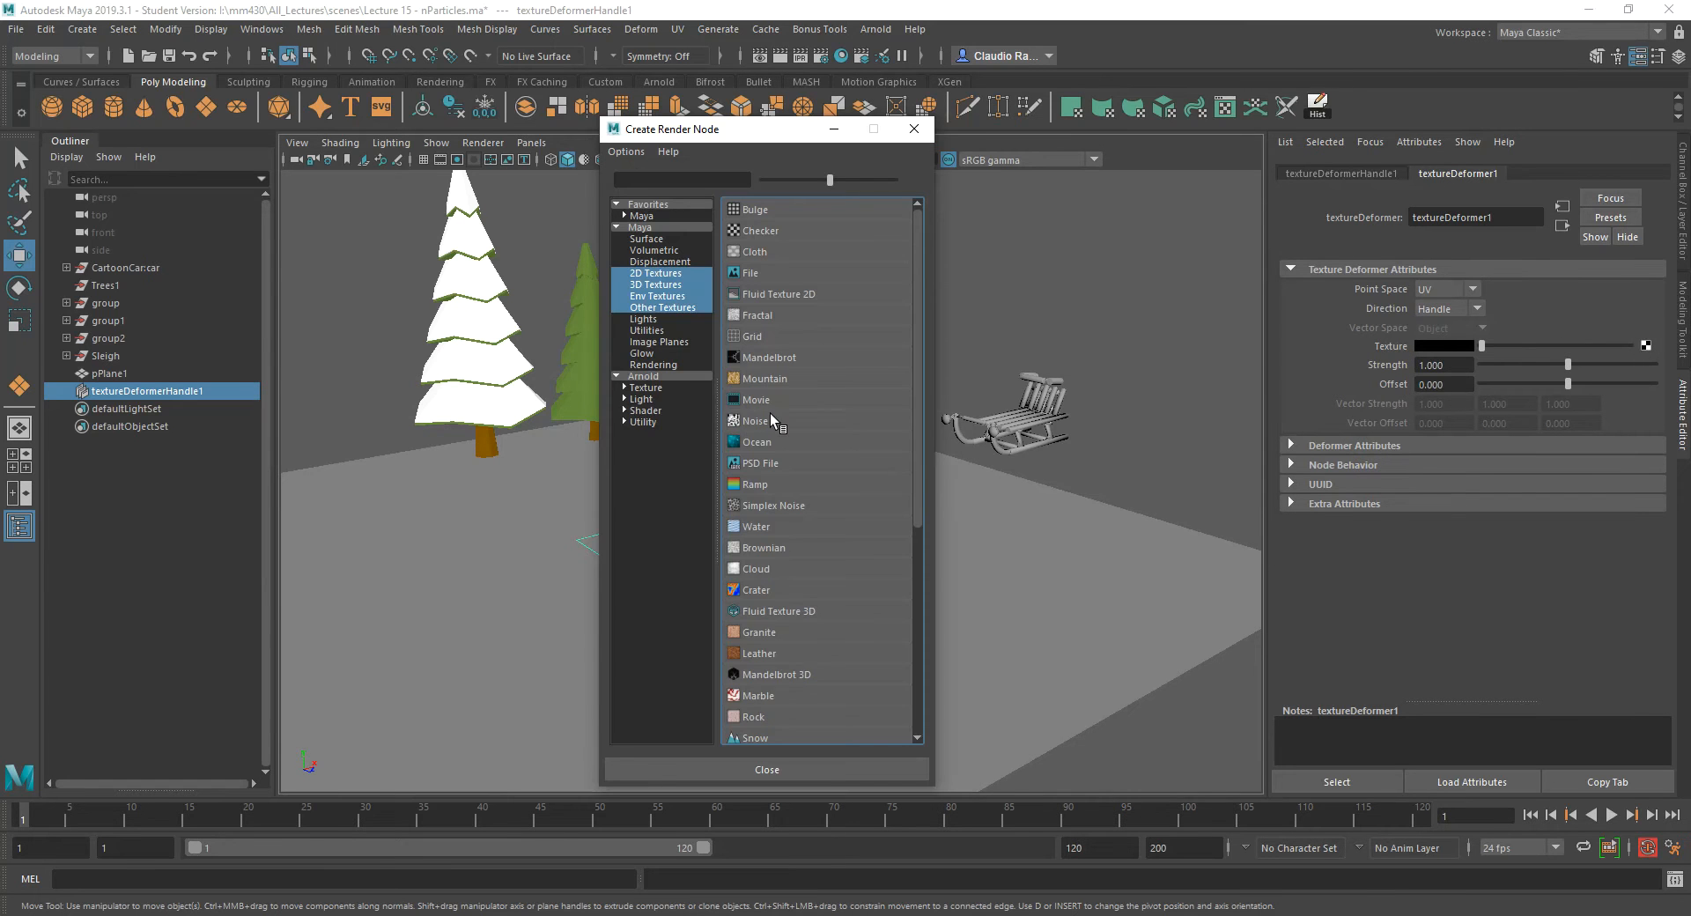
Plug a Noise 2D texture into the deformer and lower its amplitude to just under 0.1.
{"action": "left_click", "coordinate": [757, 419]}
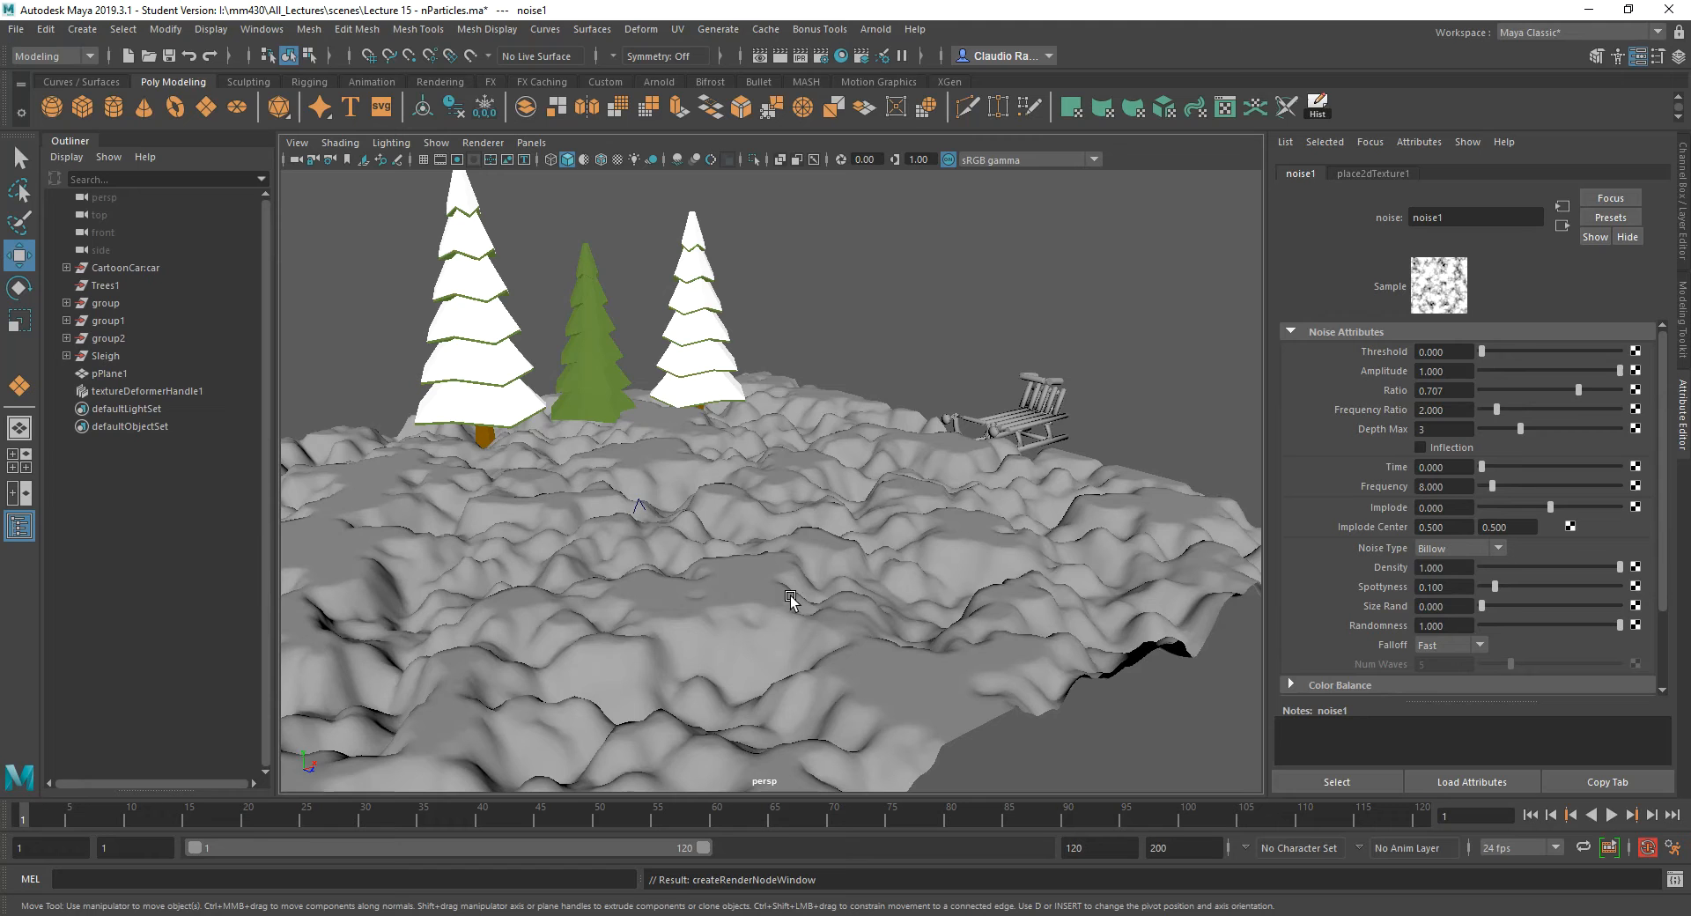
{"action": "mouse_move", "coordinate": [824, 615]}
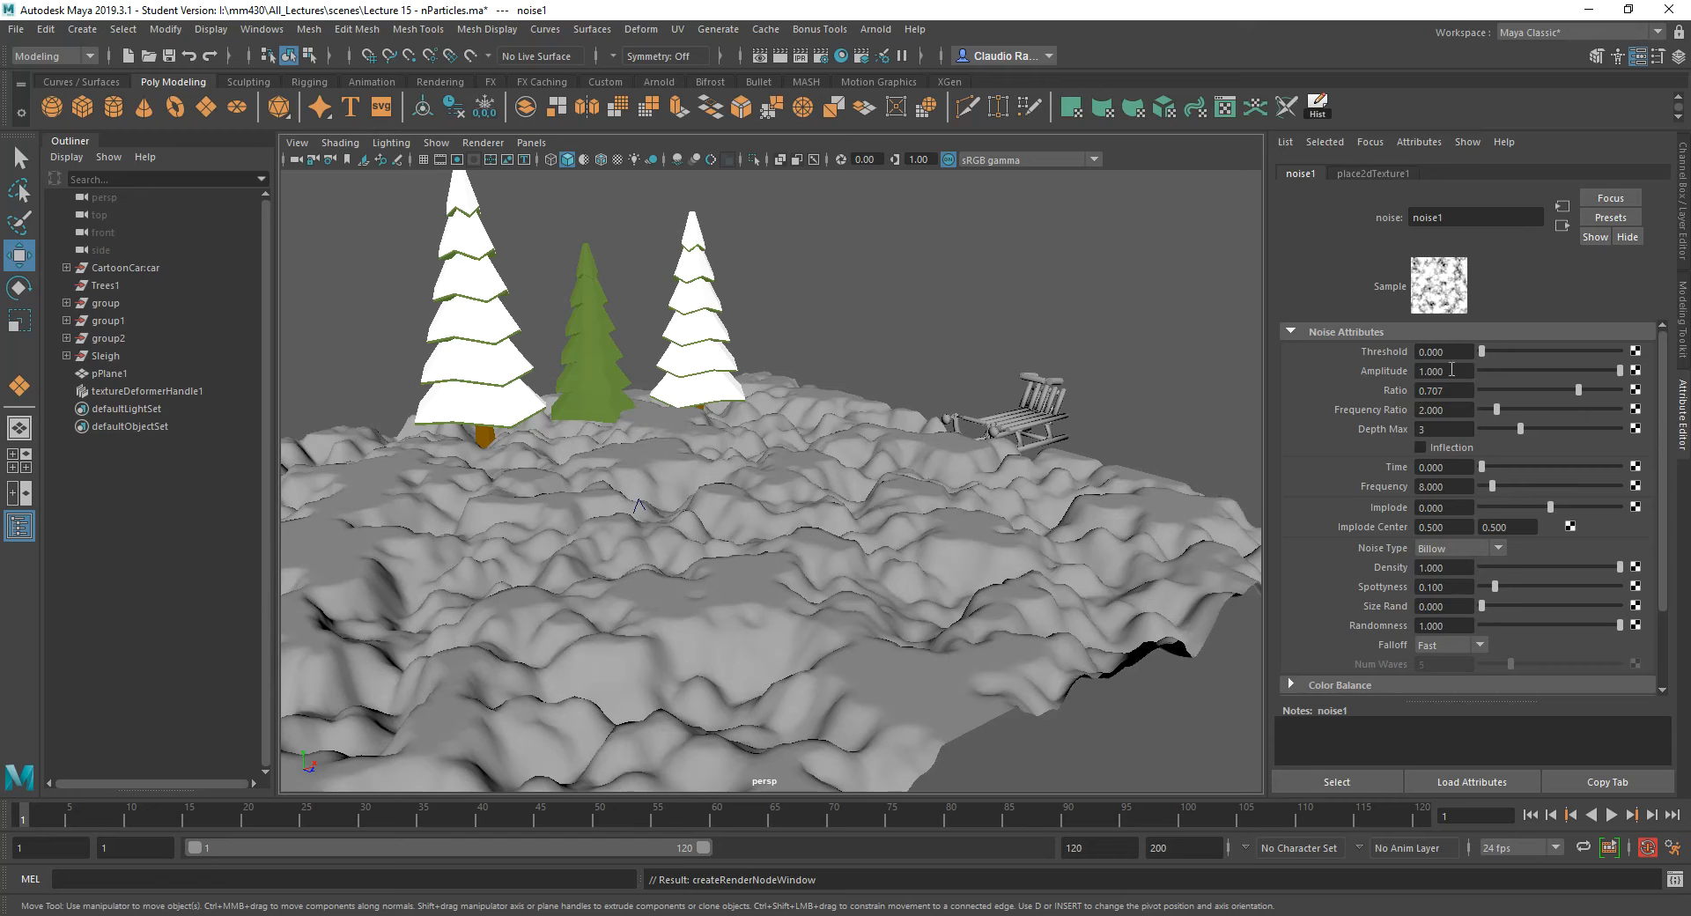
{"action": "left_click_drag", "start_coordinate": [1611, 369], "coordinate": [1594, 370]}
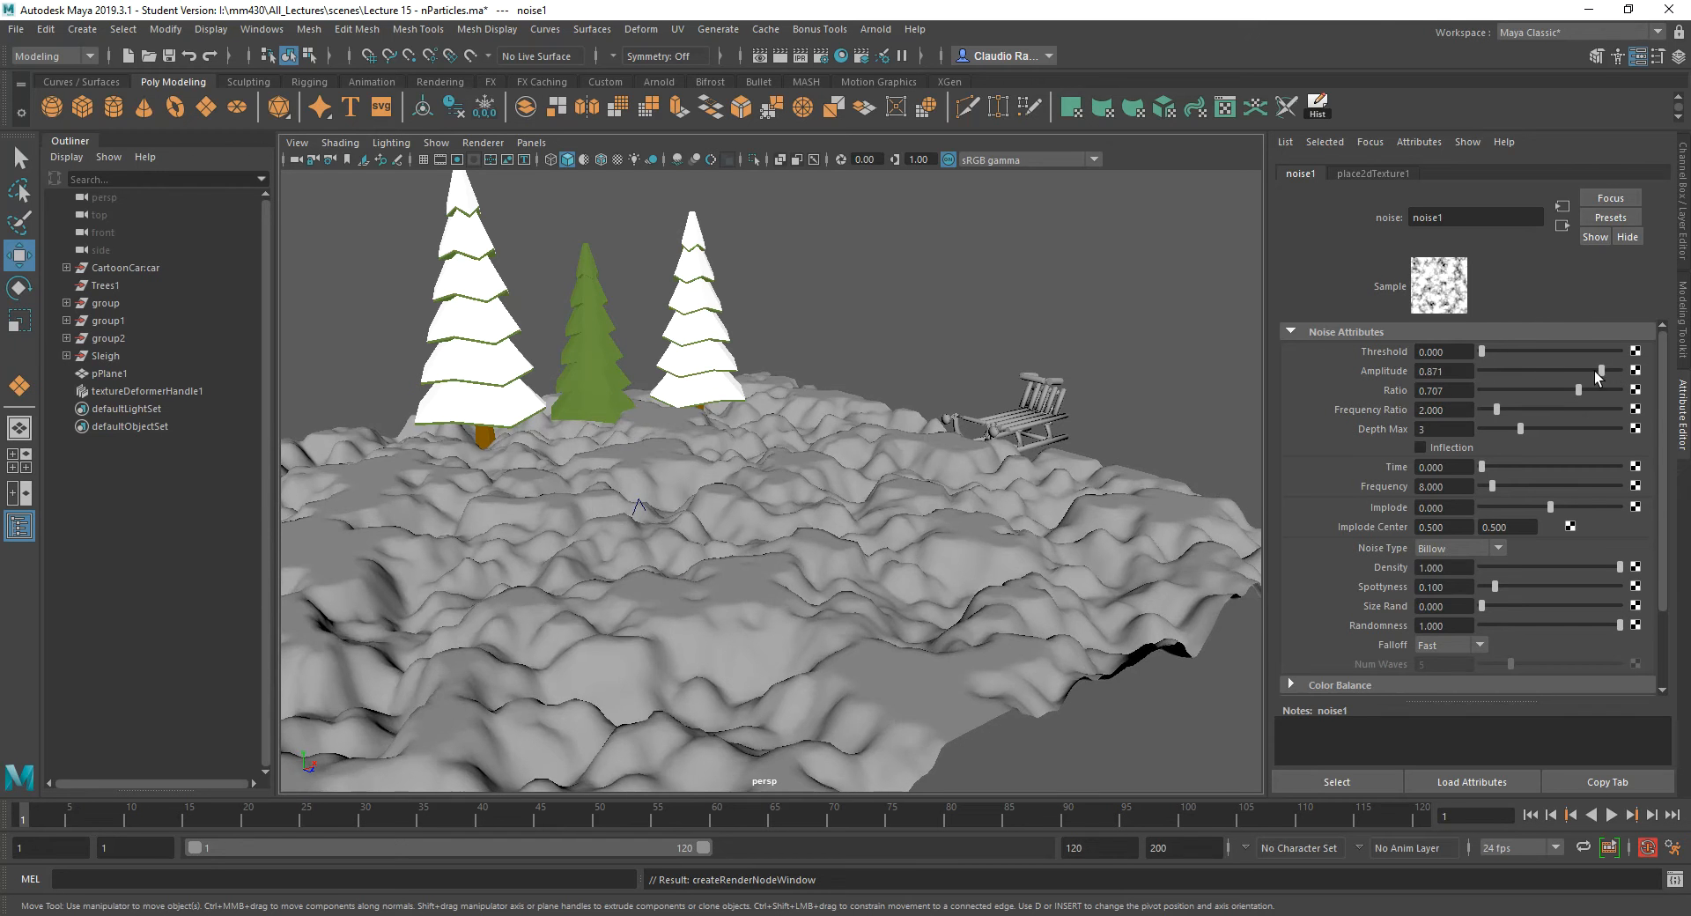
{"action": "left_click_drag", "start_coordinate": [1607, 370], "coordinate": [1493, 370]}
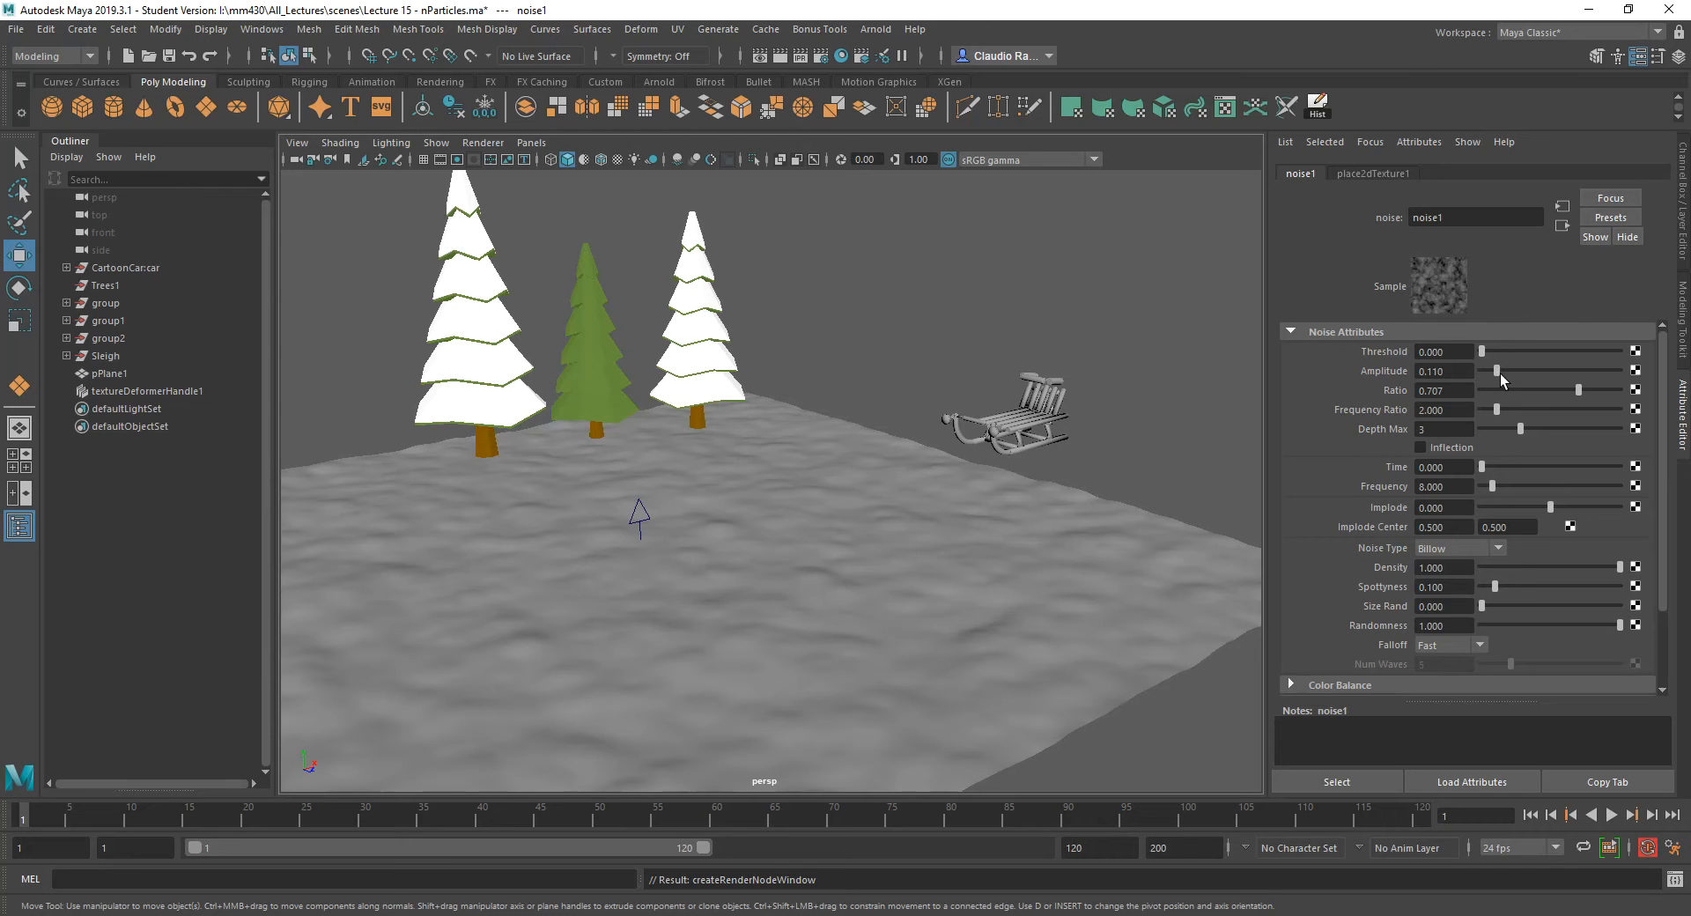
{"action": "left_click_drag", "start_coordinate": [1497, 372], "coordinate": [1500, 371]}
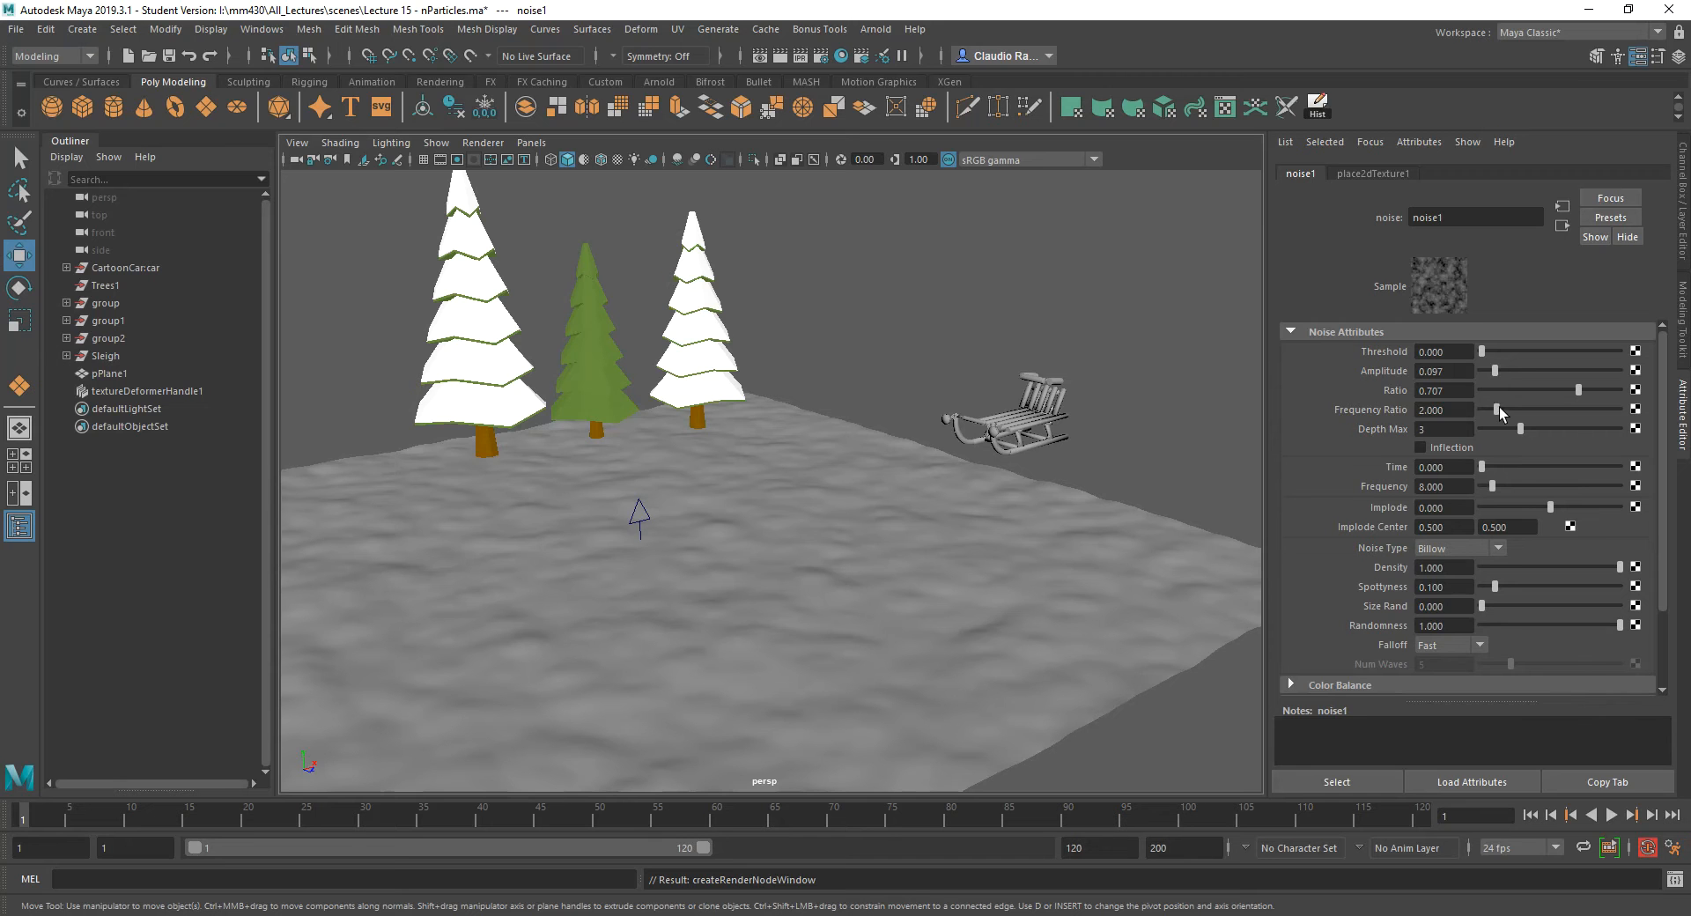
{"action": "mouse_move", "coordinate": [641, 602]}
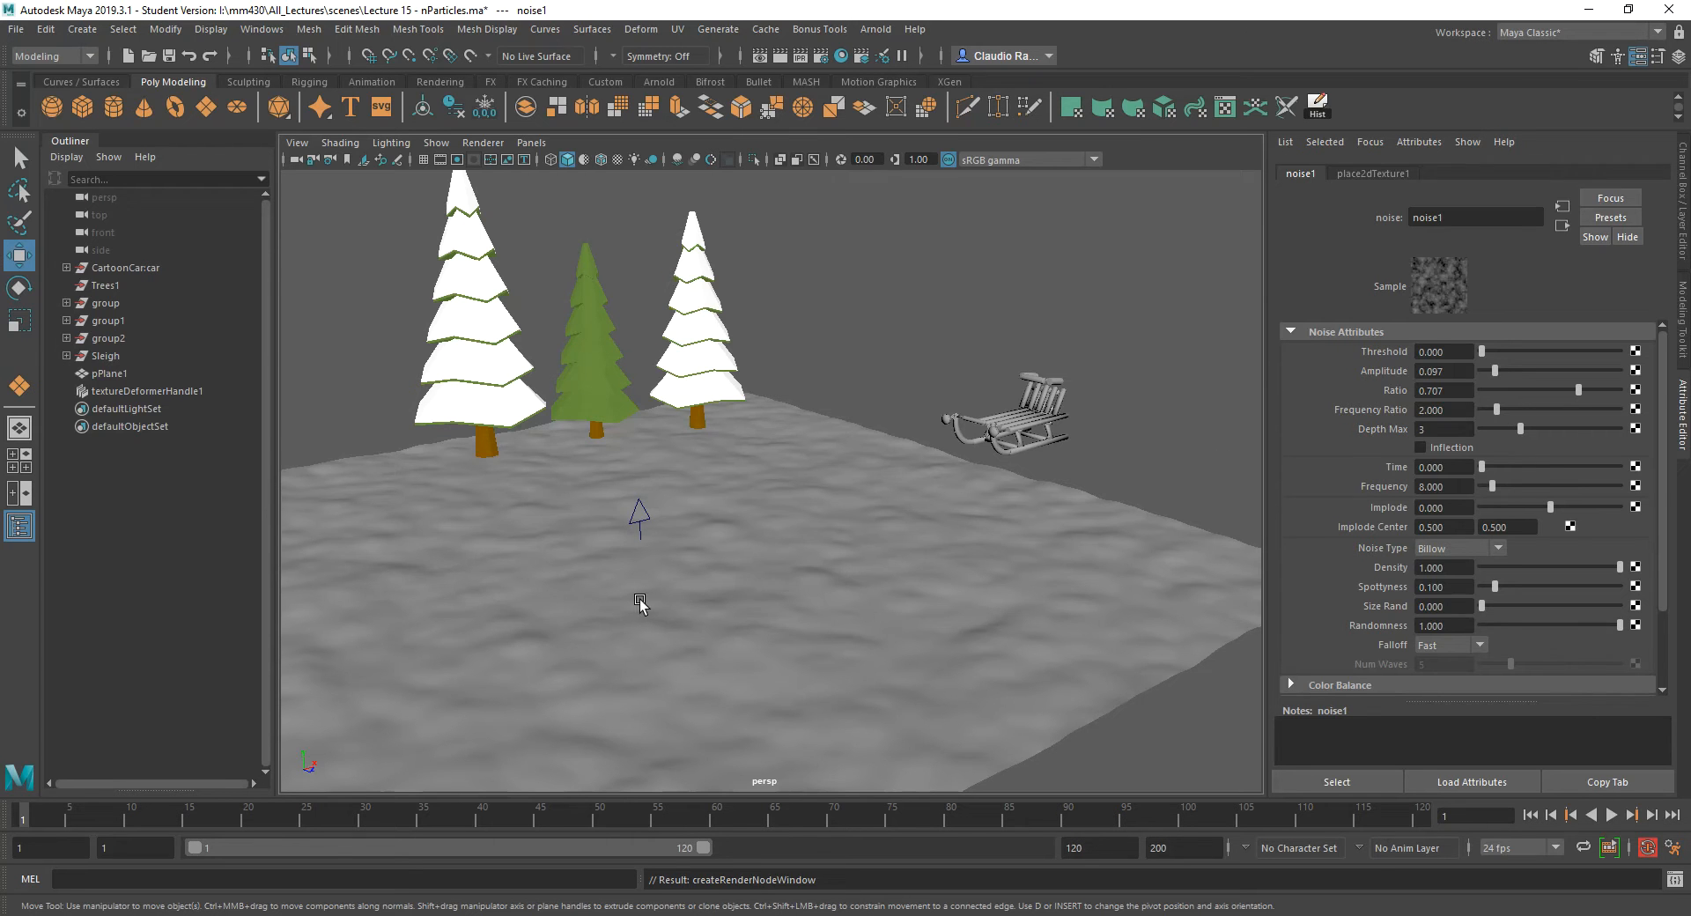
Delete the snow plane's construction history, baking the bumps and removing the deformer.
{"action": "left_click", "coordinate": [45, 30]}
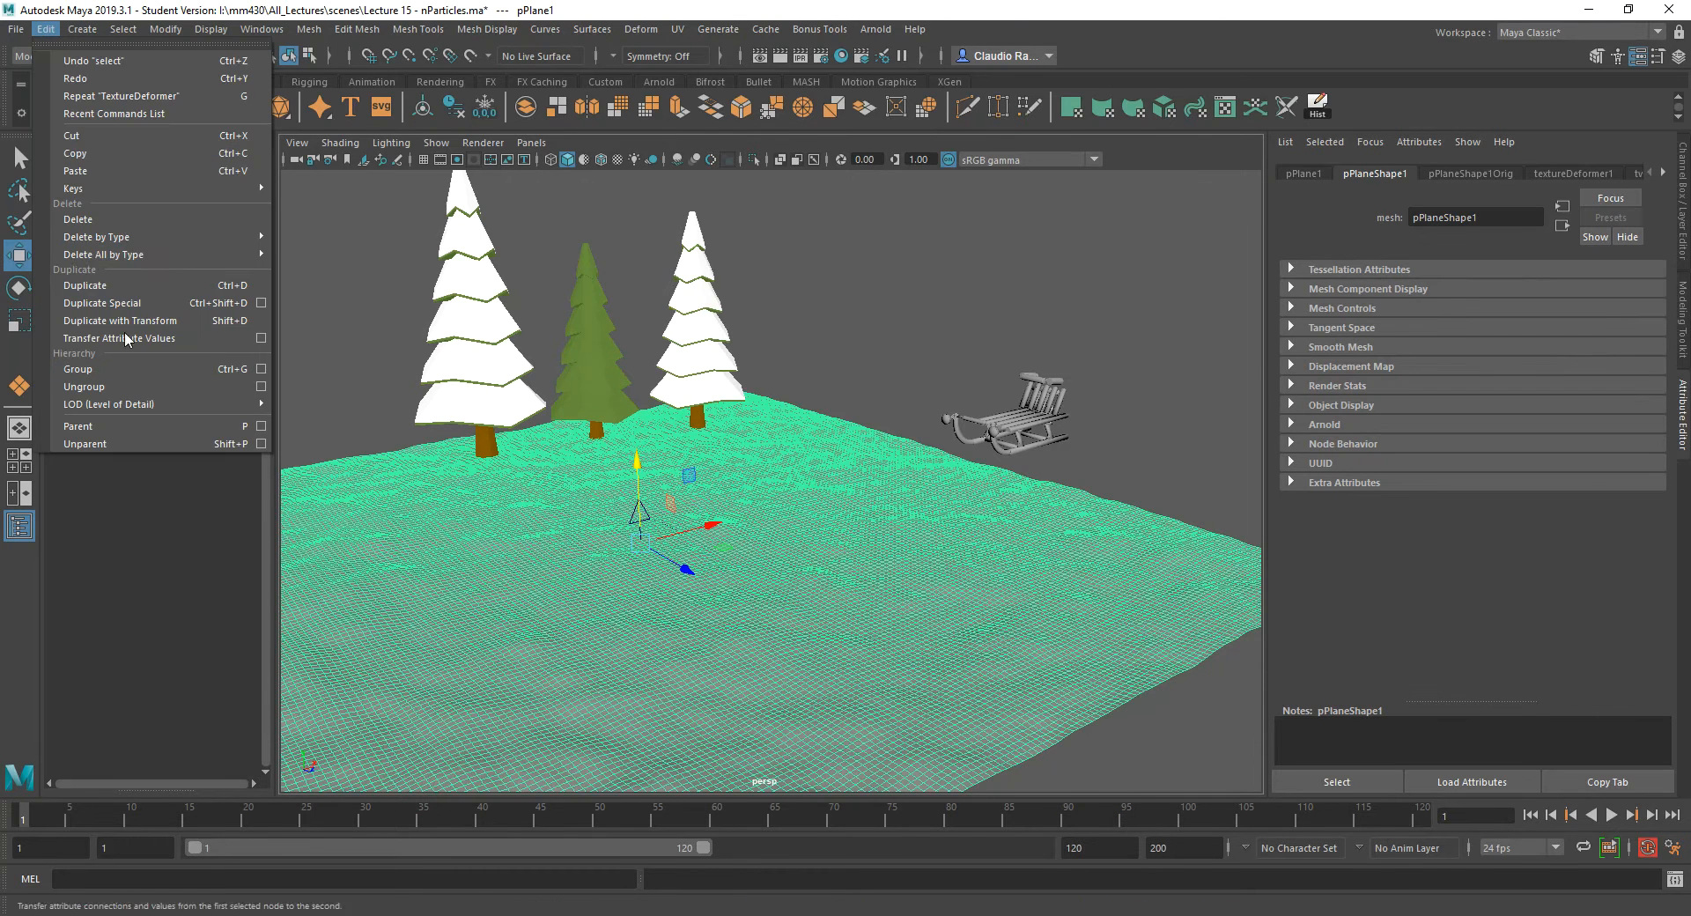
{"action": "mouse_move", "coordinate": [104, 254]}
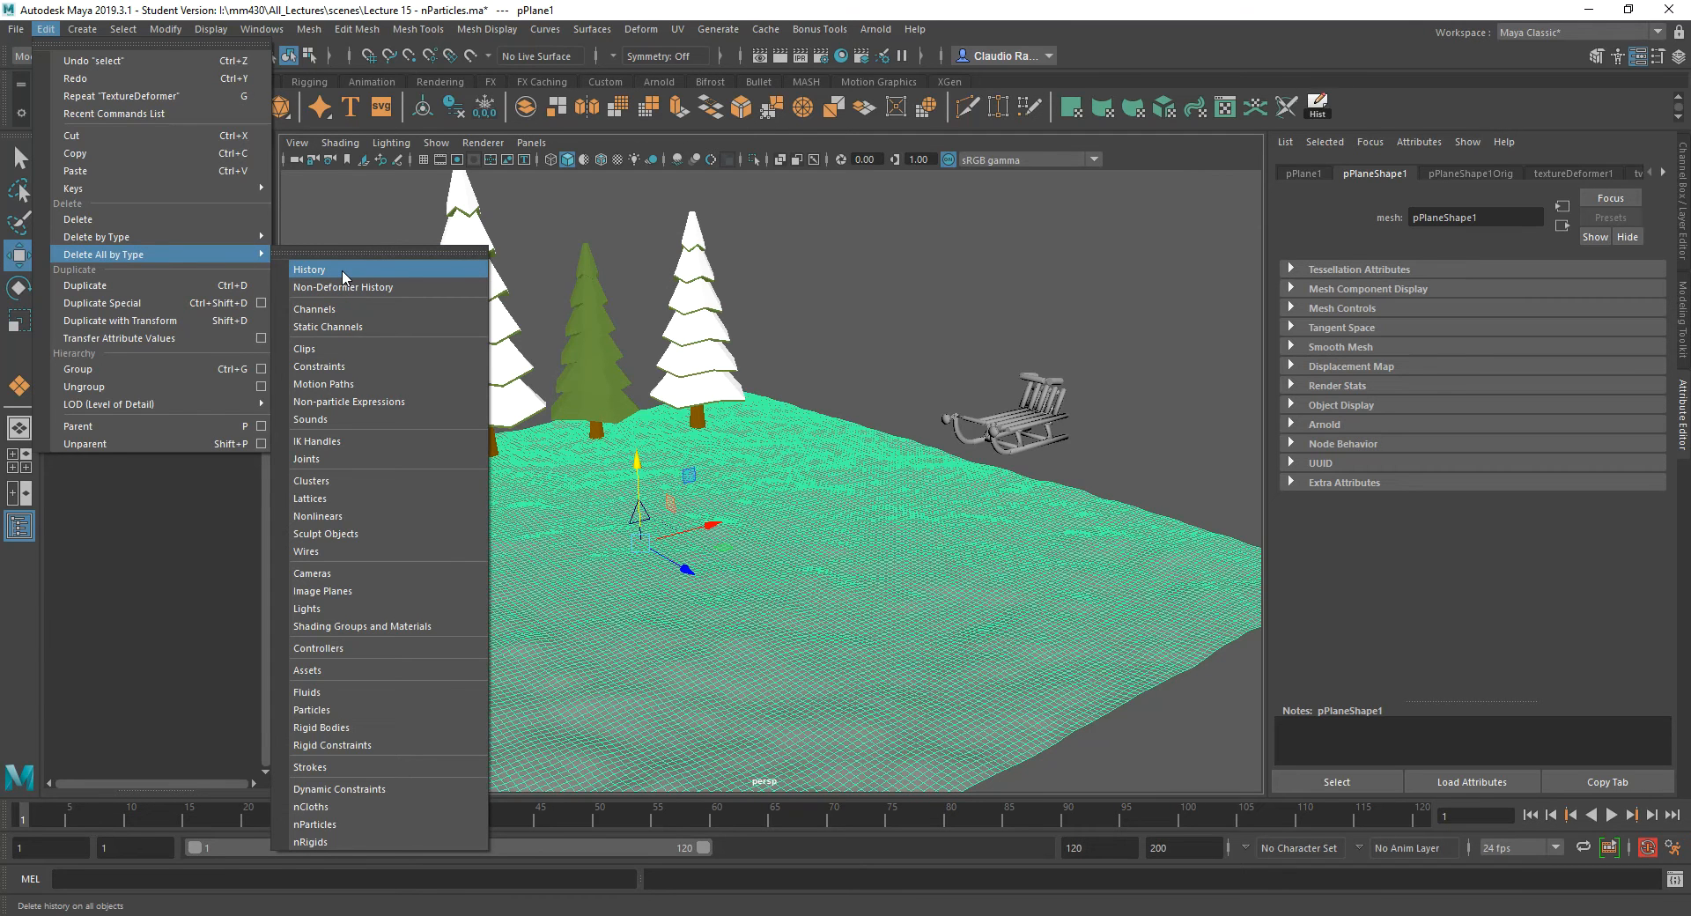
{"action": "left_click", "coordinate": [310, 270]}
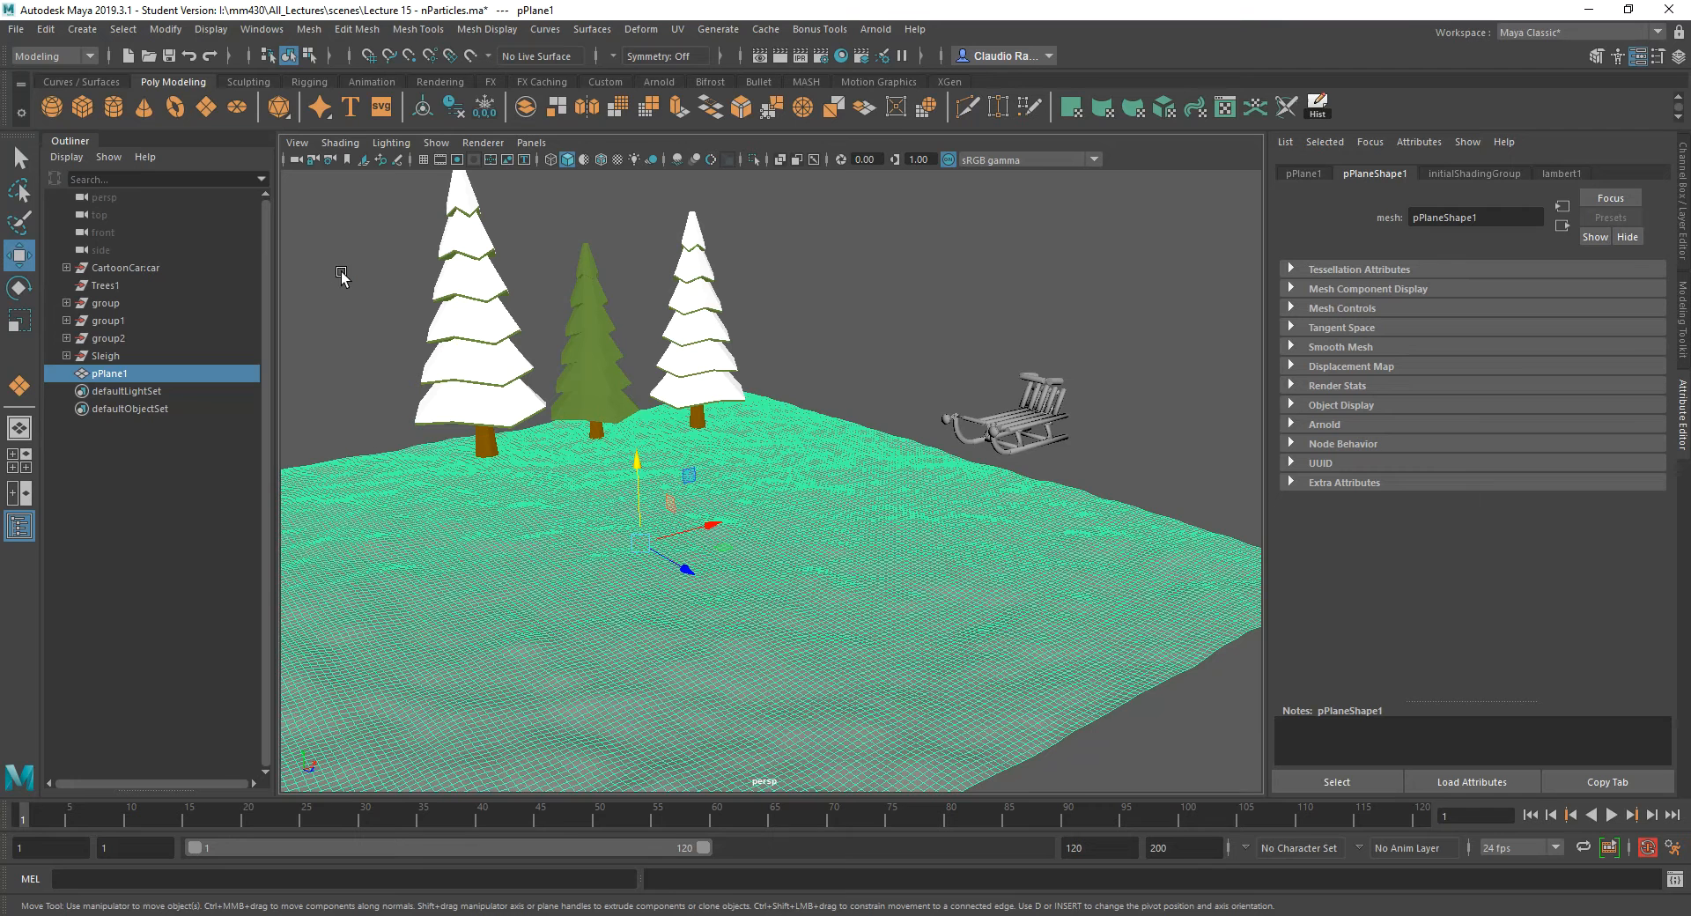
{"action": "mouse_move", "coordinate": [502, 569]}
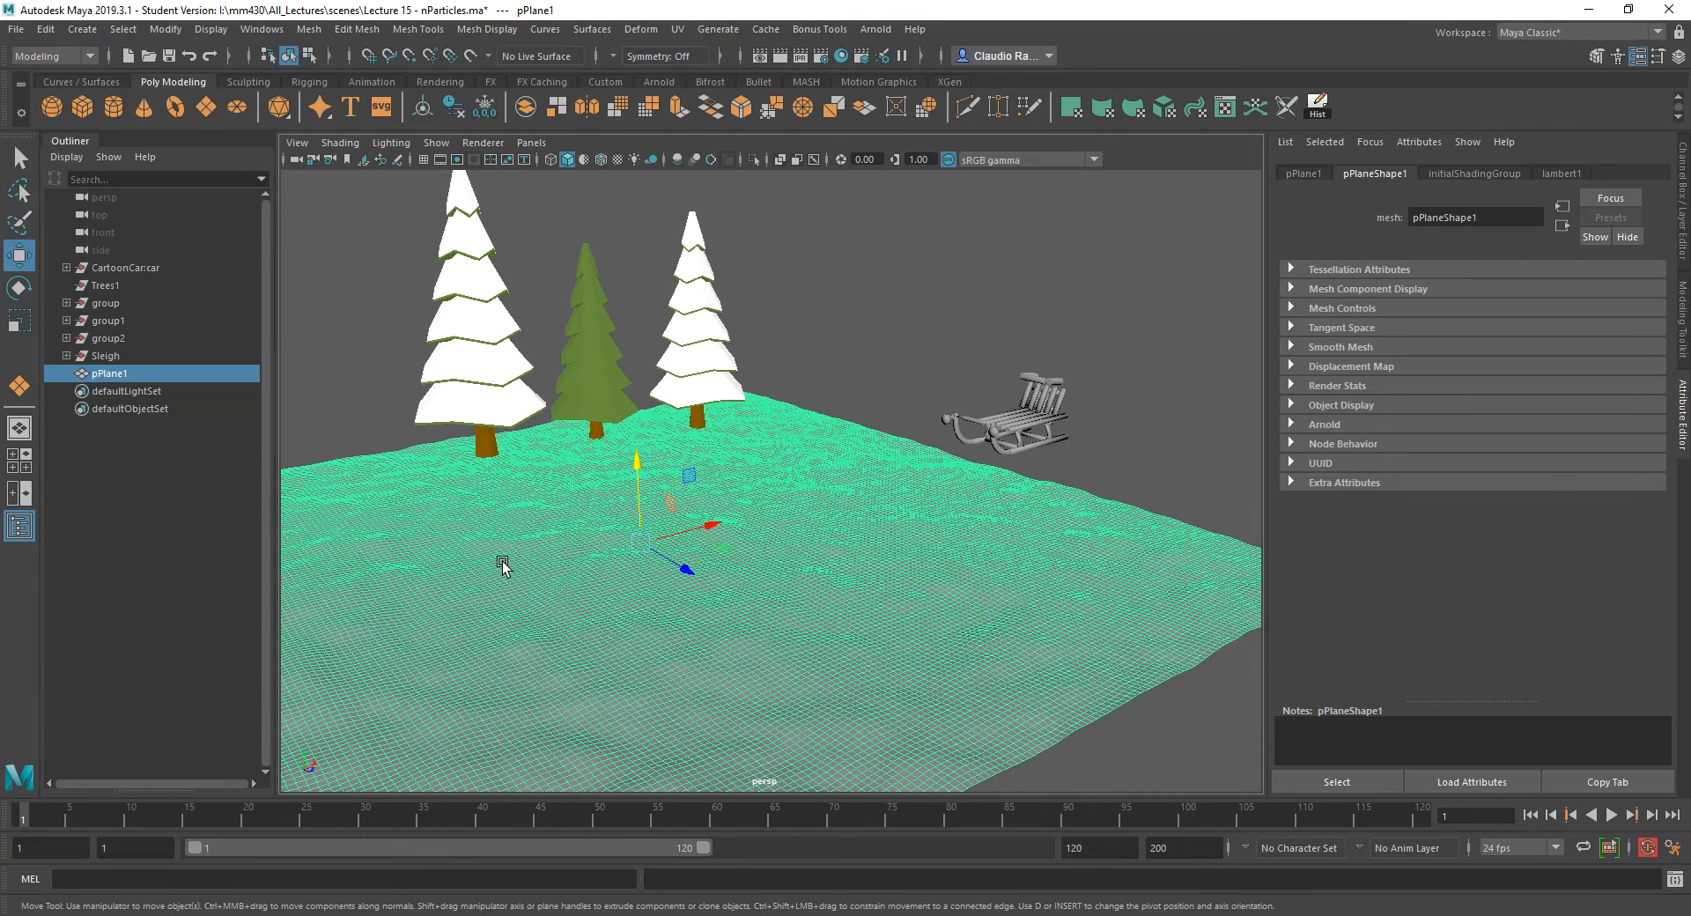
{"action": "mouse_move", "coordinate": [681, 604]}
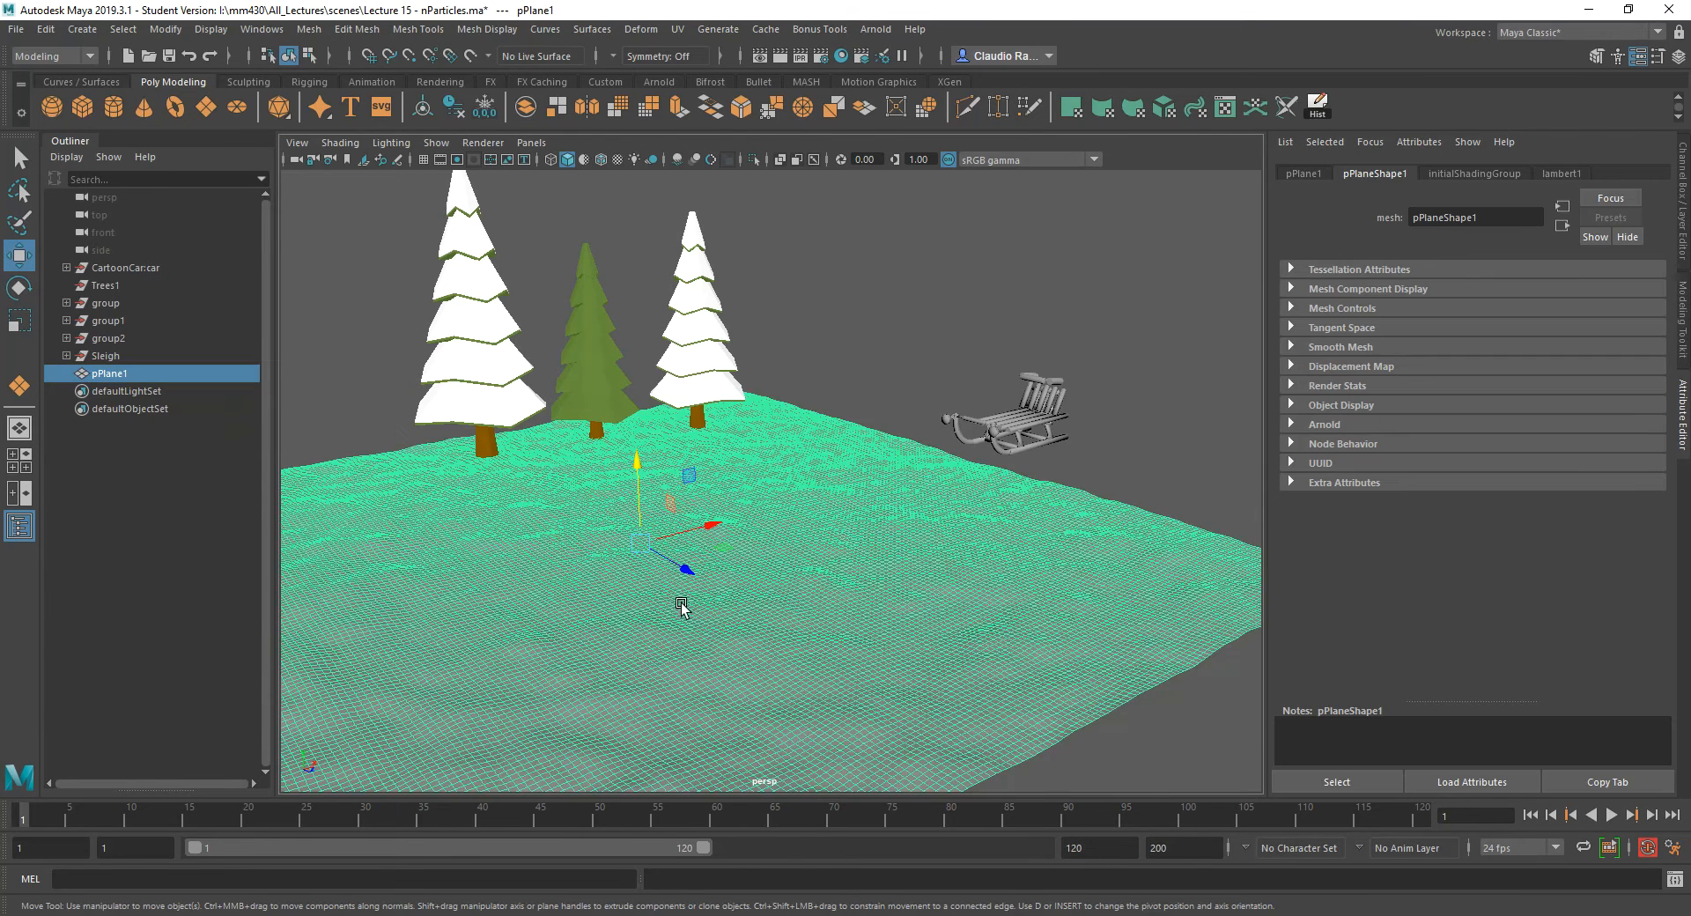
{"action": "mouse_move", "coordinate": [671, 629]}
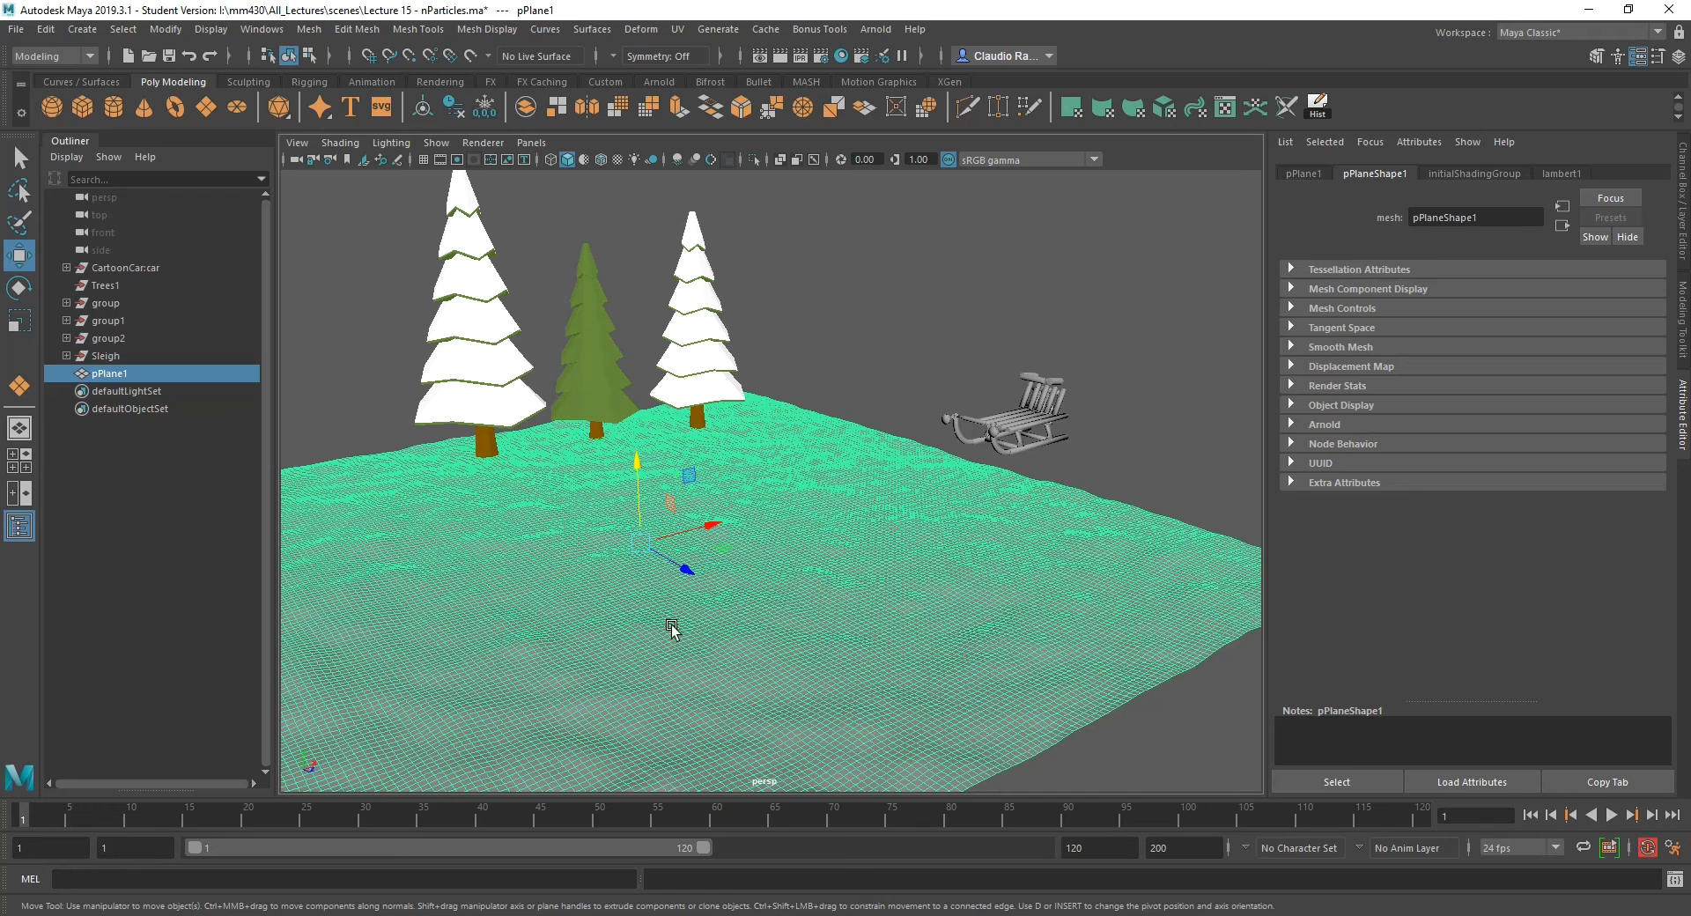
{"action": "mouse_move", "coordinate": [666, 622]}
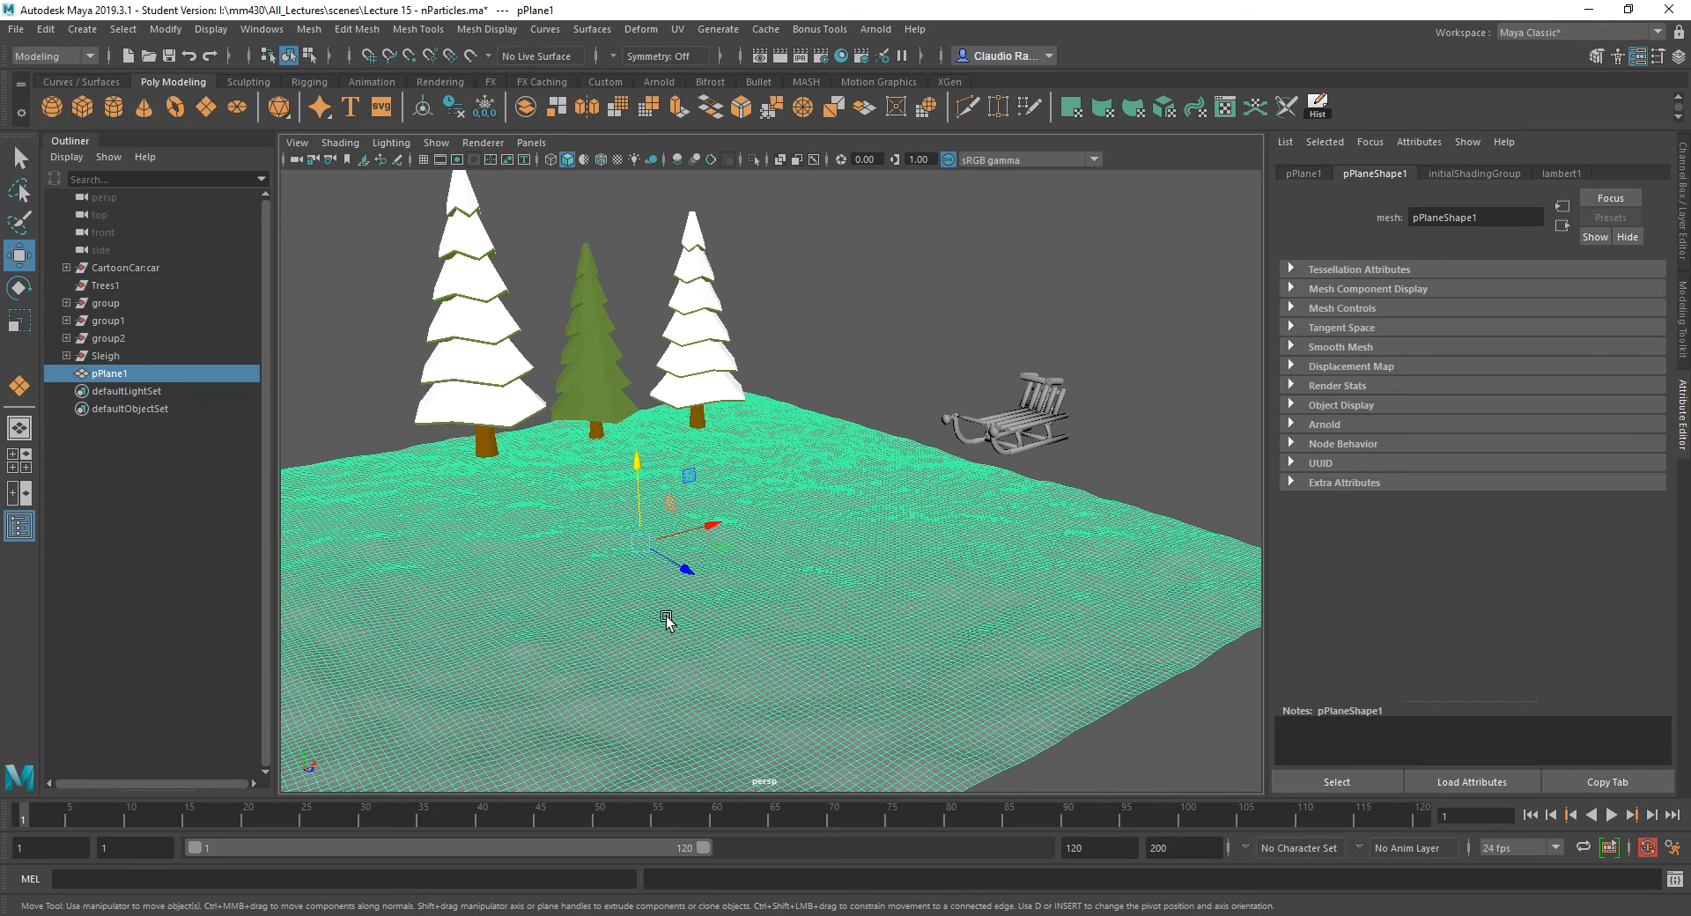
{"action": "mouse_move", "coordinate": [761, 613]}
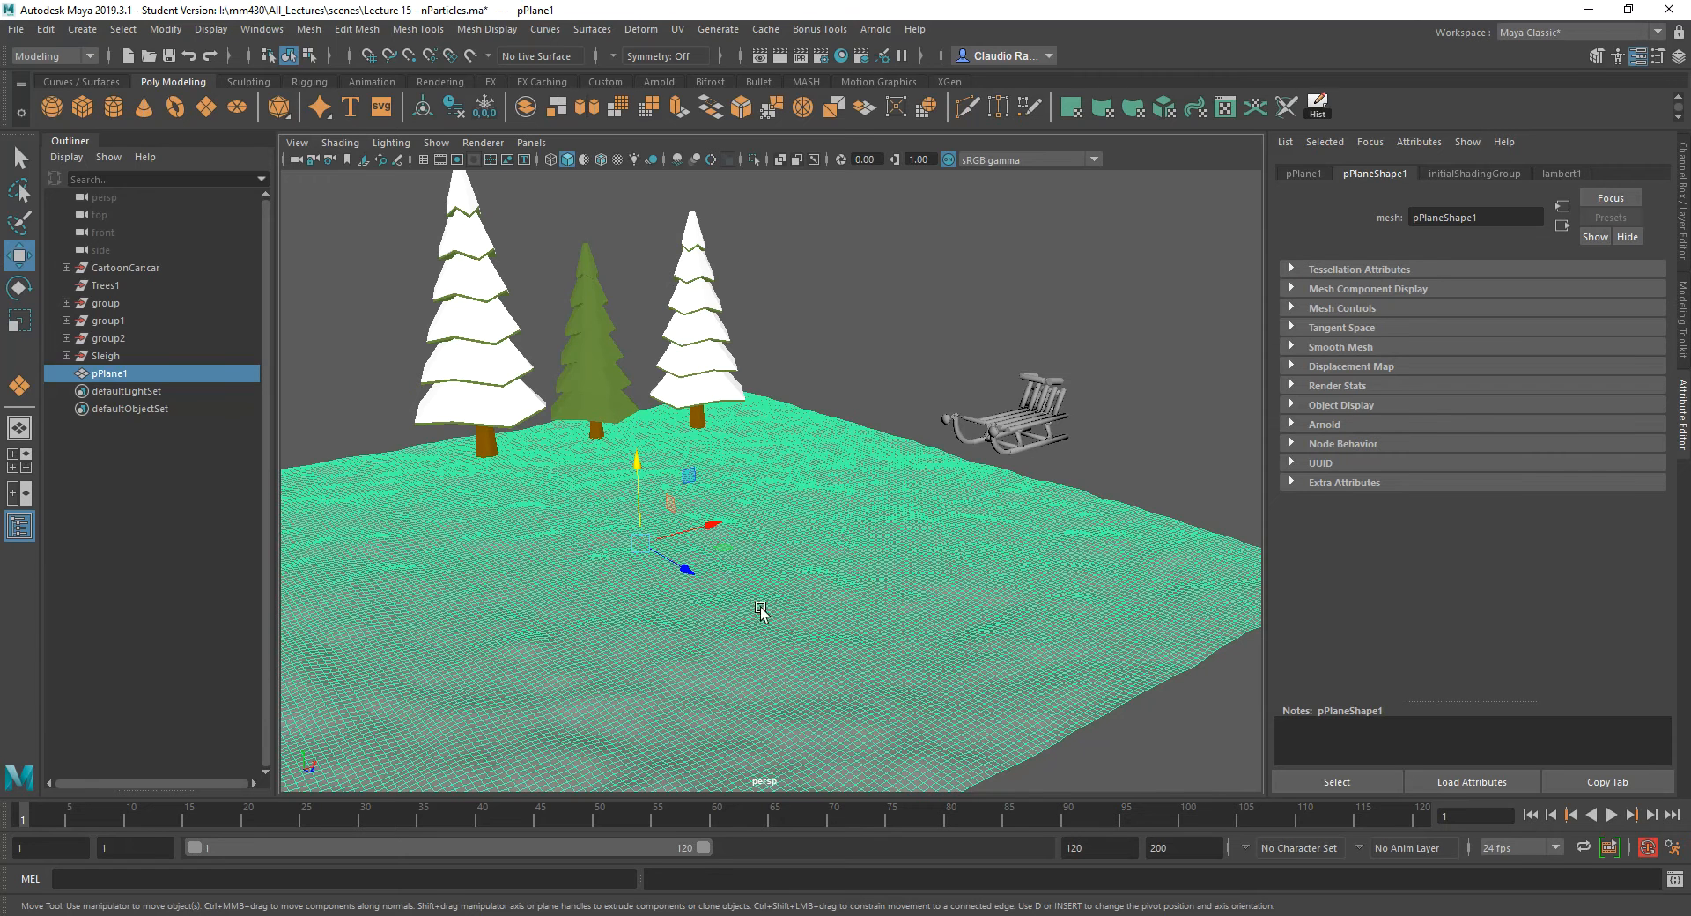
{"action": "mouse_move", "coordinate": [419, 278]}
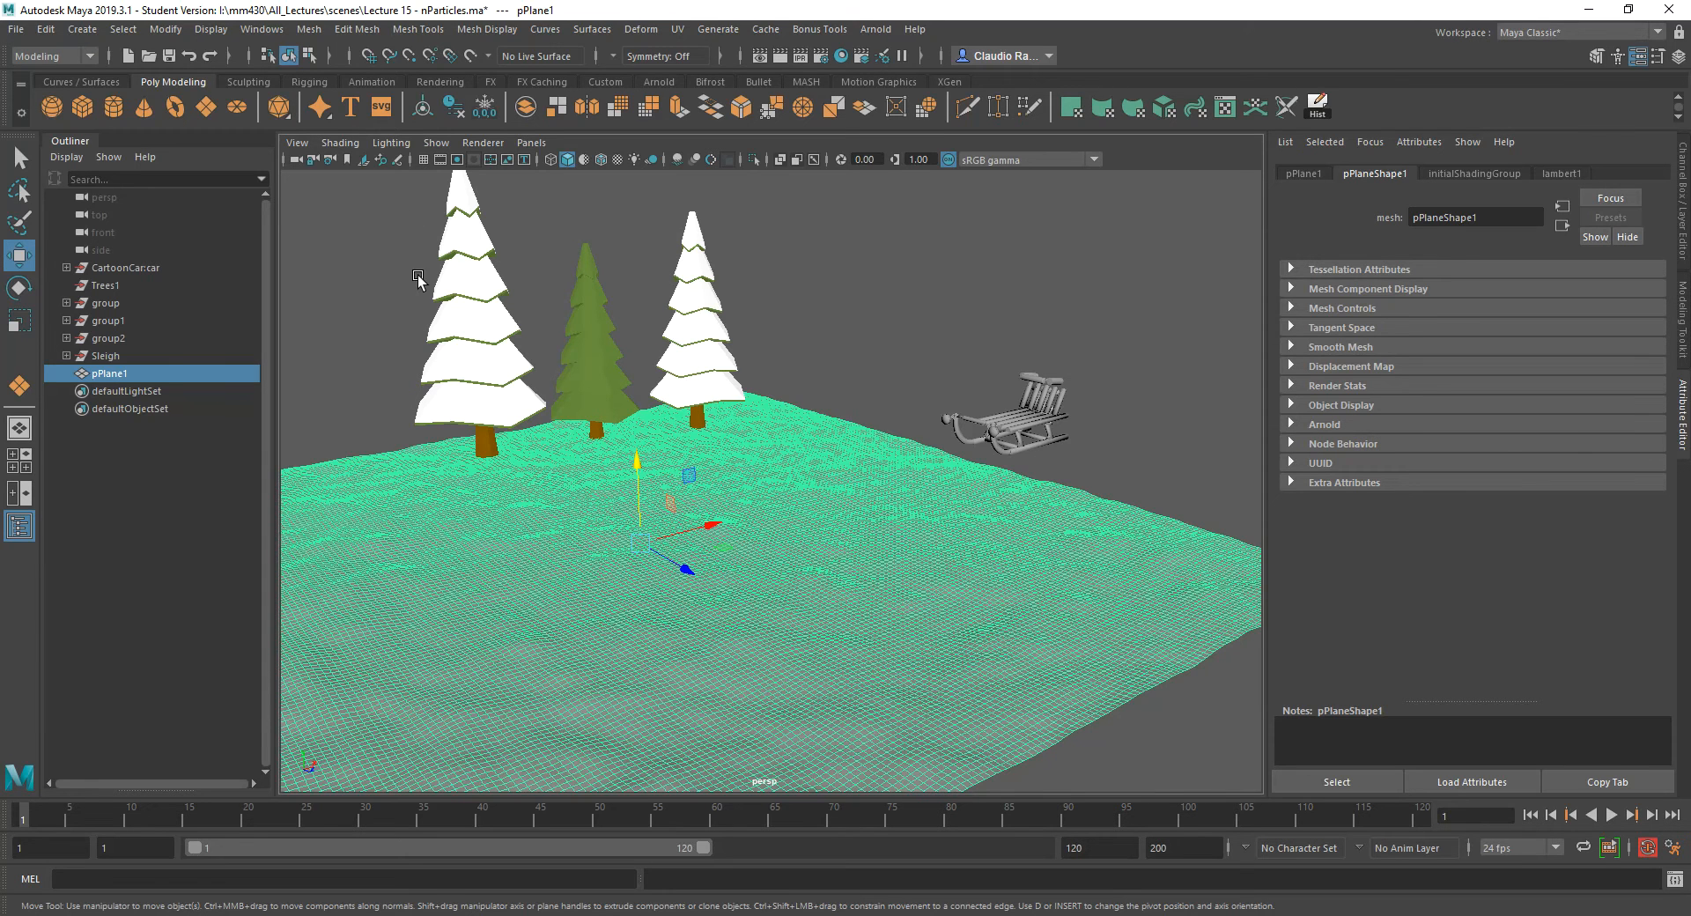
Switch to the FX menu set and reset the nParticles Soft Body options to defaults.
{"action": "left_click", "coordinate": [50, 54]}
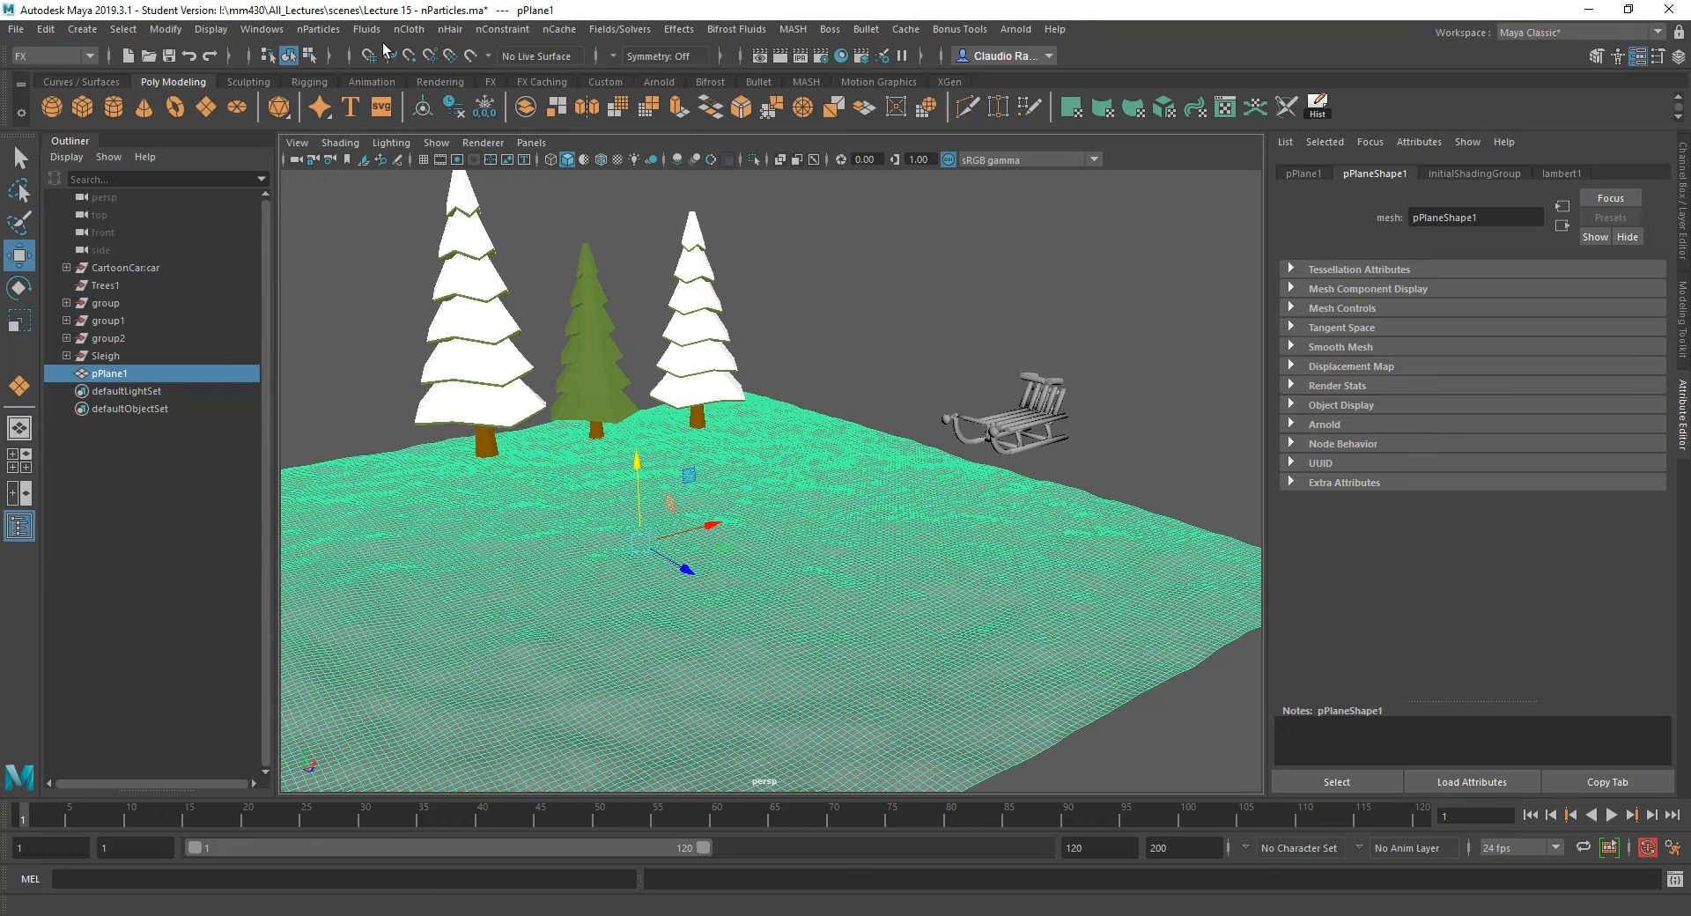
{"action": "left_click", "coordinate": [317, 30]}
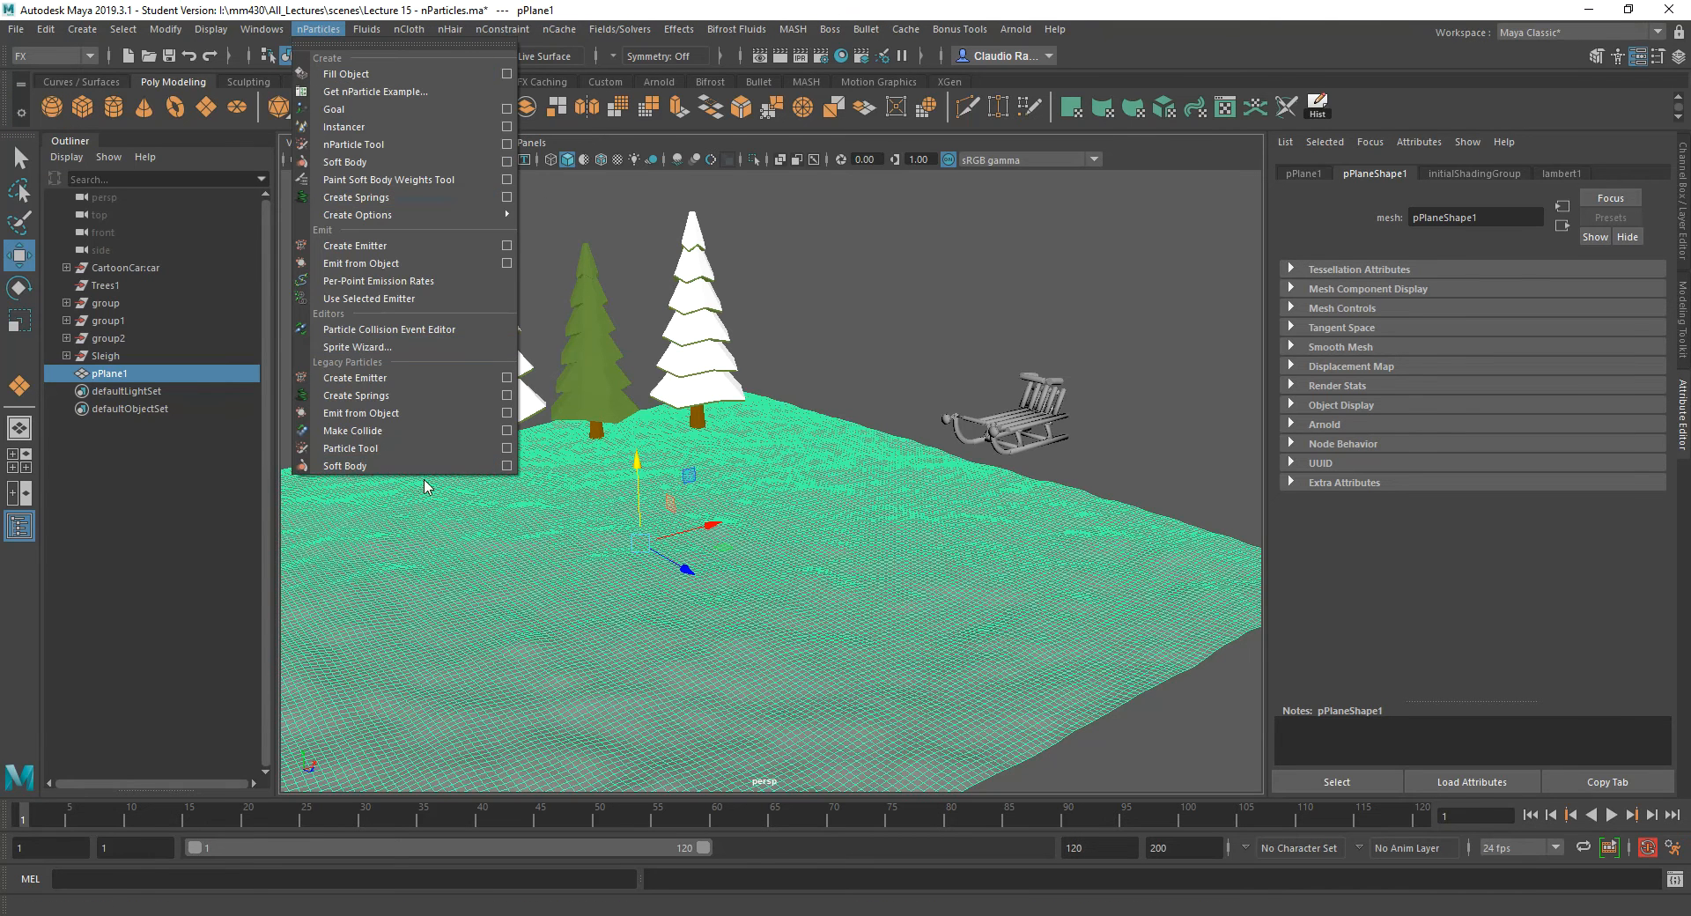
{"action": "mouse_move", "coordinate": [377, 465]}
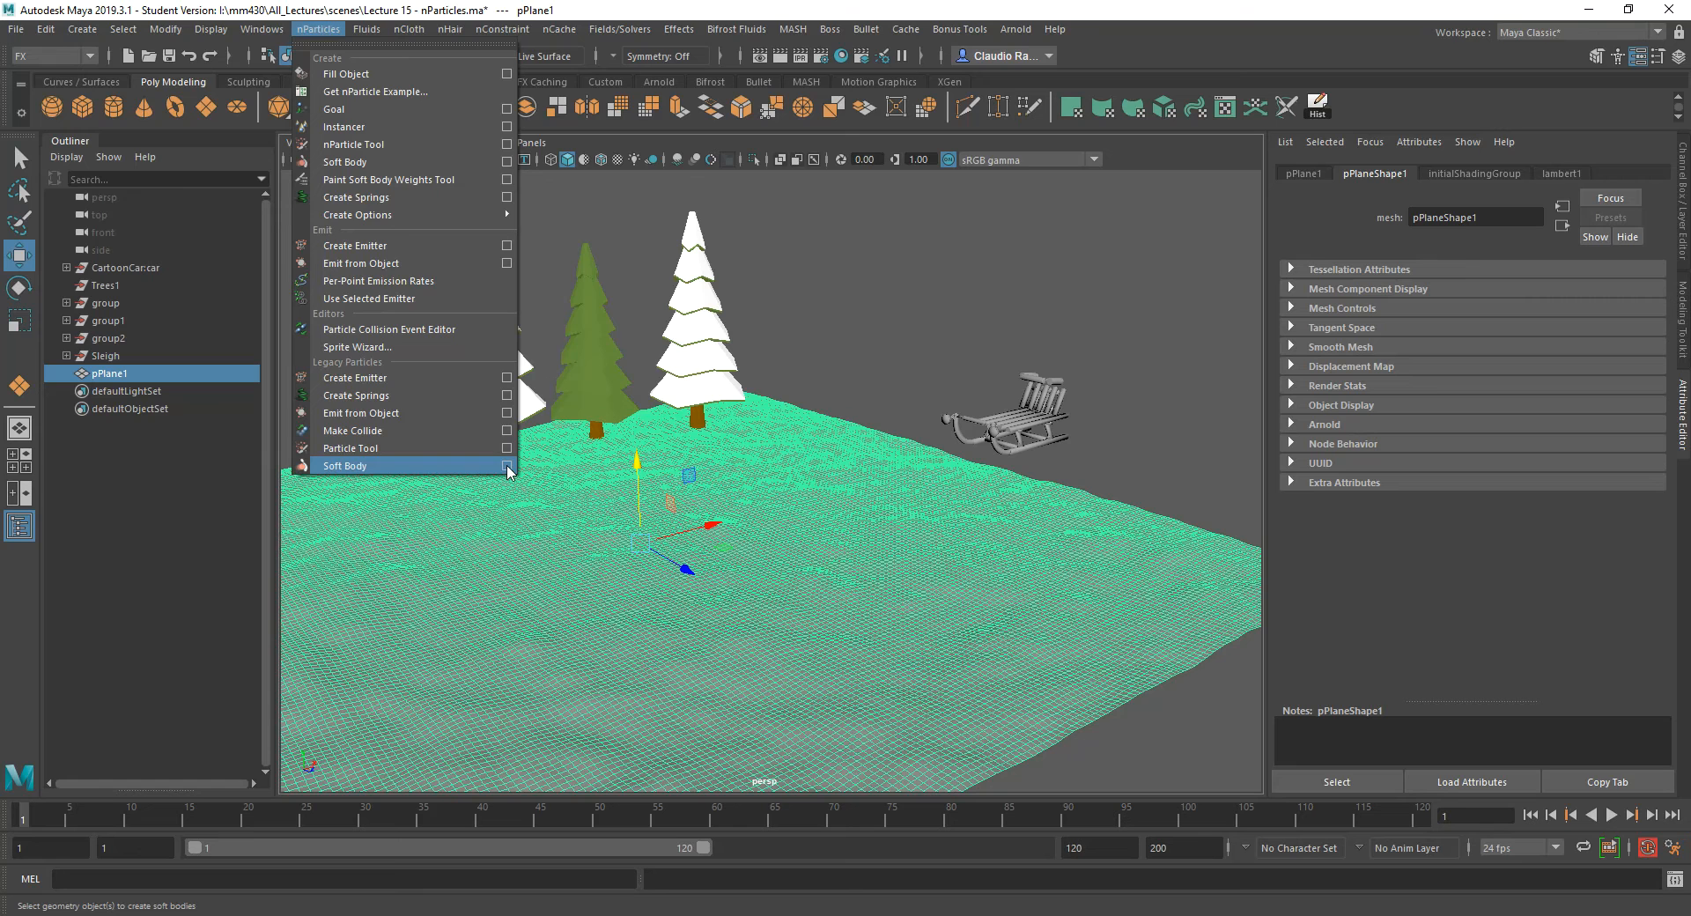
{"action": "left_click", "coordinate": [507, 467]}
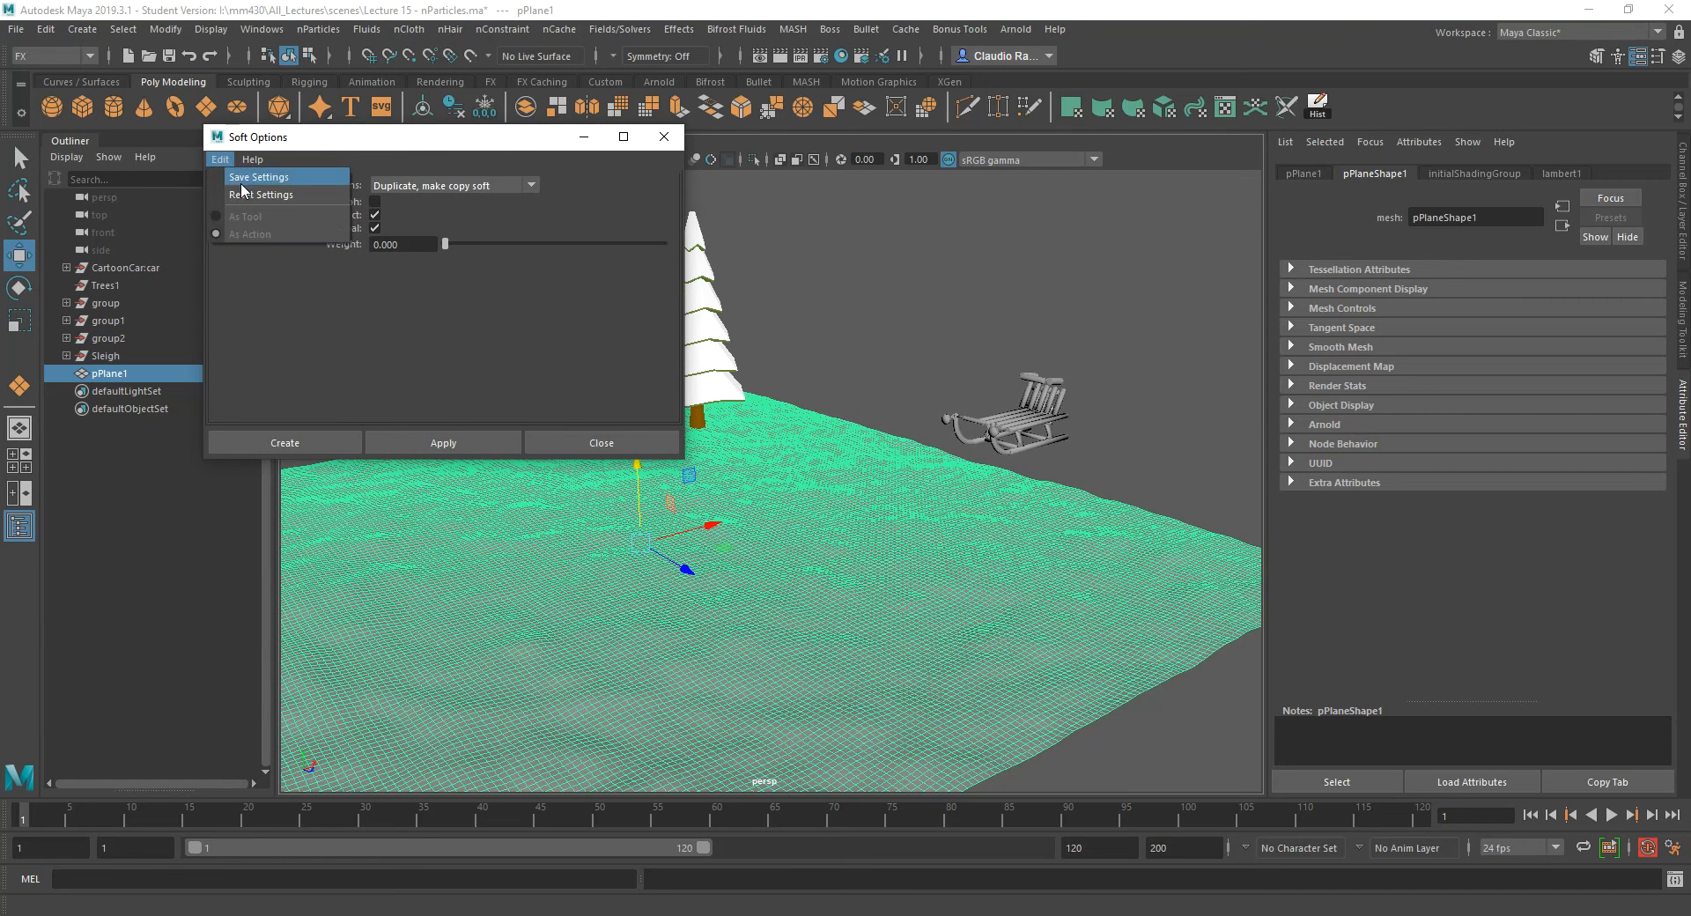
{"action": "left_click", "coordinate": [260, 194]}
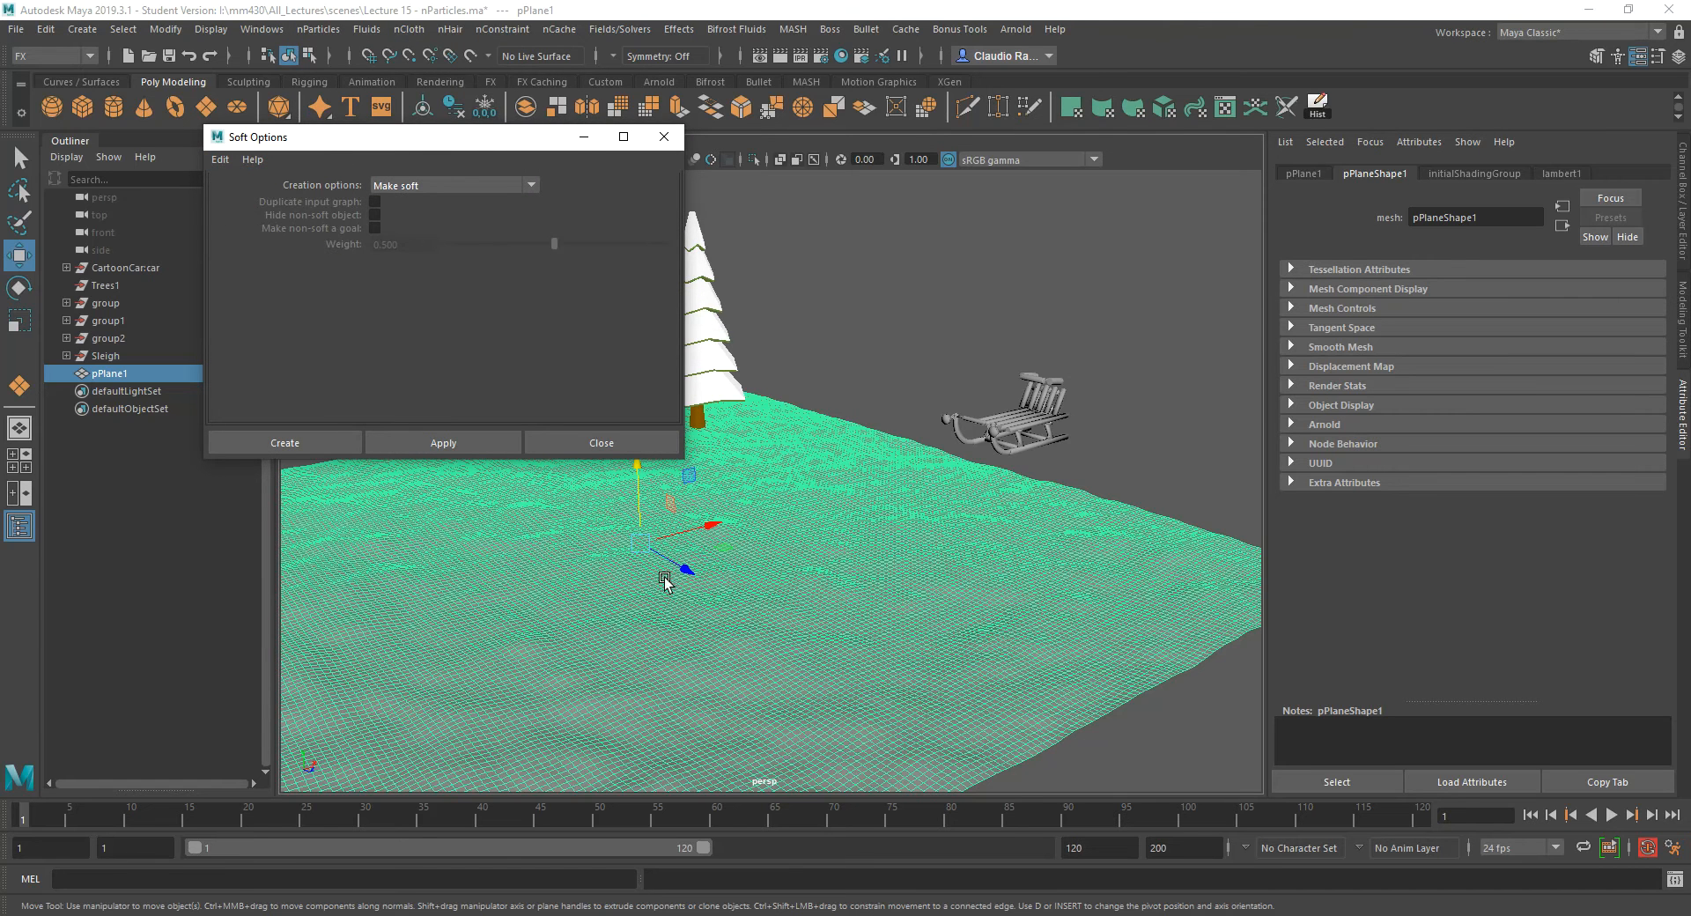
{"action": "mouse_move", "coordinate": [1011, 572]}
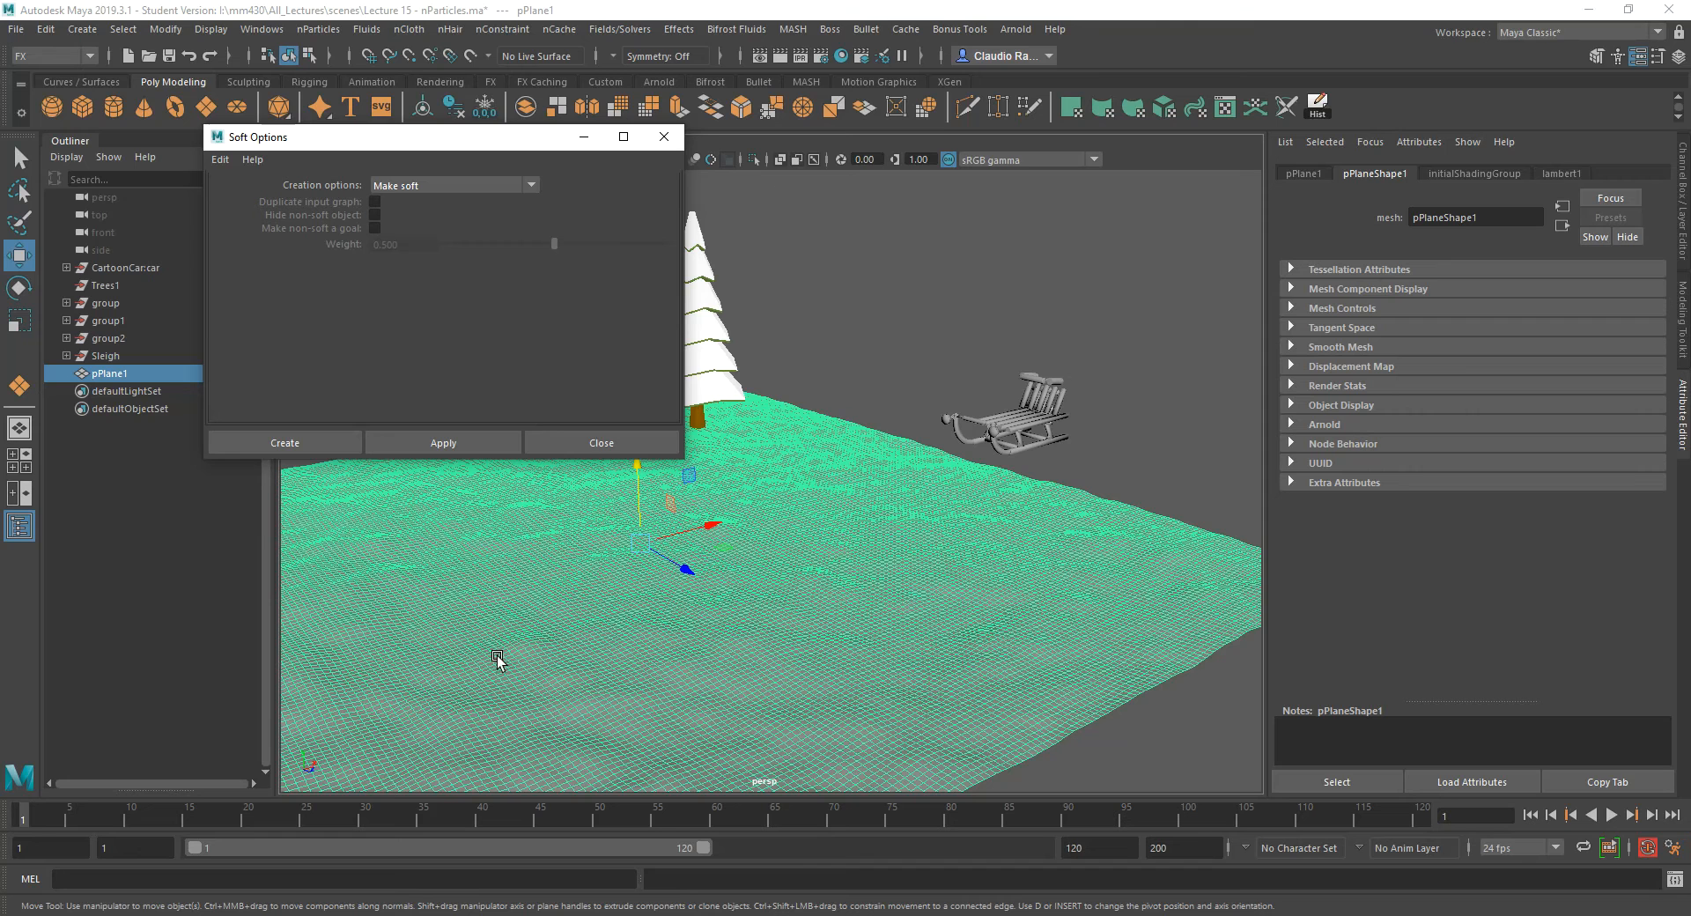
{"action": "mouse_move", "coordinate": [519, 524]}
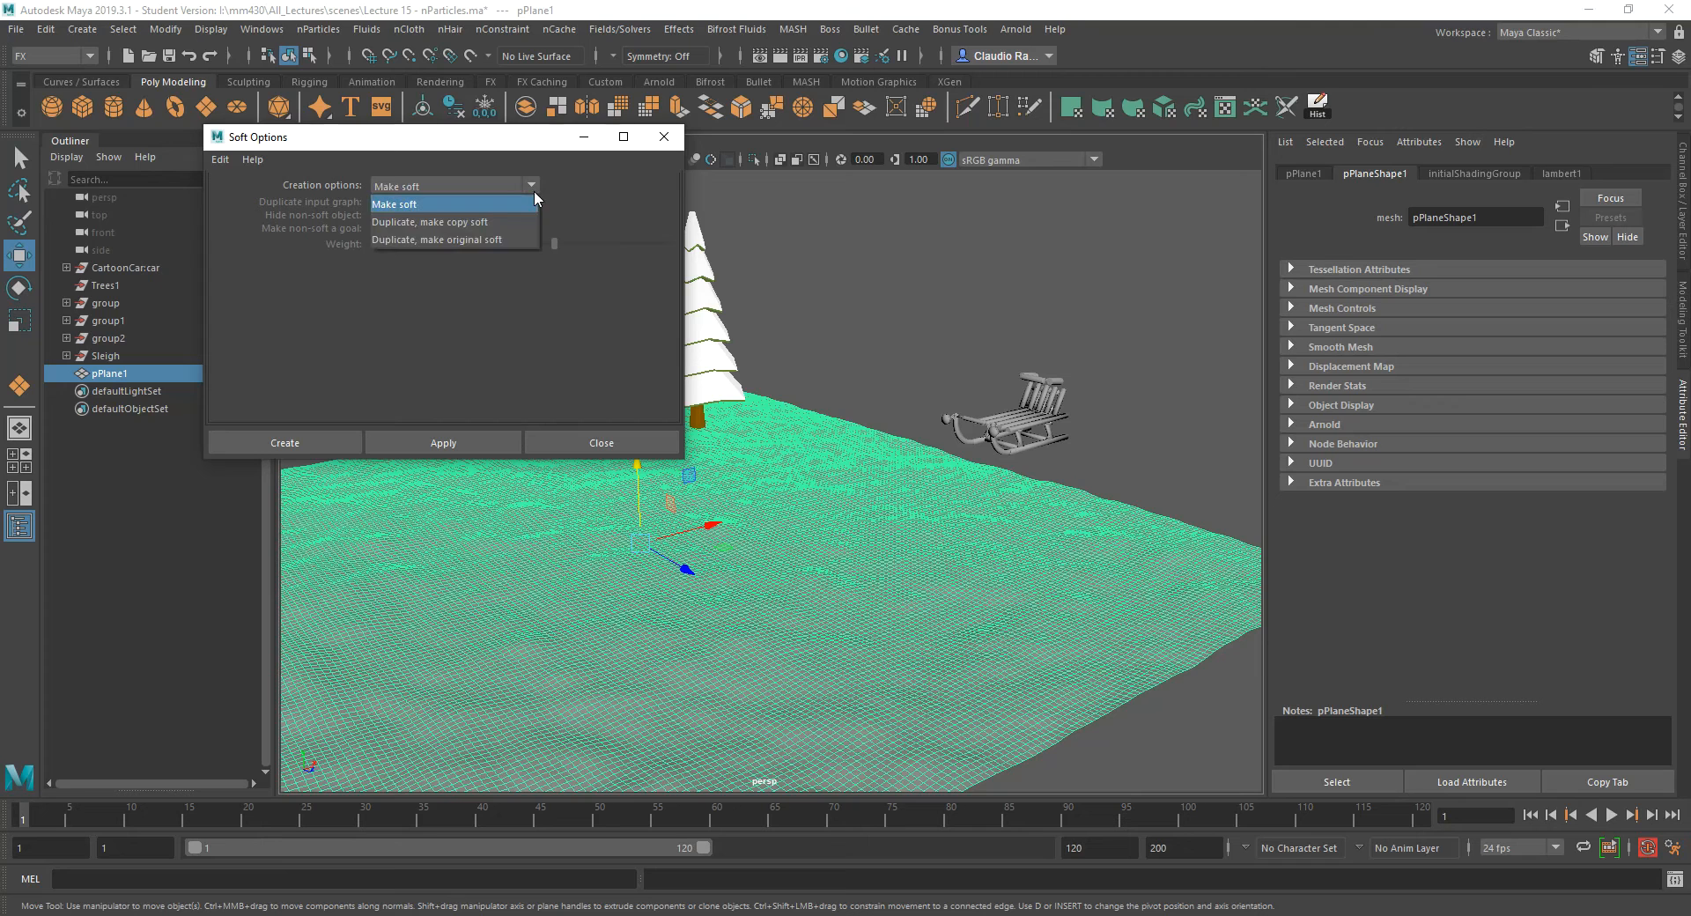
{"action": "mouse_move", "coordinate": [452, 222]}
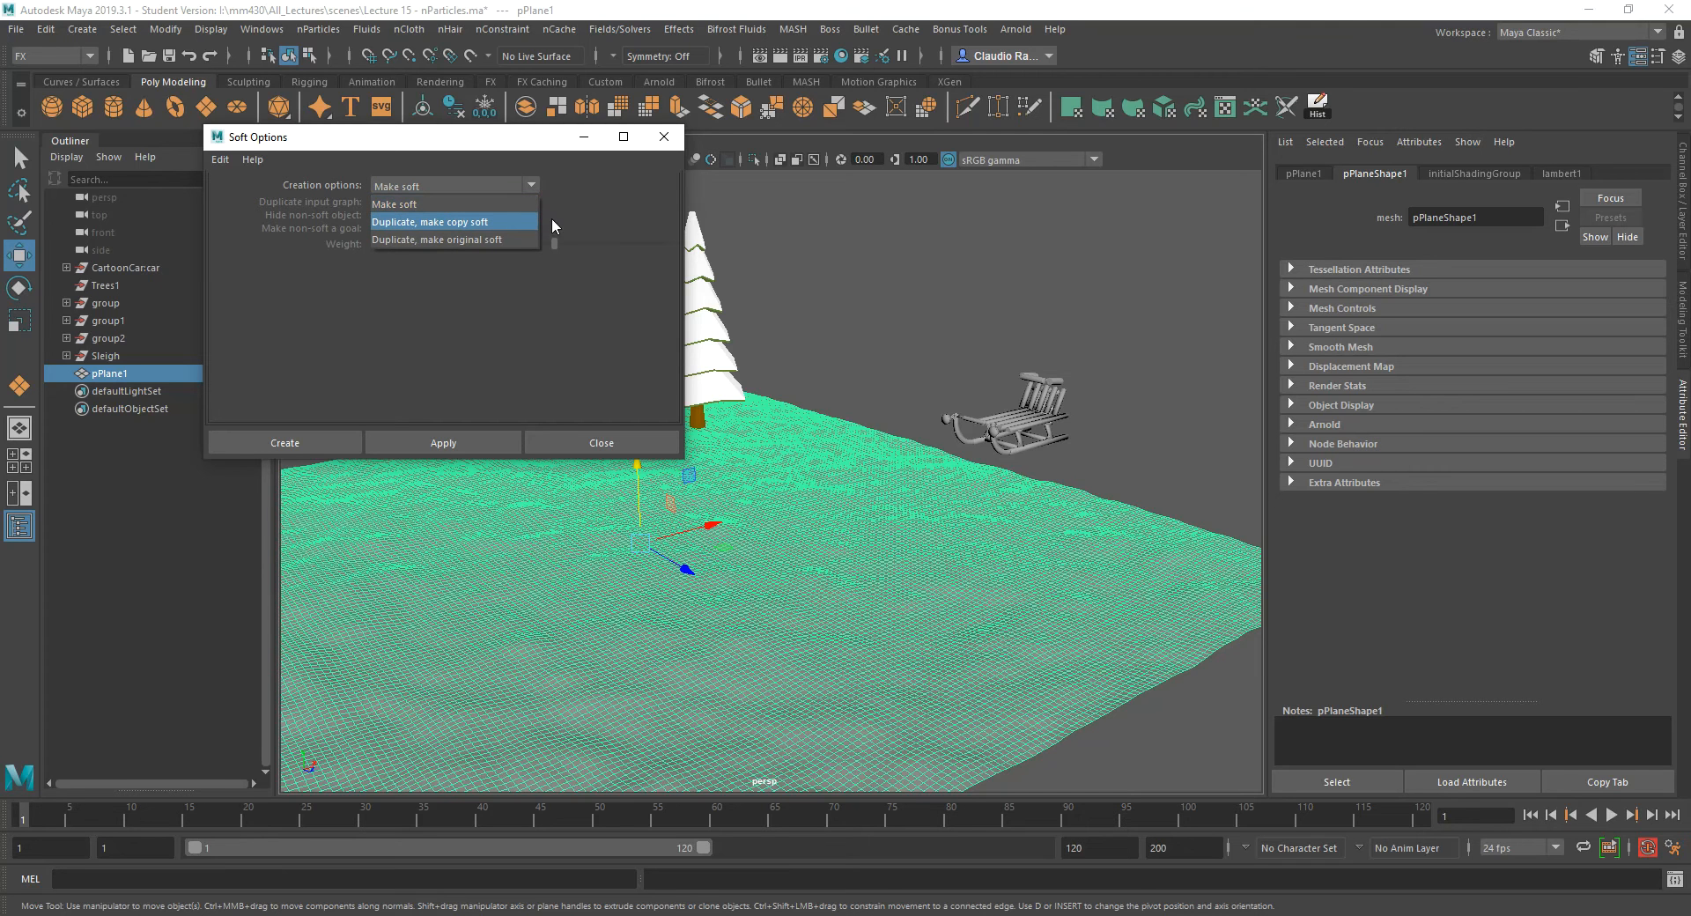
{"action": "mouse_move", "coordinate": [614, 210]}
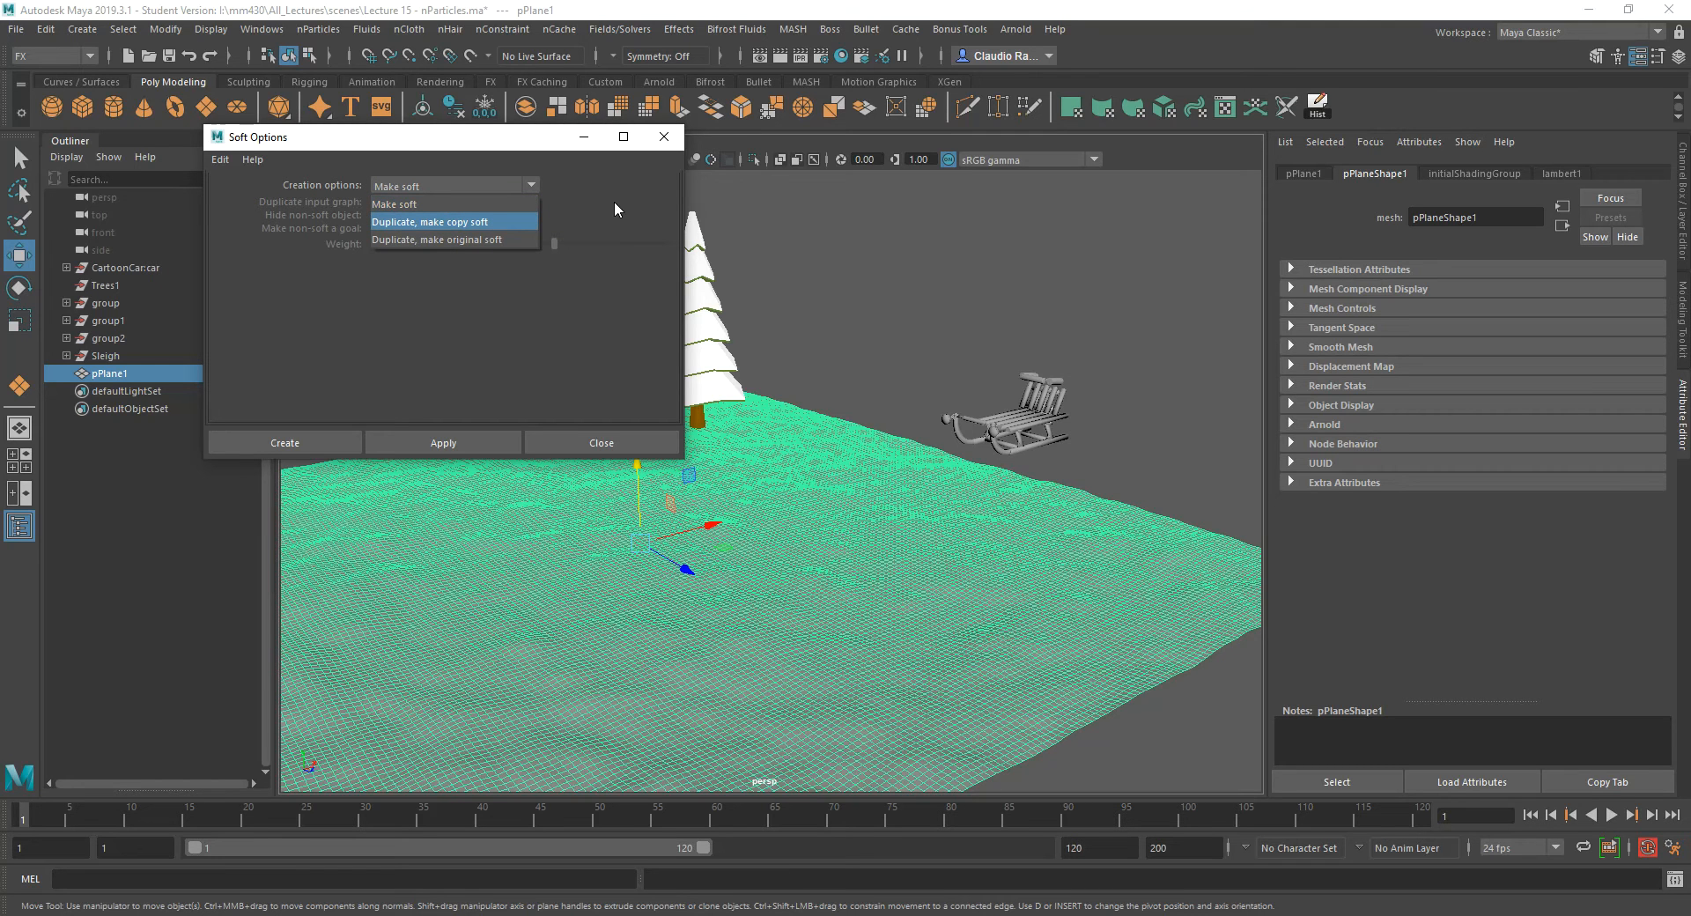
{"action": "mouse_move", "coordinate": [569, 203]}
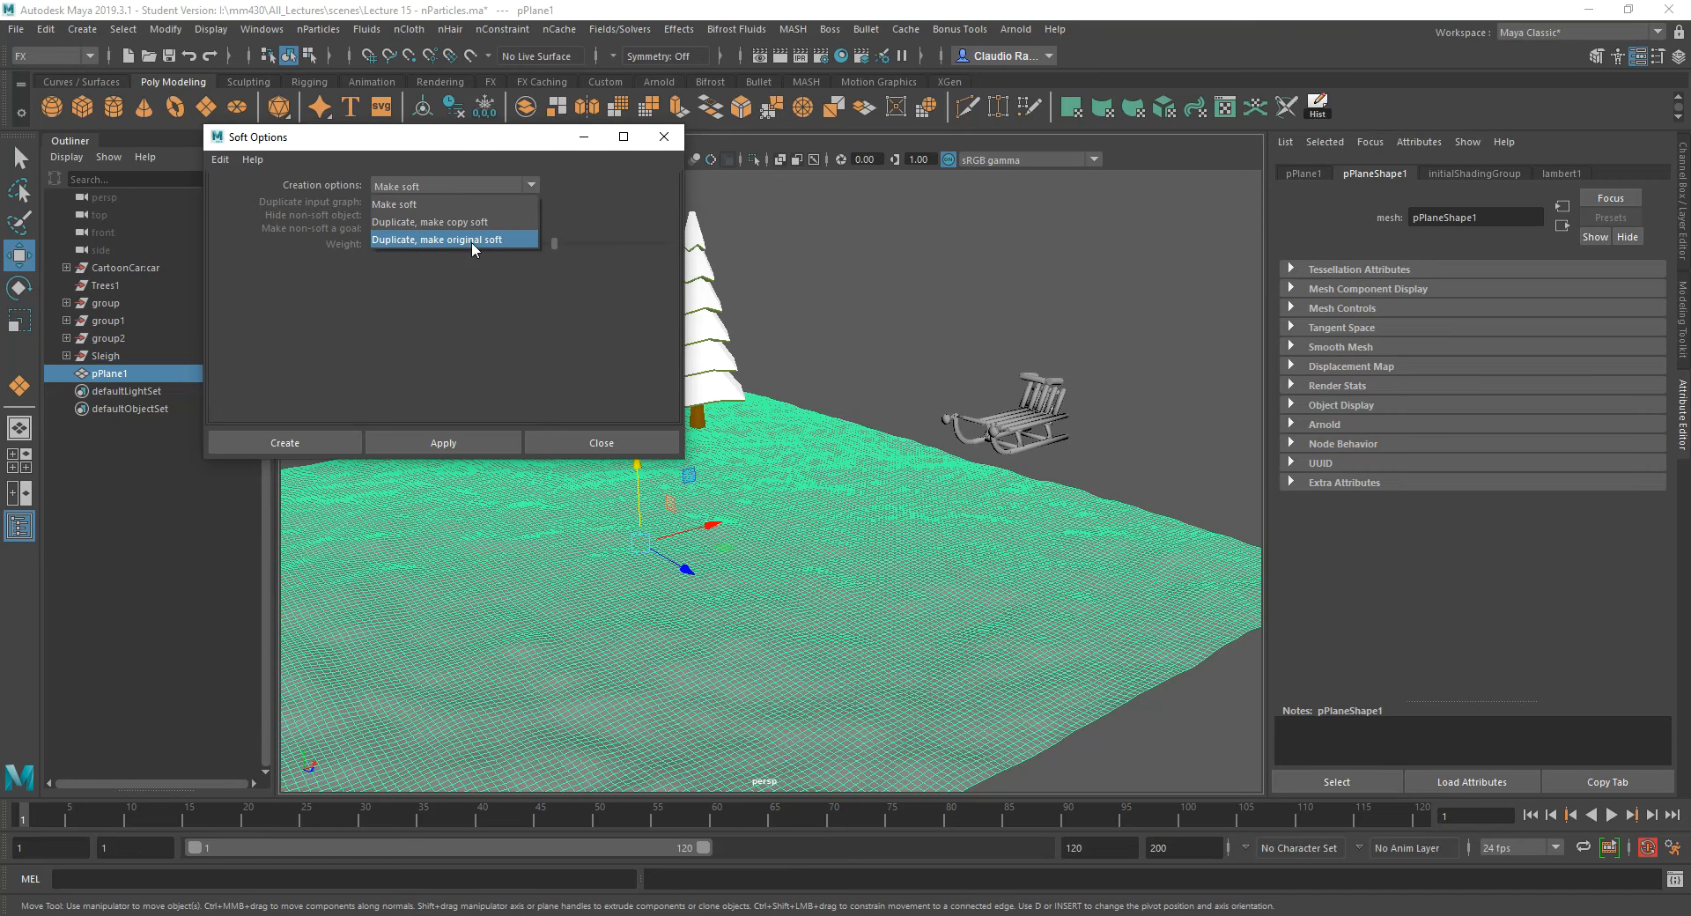
{"action": "mouse_move", "coordinate": [430, 221]}
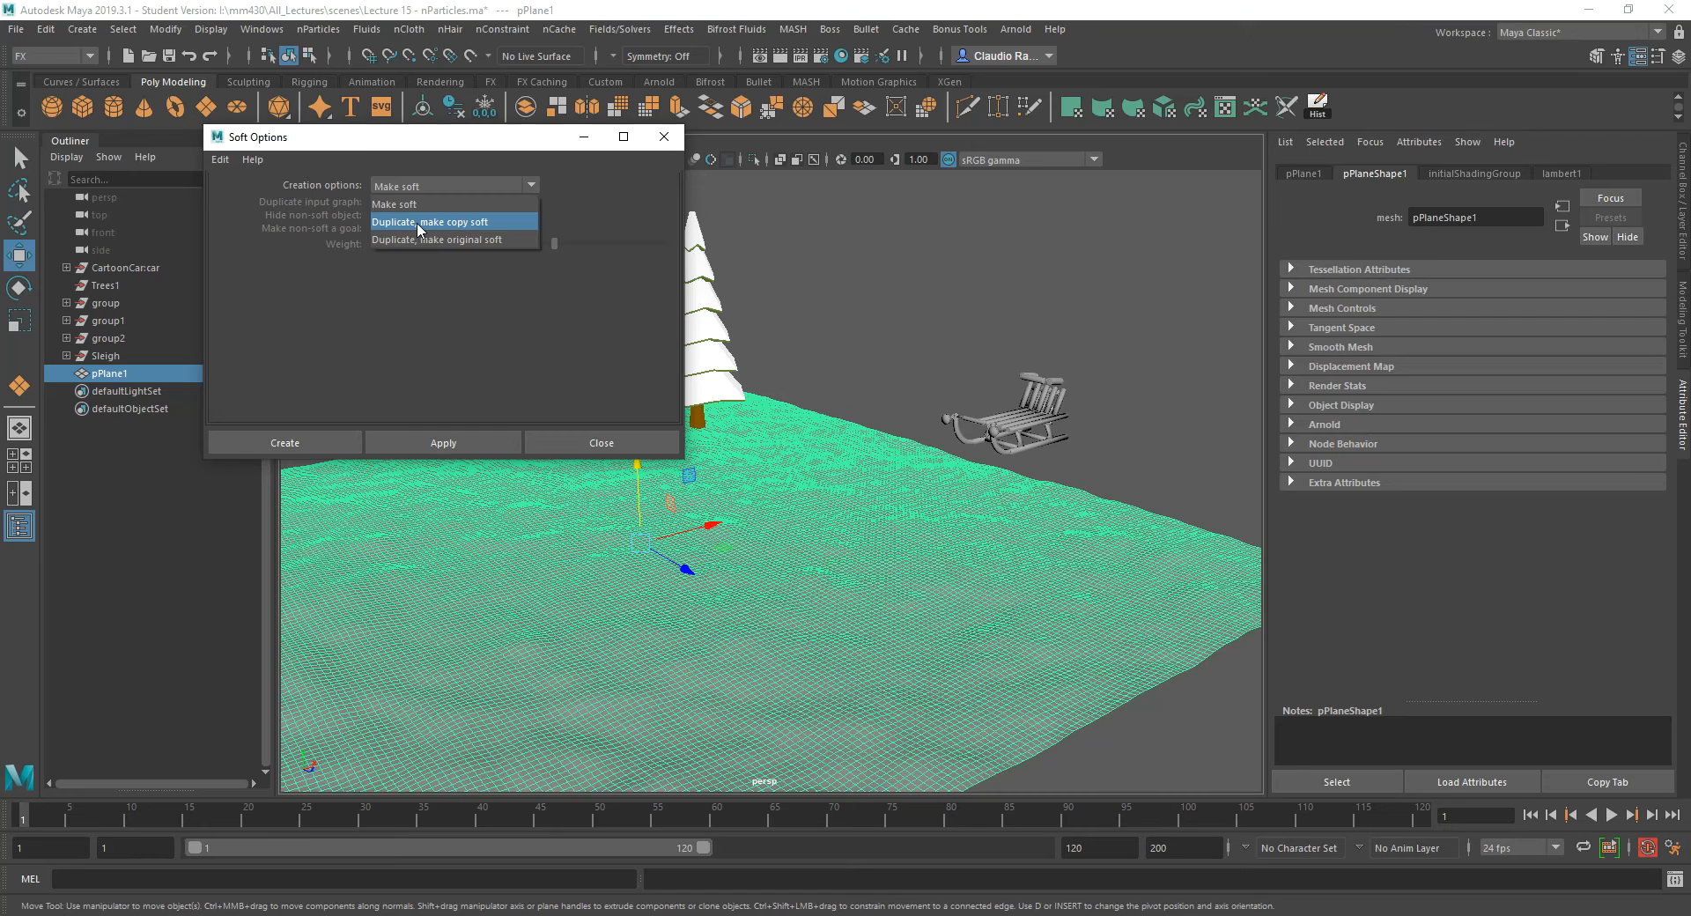
Create a duplicate soft-body copy, hiding the original and making it a goal with weight 0.
{"action": "left_click", "coordinate": [429, 222]}
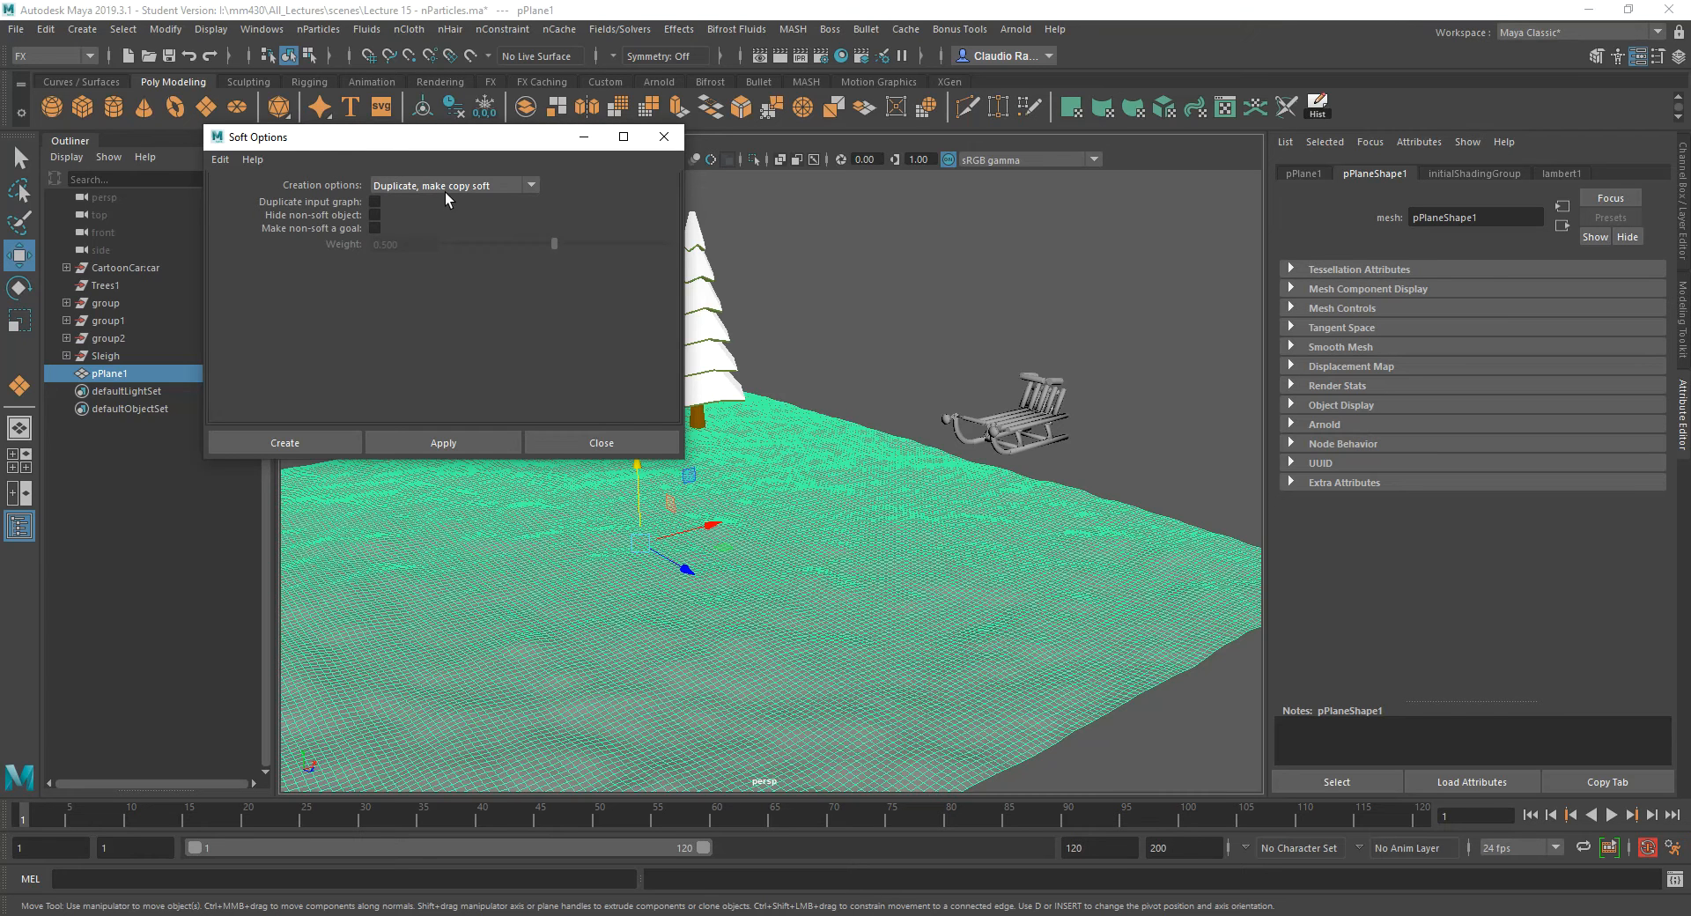
{"action": "mouse_move", "coordinate": [458, 204]}
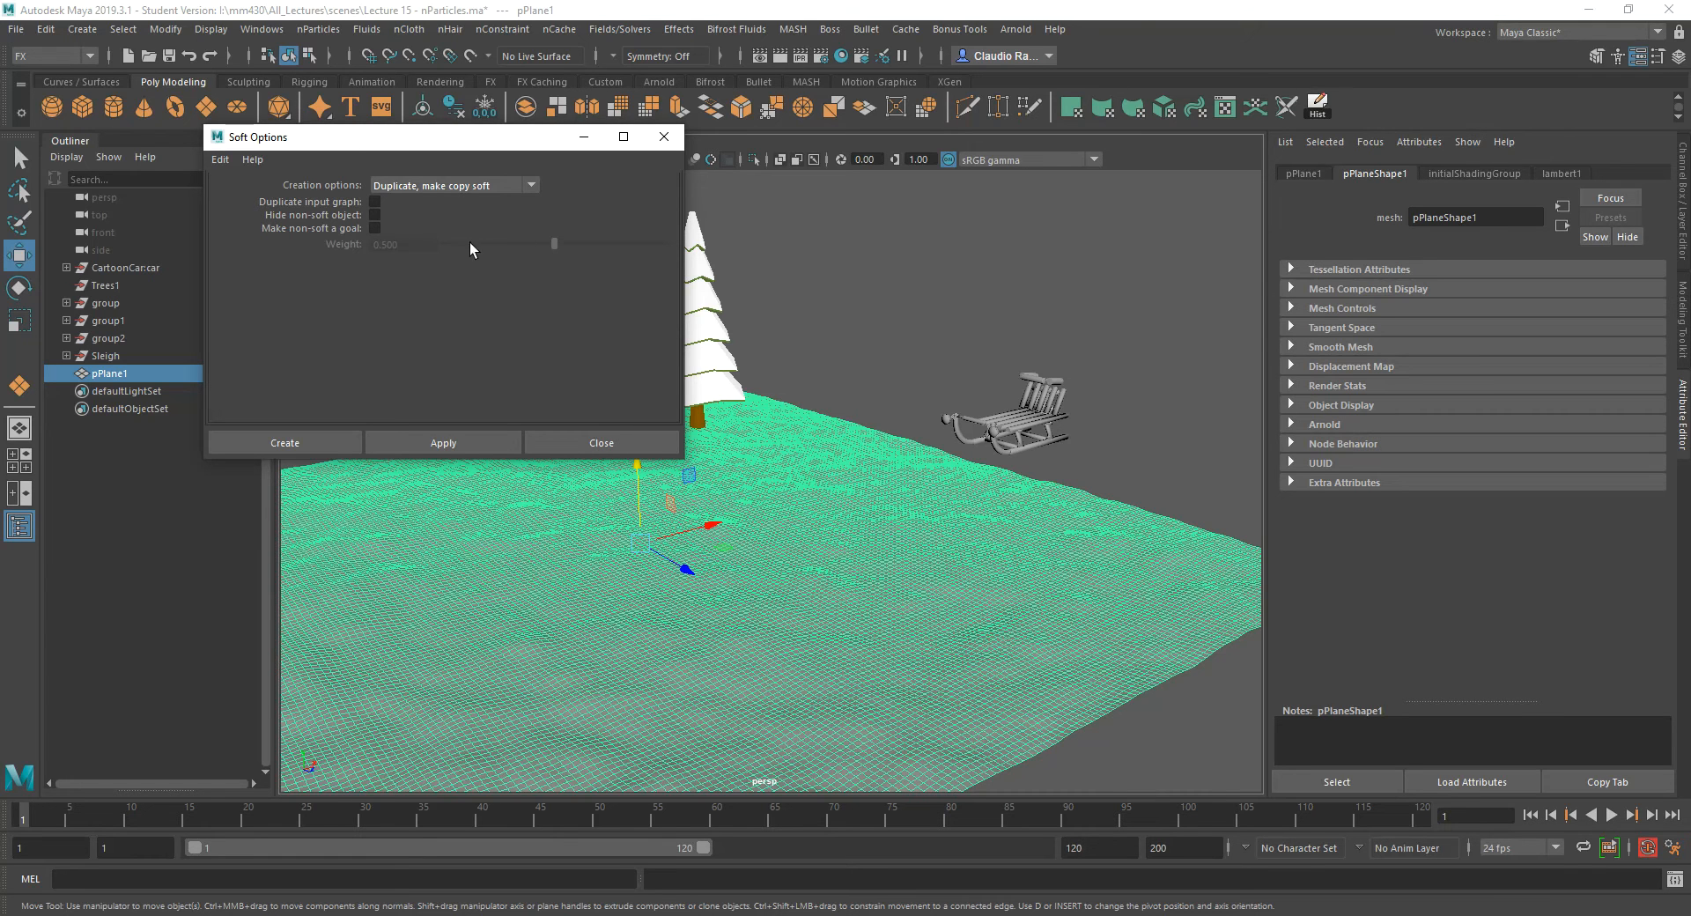
{"action": "mouse_move", "coordinate": [478, 215]}
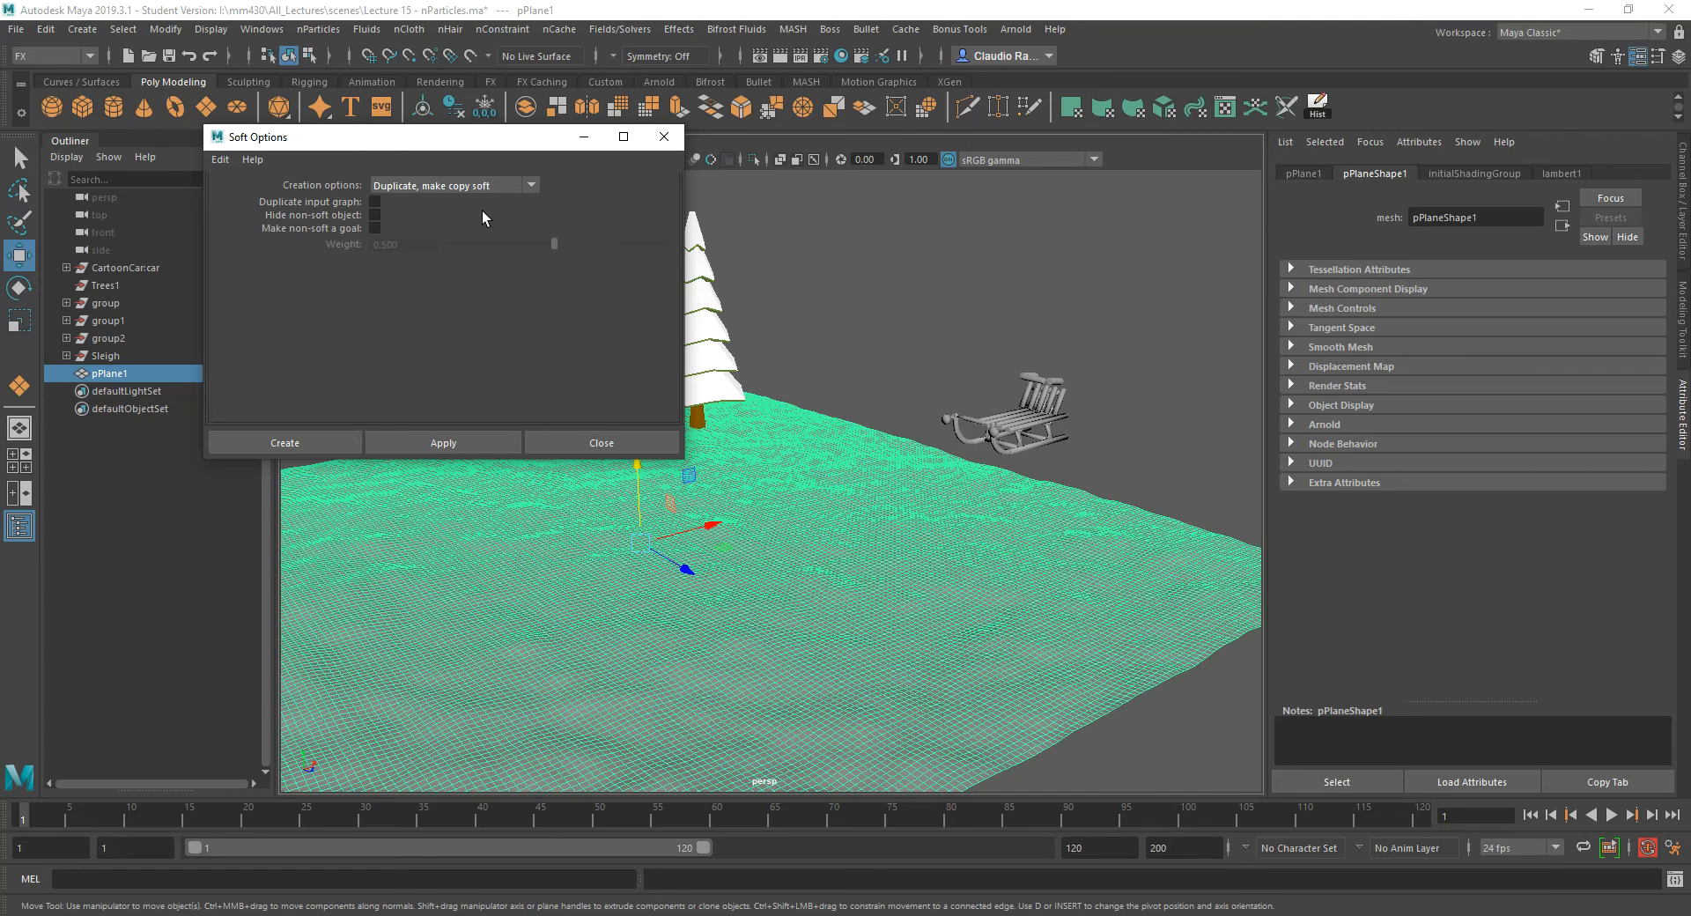
{"action": "mouse_move", "coordinate": [336, 211]}
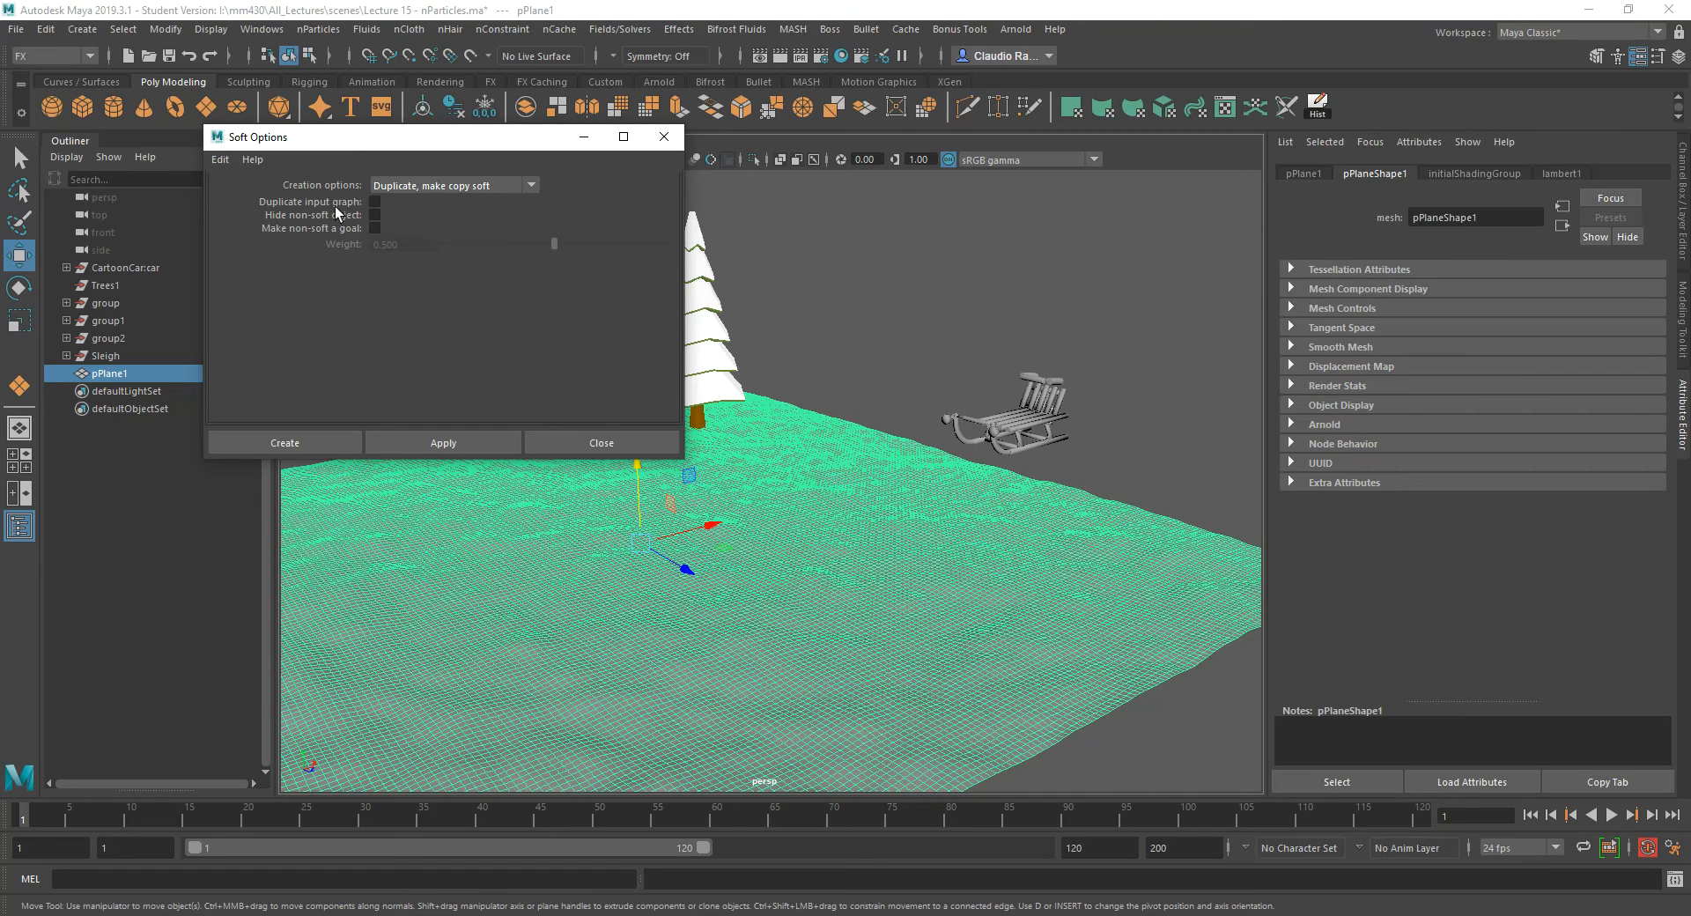
{"action": "left_click", "coordinate": [373, 215]}
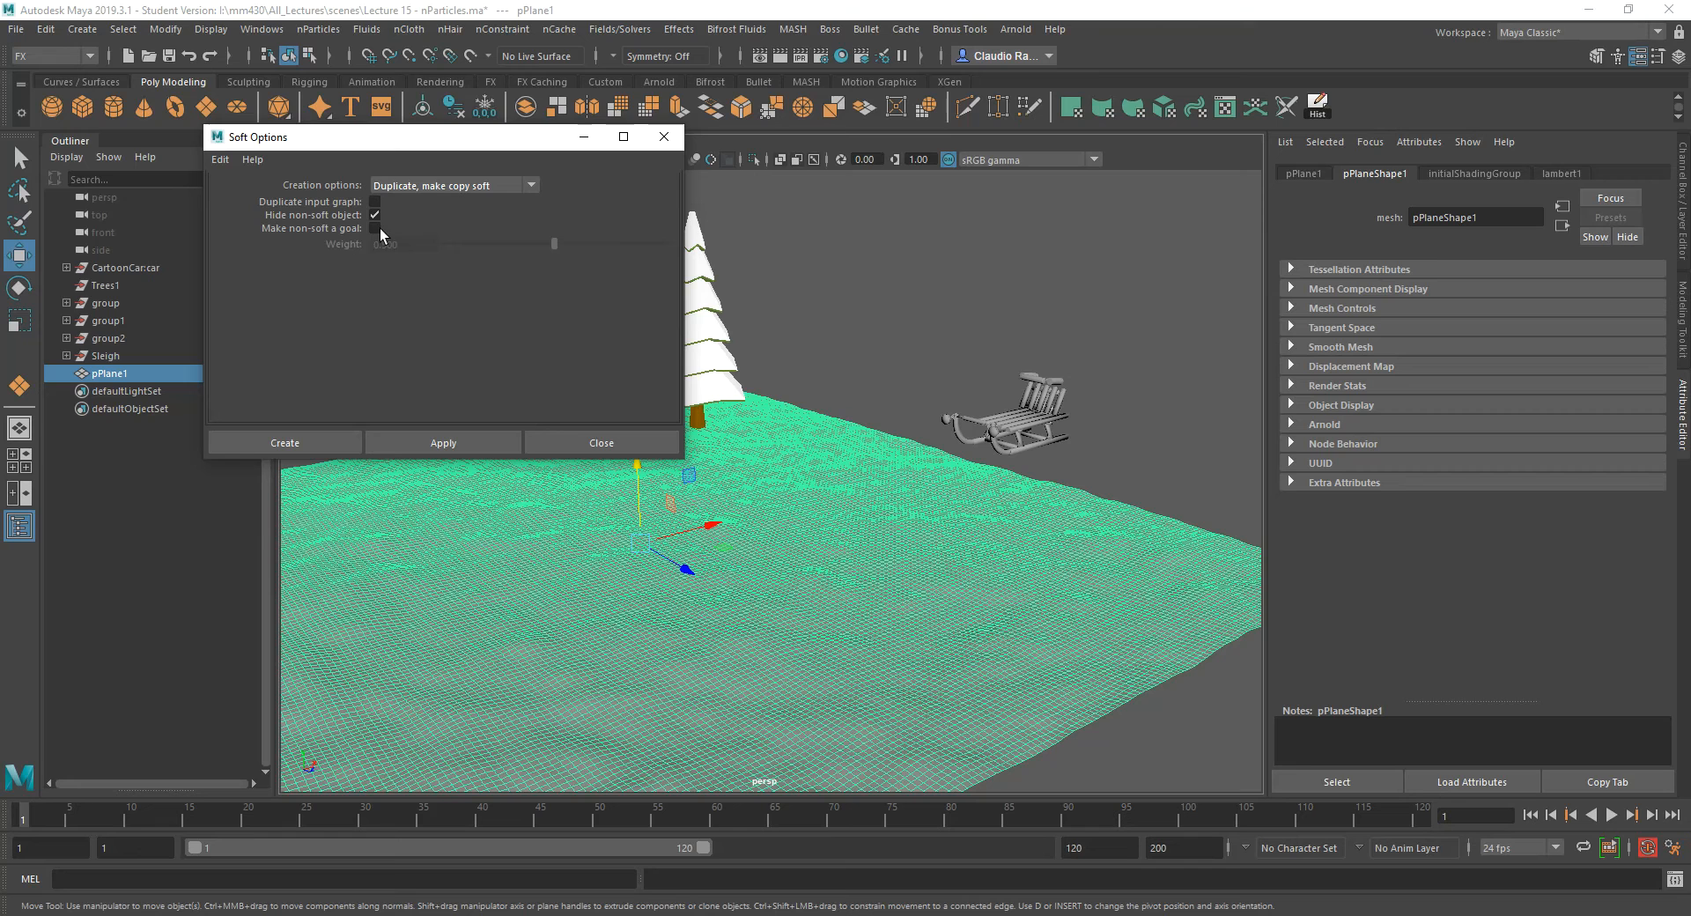
{"action": "left_click", "coordinate": [373, 229]}
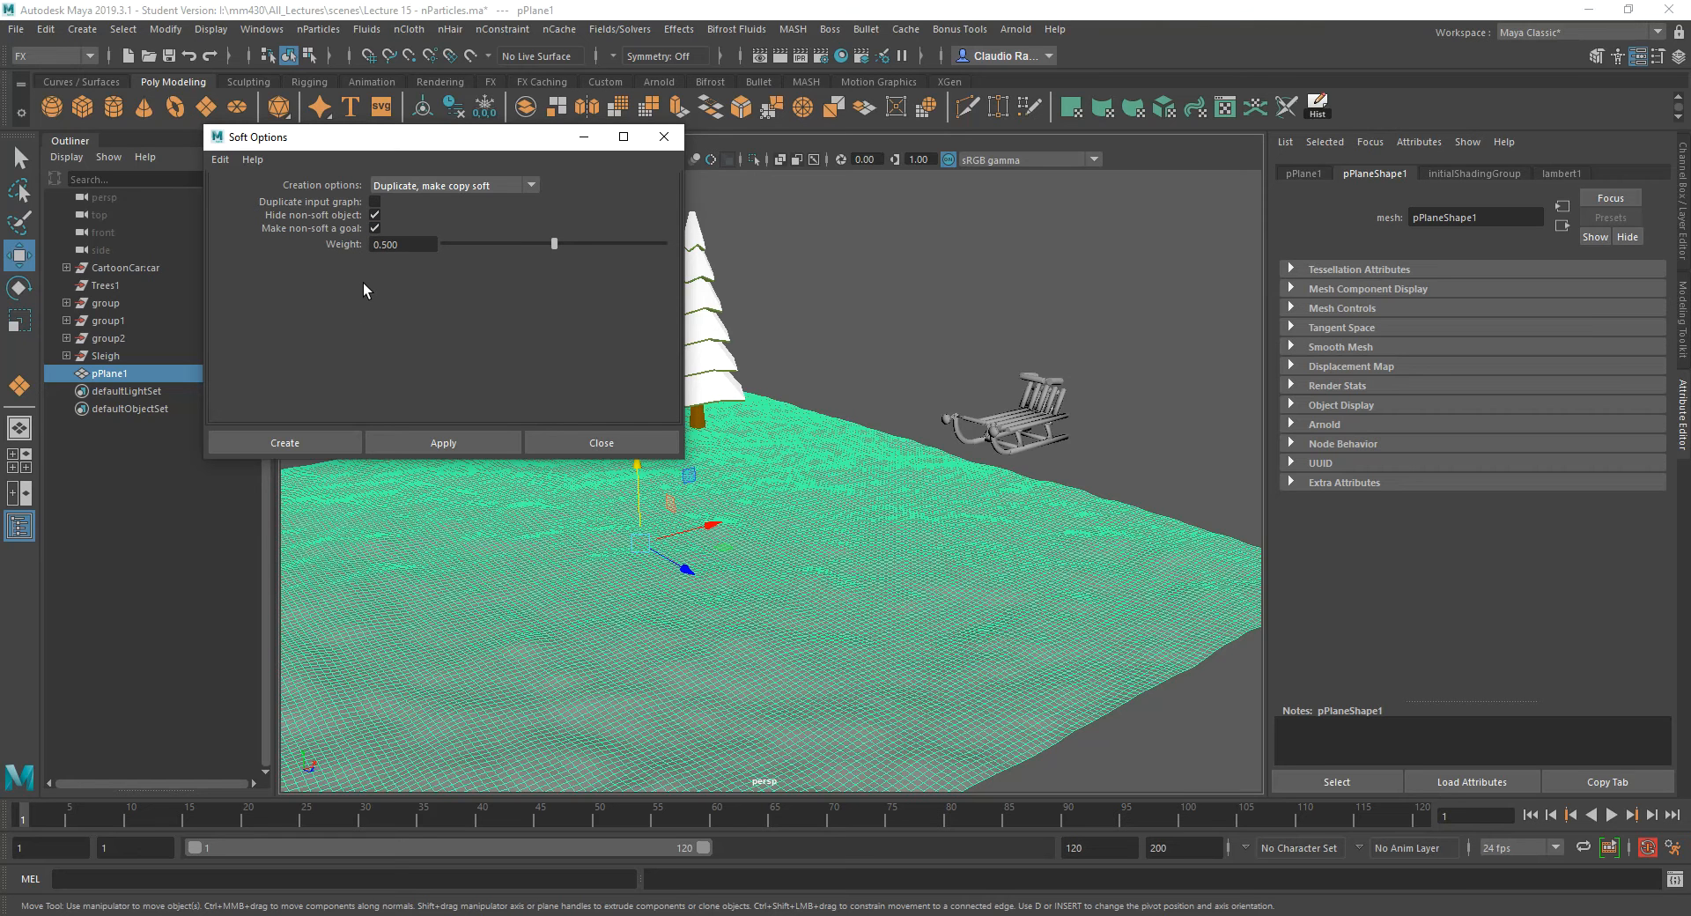
{"action": "mouse_move", "coordinate": [333, 249]}
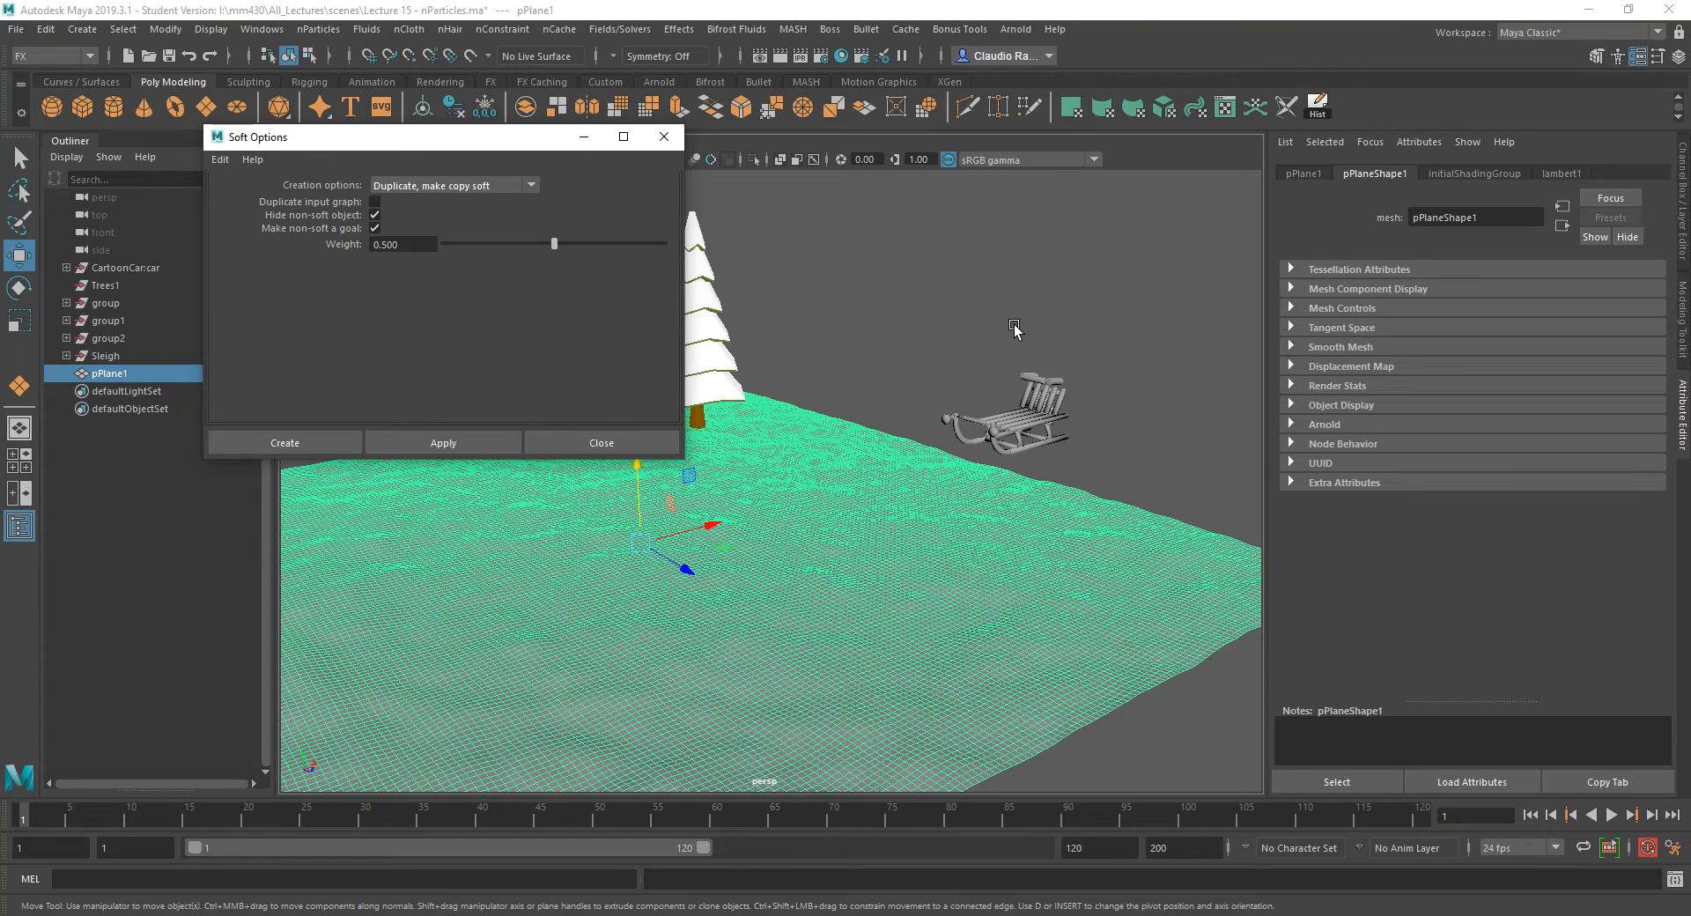
{"action": "mouse_move", "coordinate": [775, 506]}
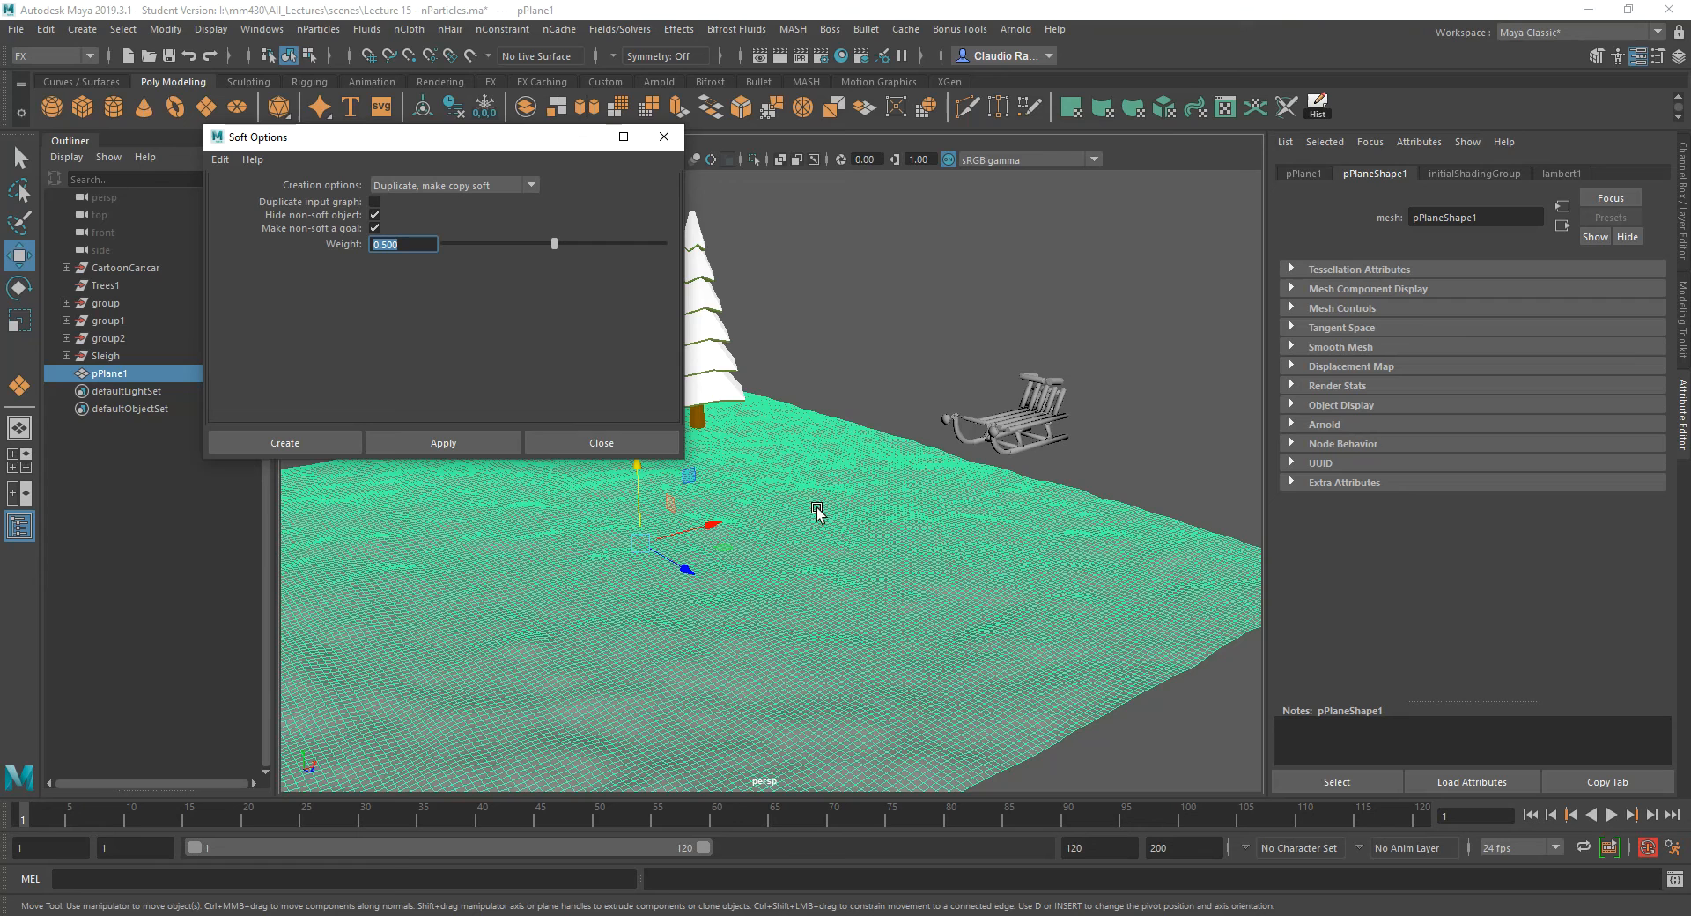
{"action": "mouse_move", "coordinate": [354, 254]}
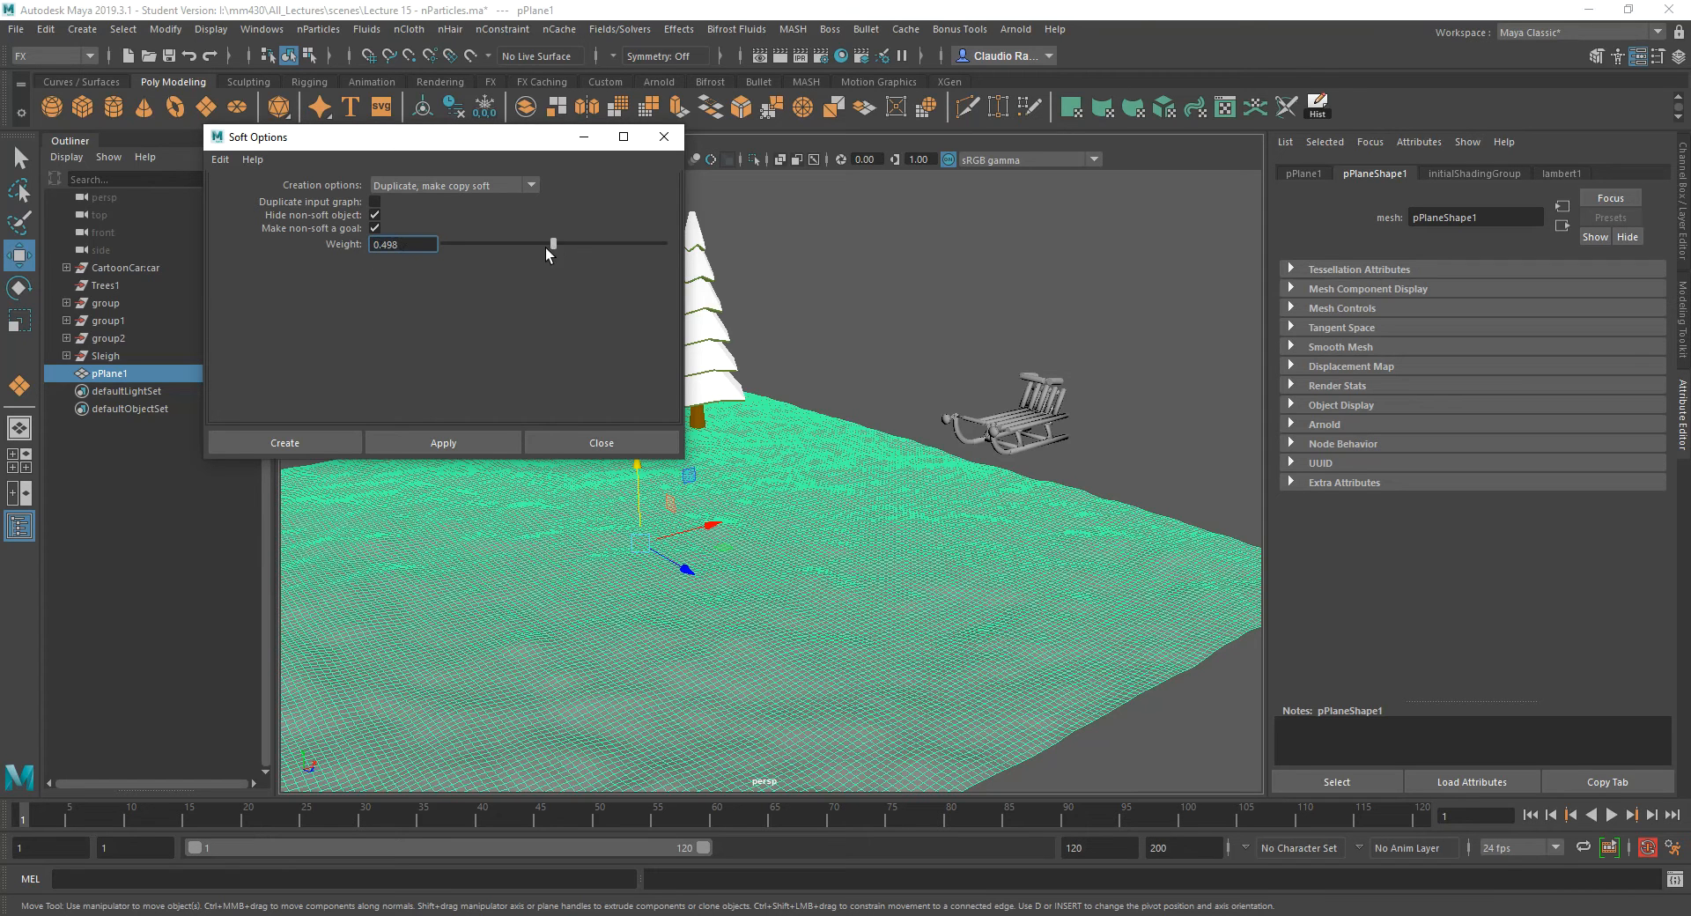
{"action": "left_click_drag", "start_coordinate": [553, 243], "coordinate": [442, 243]}
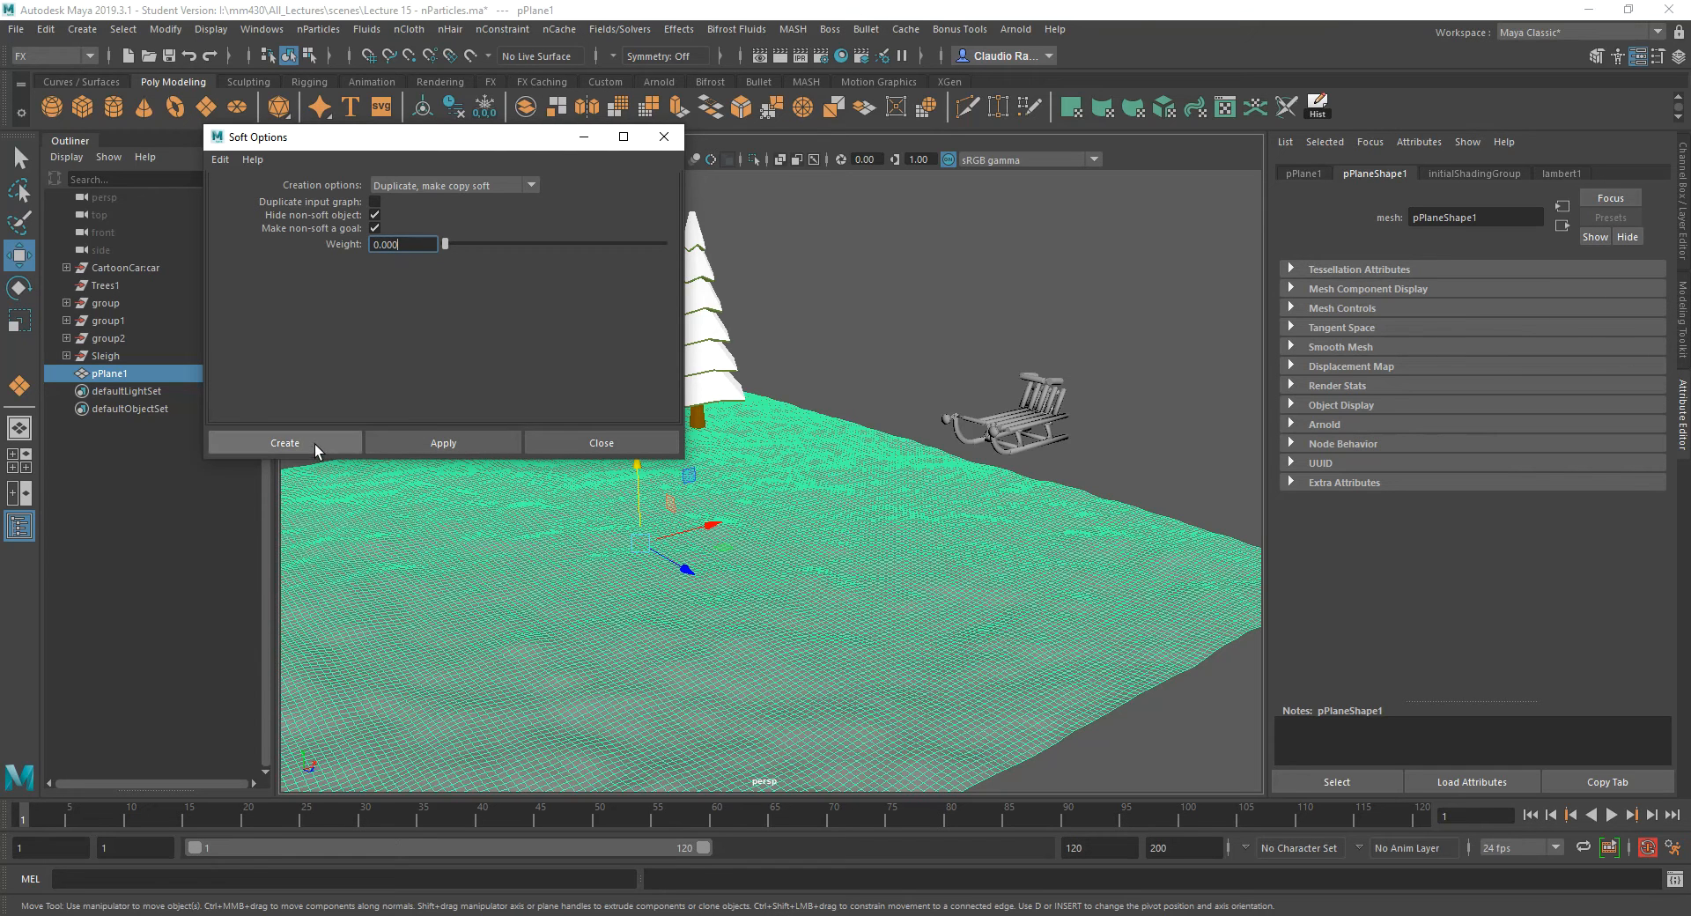
{"action": "left_click", "coordinate": [284, 442]}
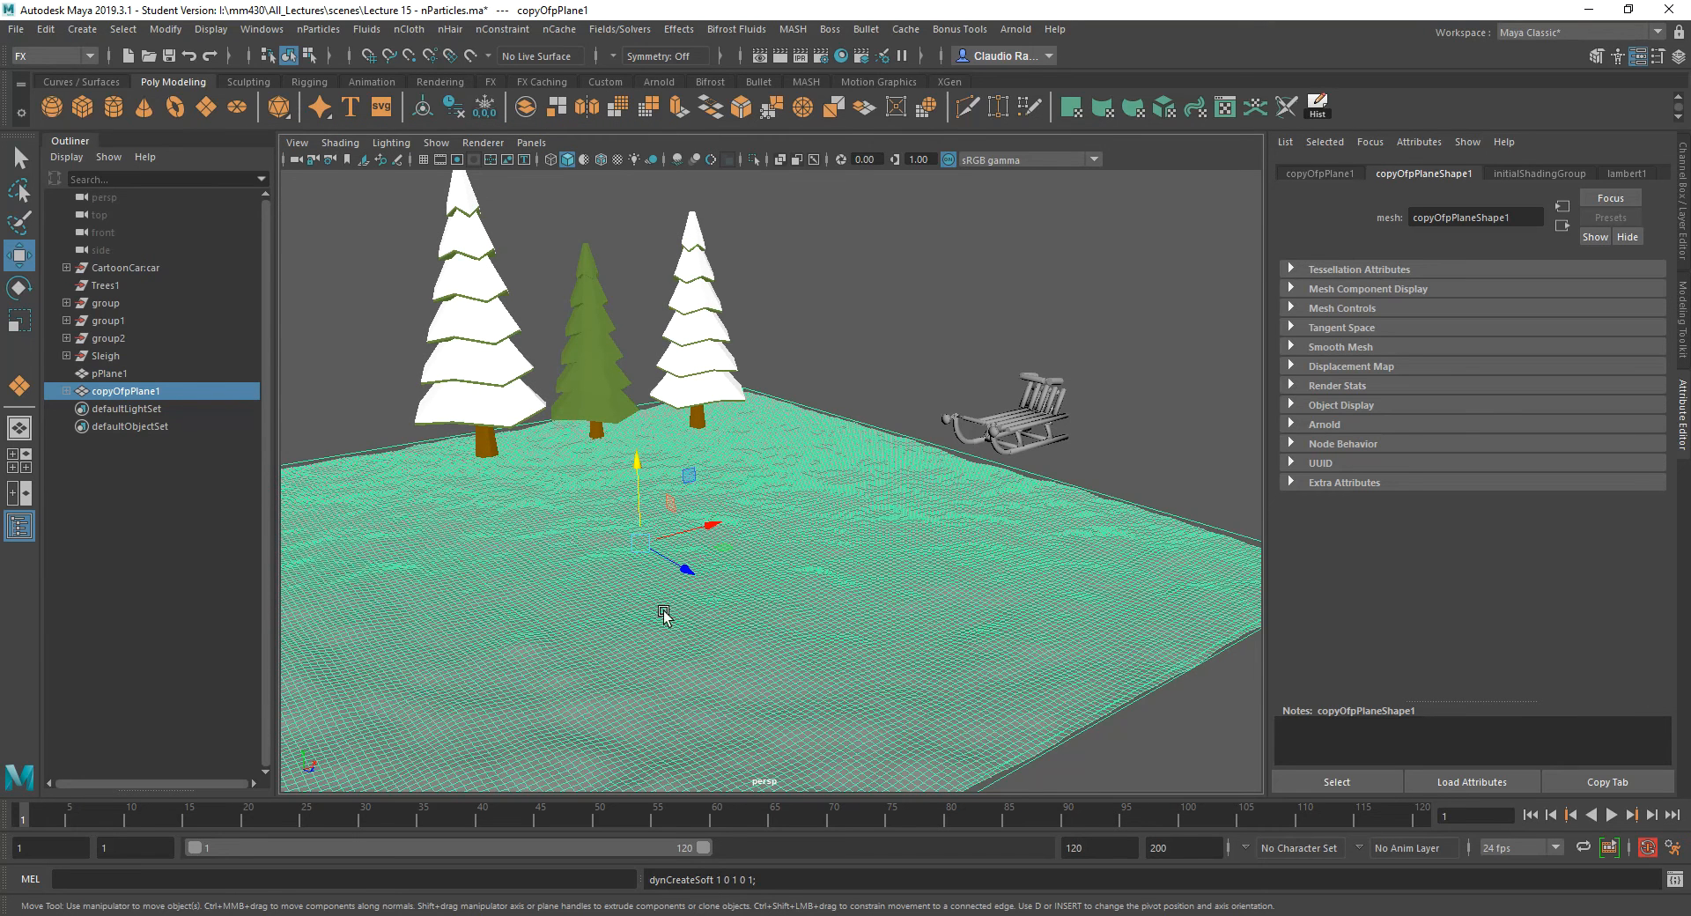
{"action": "left_click", "coordinate": [49, 55]}
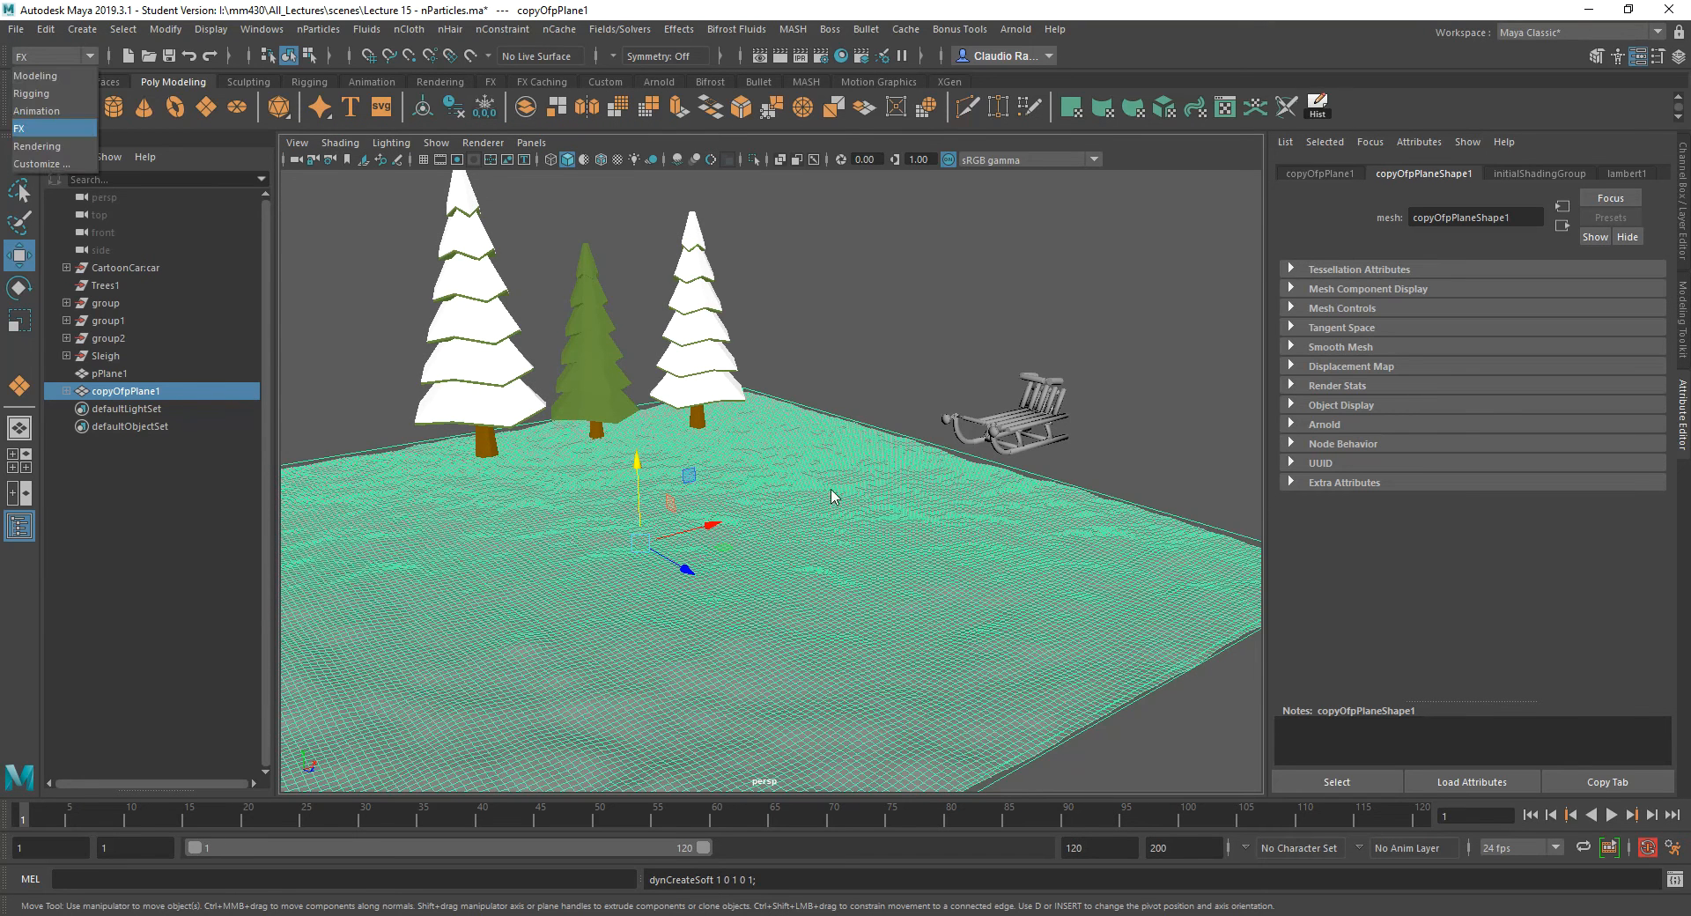
{"action": "mouse_move", "coordinate": [914, 353]}
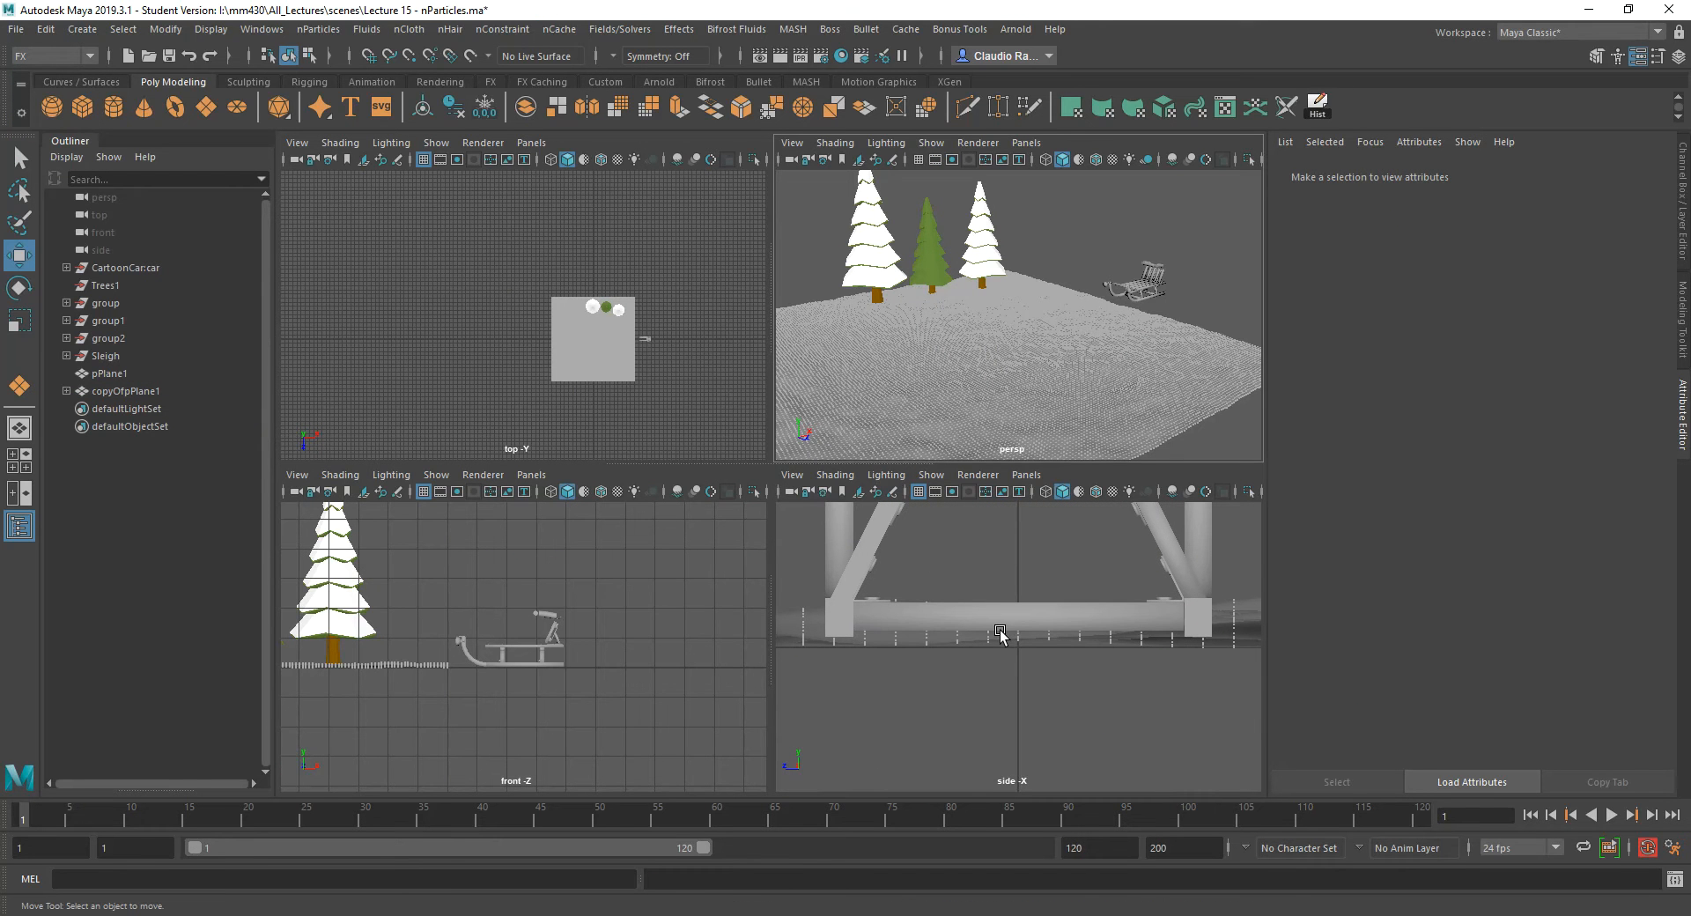
{"action": "mouse_move", "coordinate": [862, 595]}
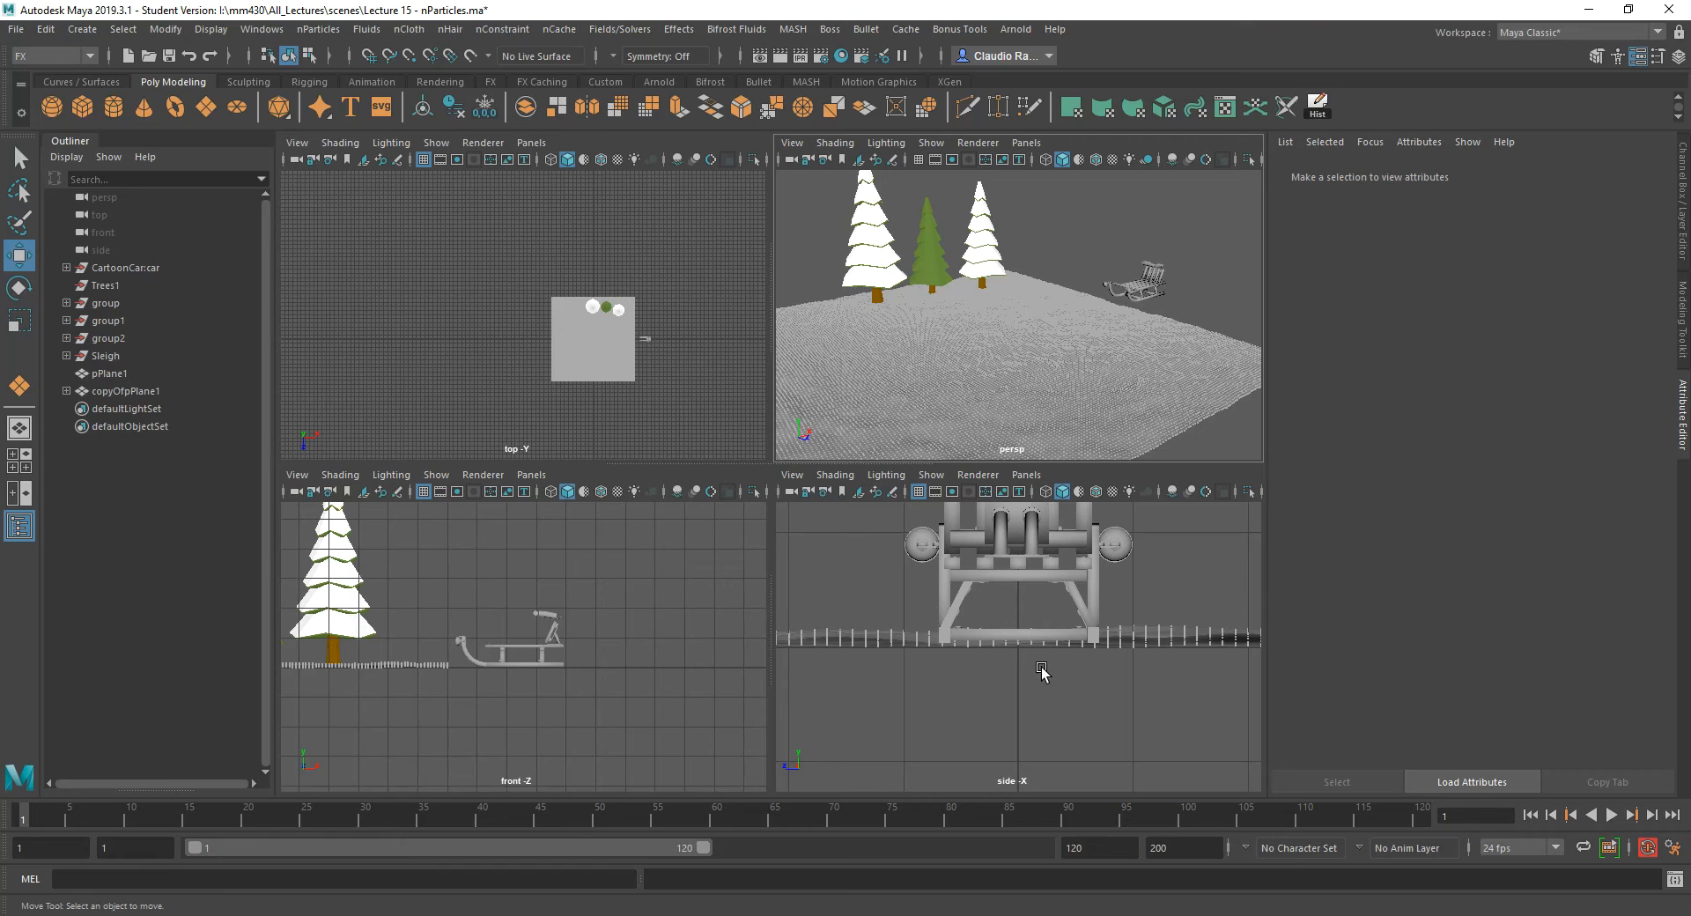
{"action": "key", "text": "space"}
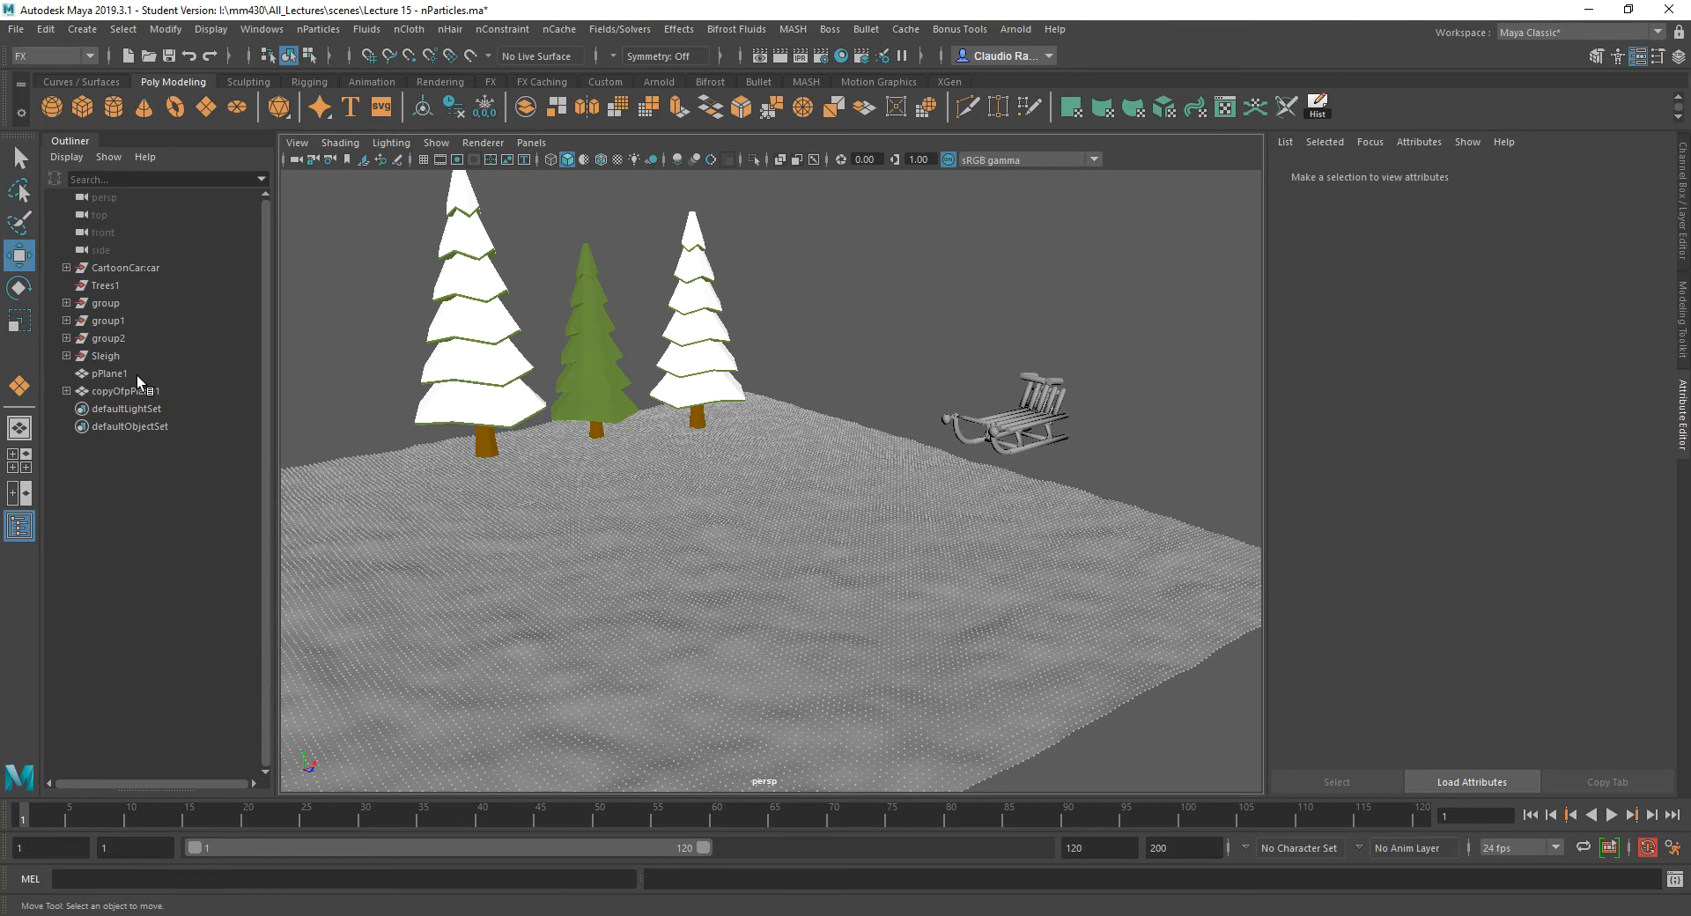
Make copyOfpPlane1Particle collide with the sleigh leg sleigh2:Box1 via Legacy Particles > Make Collide.
{"action": "left_click", "coordinate": [125, 391]}
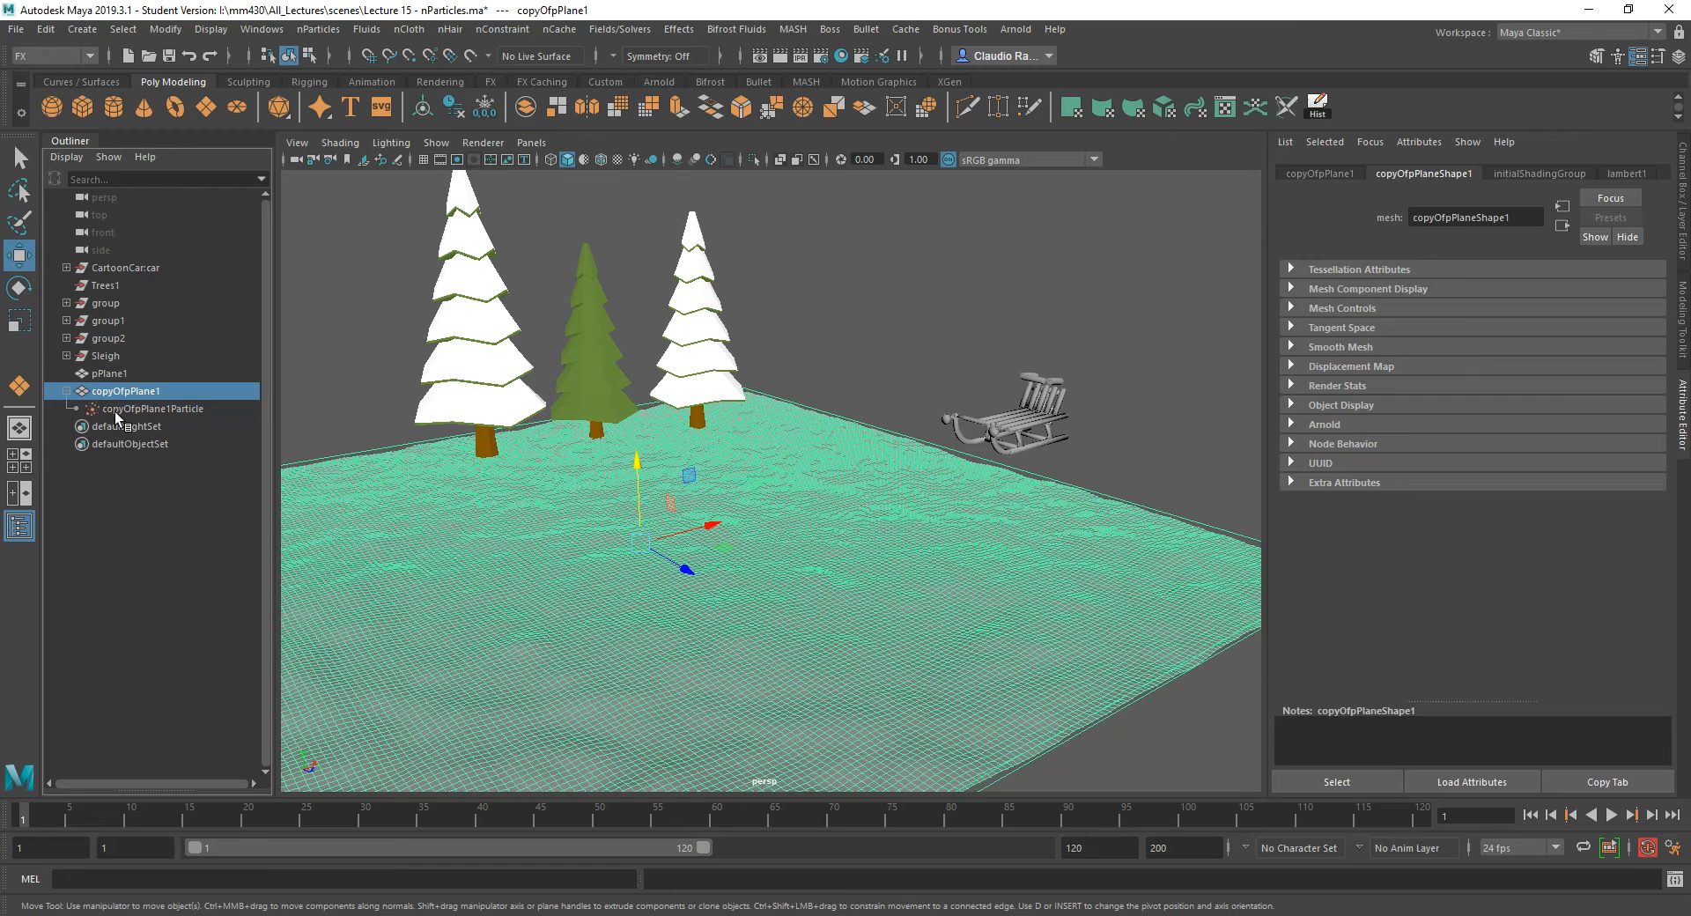
{"action": "left_click", "coordinate": [155, 408]}
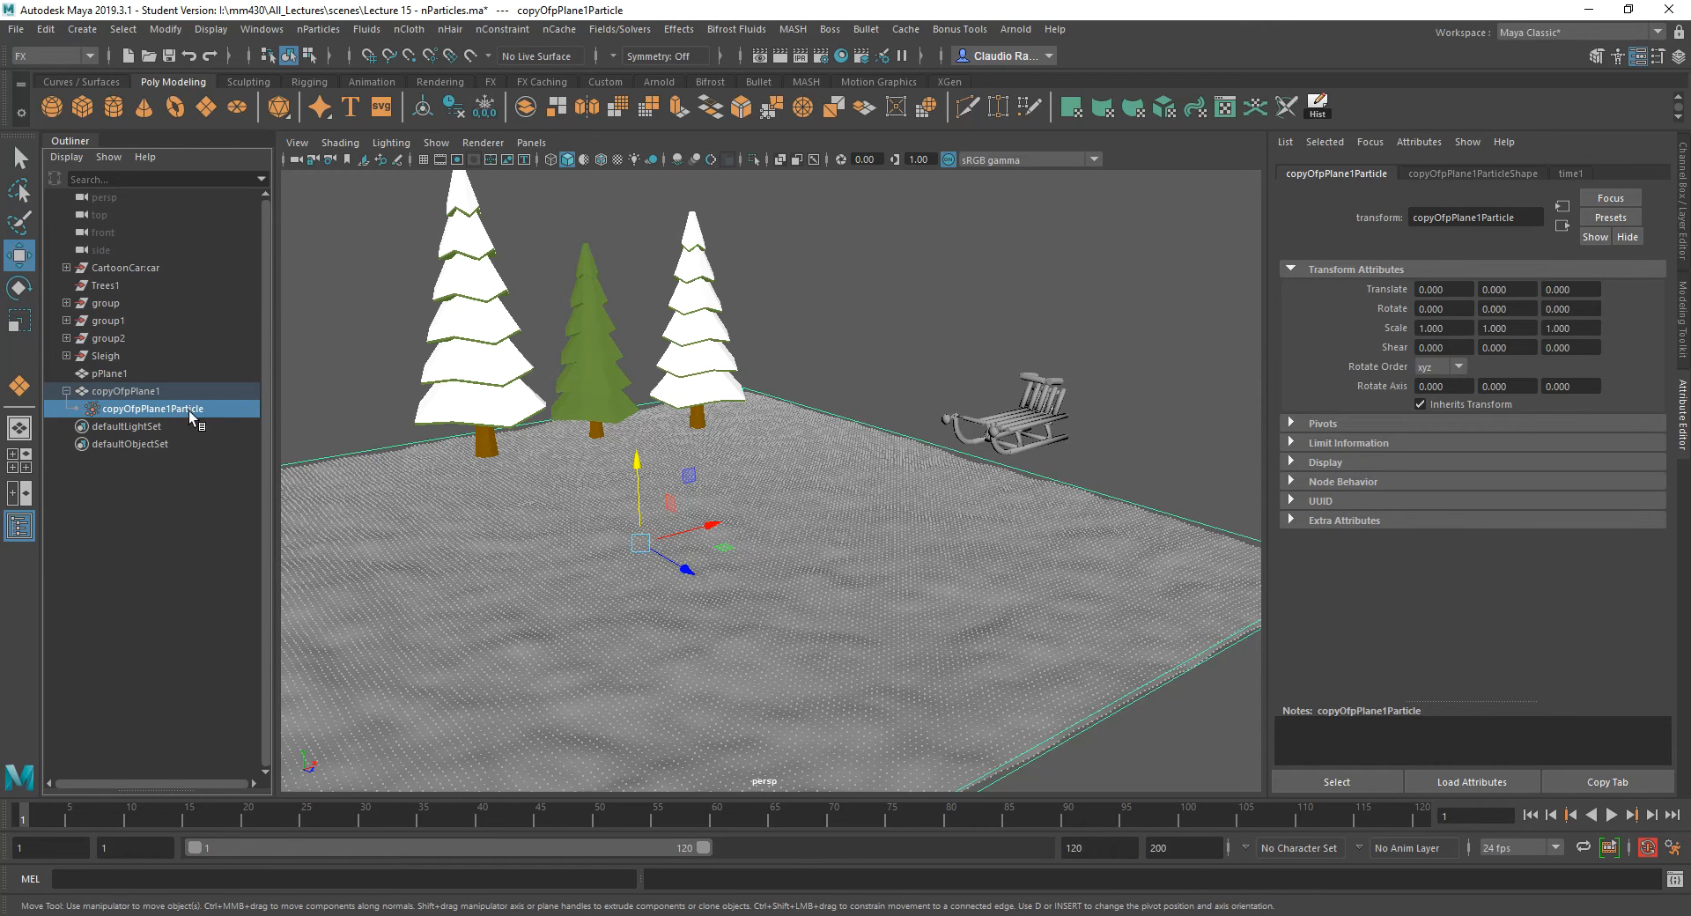
{"action": "mouse_move", "coordinate": [178, 416]}
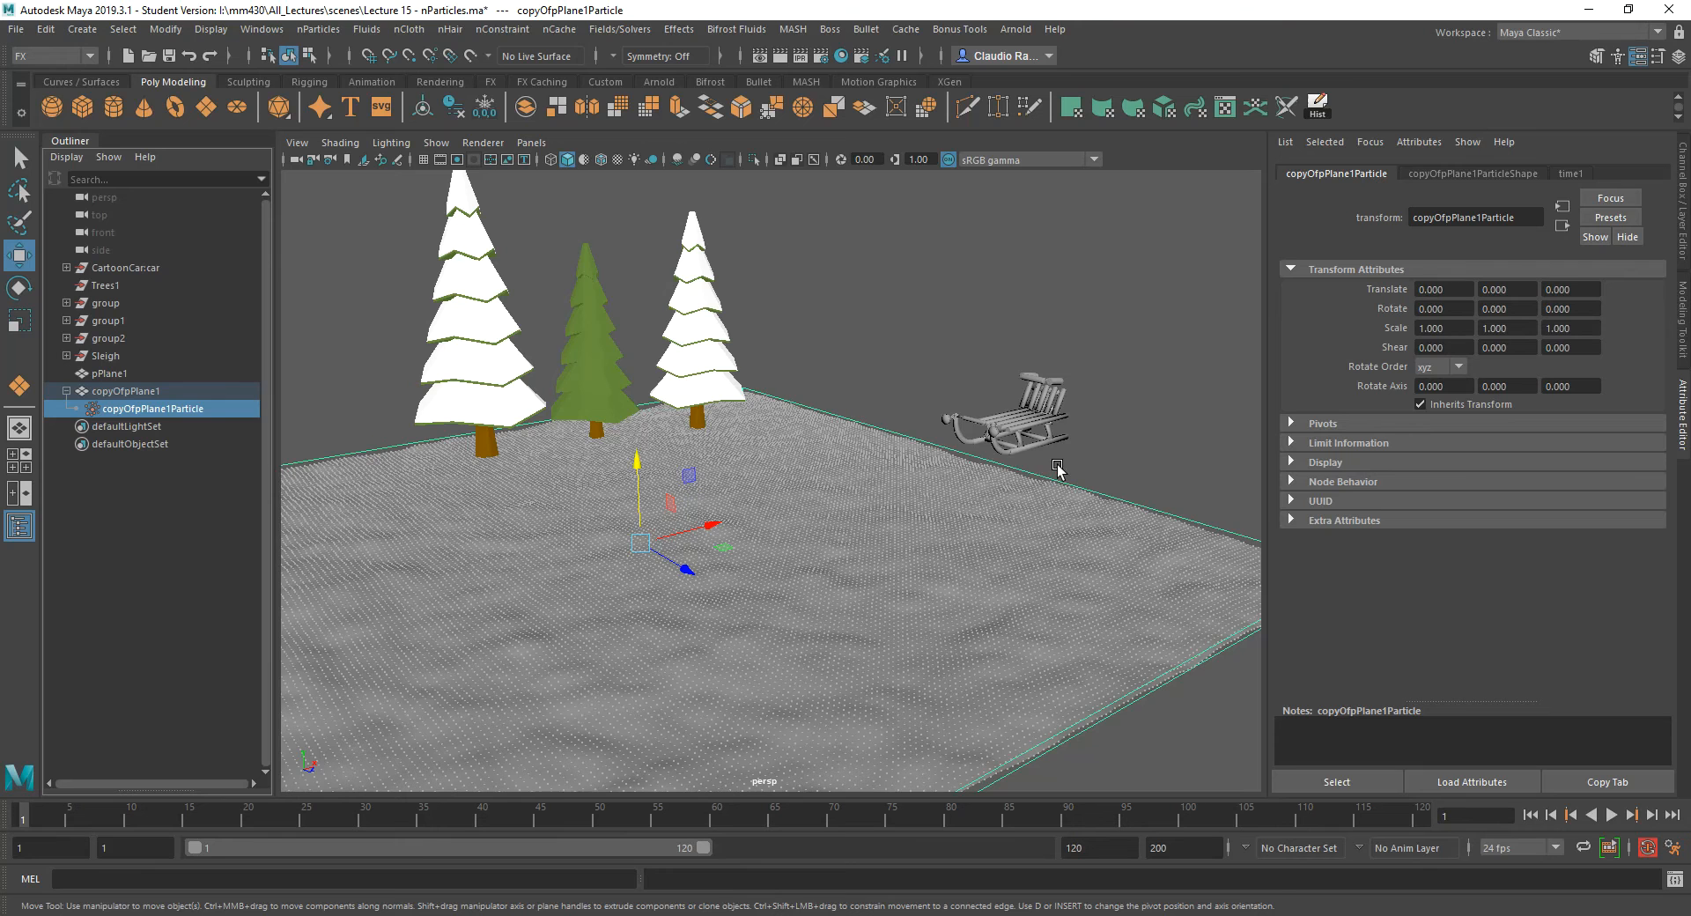
{"action": "mouse_move", "coordinate": [1002, 453]}
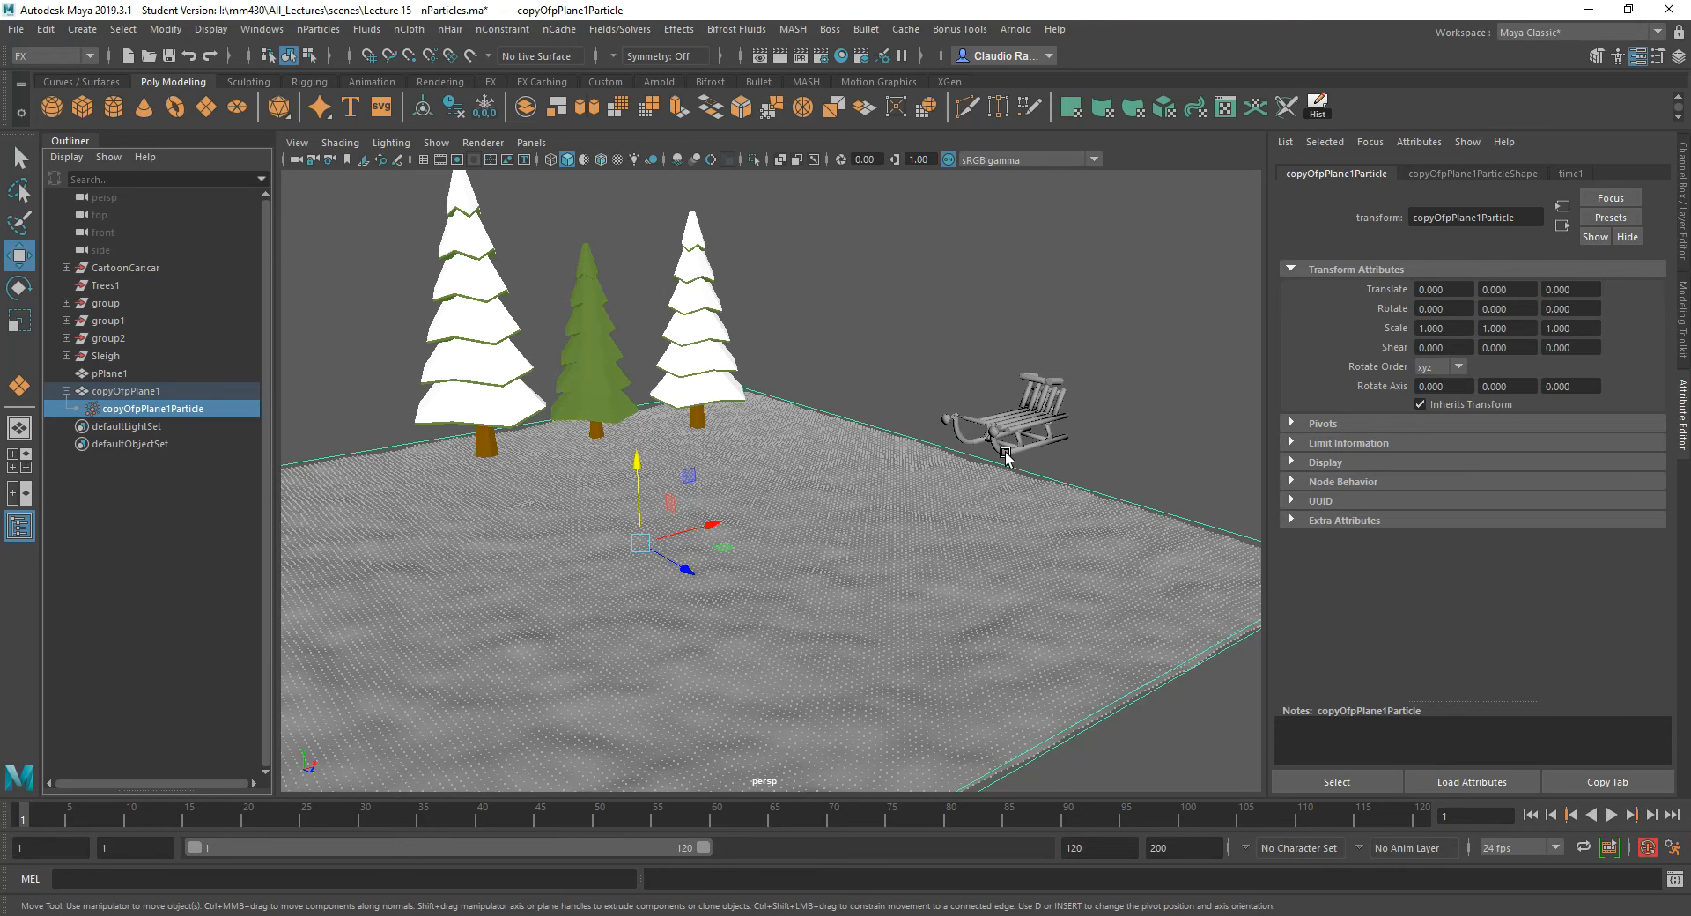
{"action": "left_click", "coordinate": [1002, 421]}
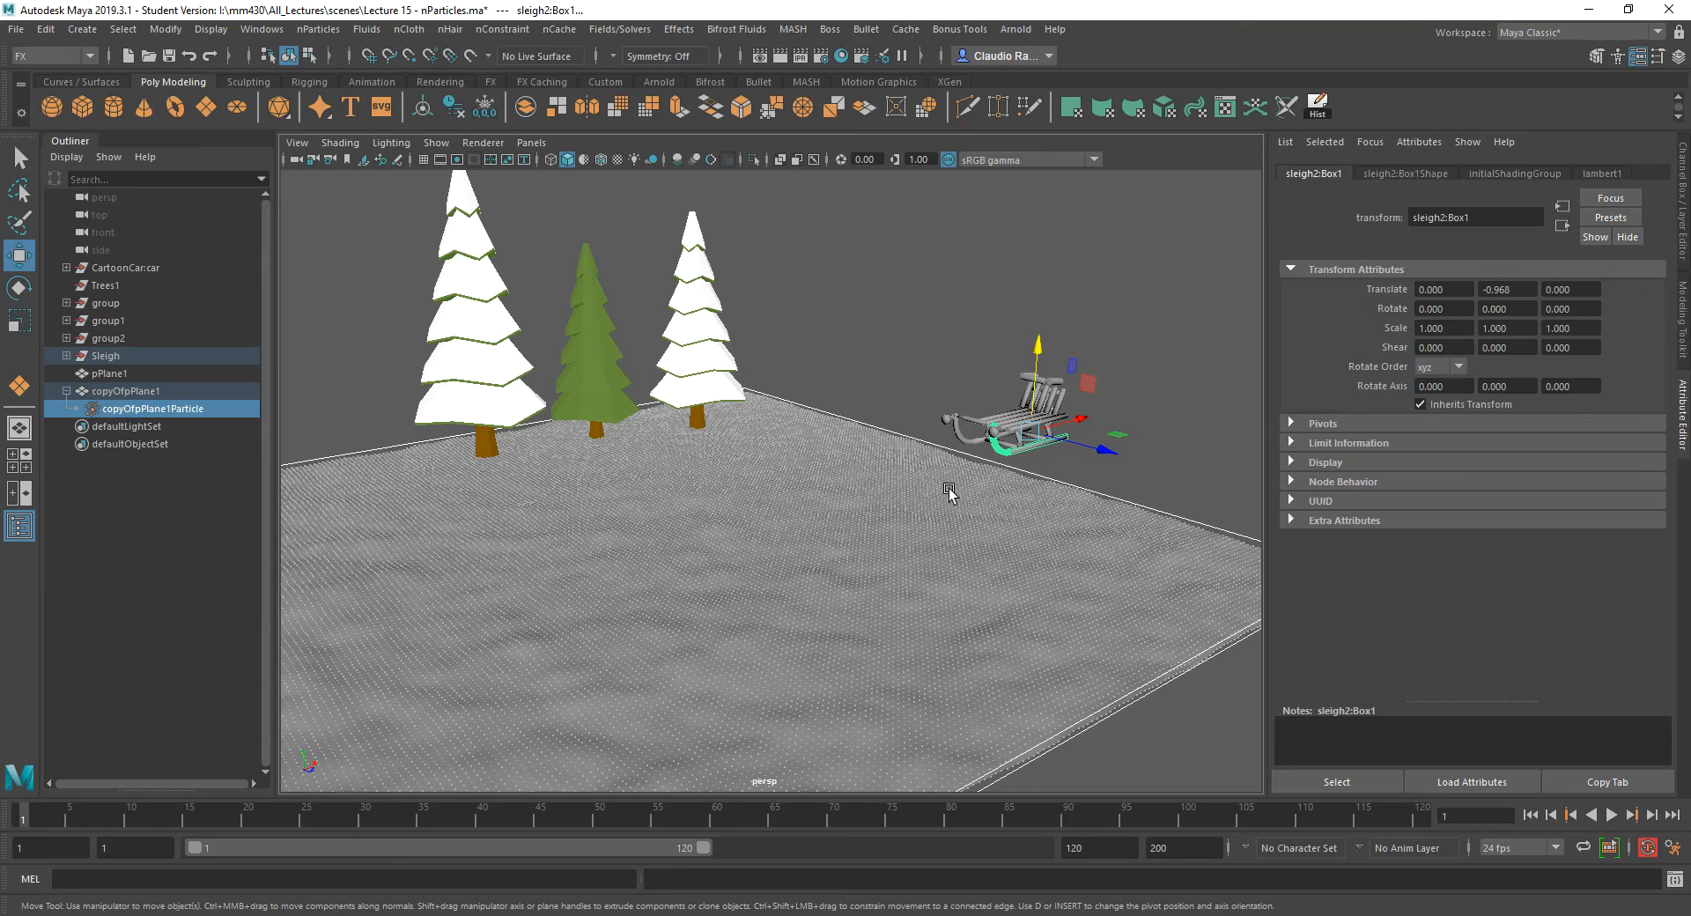
{"action": "mouse_move", "coordinate": [570, 291]}
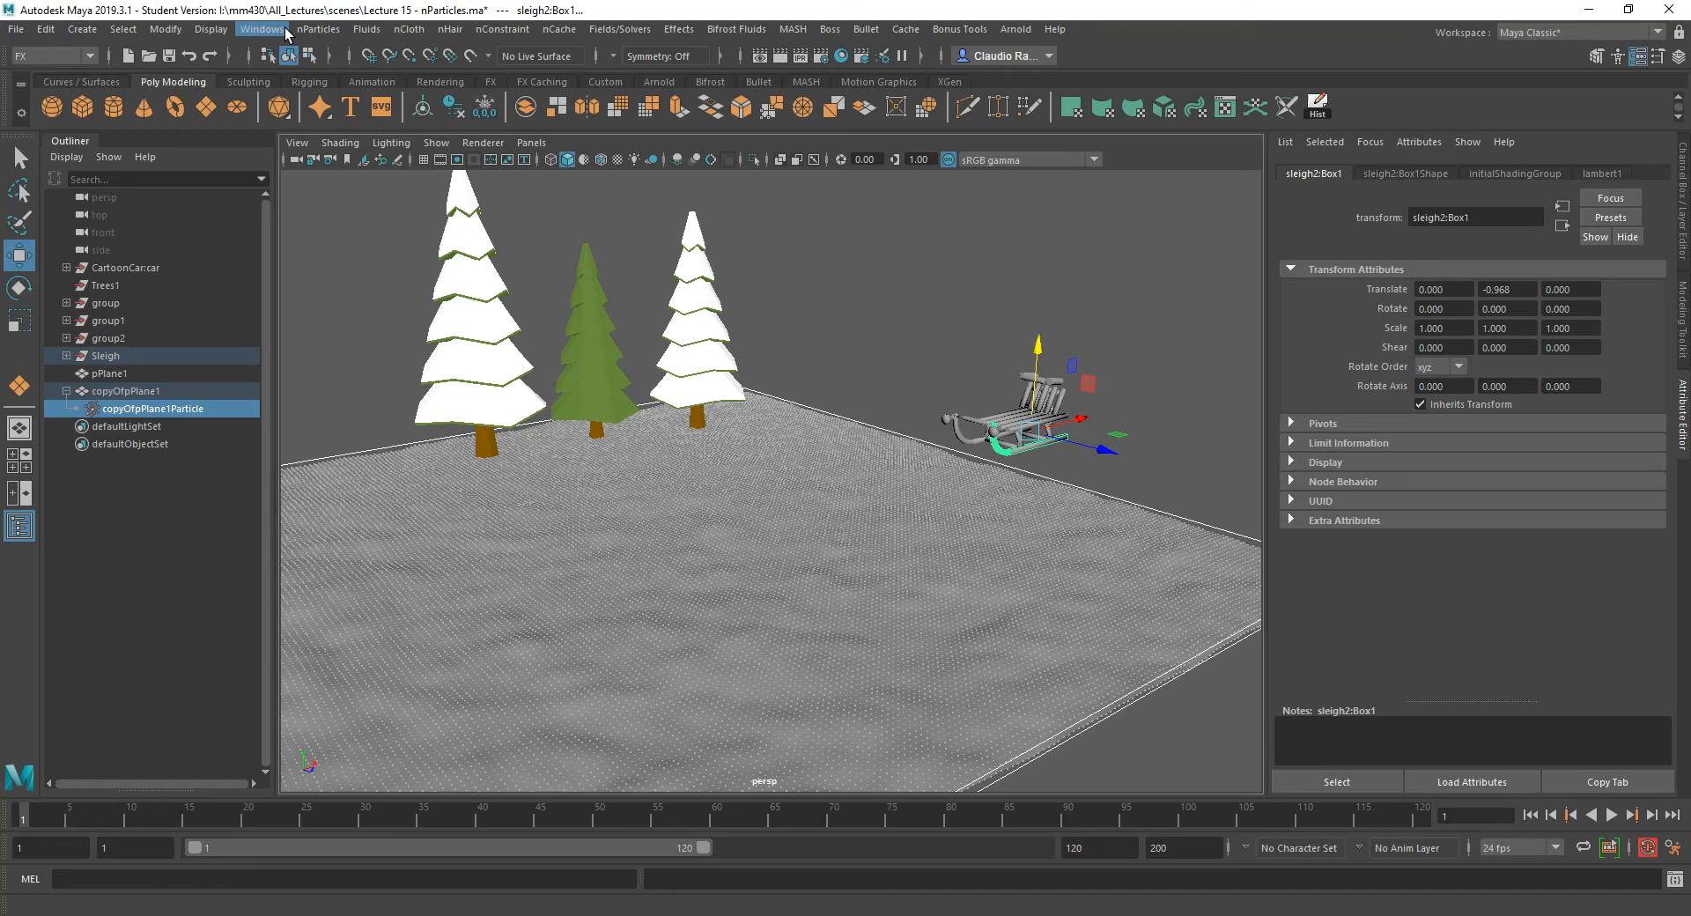
{"action": "mouse_move", "coordinate": [319, 30]}
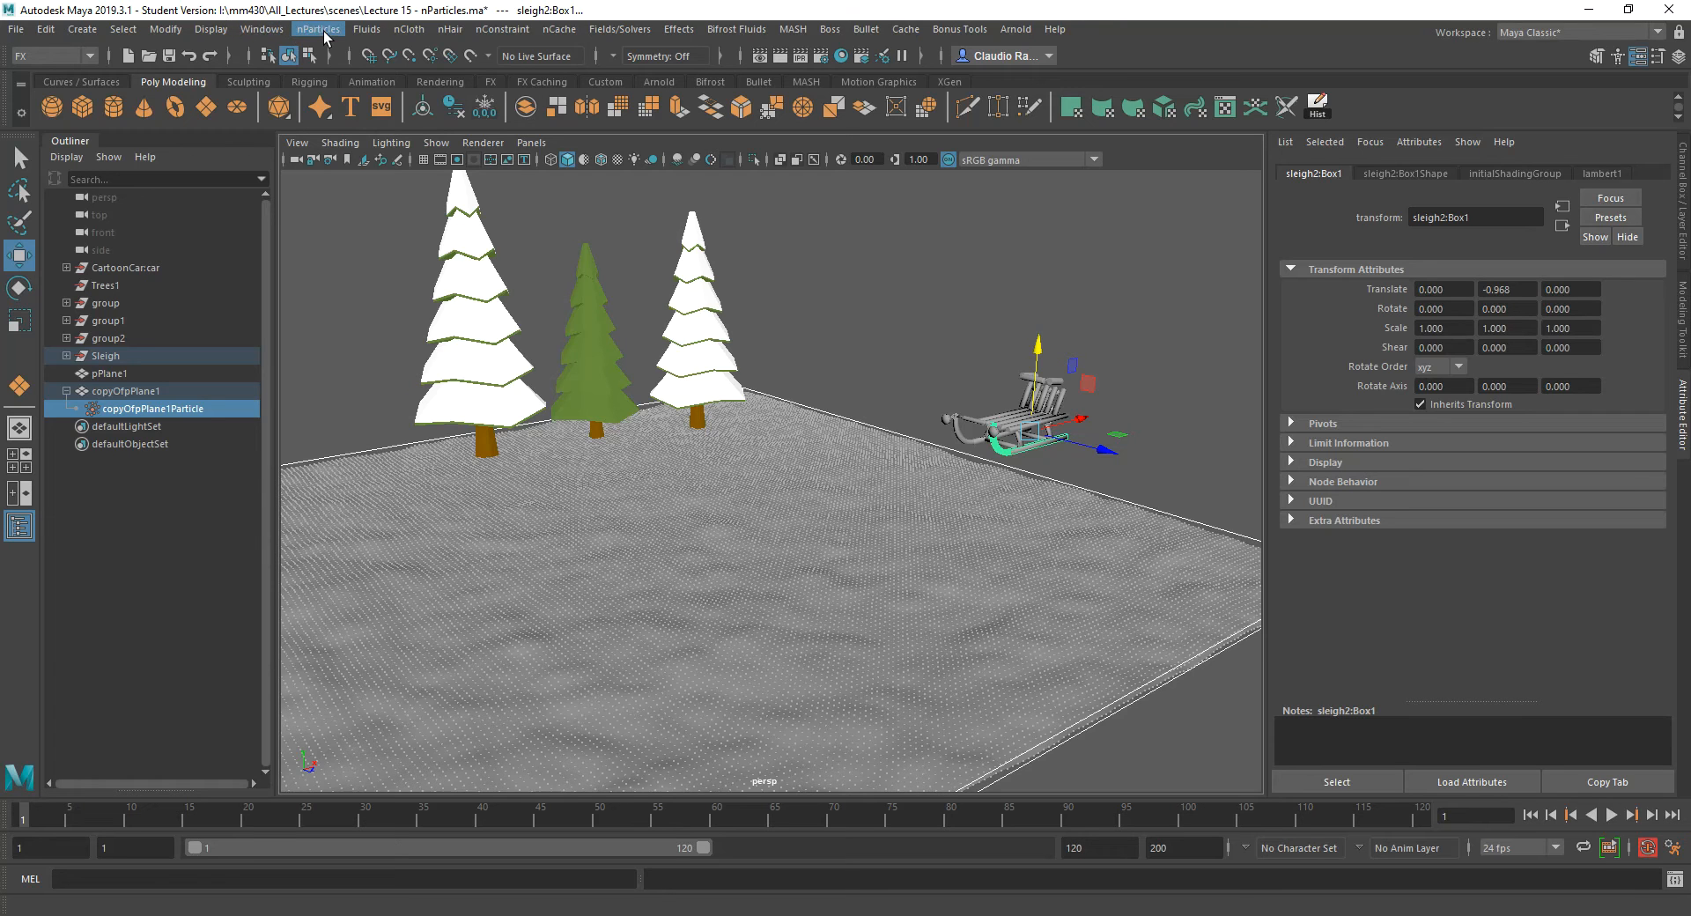
{"action": "left_click", "coordinate": [319, 30]}
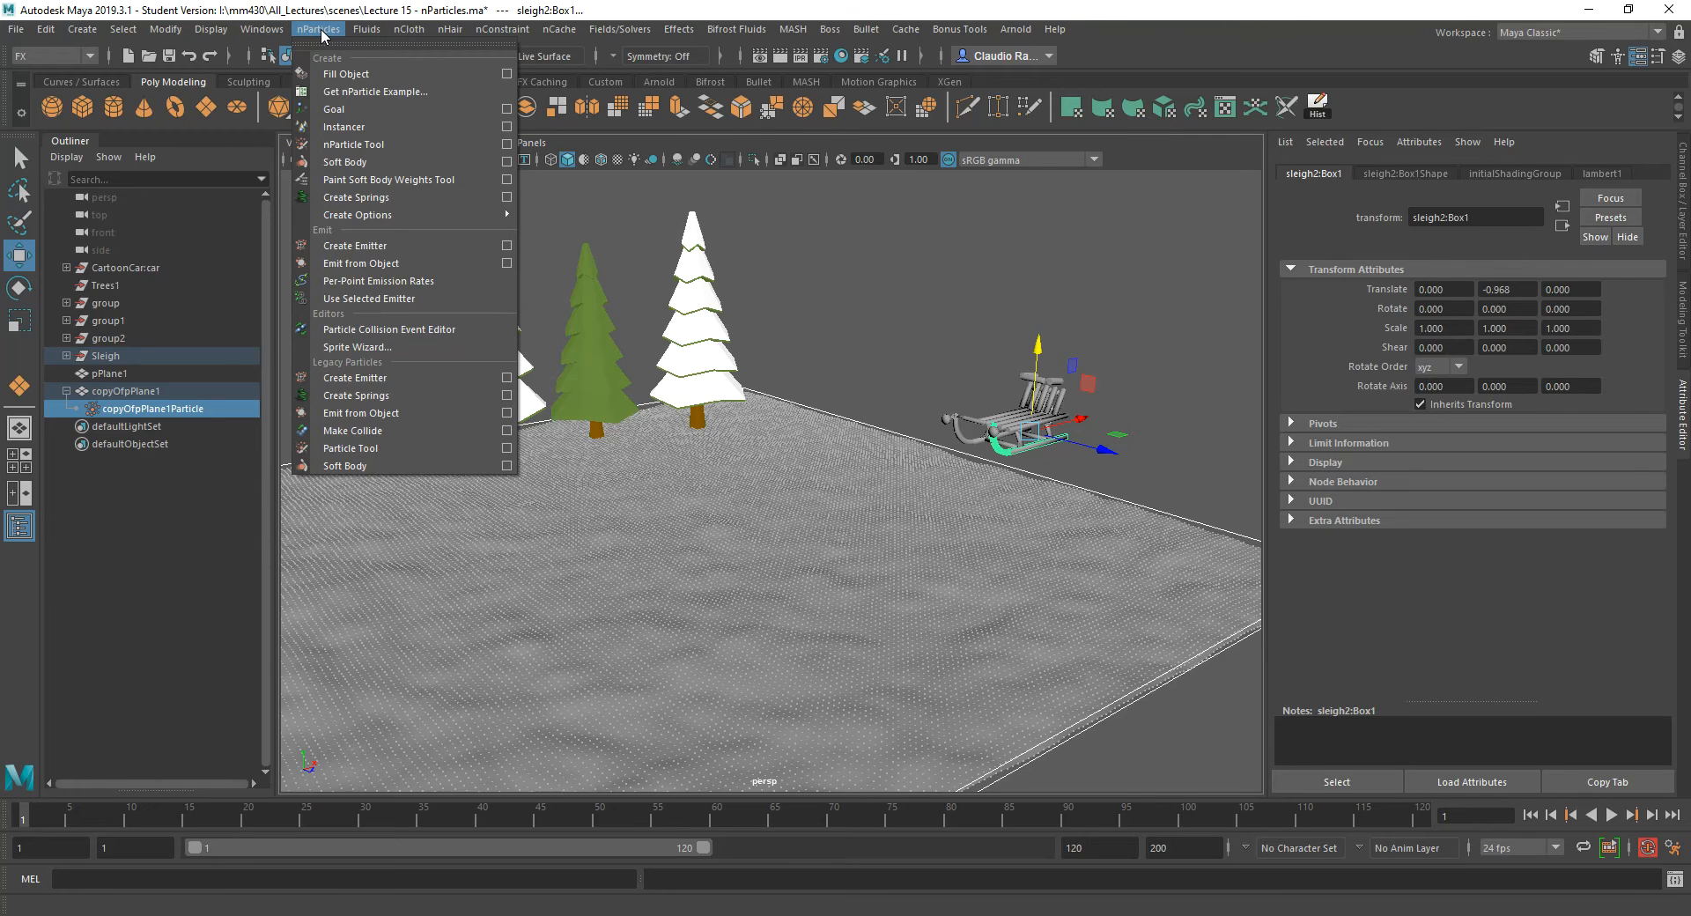
{"action": "mouse_move", "coordinate": [350, 430]}
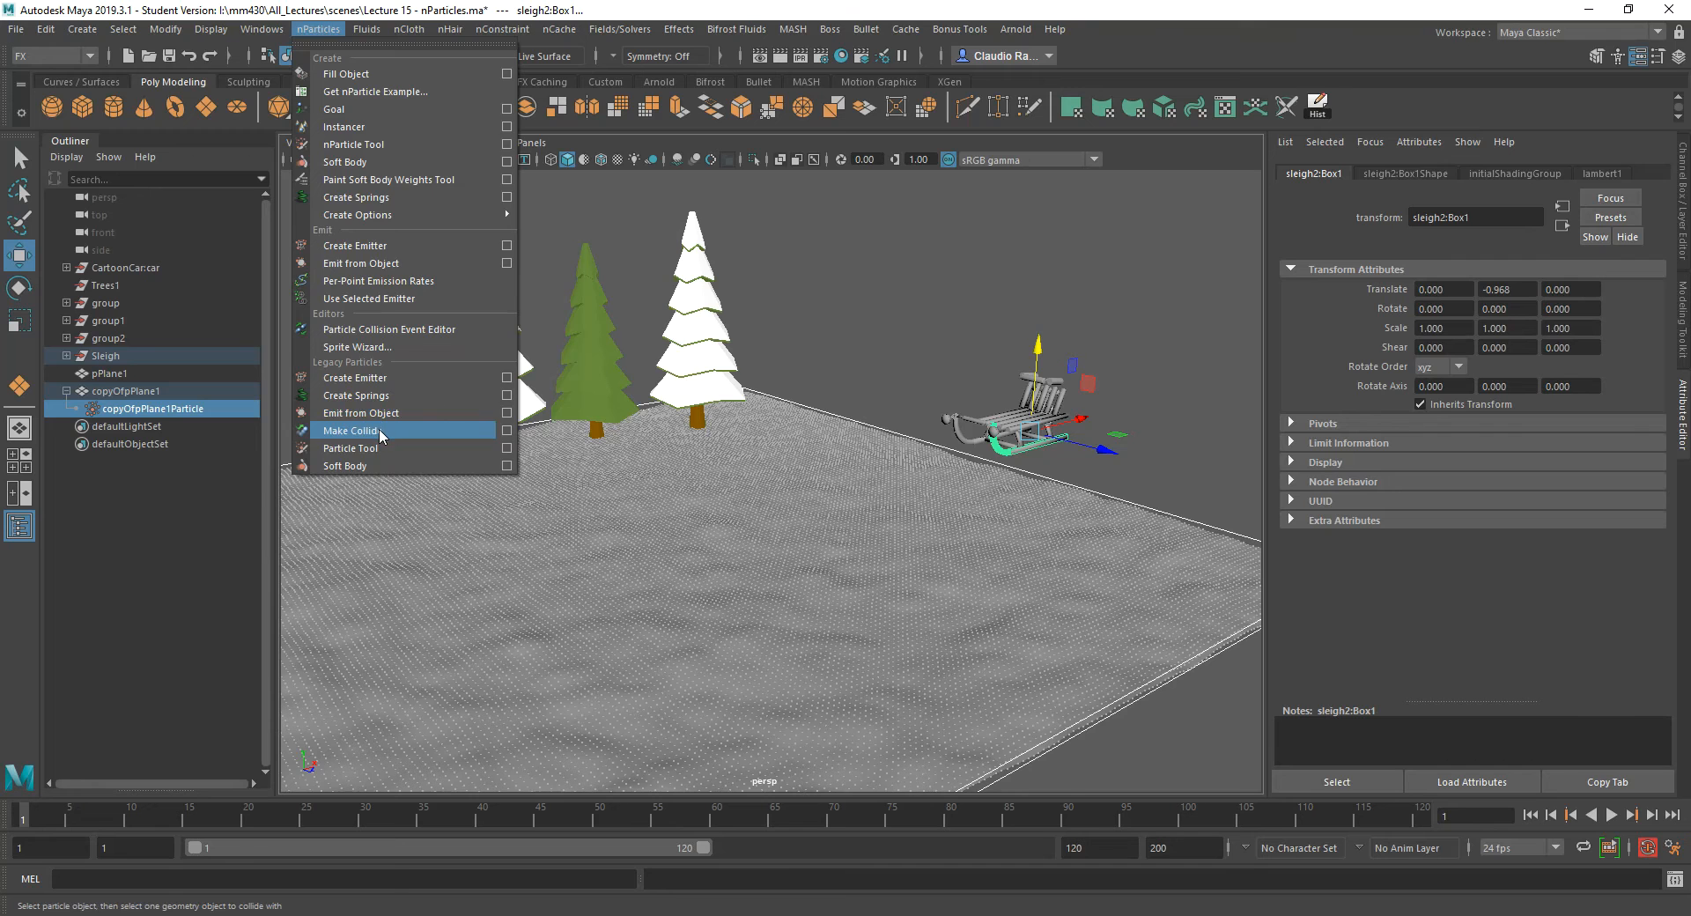
{"action": "left_click", "coordinate": [348, 430]}
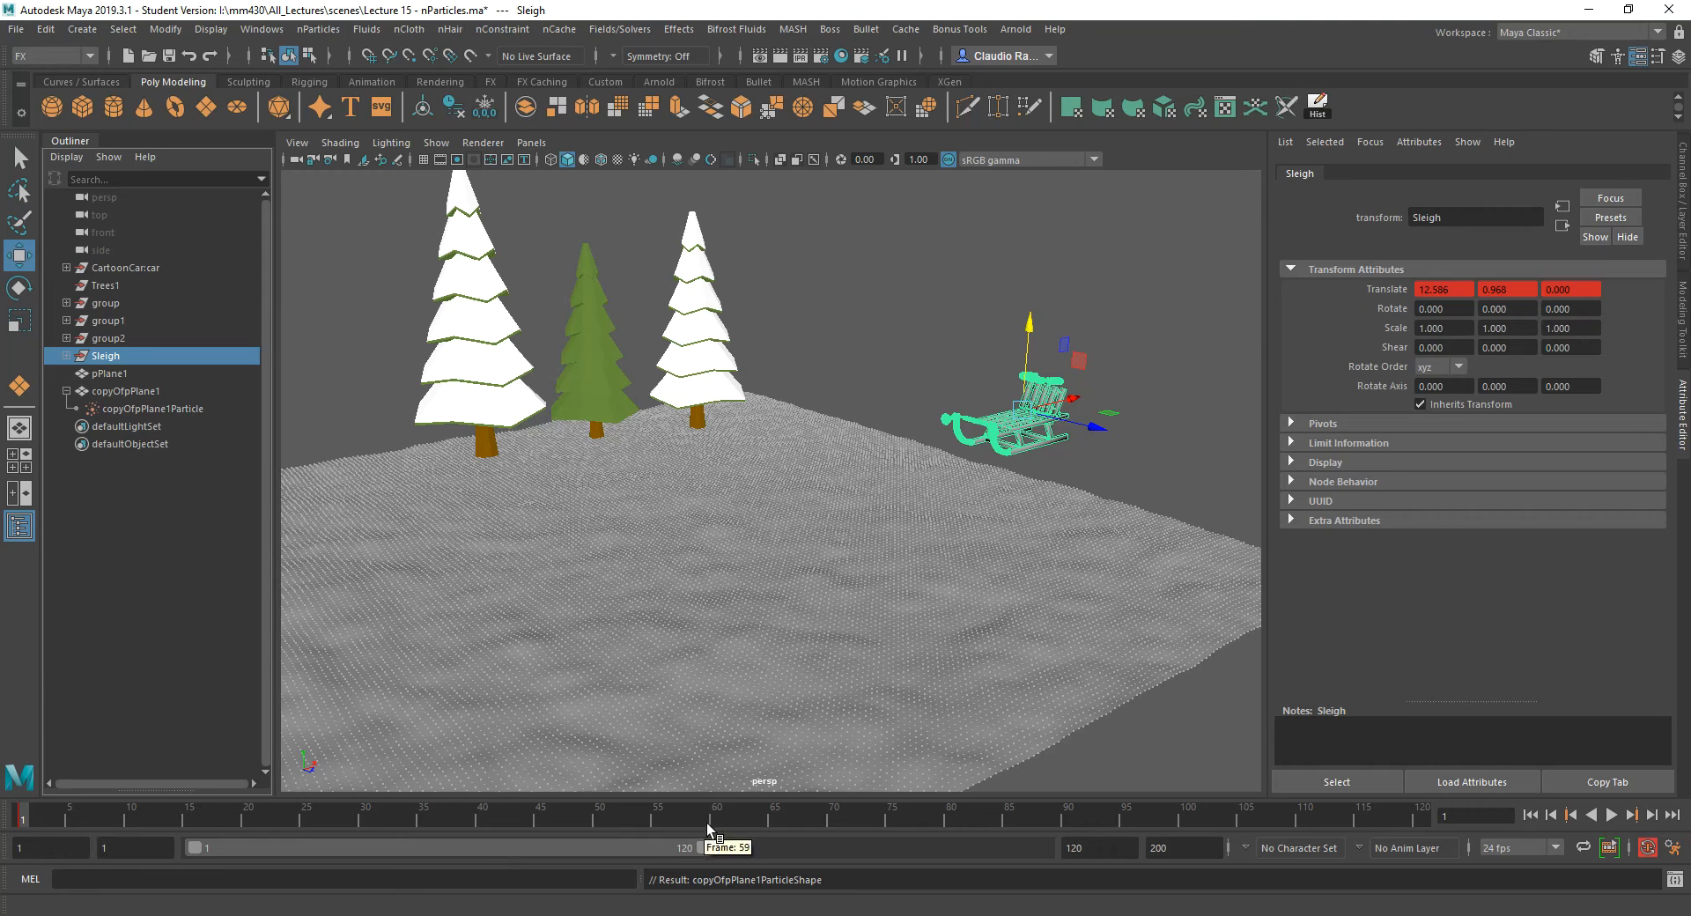
Scrub to a later frame, change playback looping, orbit to the sleigh tracks, and select copyOfpPlane1Particle.
{"action": "left_click", "coordinate": [714, 814]}
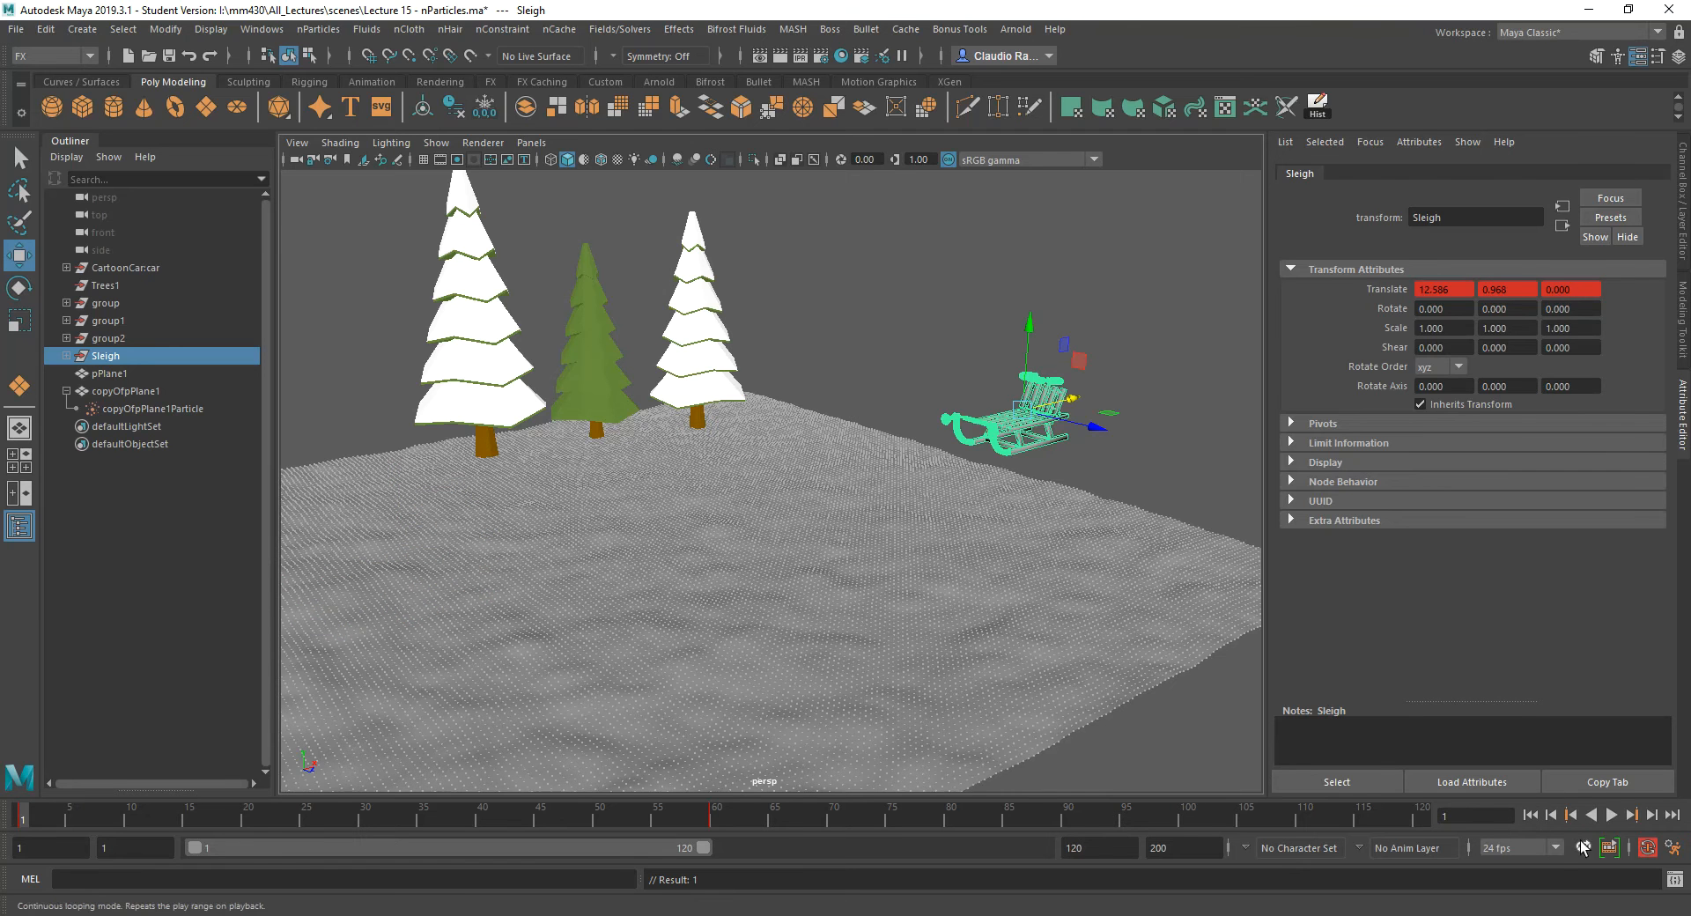
{"action": "left_click", "coordinate": [1615, 814]}
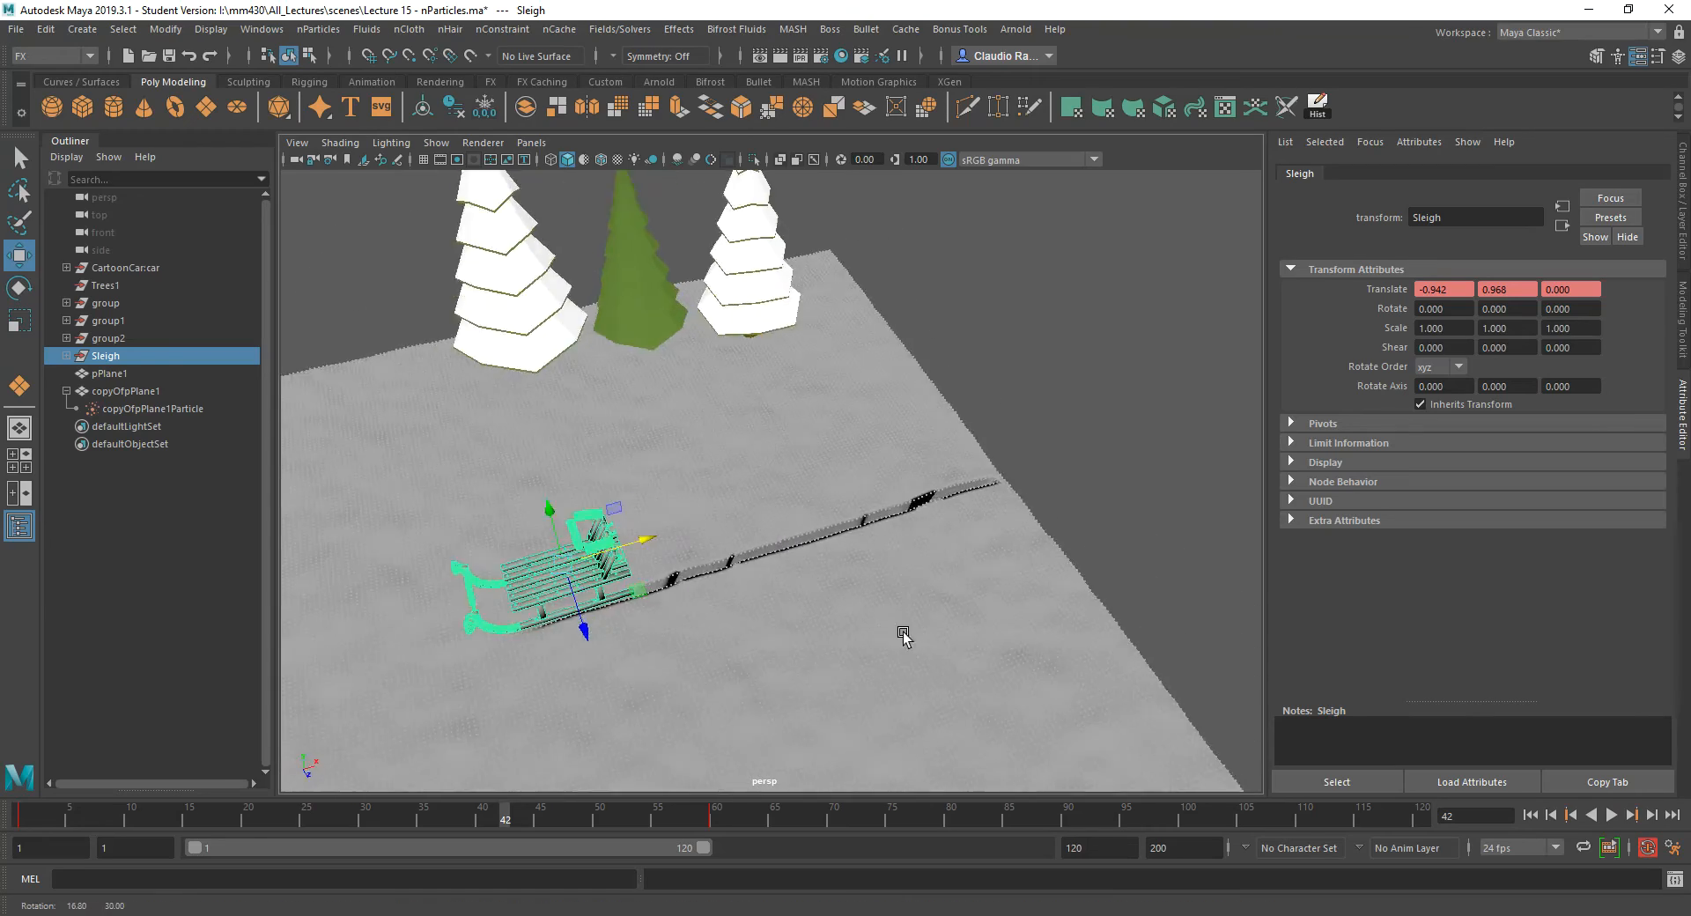
{"action": "left_click_drag", "start_coordinate": [904, 635], "coordinate": [857, 569]}
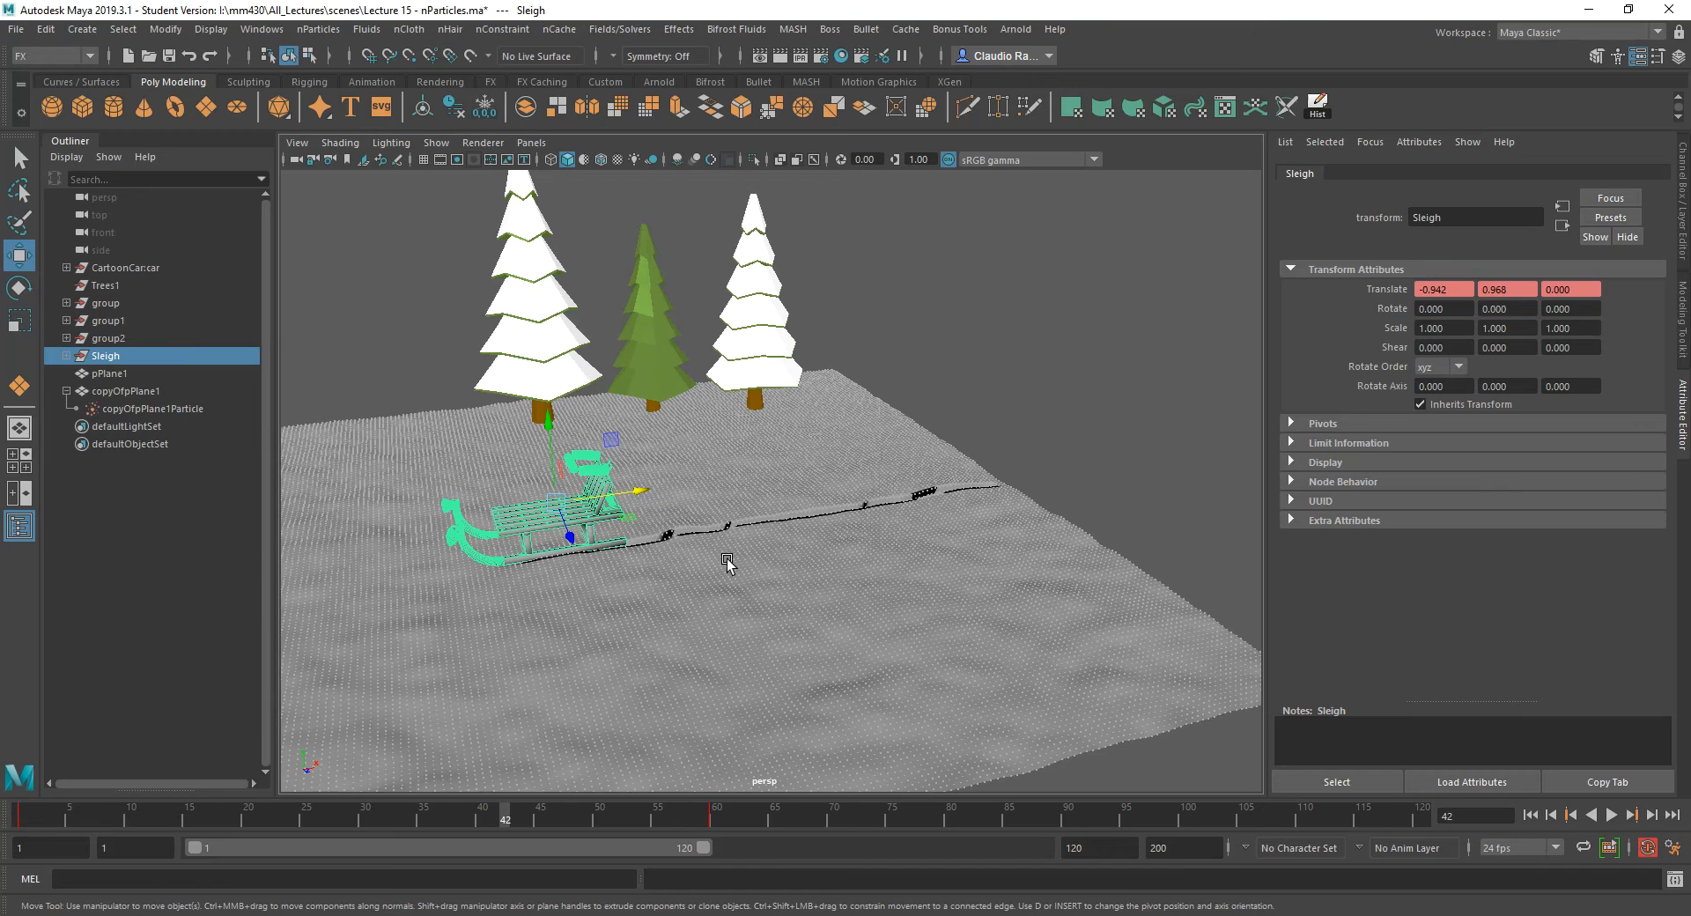
{"action": "mouse_move", "coordinate": [650, 530]}
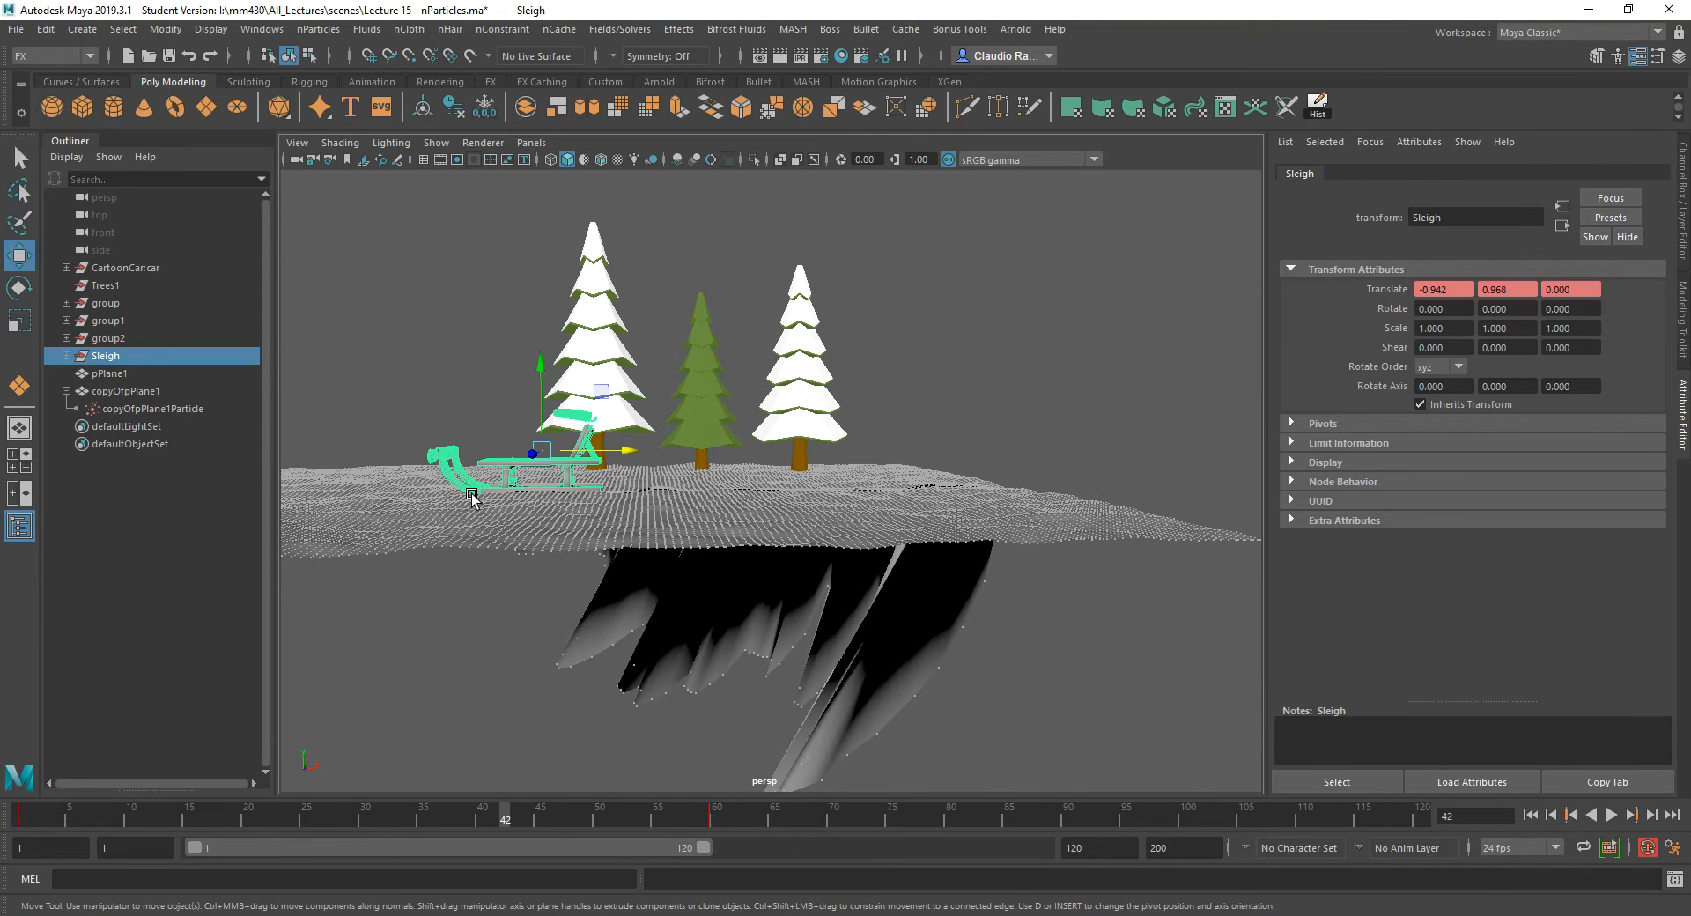
{"action": "mouse_move", "coordinate": [666, 500]}
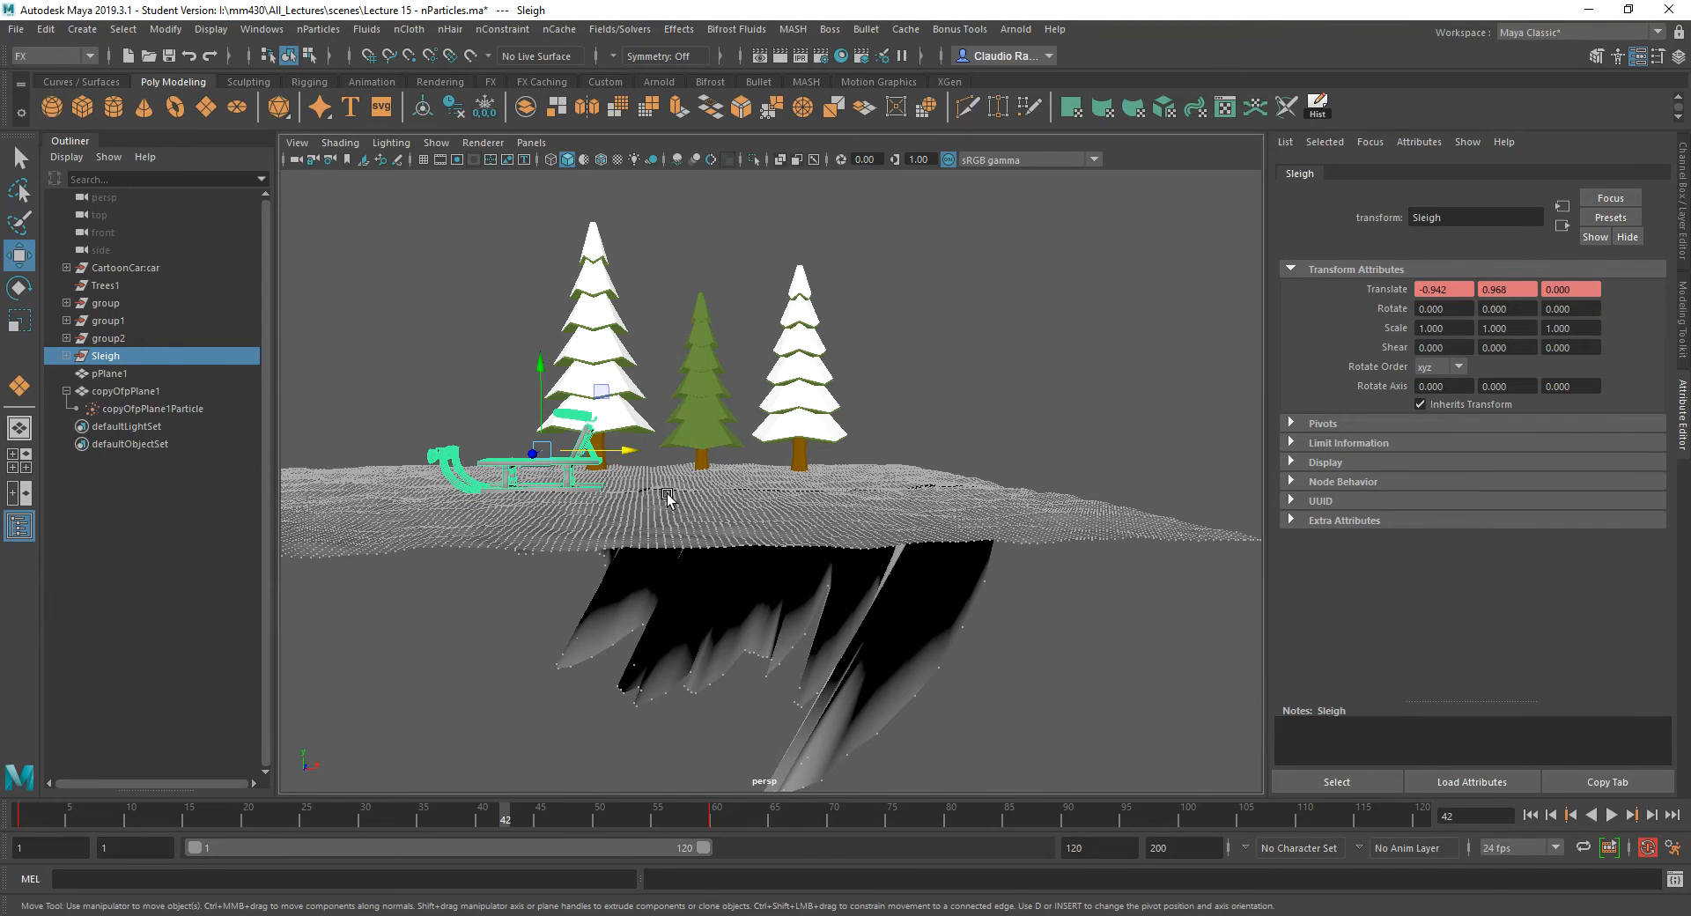
{"action": "mouse_move", "coordinate": [1278, 479]}
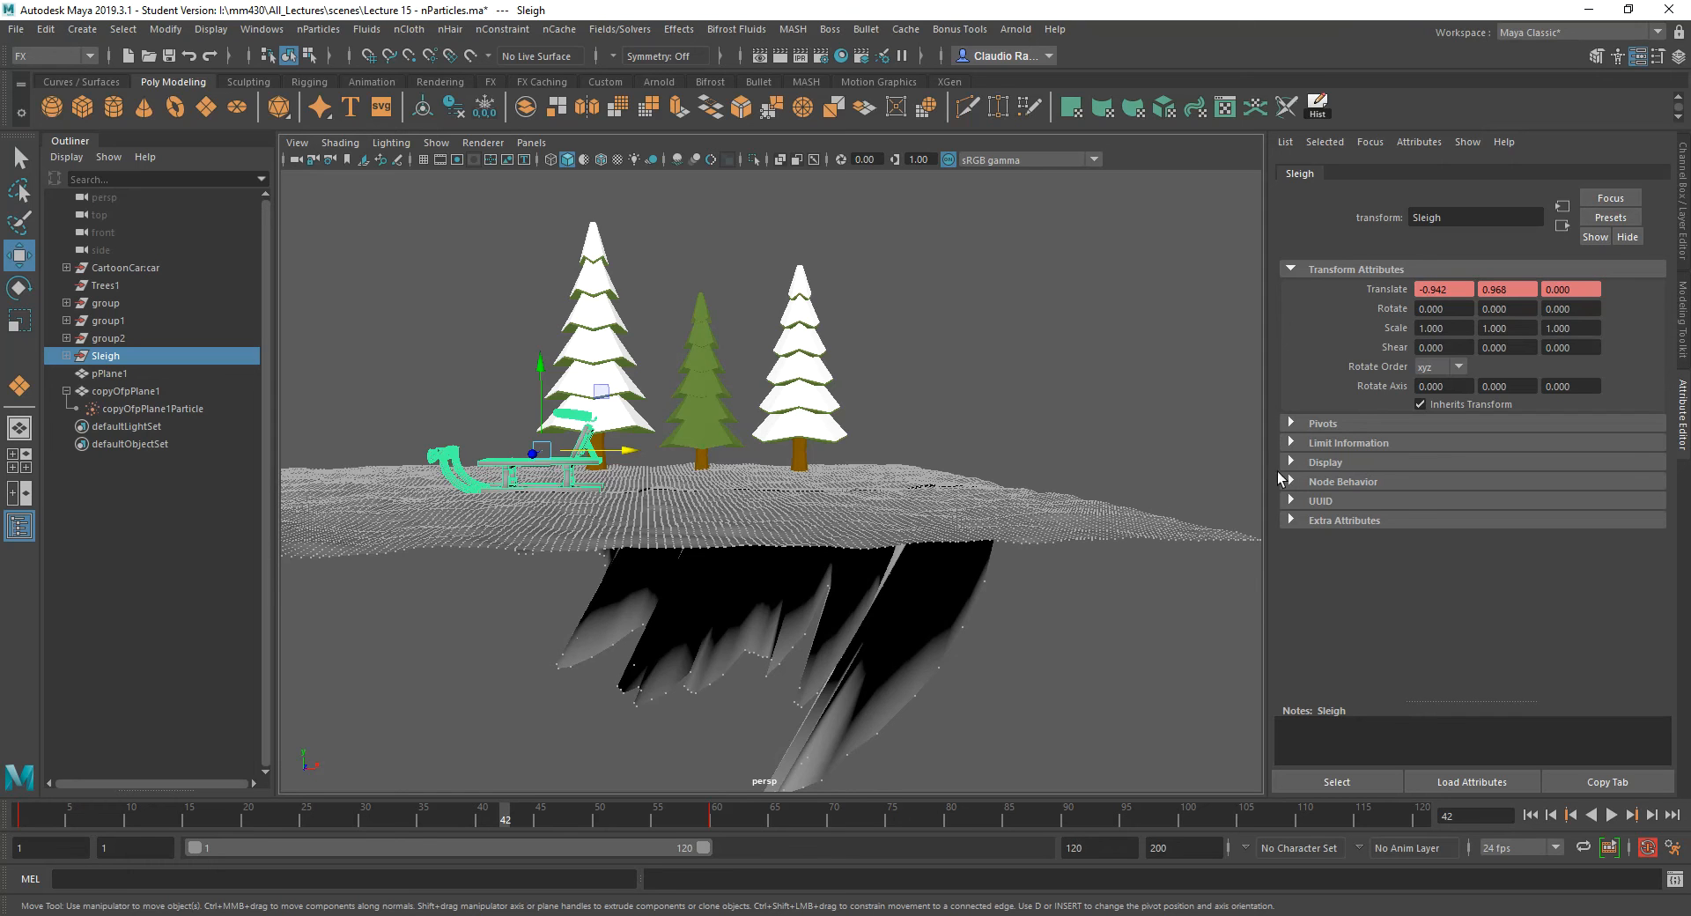
{"action": "left_click", "coordinate": [160, 408]}
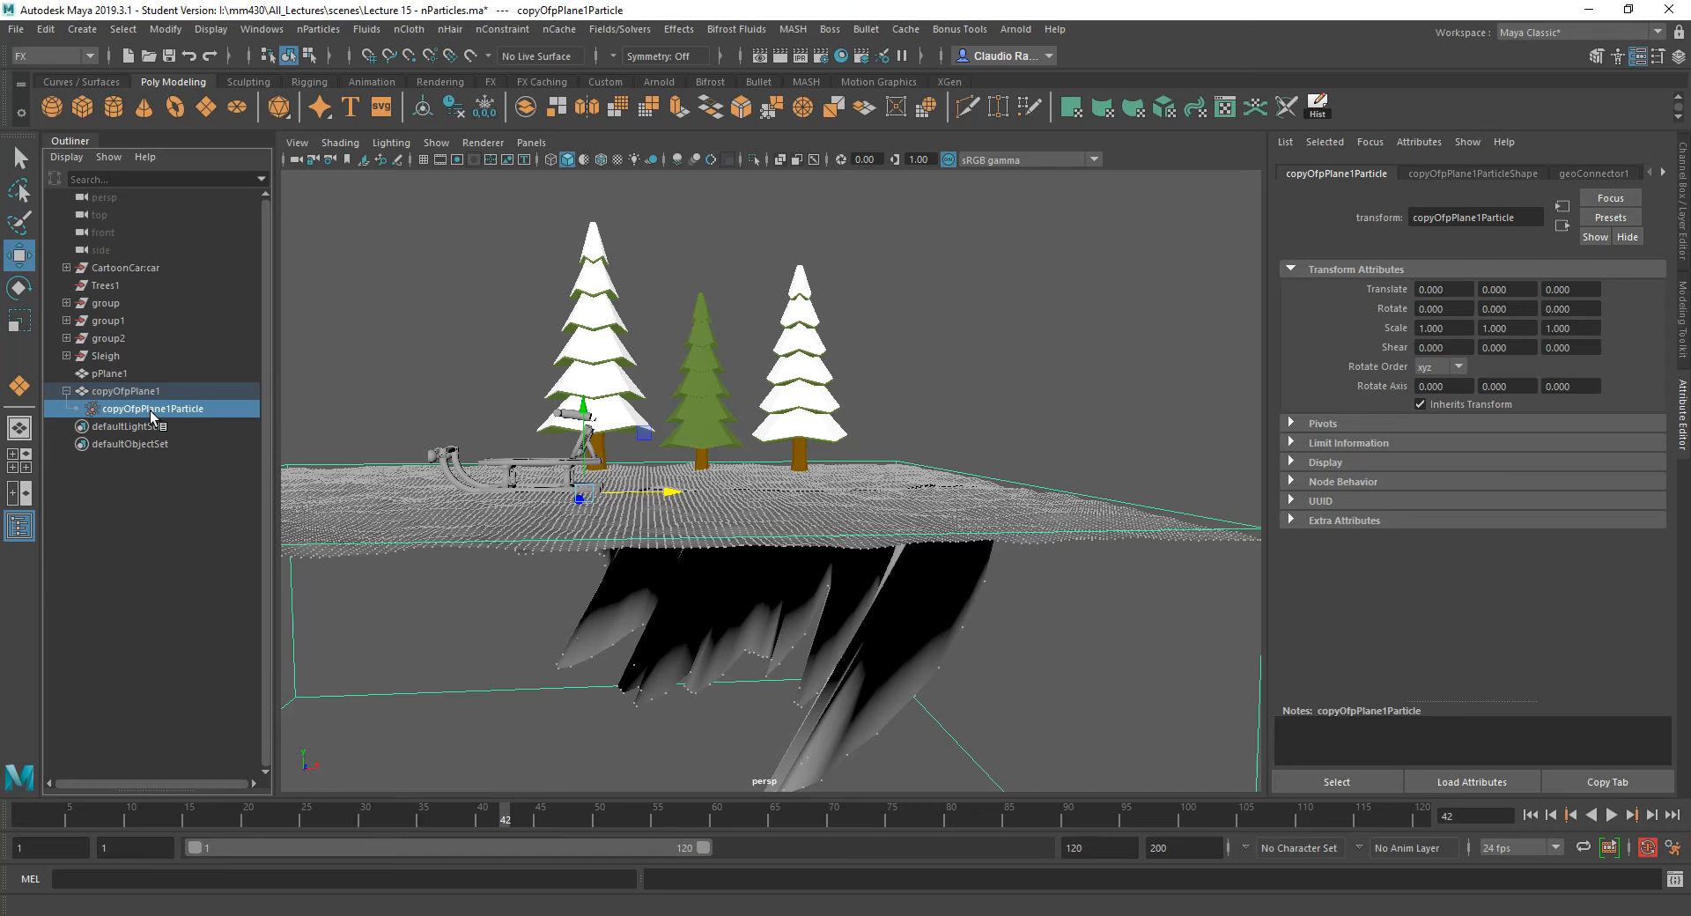
Review copyOfpPlane1ParticleShape's soft-body and general settings, then play the simulation forward.
{"action": "left_click", "coordinate": [1470, 173]}
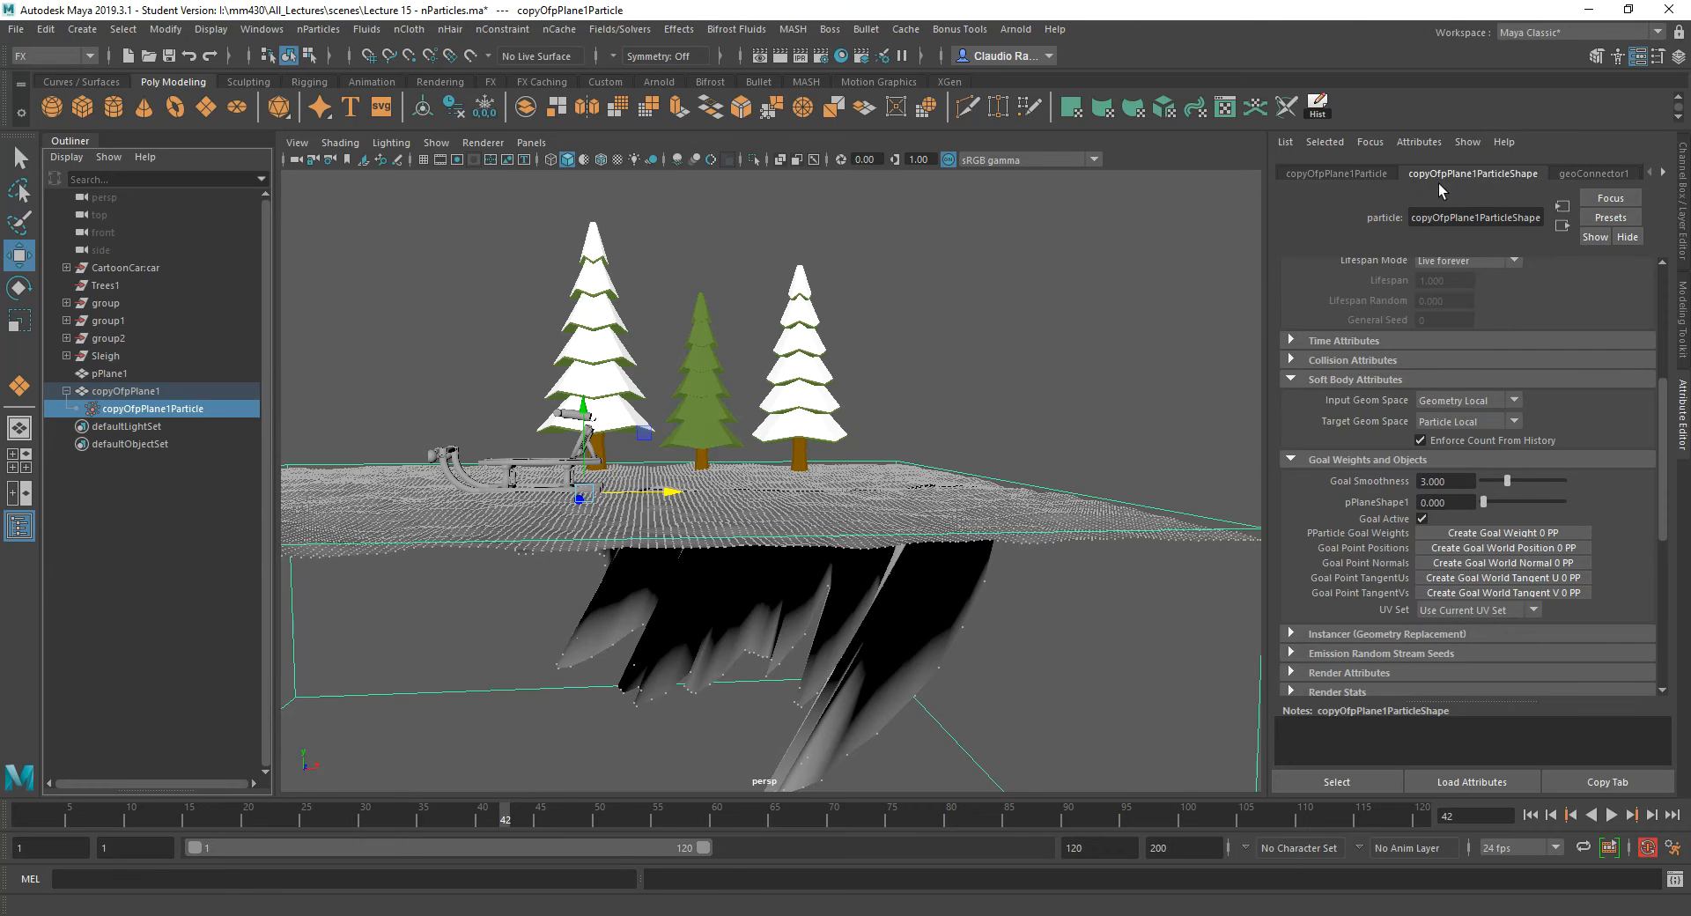
{"action": "mouse_move", "coordinate": [1634, 410]}
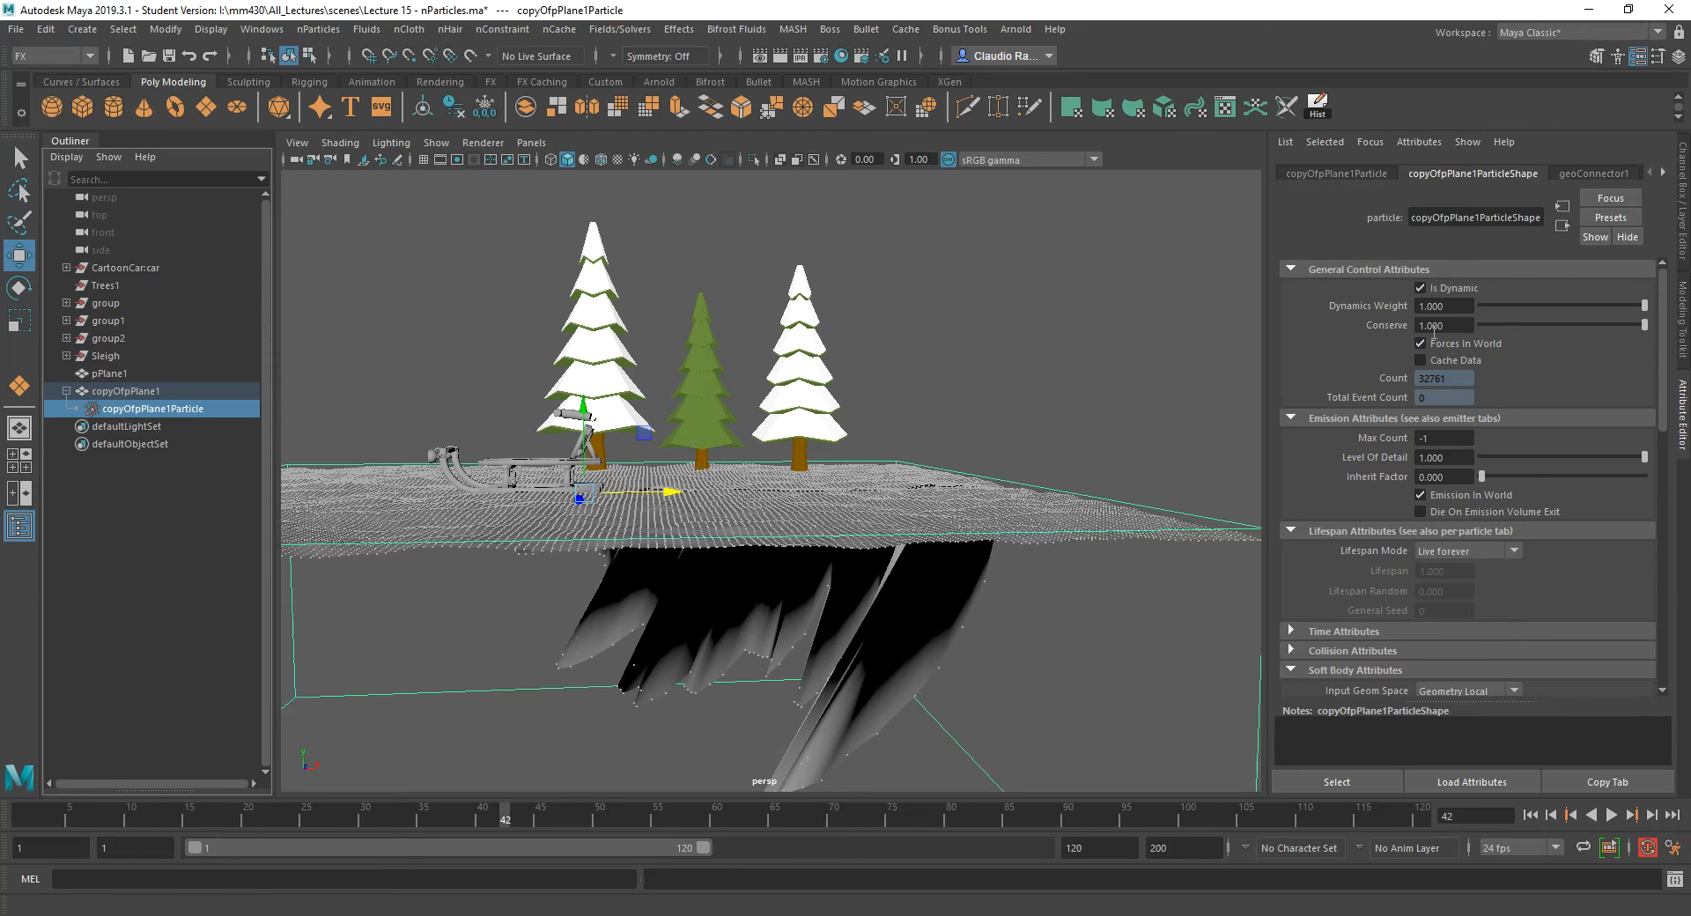
{"action": "mouse_move", "coordinate": [1396, 344]}
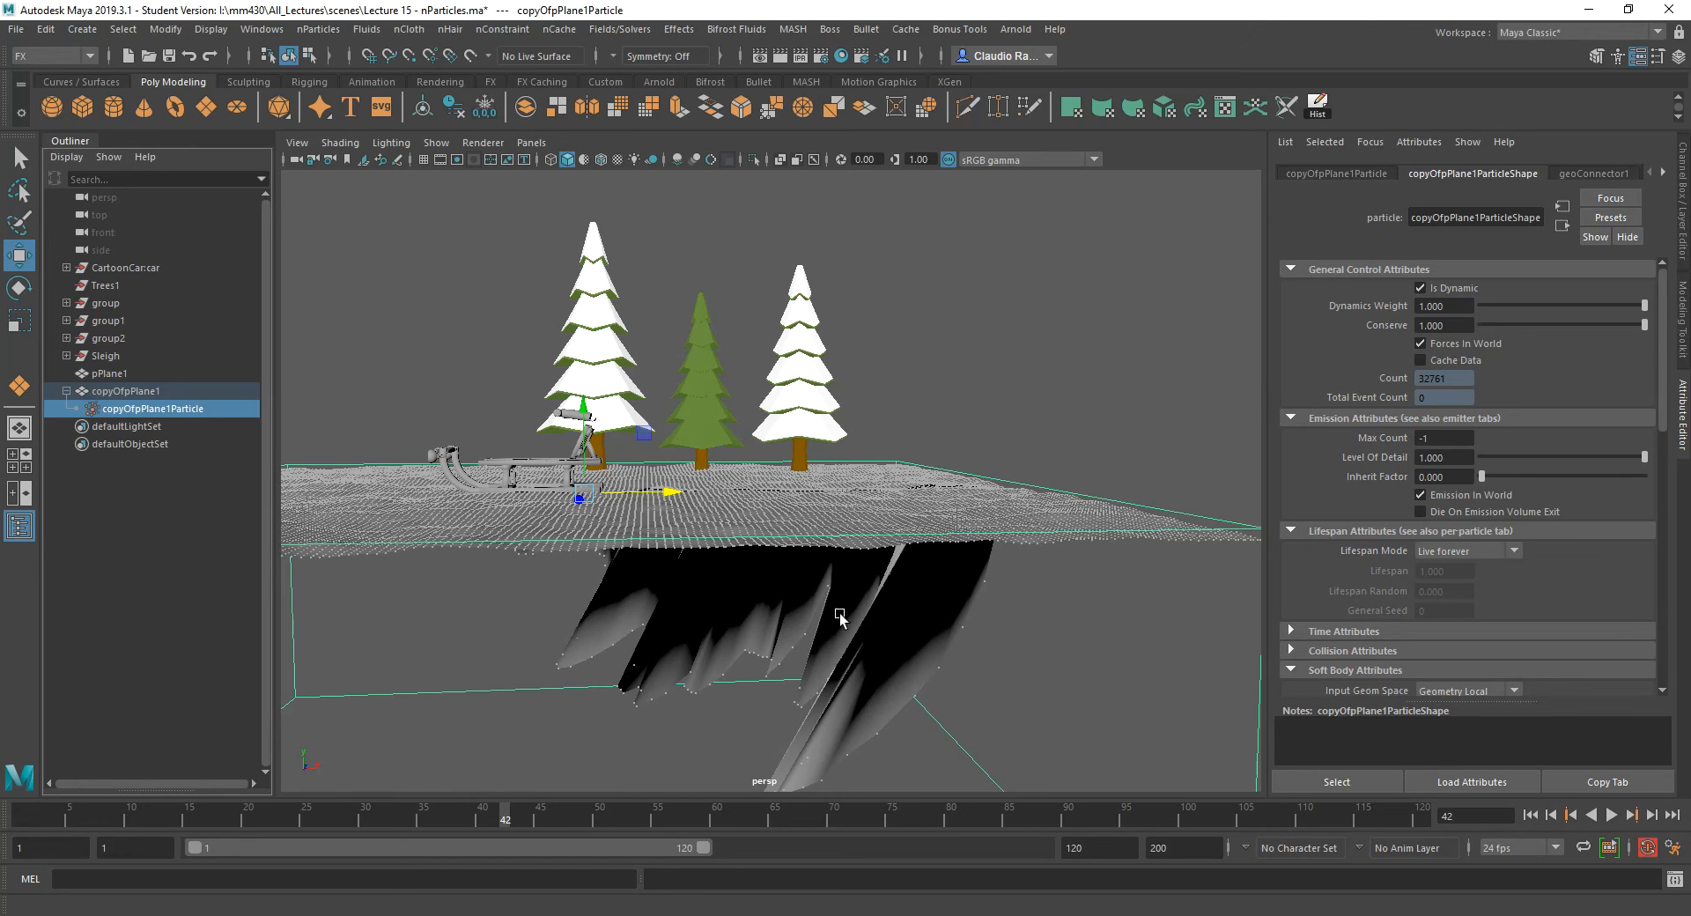
{"action": "mouse_move", "coordinate": [416, 448]}
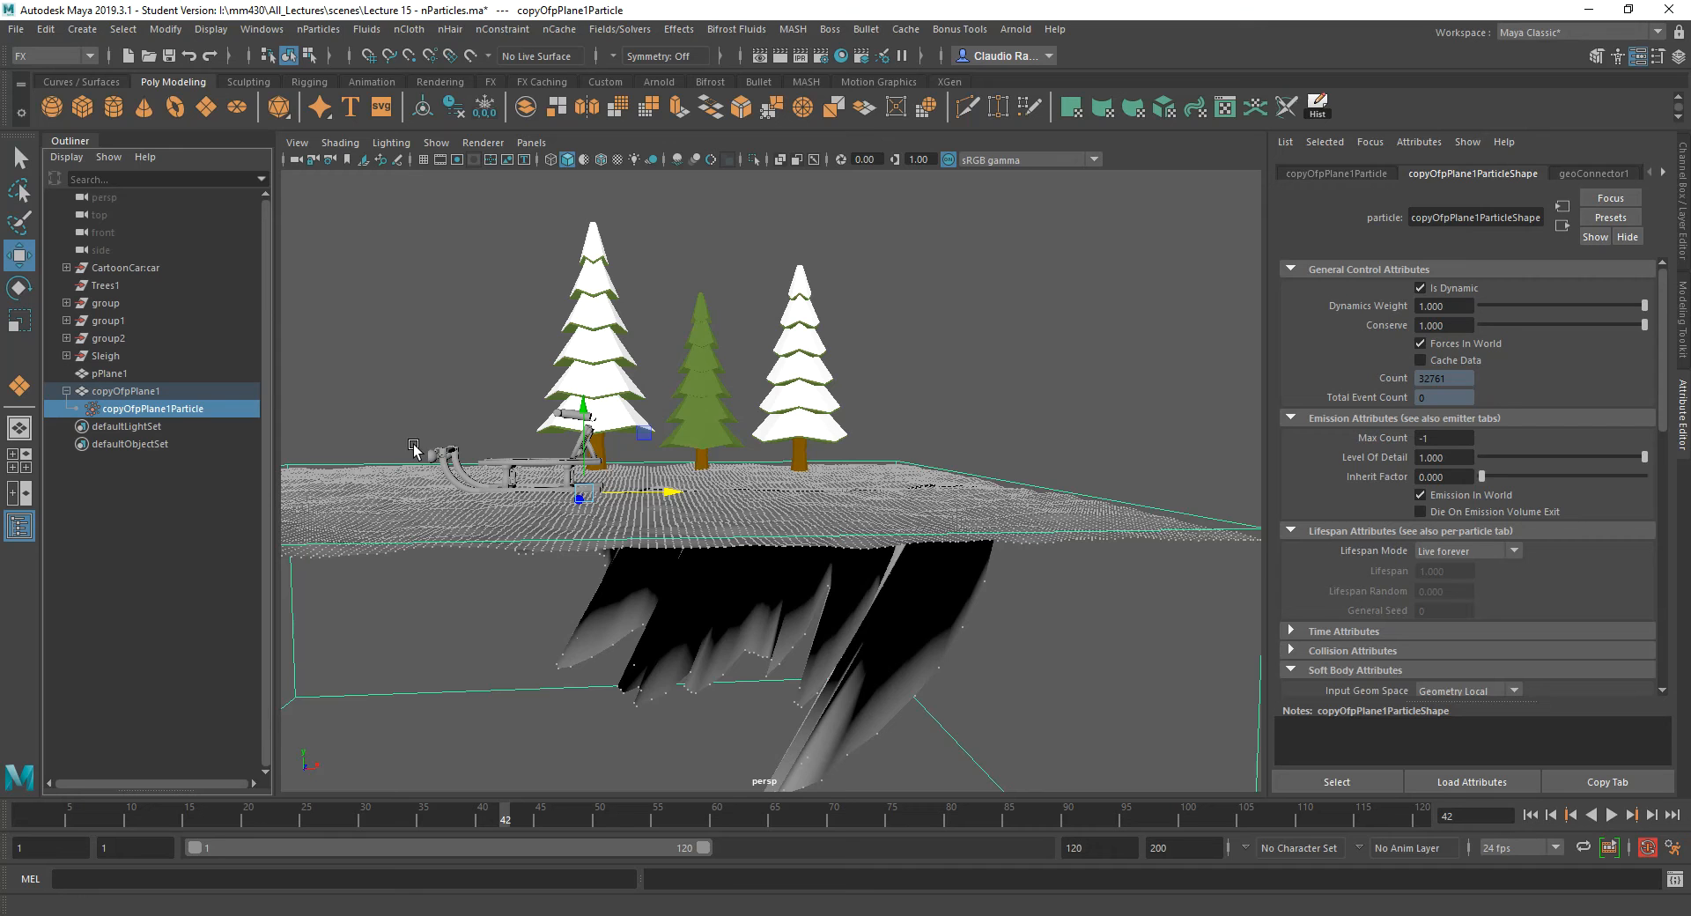
{"action": "mouse_move", "coordinate": [430, 450]}
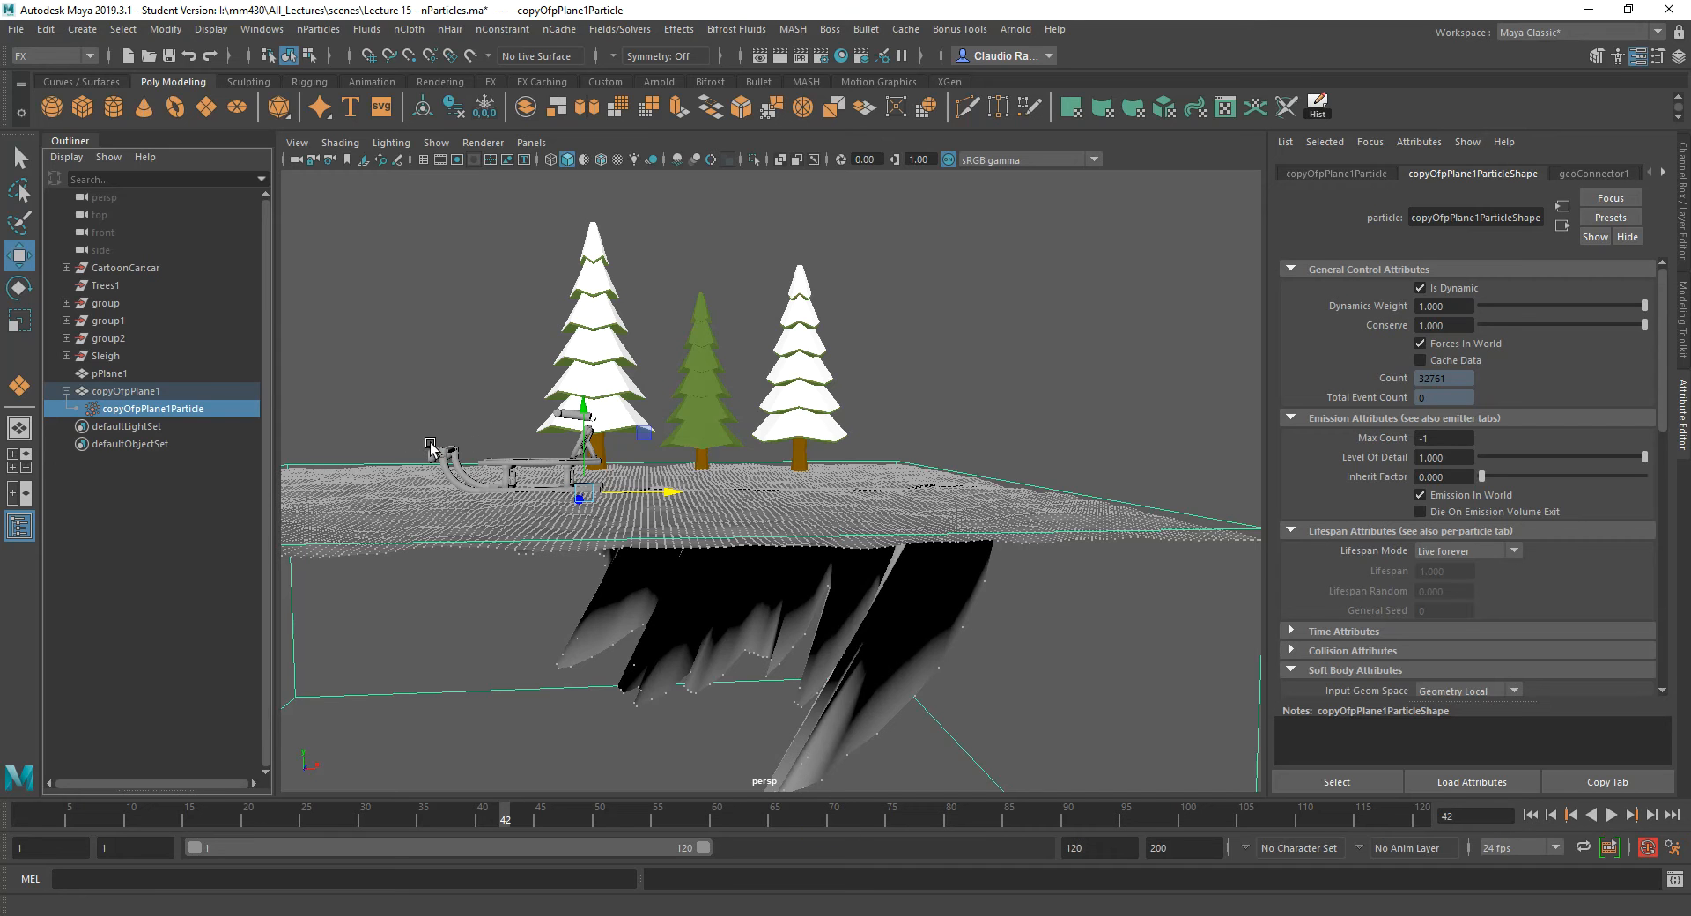
{"action": "mouse_move", "coordinate": [1059, 659]}
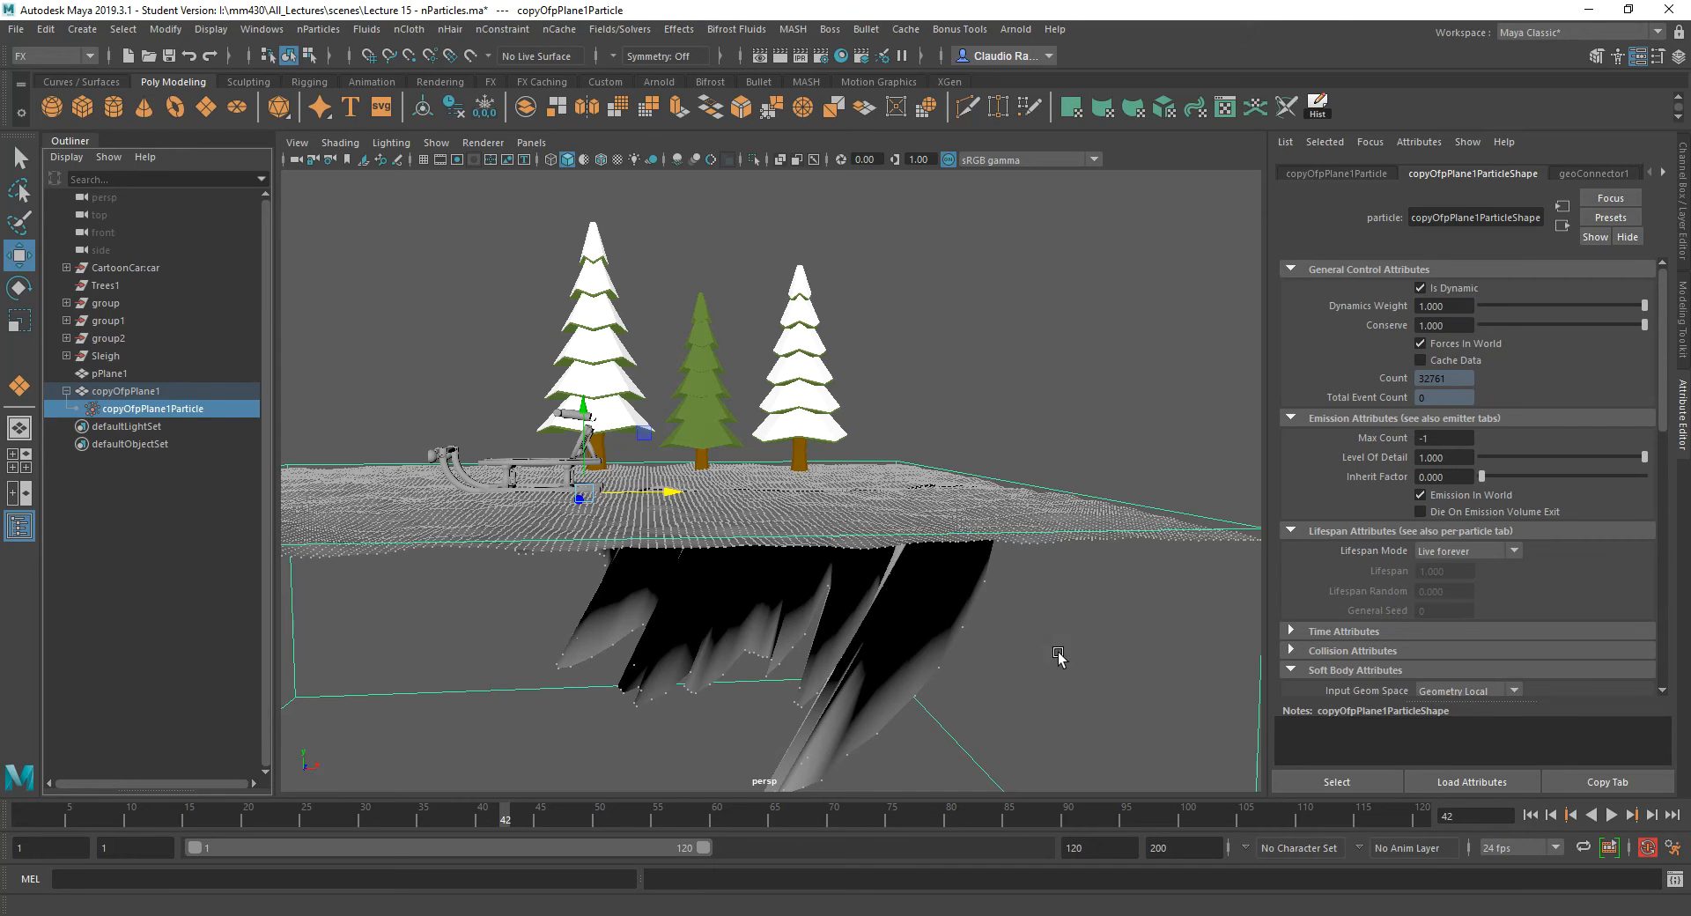
{"action": "left_click", "coordinate": [1628, 814]}
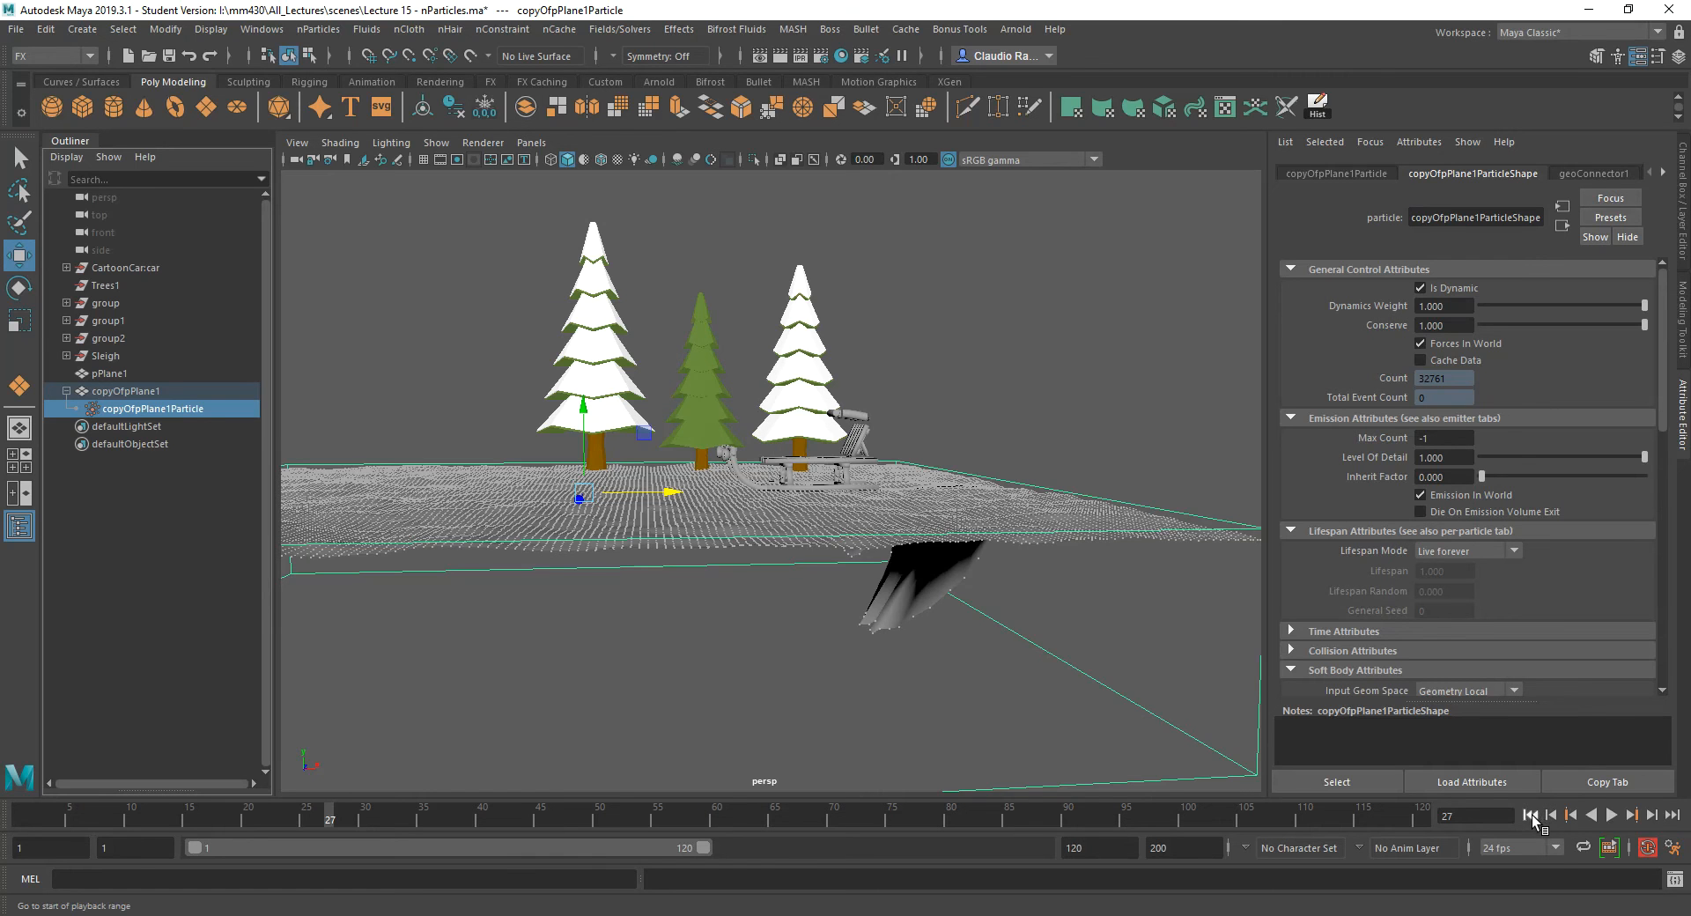
Set the snow particles' Conserve to 0.000 and play the simulation to see the carved track.
{"action": "left_click", "coordinate": [1529, 814]}
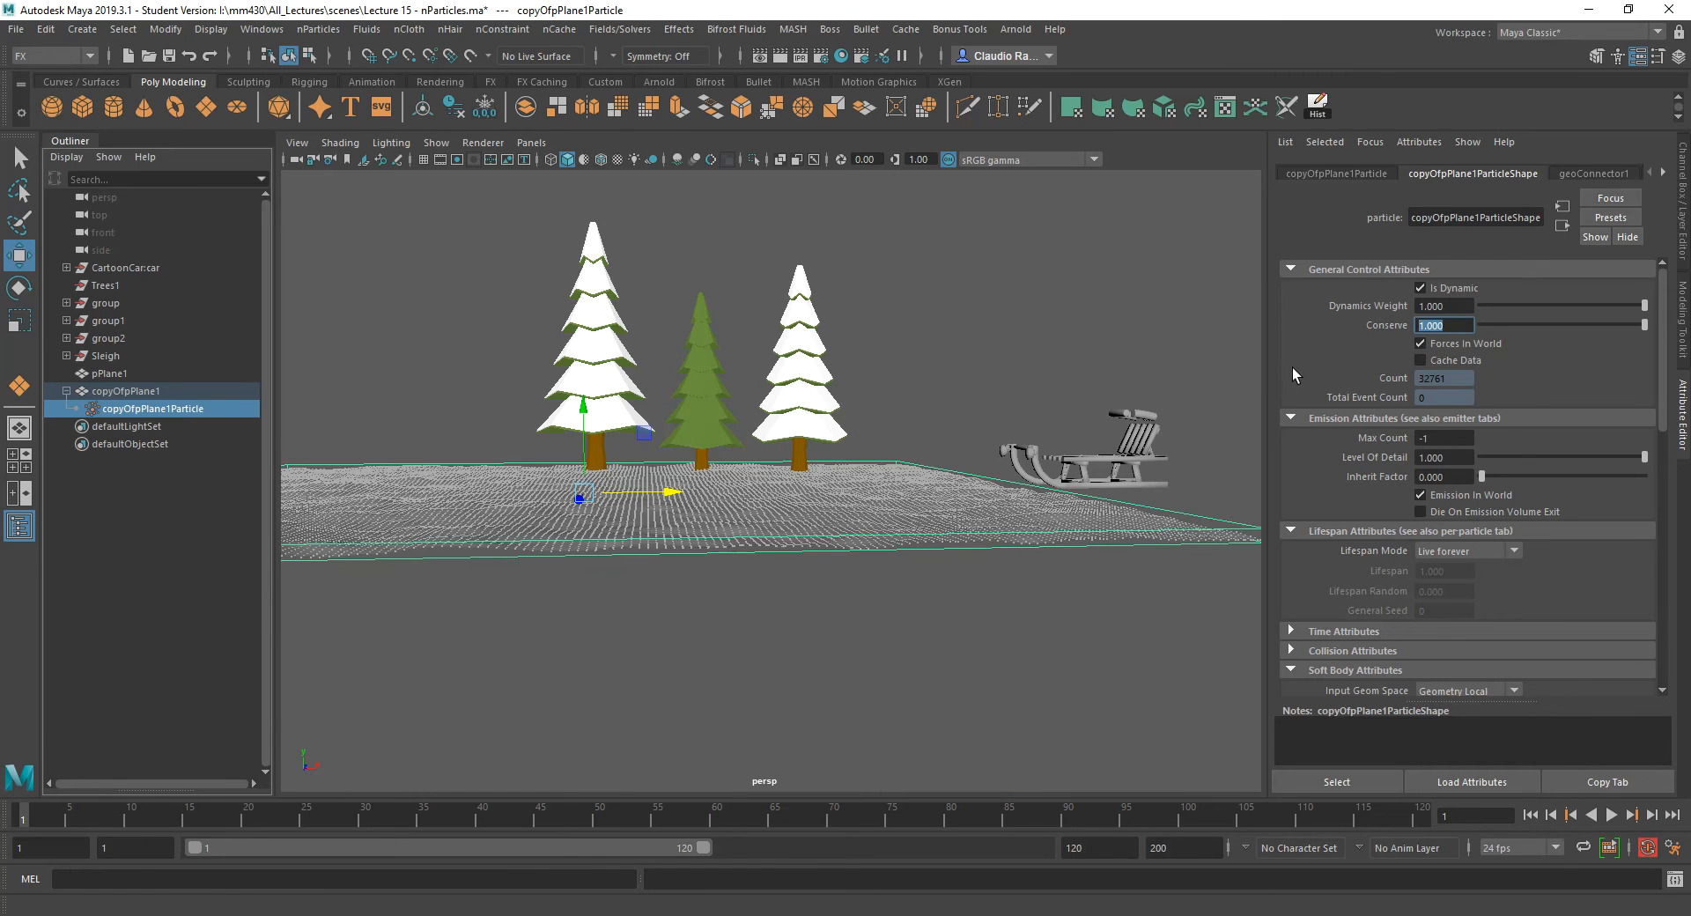
{"action": "type", "text": "0.000"}
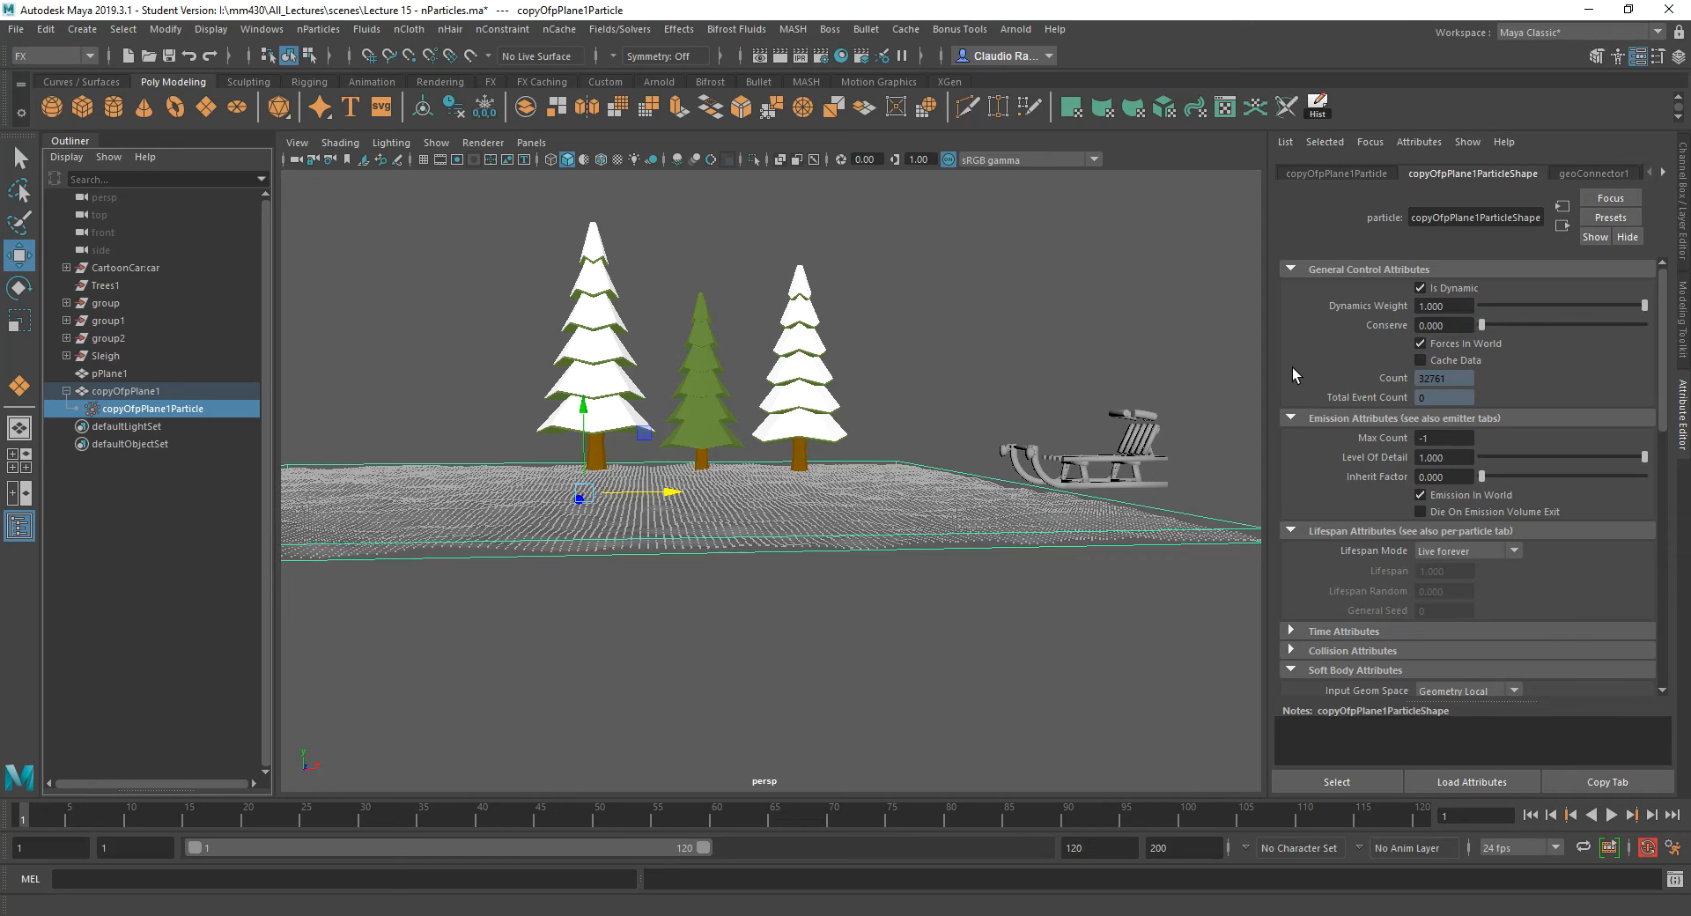
{"action": "left_click", "coordinate": [1611, 813]}
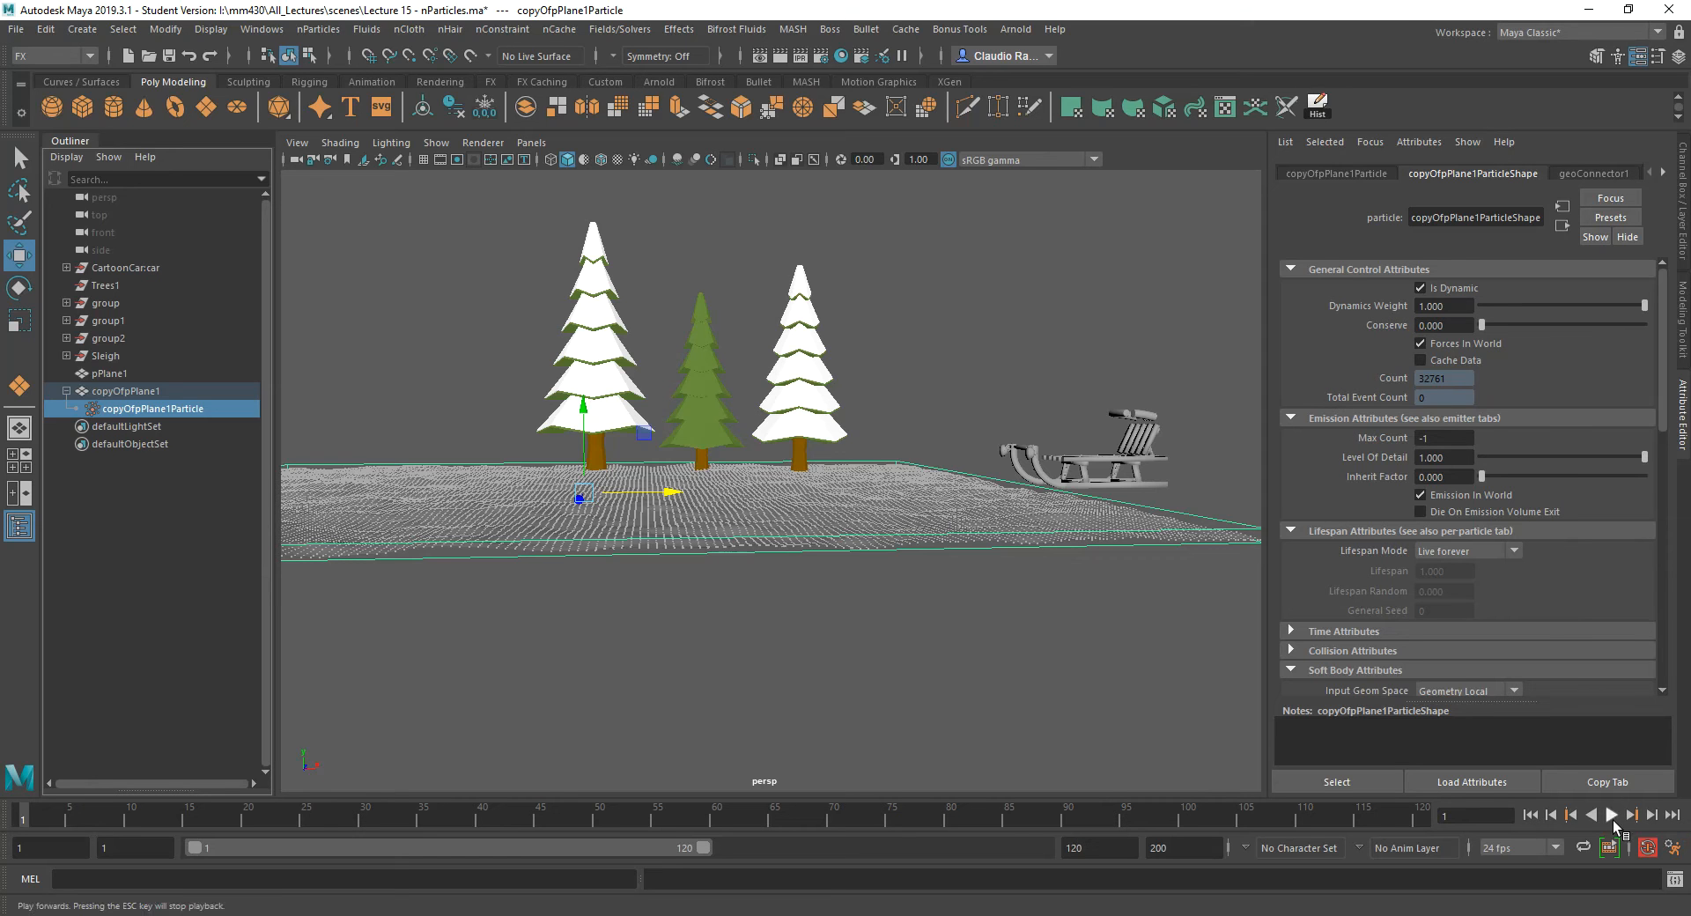
{"action": "left_click", "coordinate": [1611, 813]}
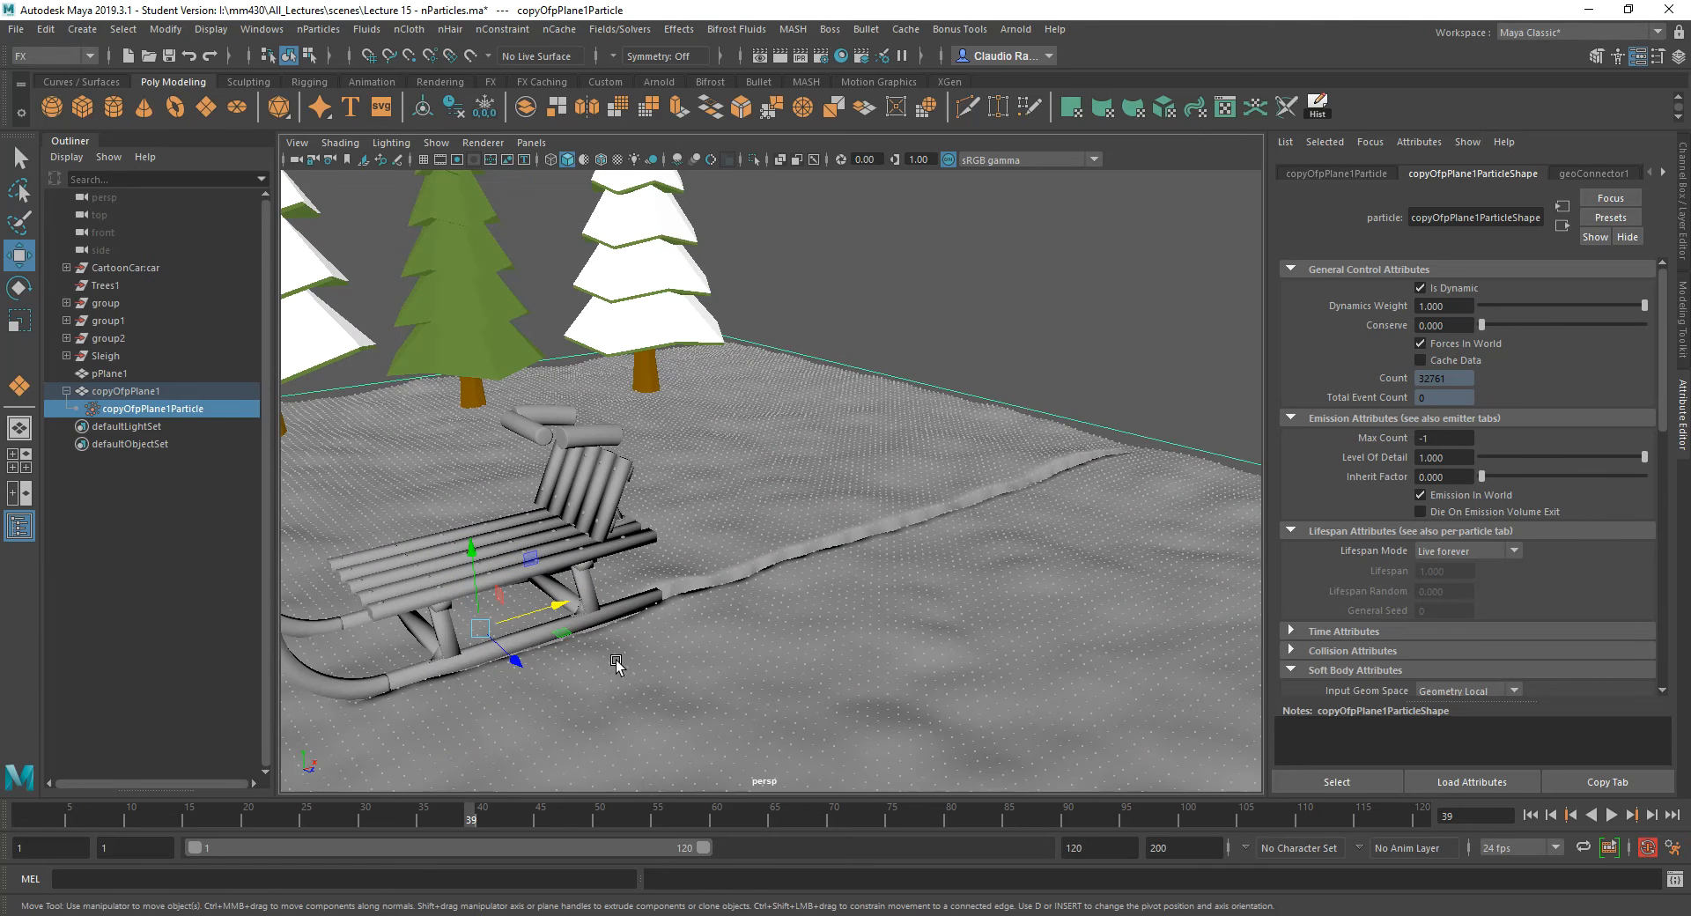
{"action": "mouse_move", "coordinate": [863, 544]}
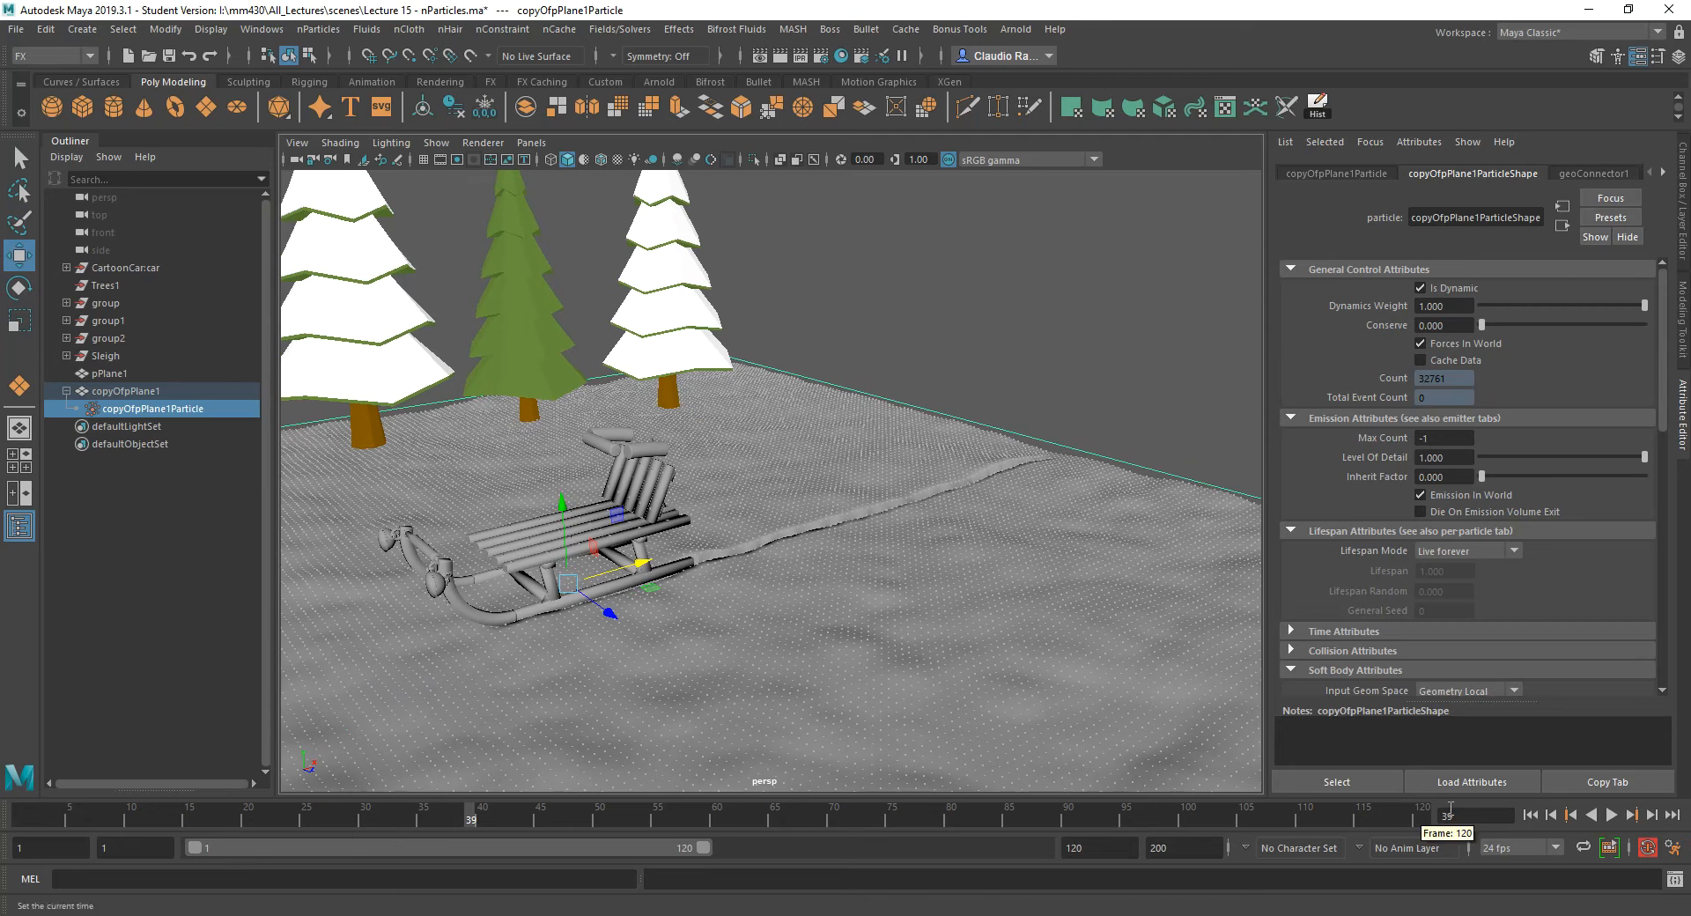
Rewind and replay the simulation to confirm the sleigh leaves a lasting trail.
{"action": "left_click", "coordinate": [1631, 813]}
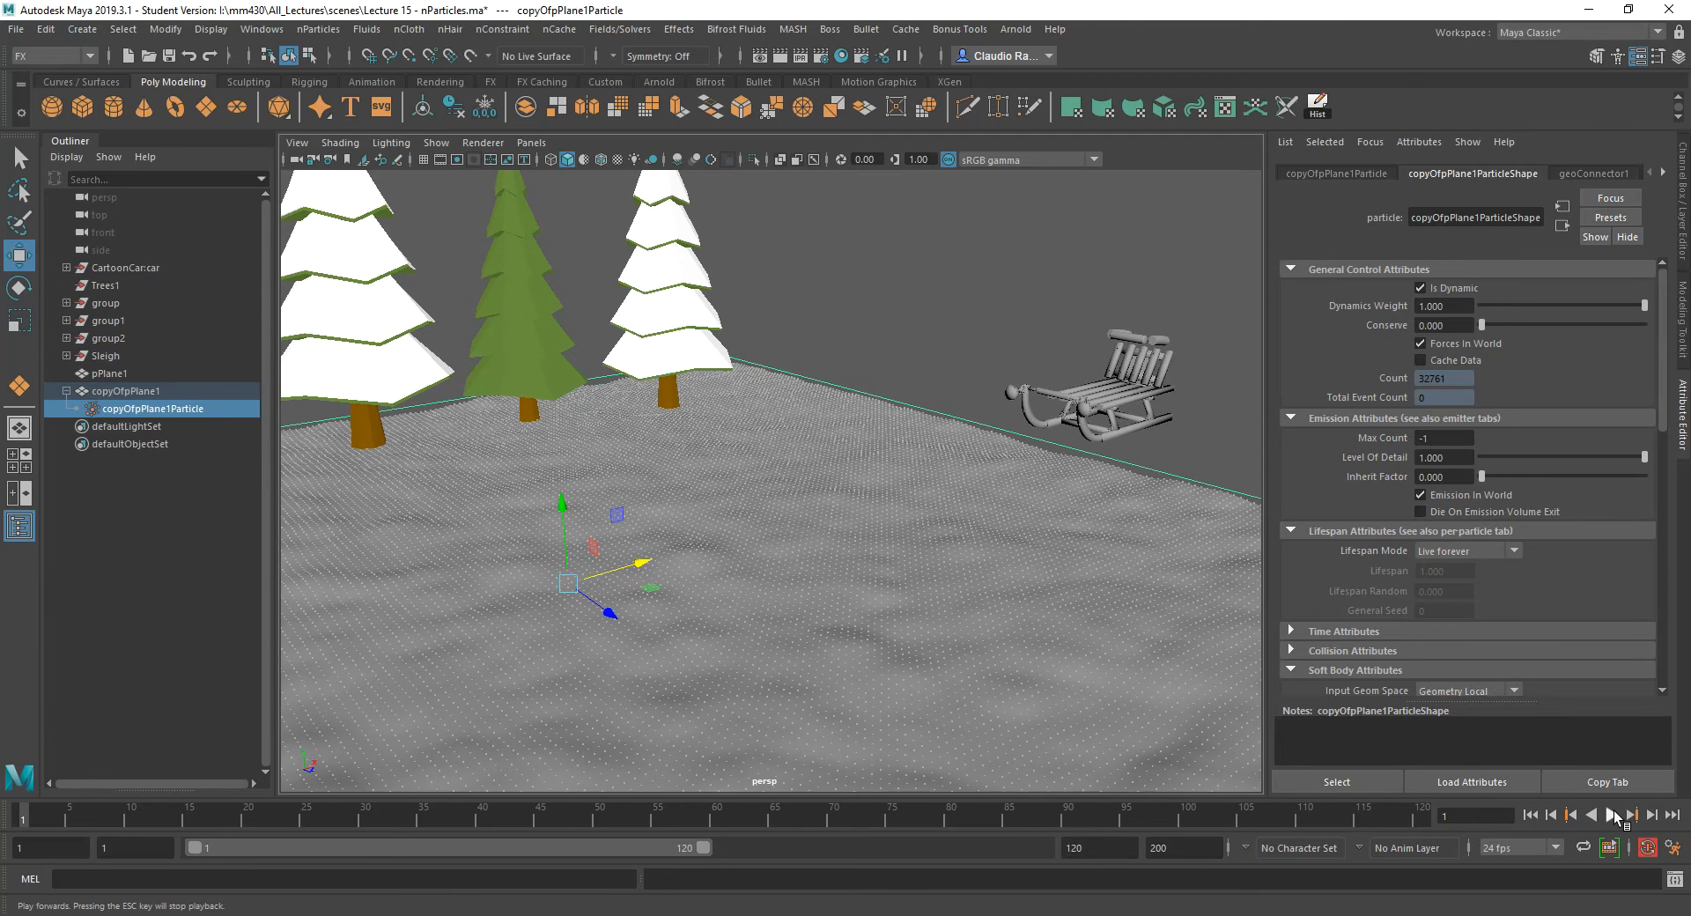
{"action": "left_click", "coordinate": [1631, 814]}
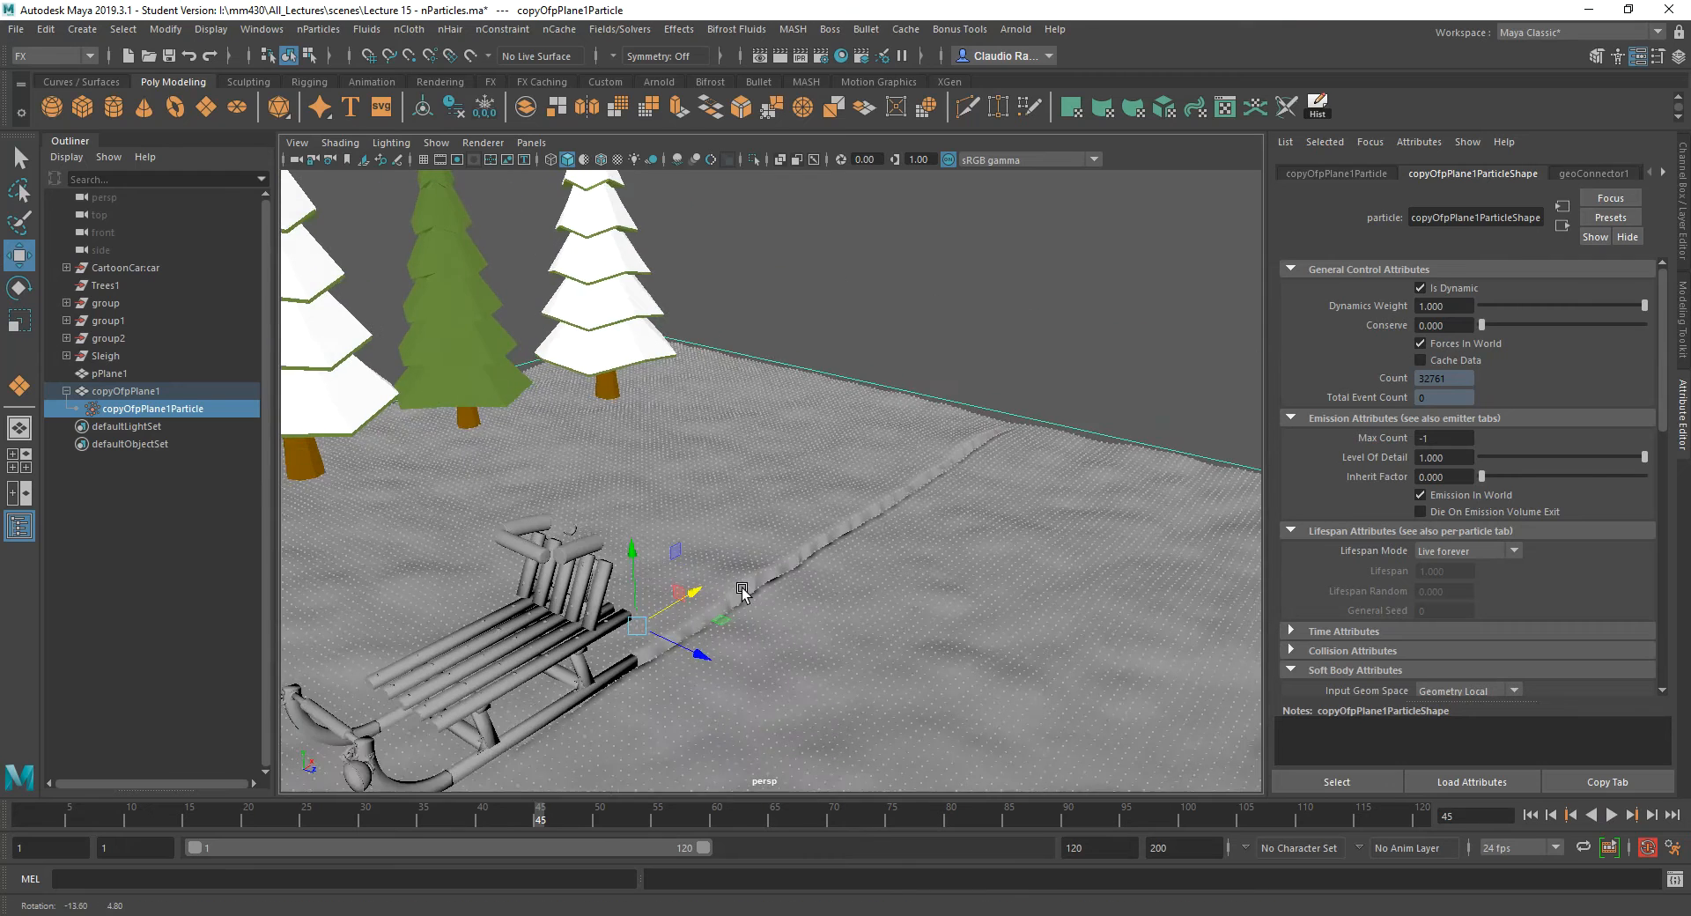
{"action": "left_click", "coordinate": [1530, 814]}
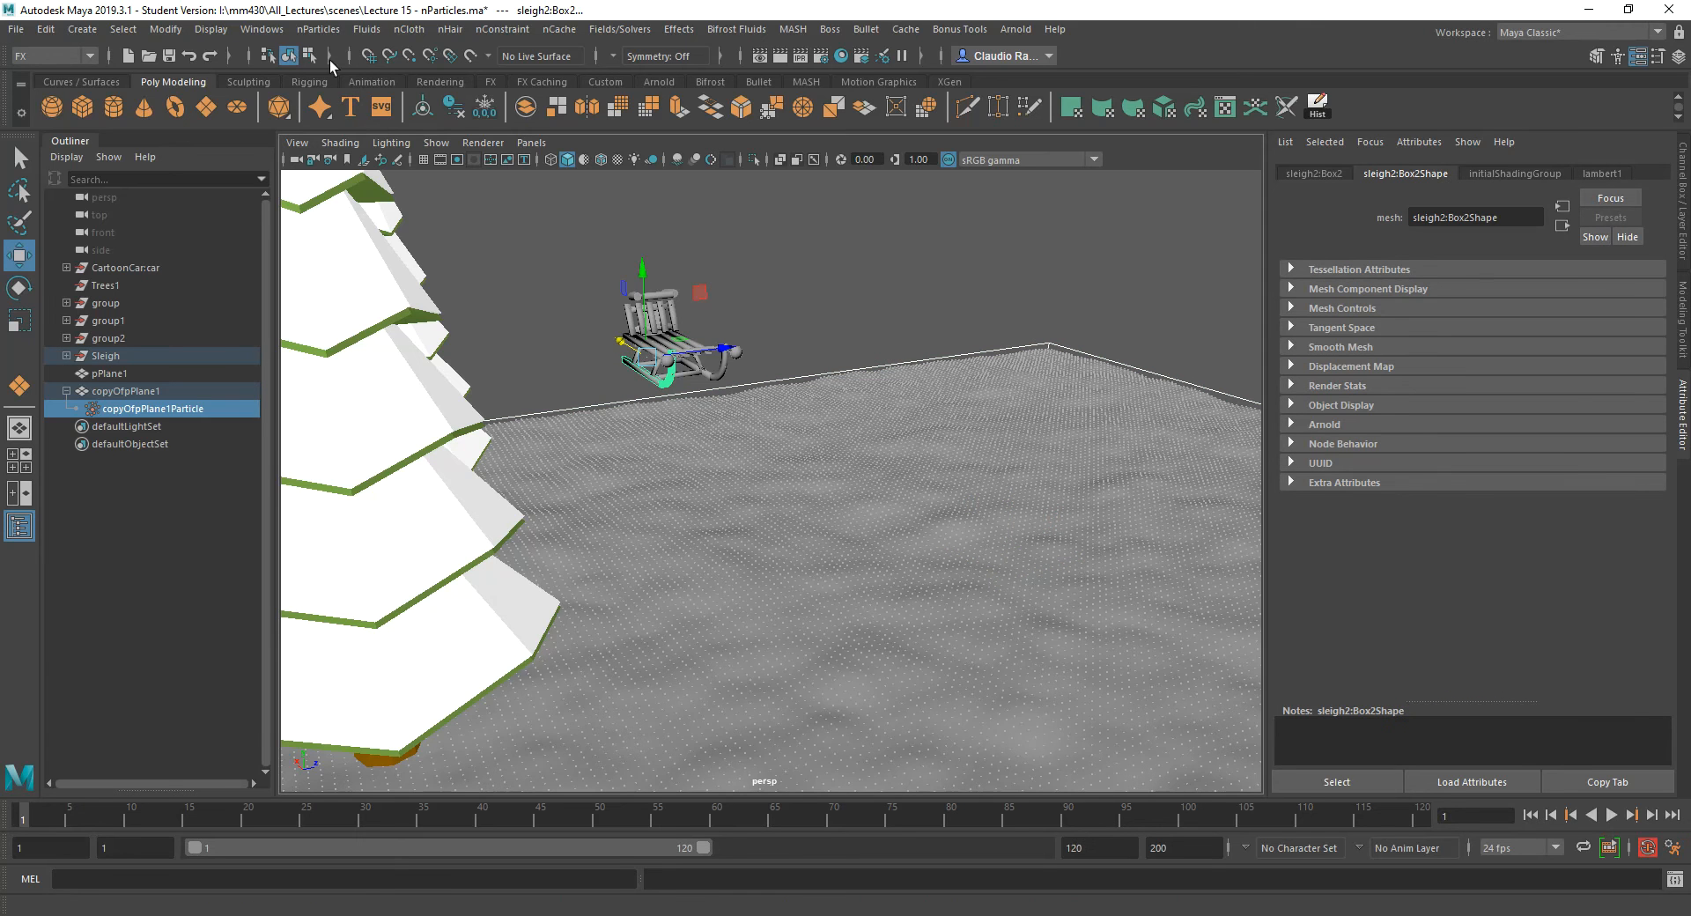
Make the sleigh leg sleigh2:Box2 collide with the snow via Legacy Particles > Make Collide.
{"action": "left_click", "coordinate": [317, 30]}
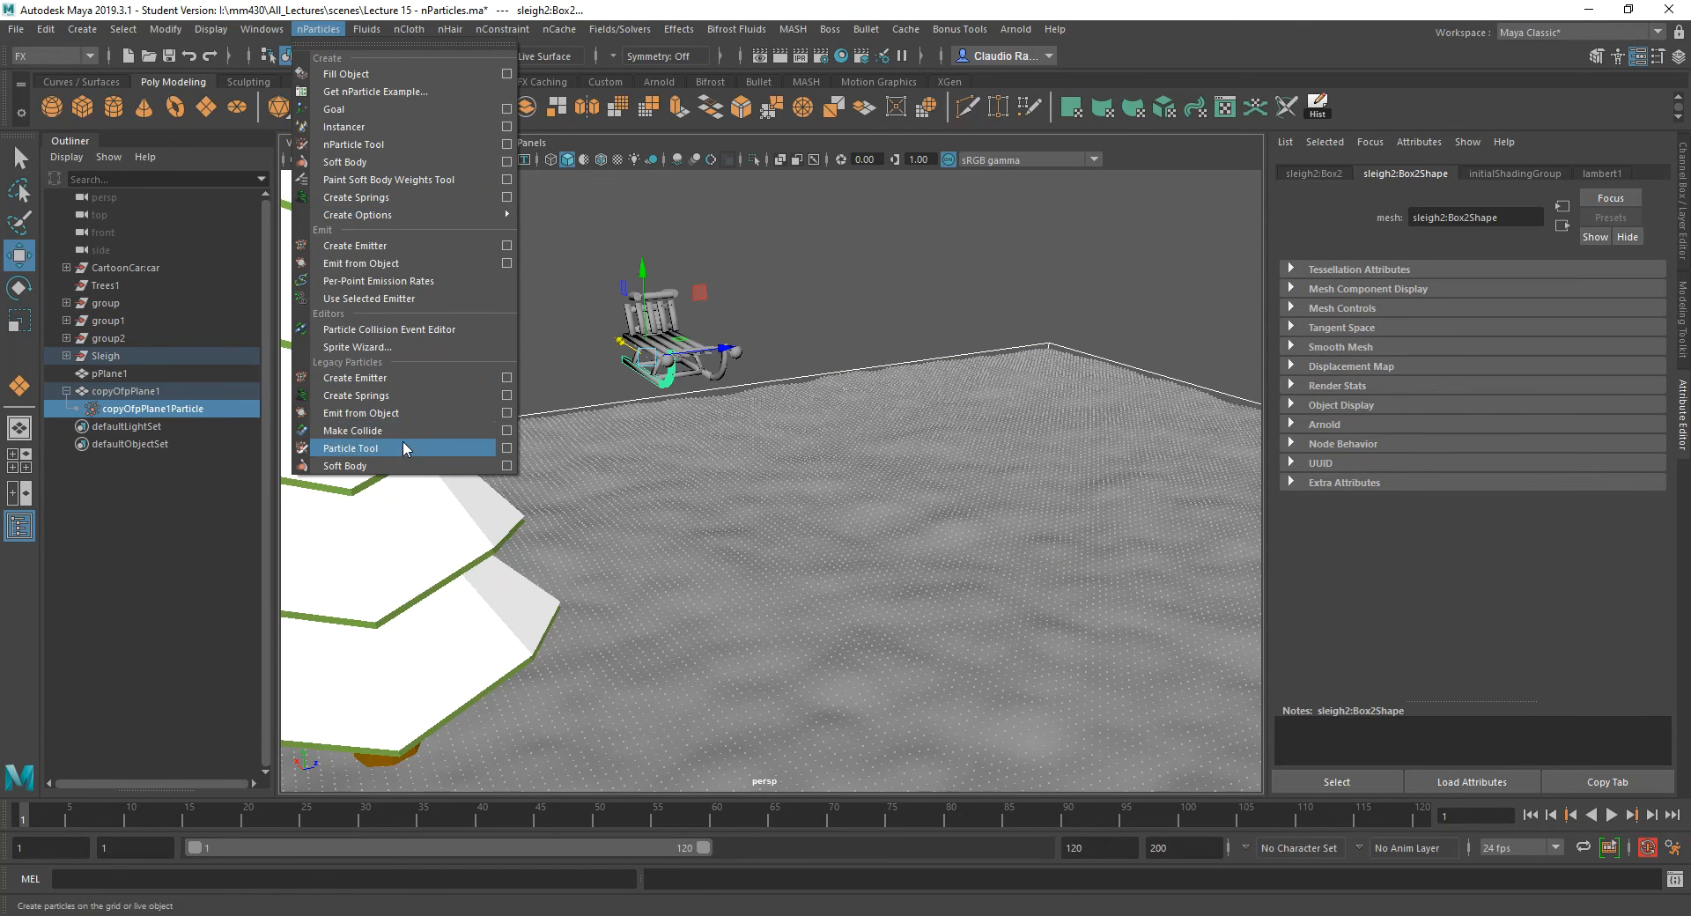
{"action": "left_click", "coordinate": [348, 447]}
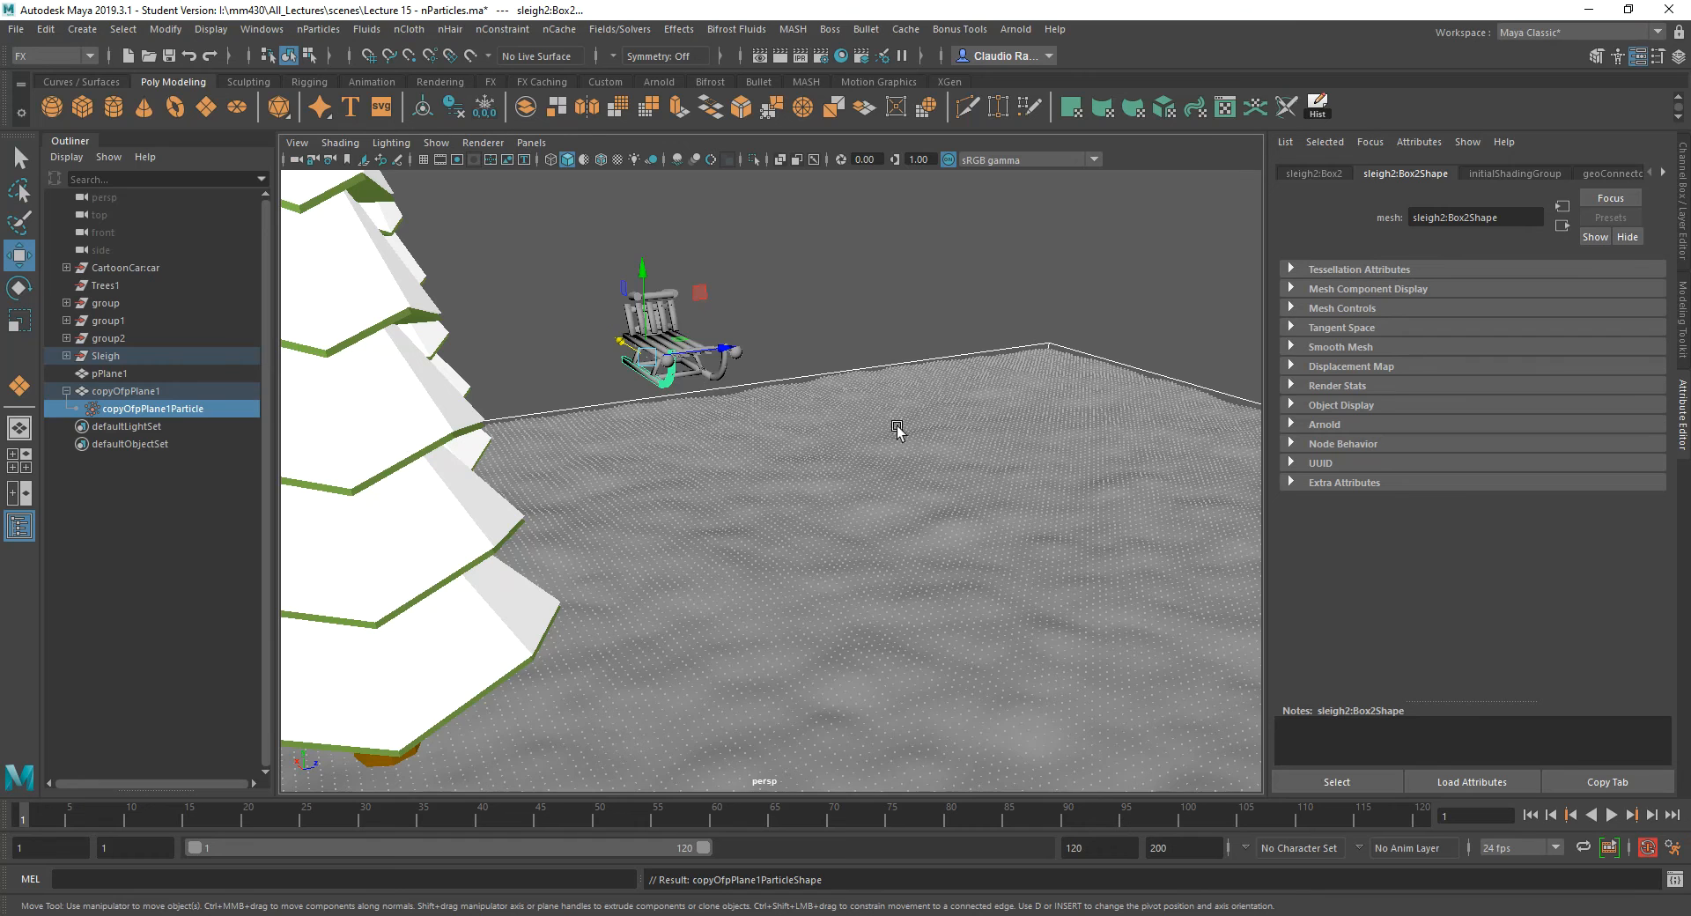
{"action": "left_click_drag", "start_coordinate": [894, 431], "coordinate": [916, 619]}
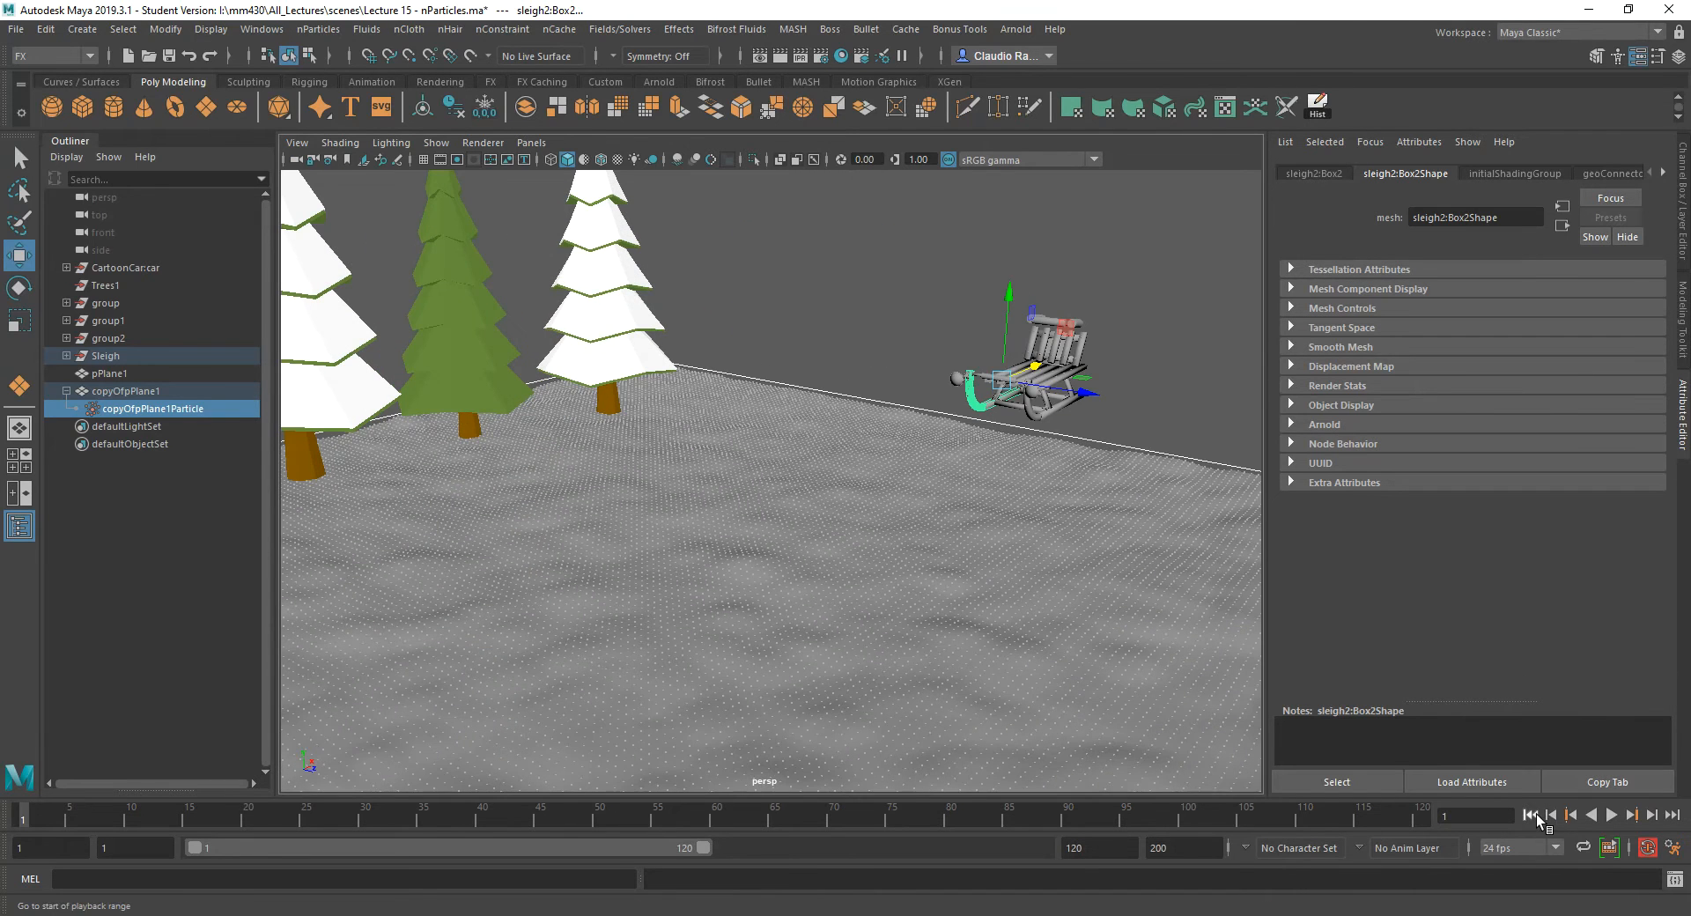
Rewind and orbit around the sleigh to inspect the two parallel tracks carved in the snow.
{"action": "left_click", "coordinate": [1613, 814]}
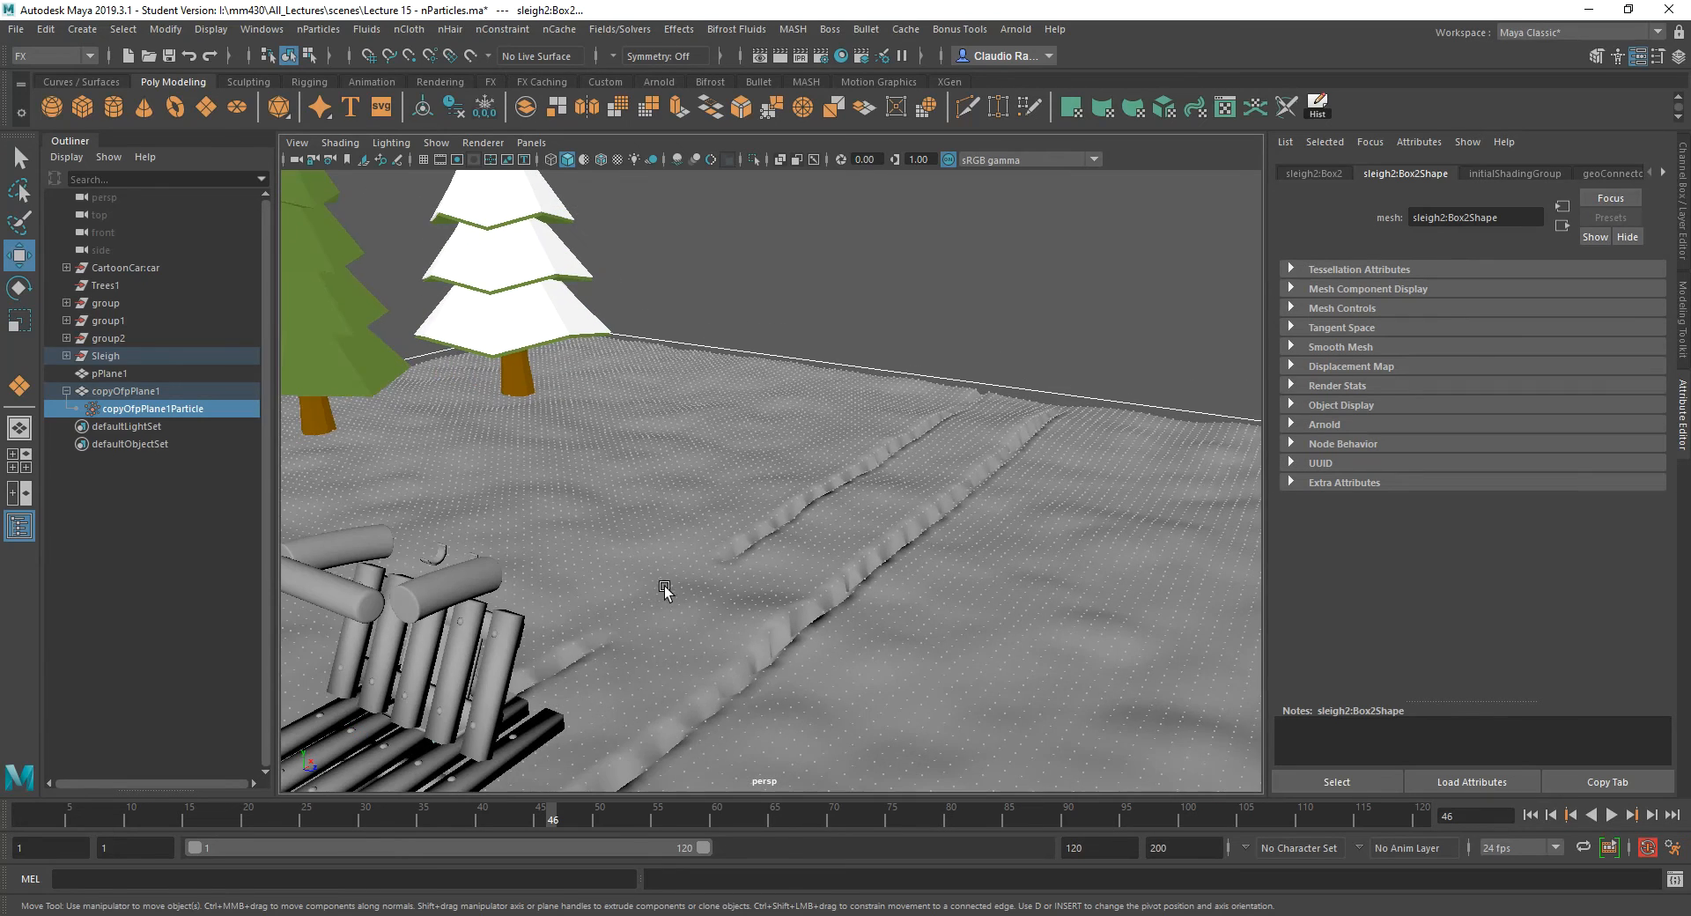
{"action": "left_click_drag", "start_coordinate": [666, 592], "coordinate": [742, 657]}
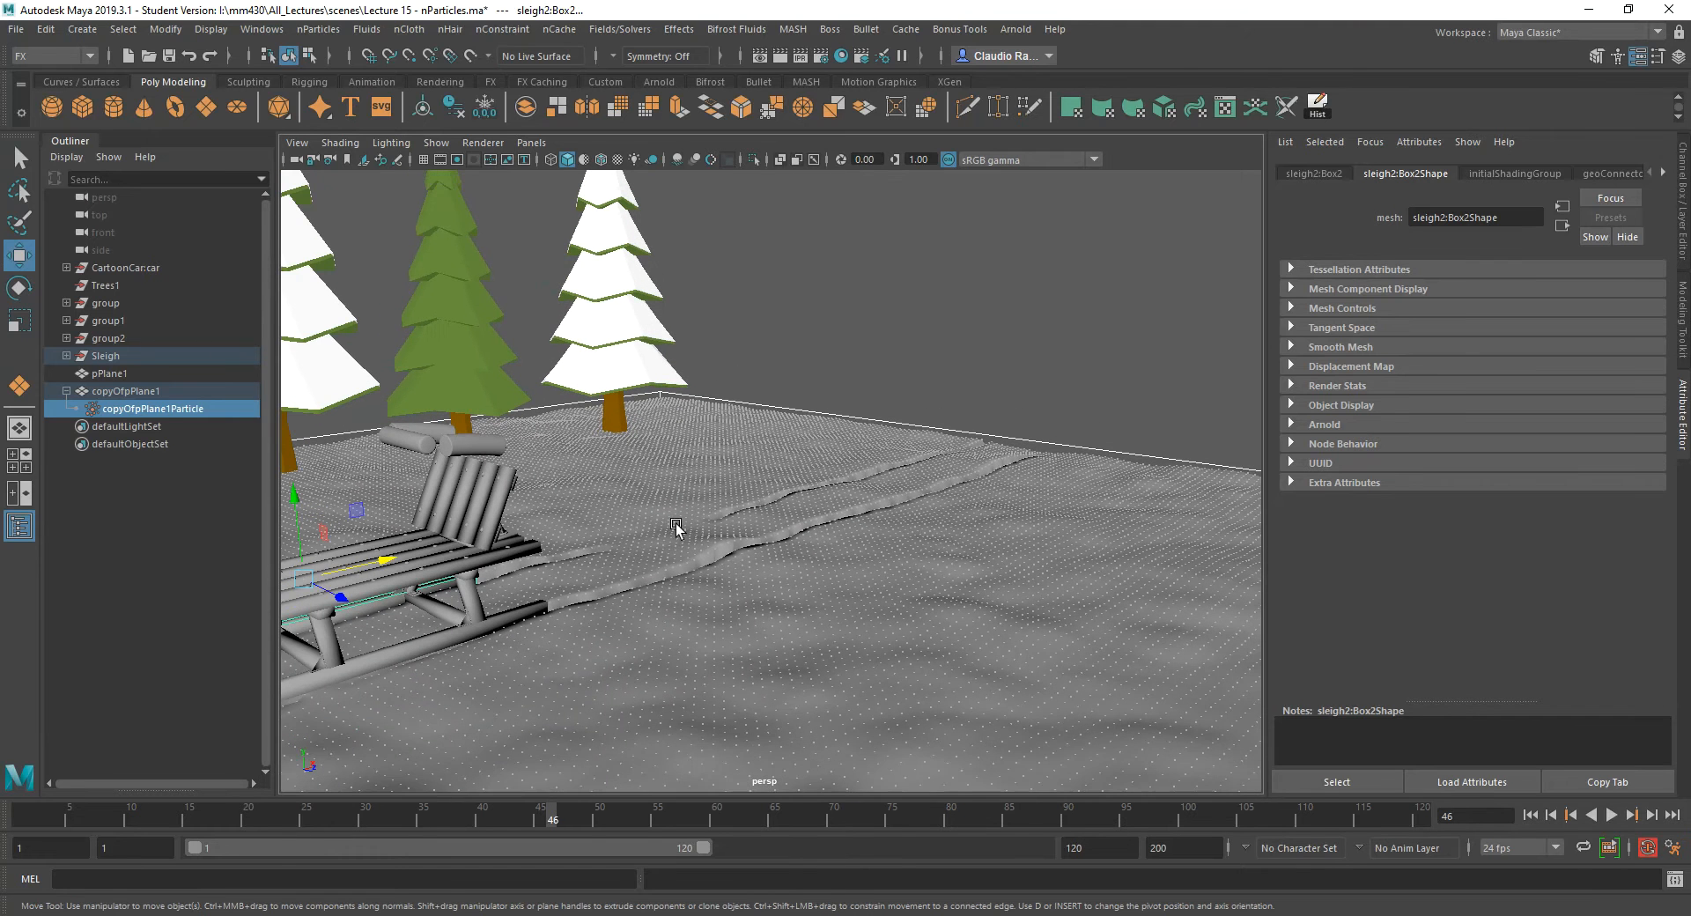
{"action": "mouse_move", "coordinate": [672, 625]}
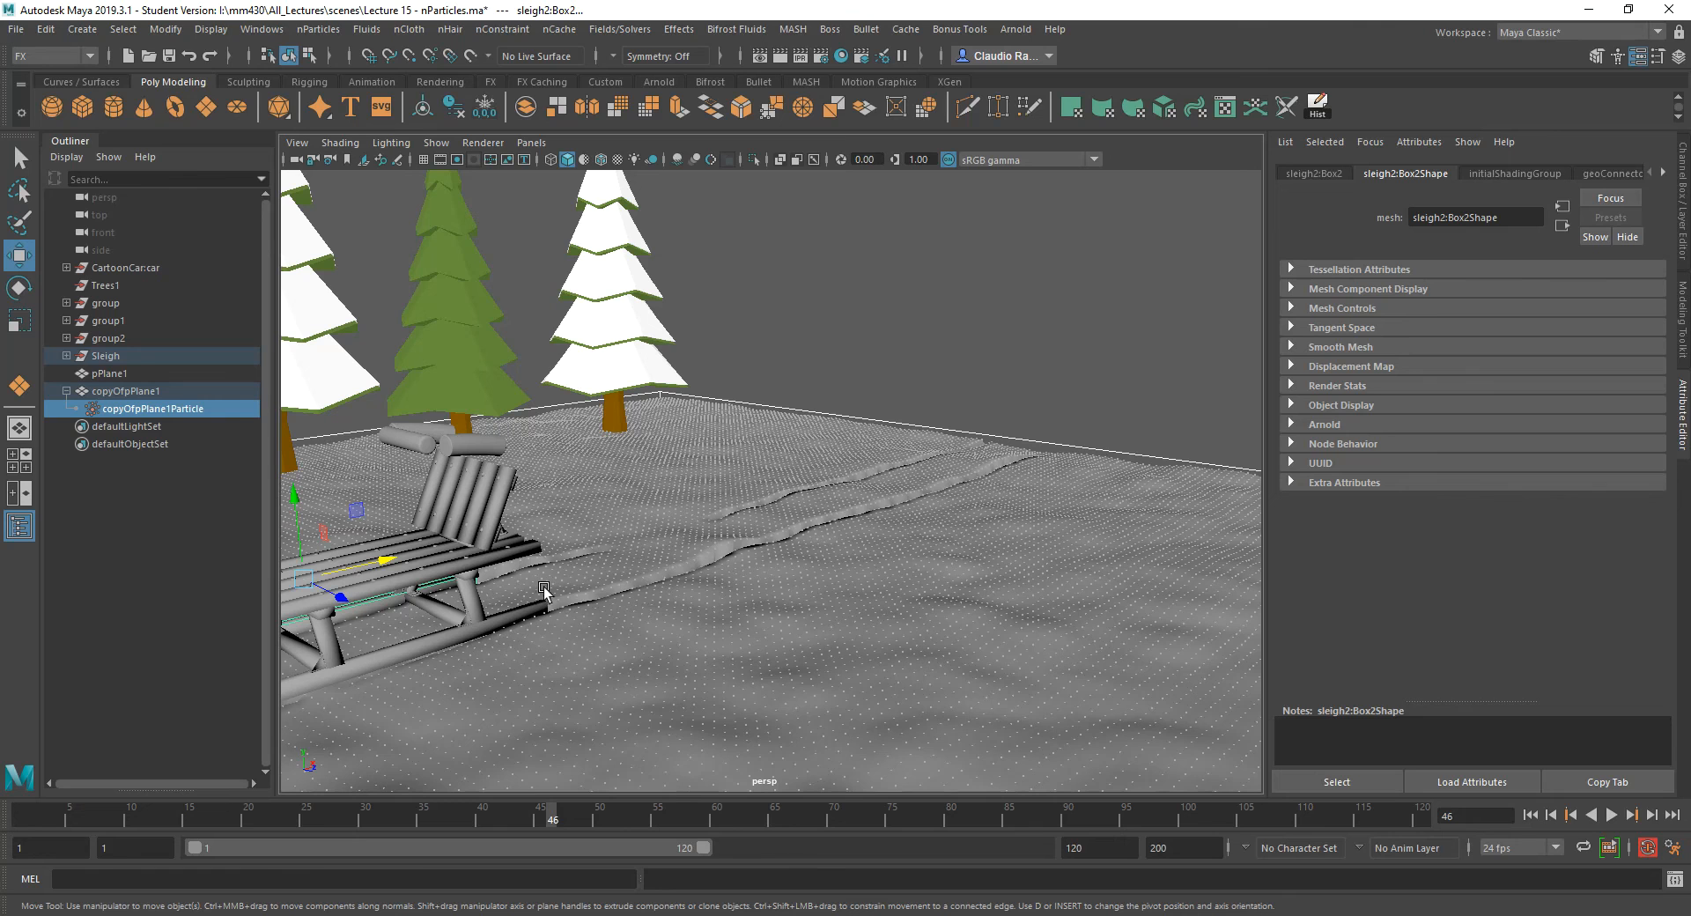
{"action": "mouse_move", "coordinate": [703, 518]}
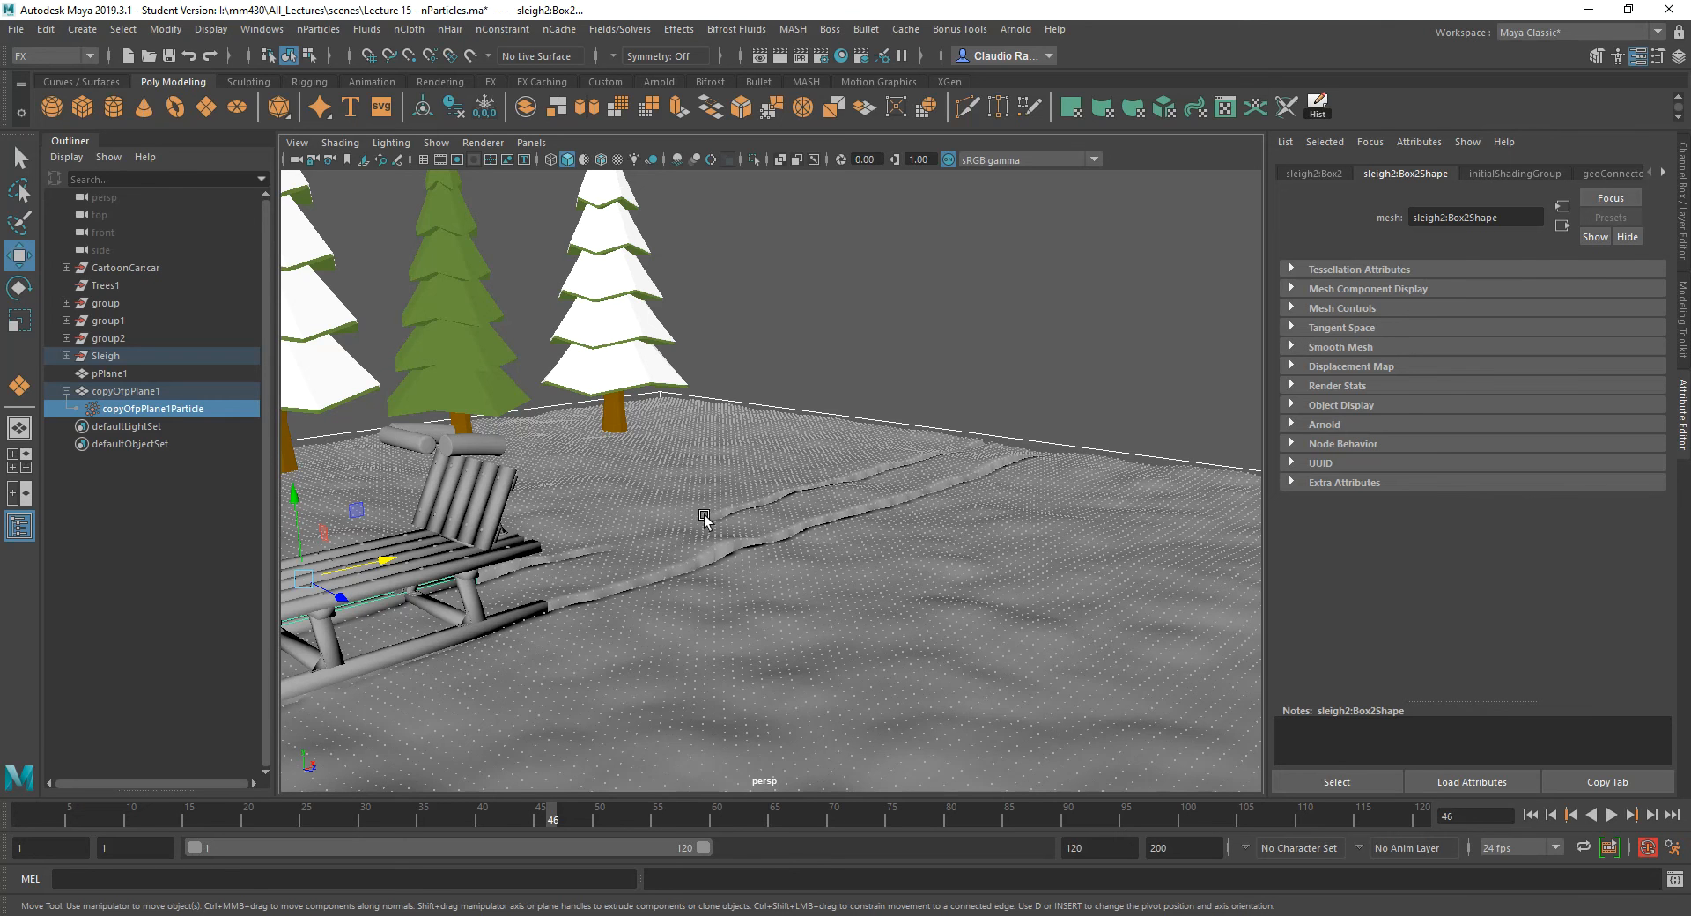
{"action": "mouse_move", "coordinate": [638, 544]}
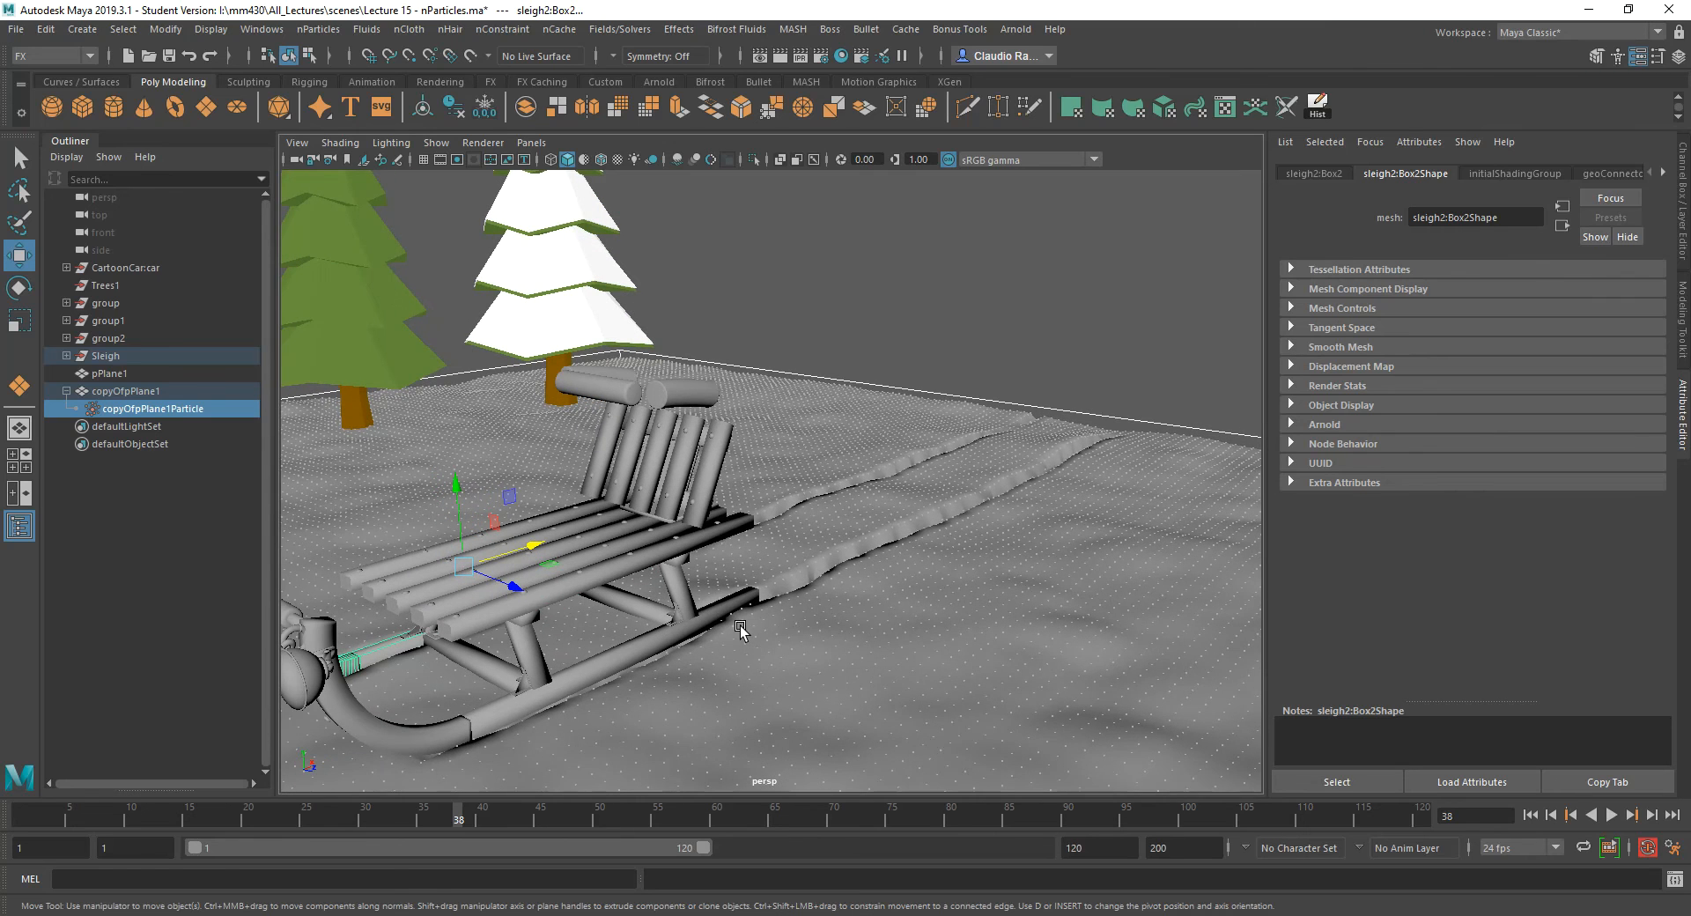
{"action": "left_click_drag", "start_coordinate": [743, 625], "coordinate": [722, 669]}
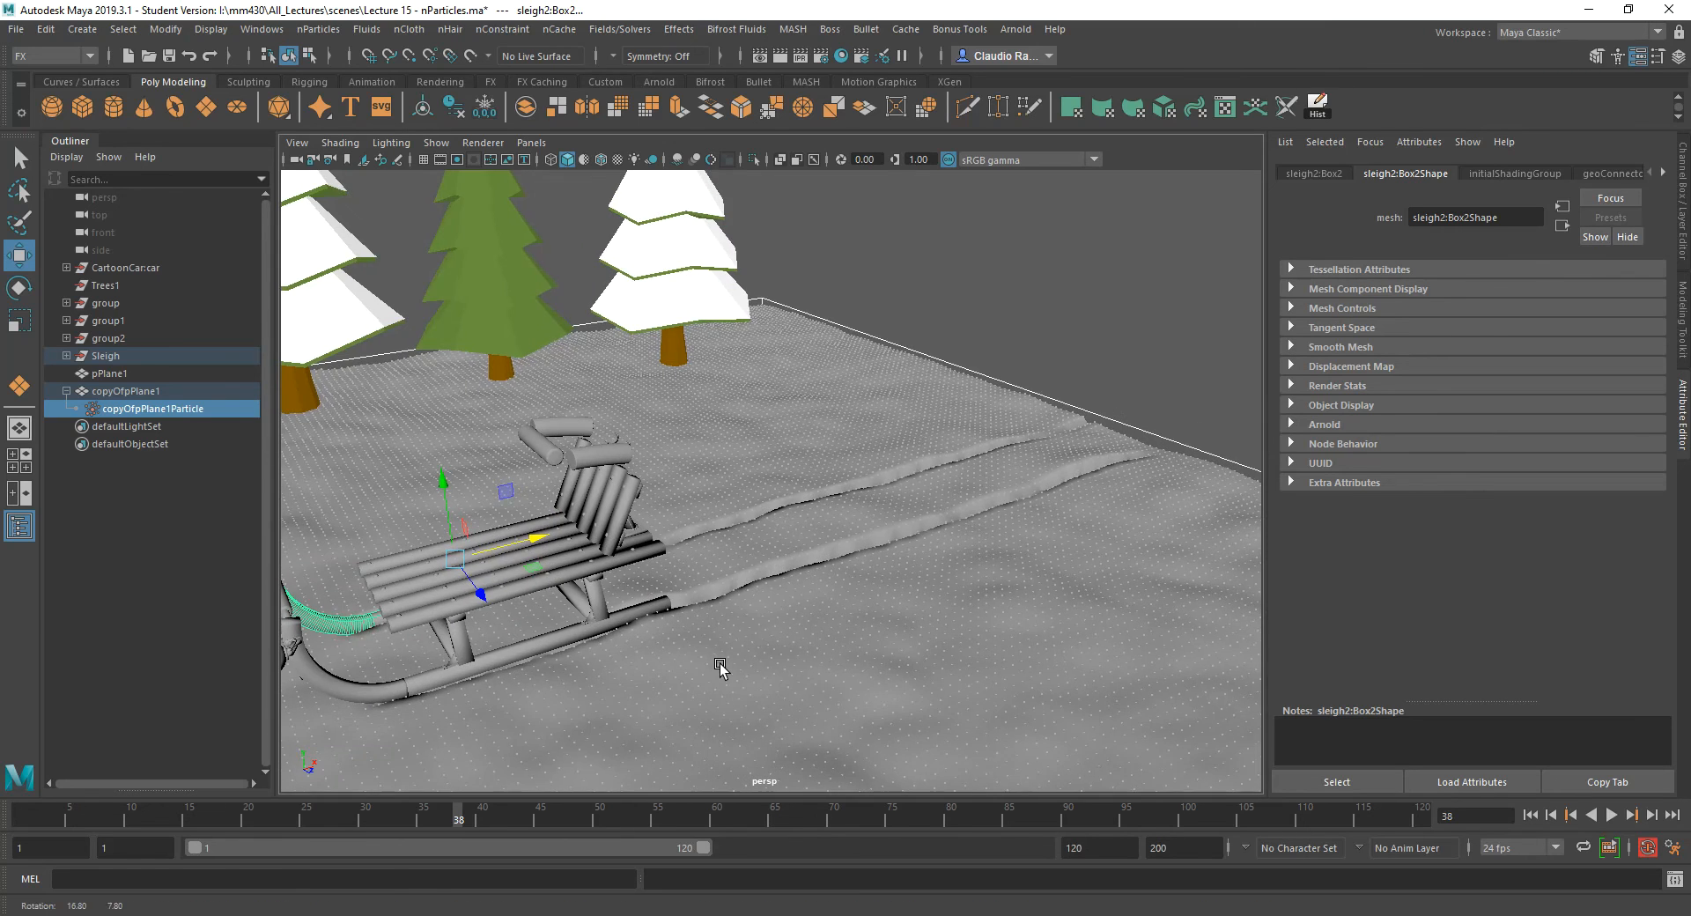
{"action": "left_click_drag", "start_coordinate": [720, 669], "coordinate": [803, 620]}
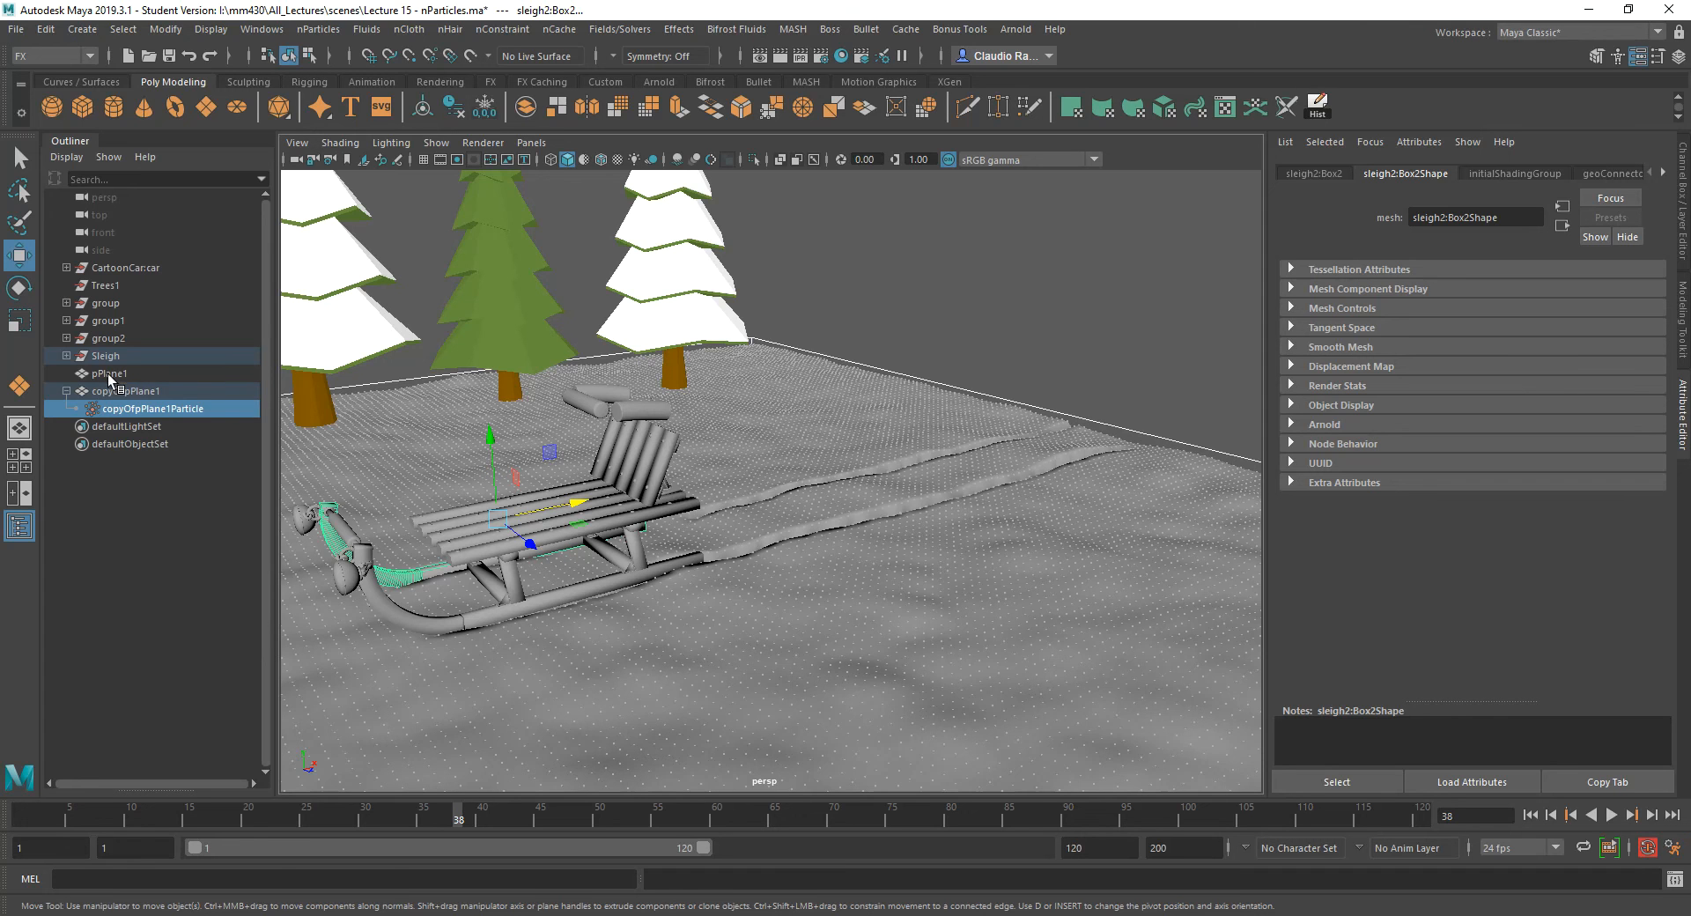
Select the original ground plane pPlane1 in the Outliner to load its shape attributes.
{"action": "left_click", "coordinate": [107, 373]}
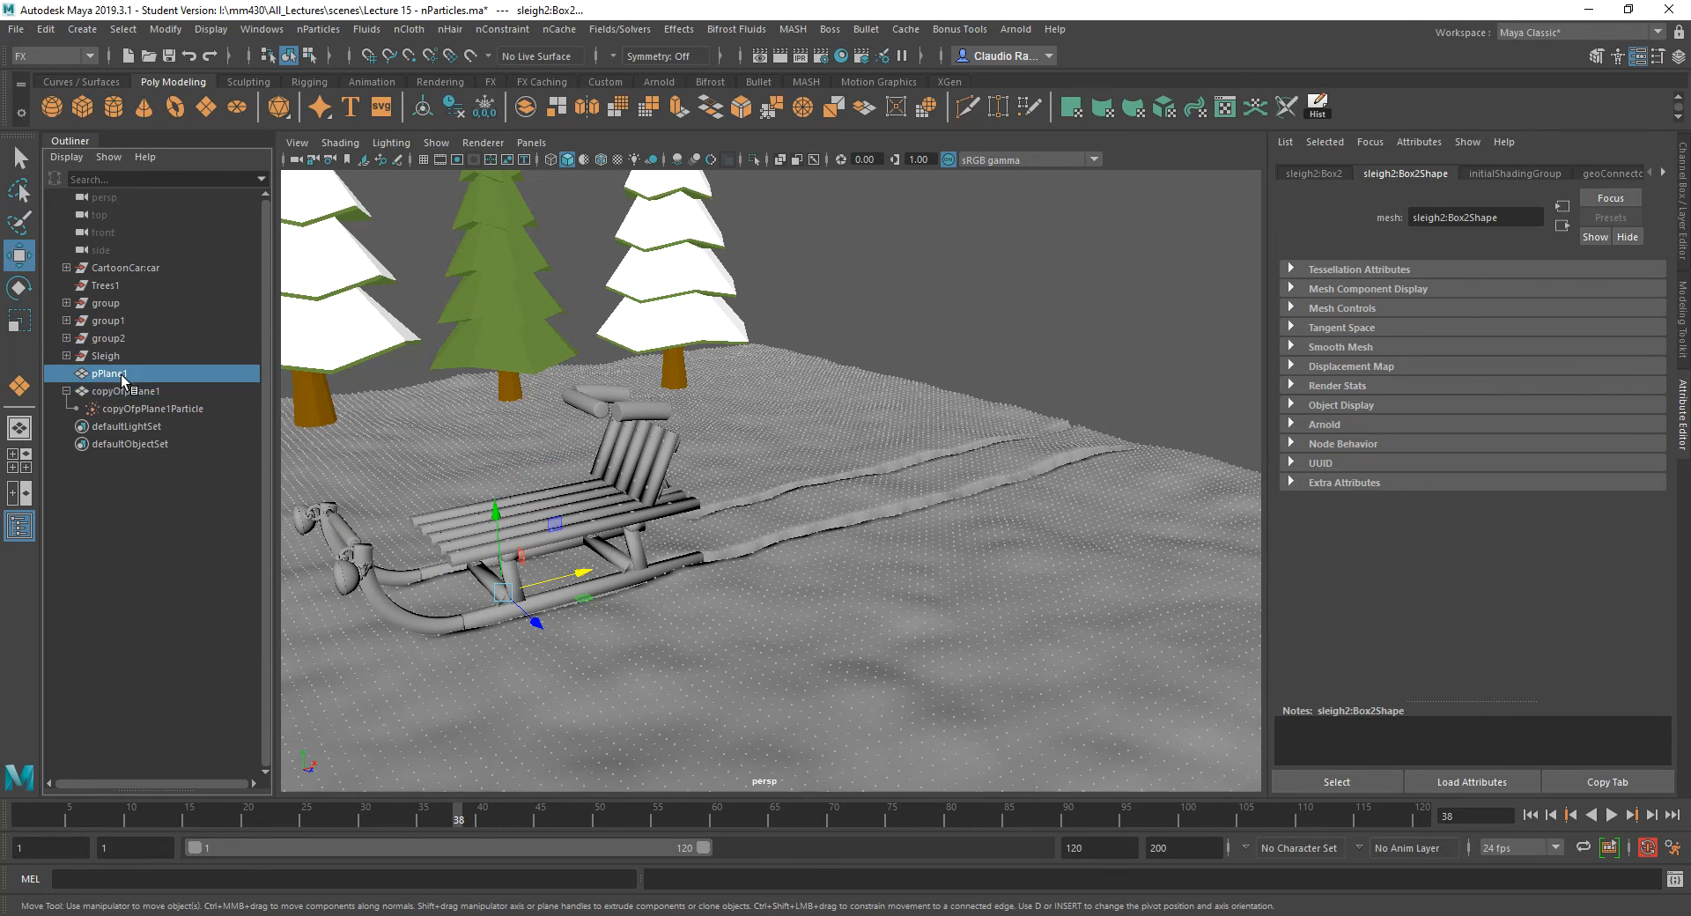
{"action": "left_click", "coordinate": [111, 374]}
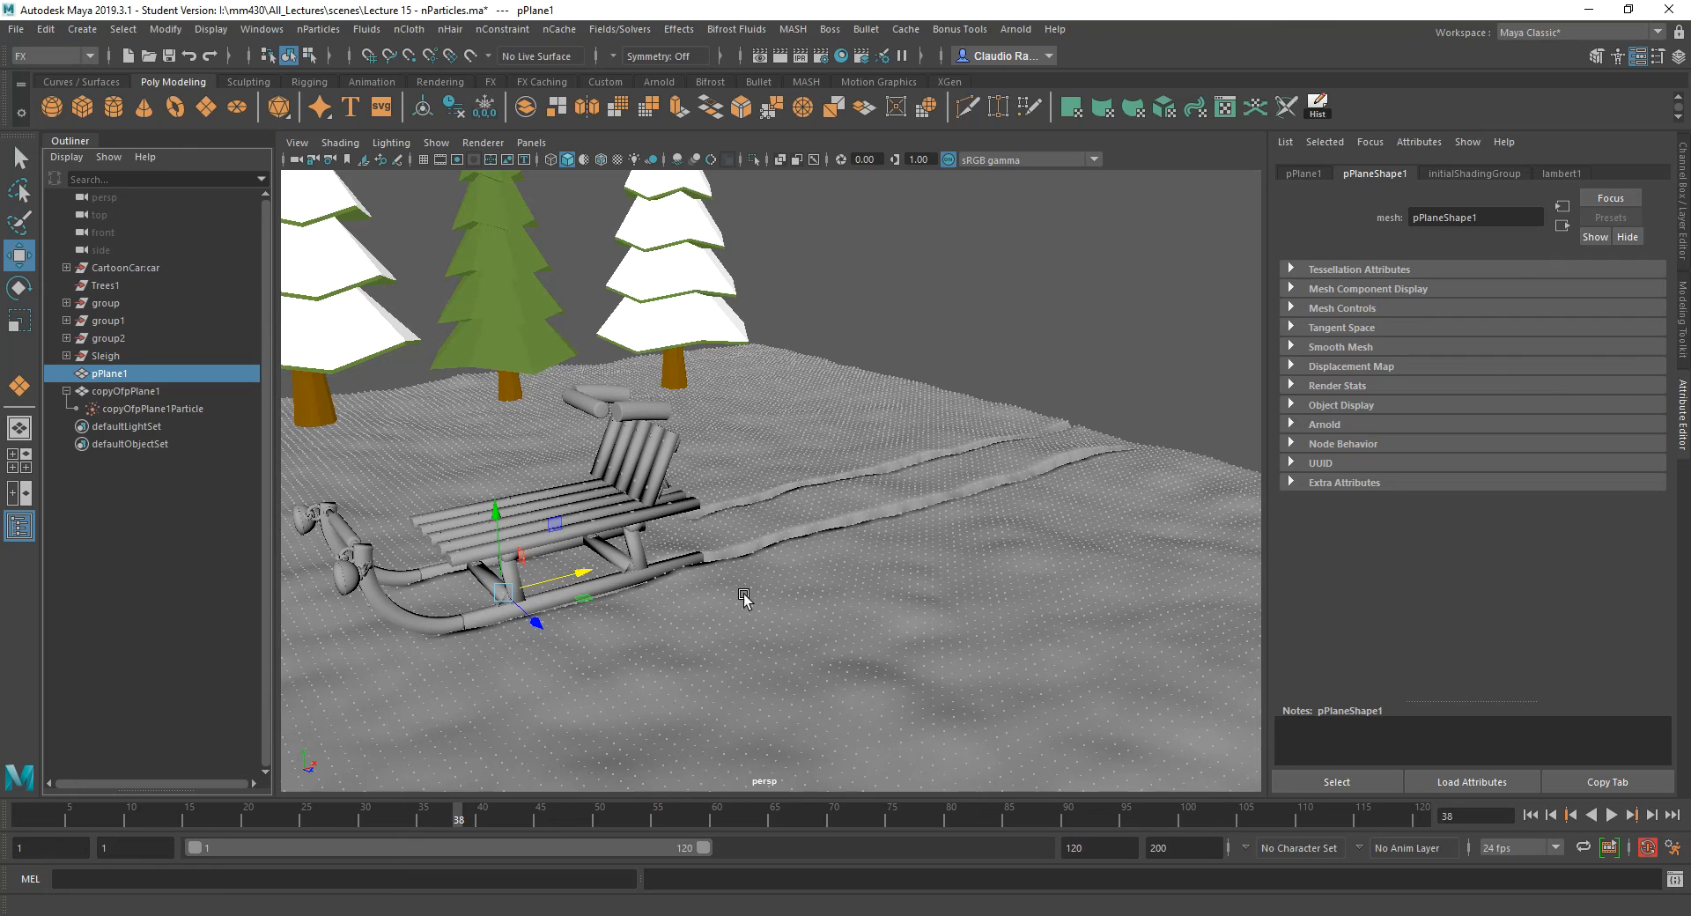
{"action": "mouse_move", "coordinate": [758, 558]}
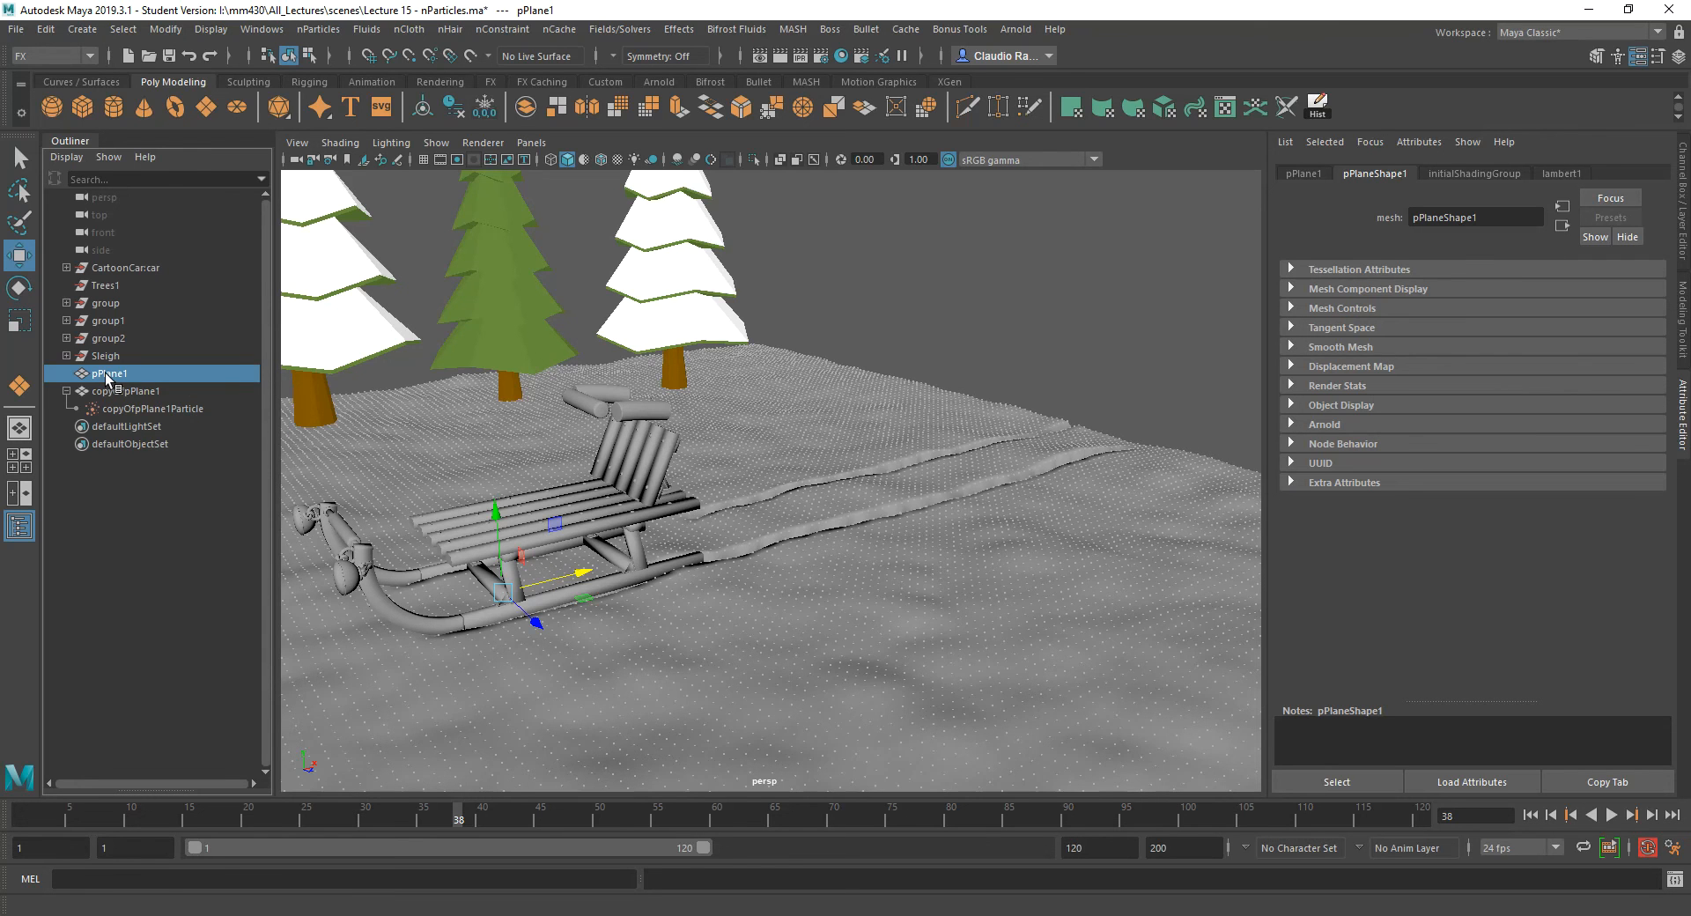
{"action": "mouse_move", "coordinate": [111, 374]}
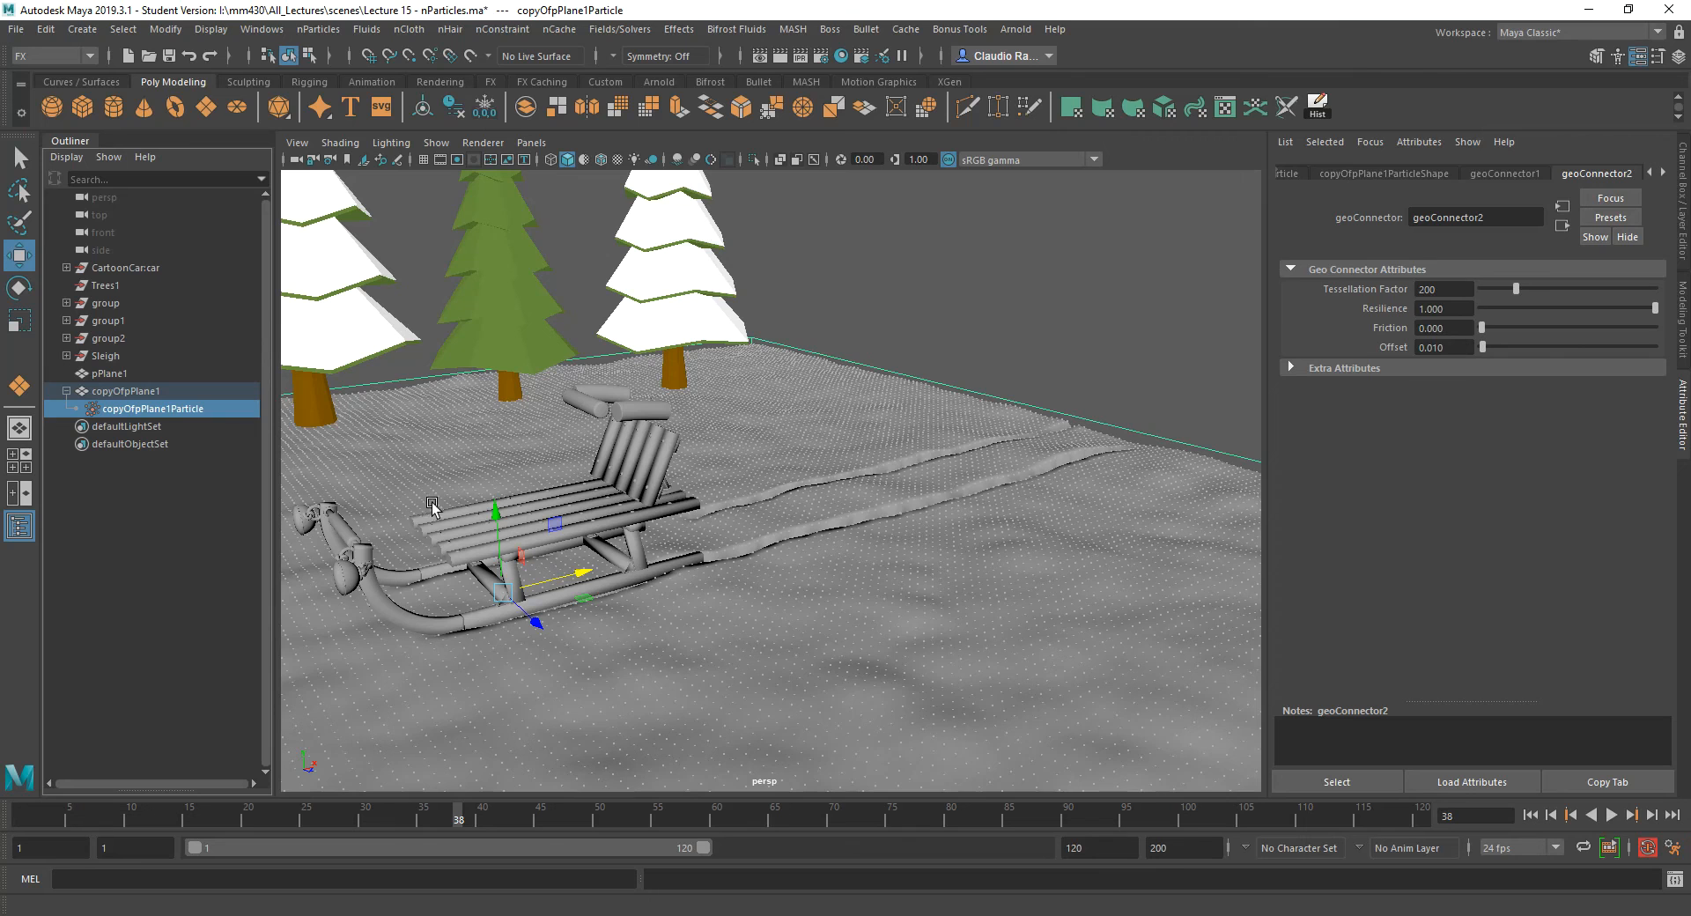
{"action": "mouse_move", "coordinate": [526, 500]}
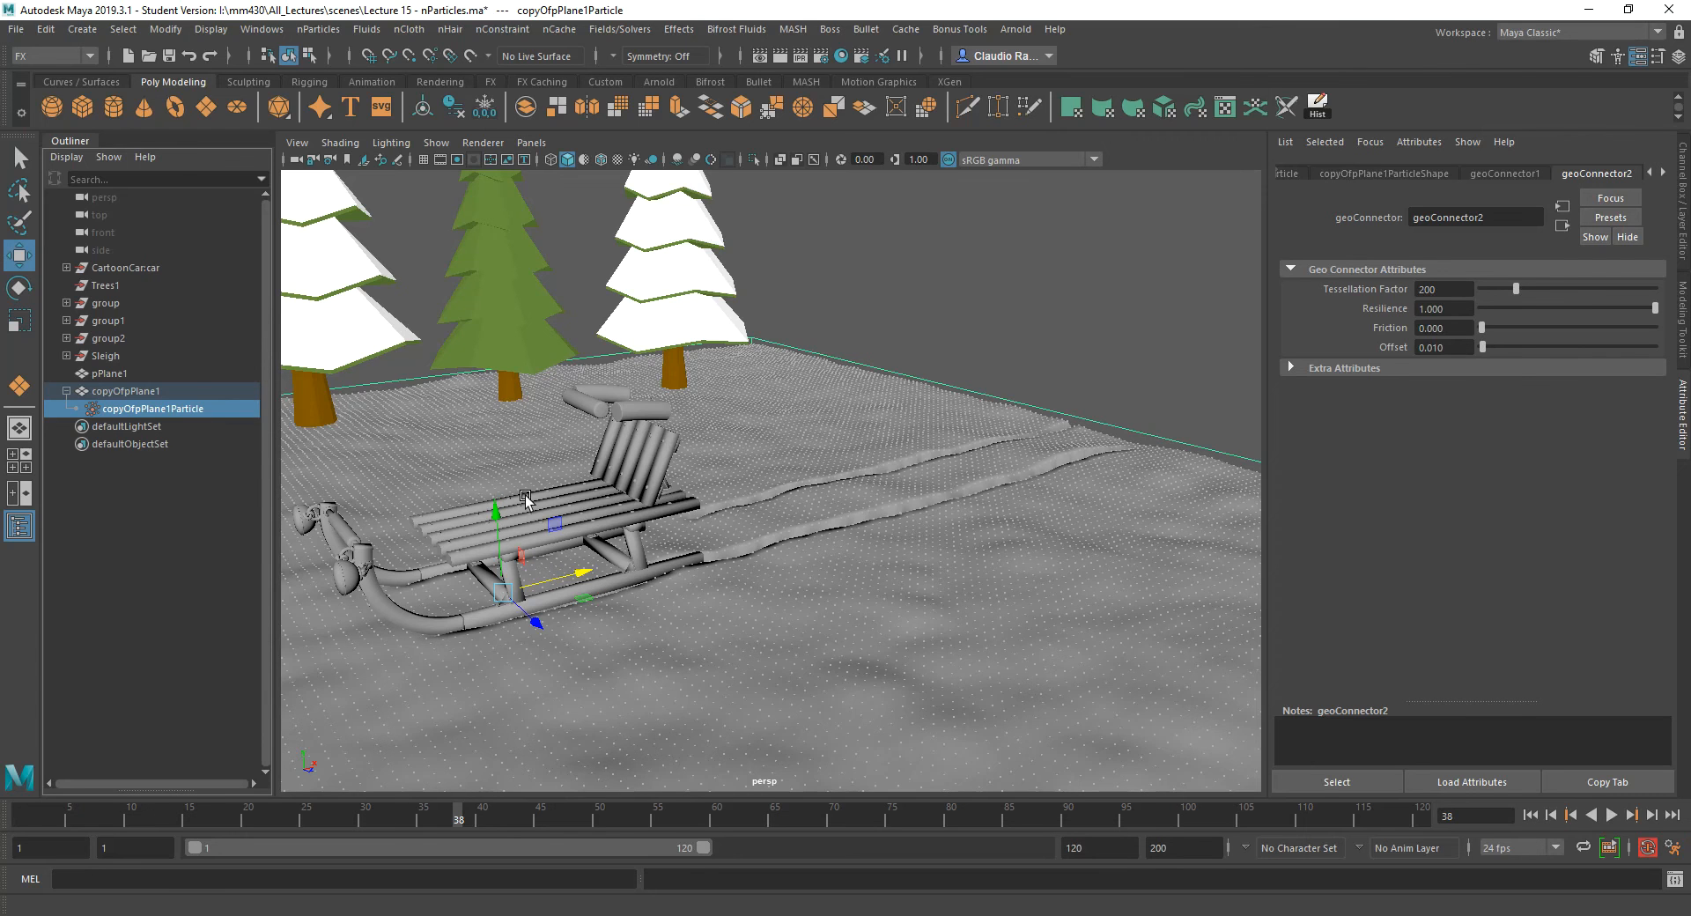
{"action": "mouse_move", "coordinate": [1444, 194]}
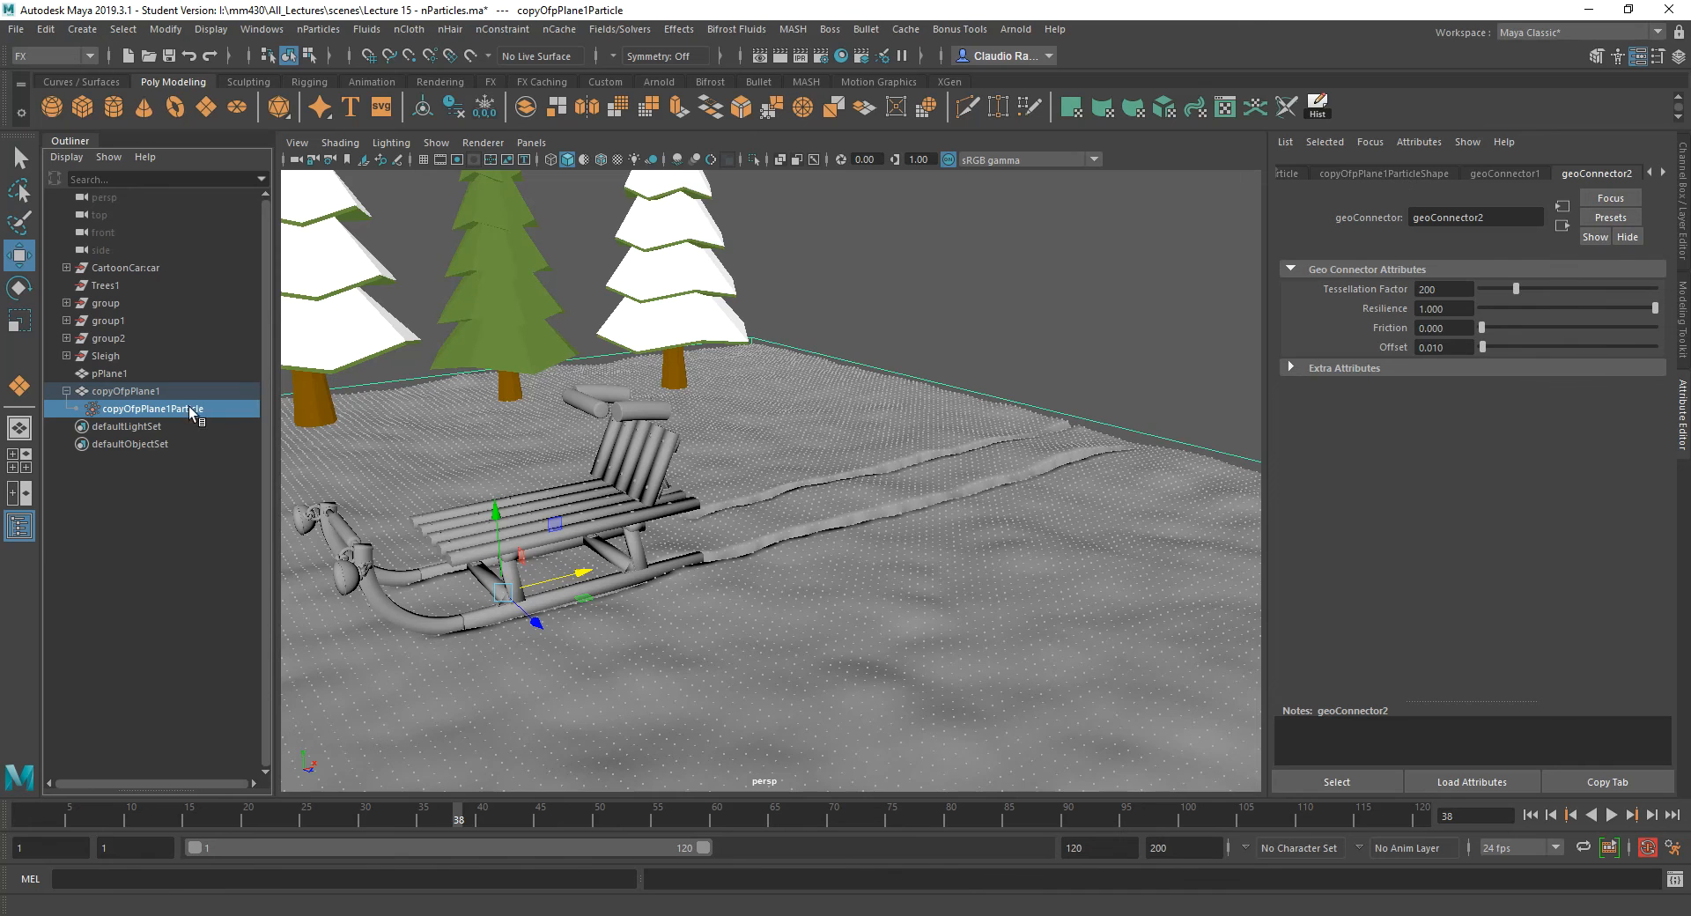
Set copyOfpPlane1Particle's goal weight toward pPlaneShape1 to 0.5 and play the simulation.
{"action": "left_click", "coordinate": [1385, 172]}
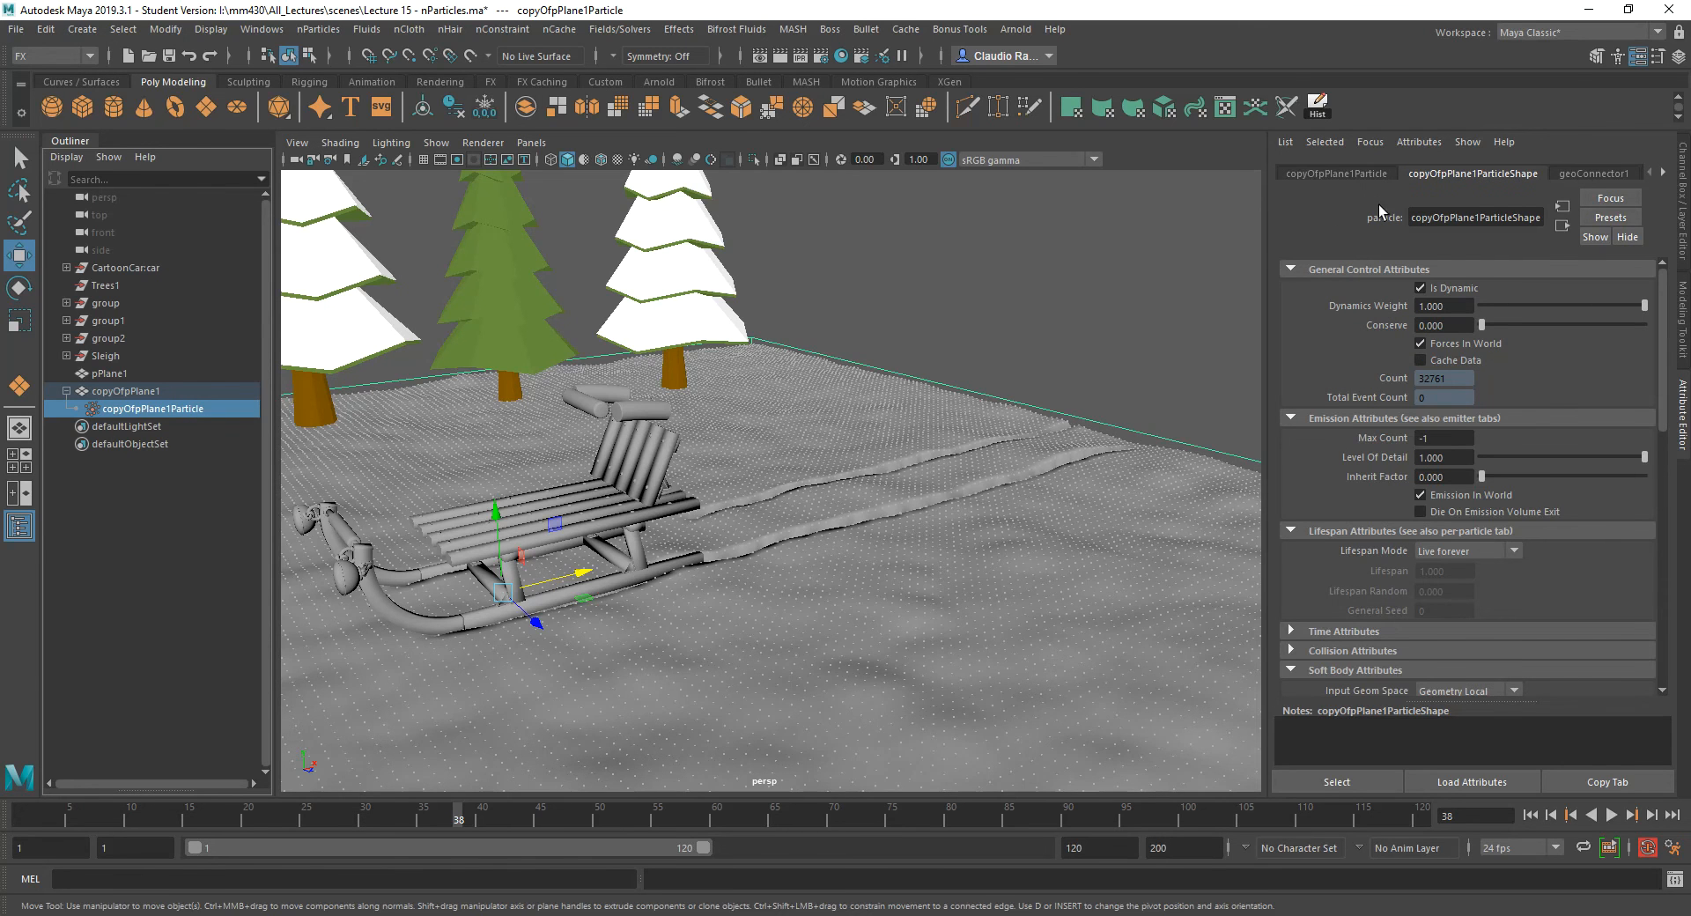
{"action": "mouse_move", "coordinate": [1575, 425]}
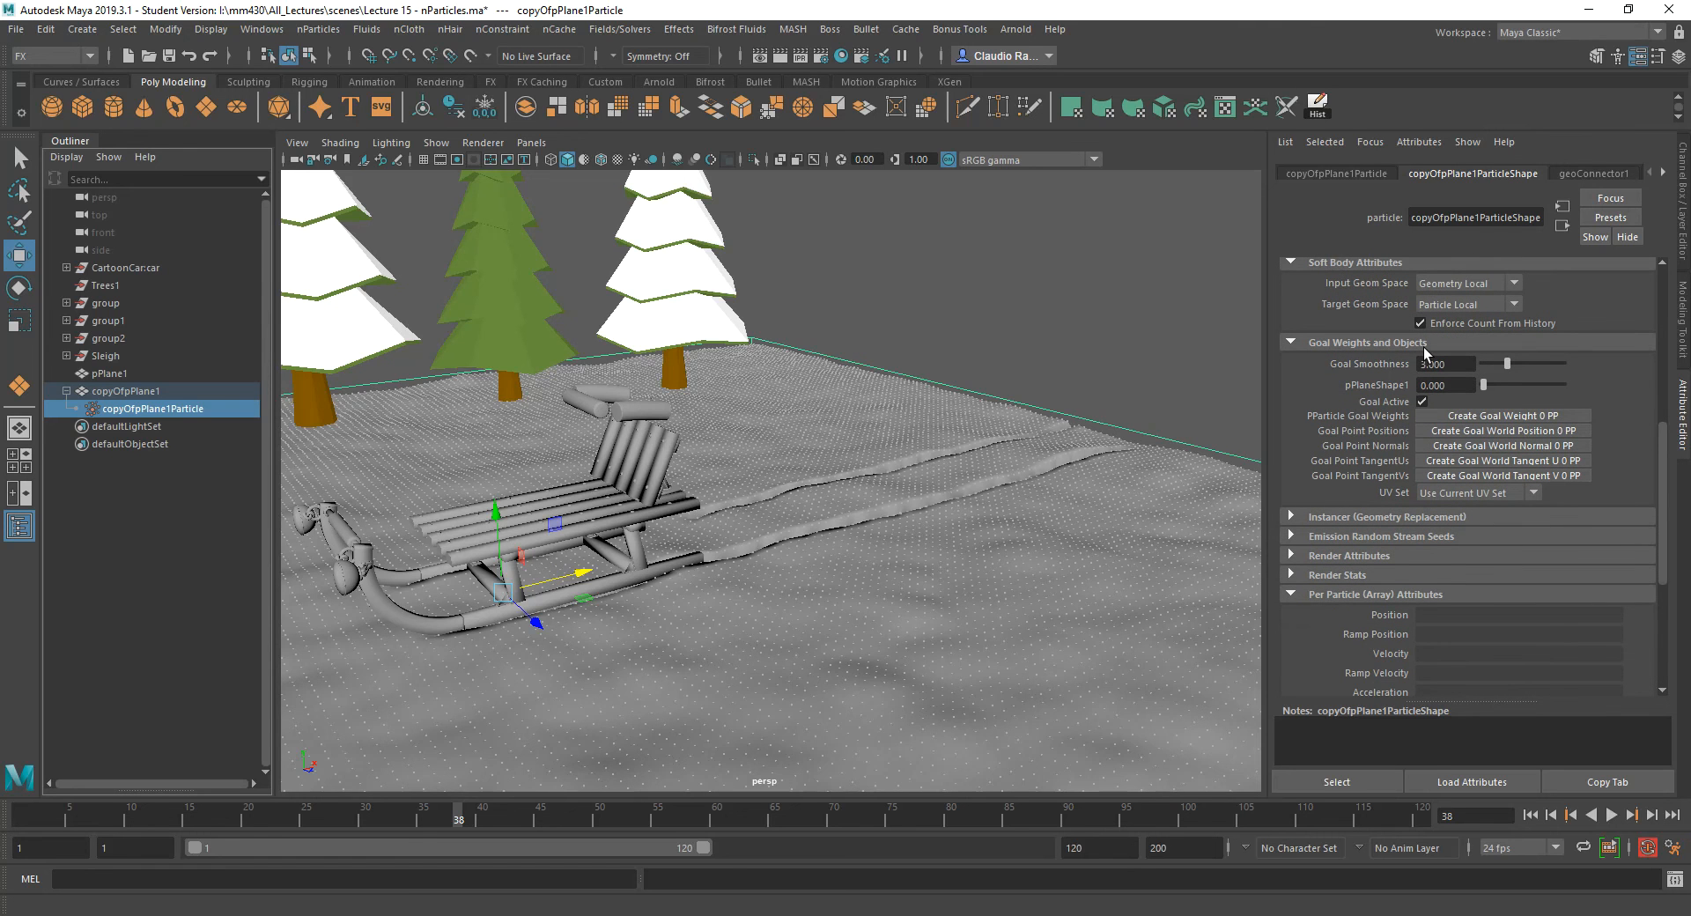
{"action": "mouse_move", "coordinate": [1409, 396]}
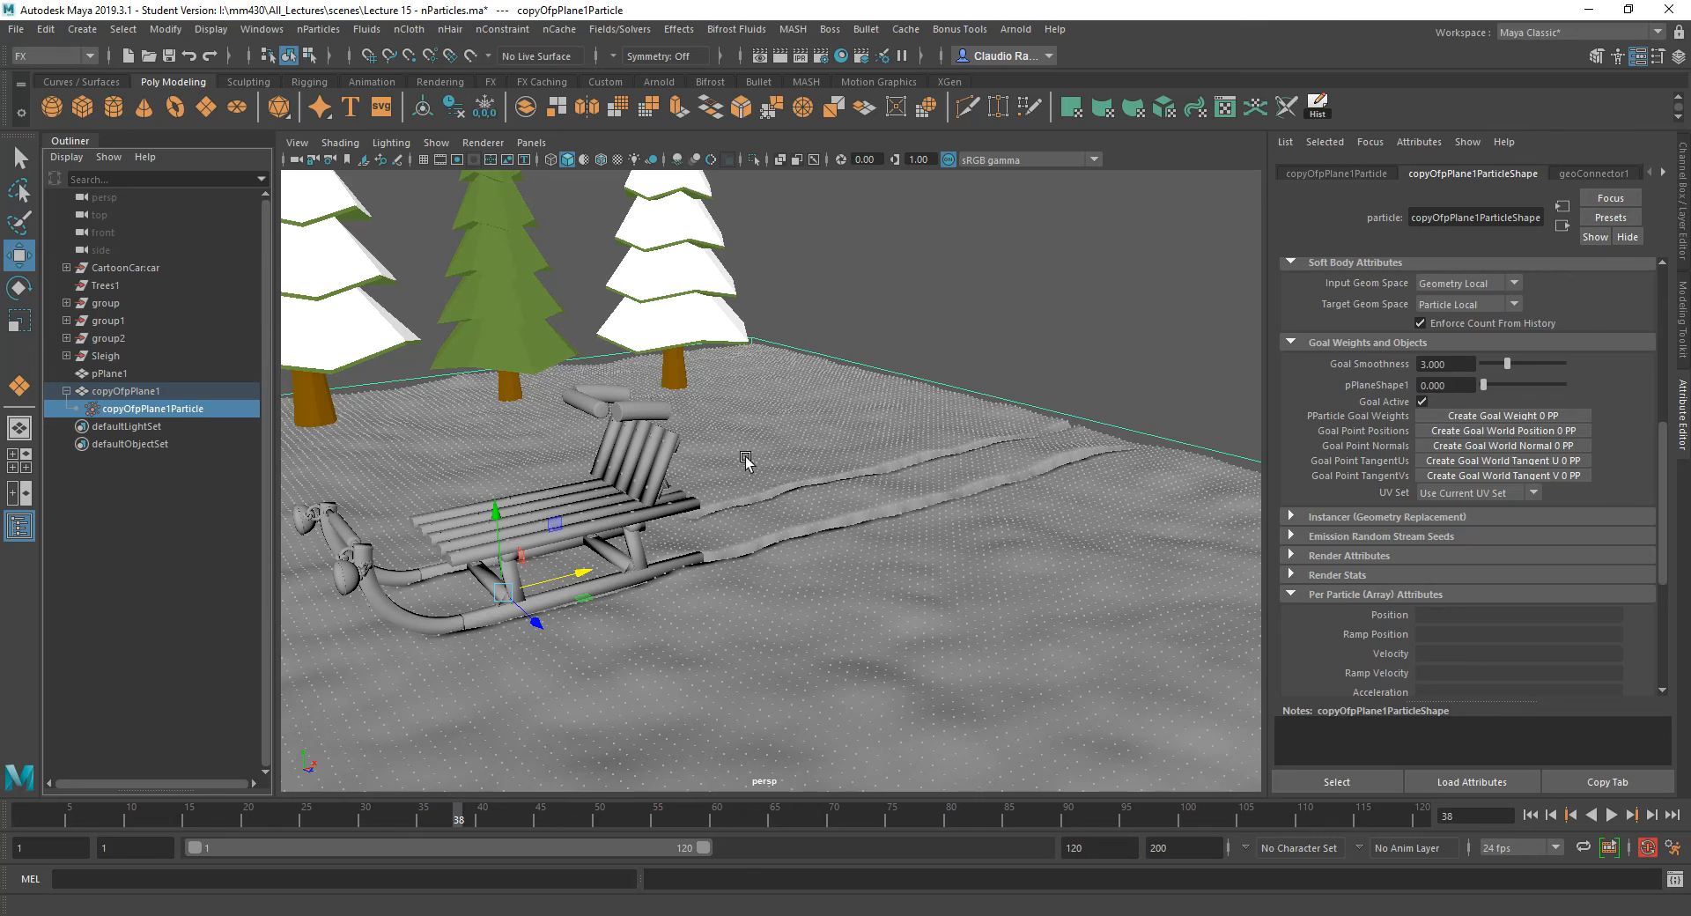
{"action": "mouse_move", "coordinate": [701, 419]}
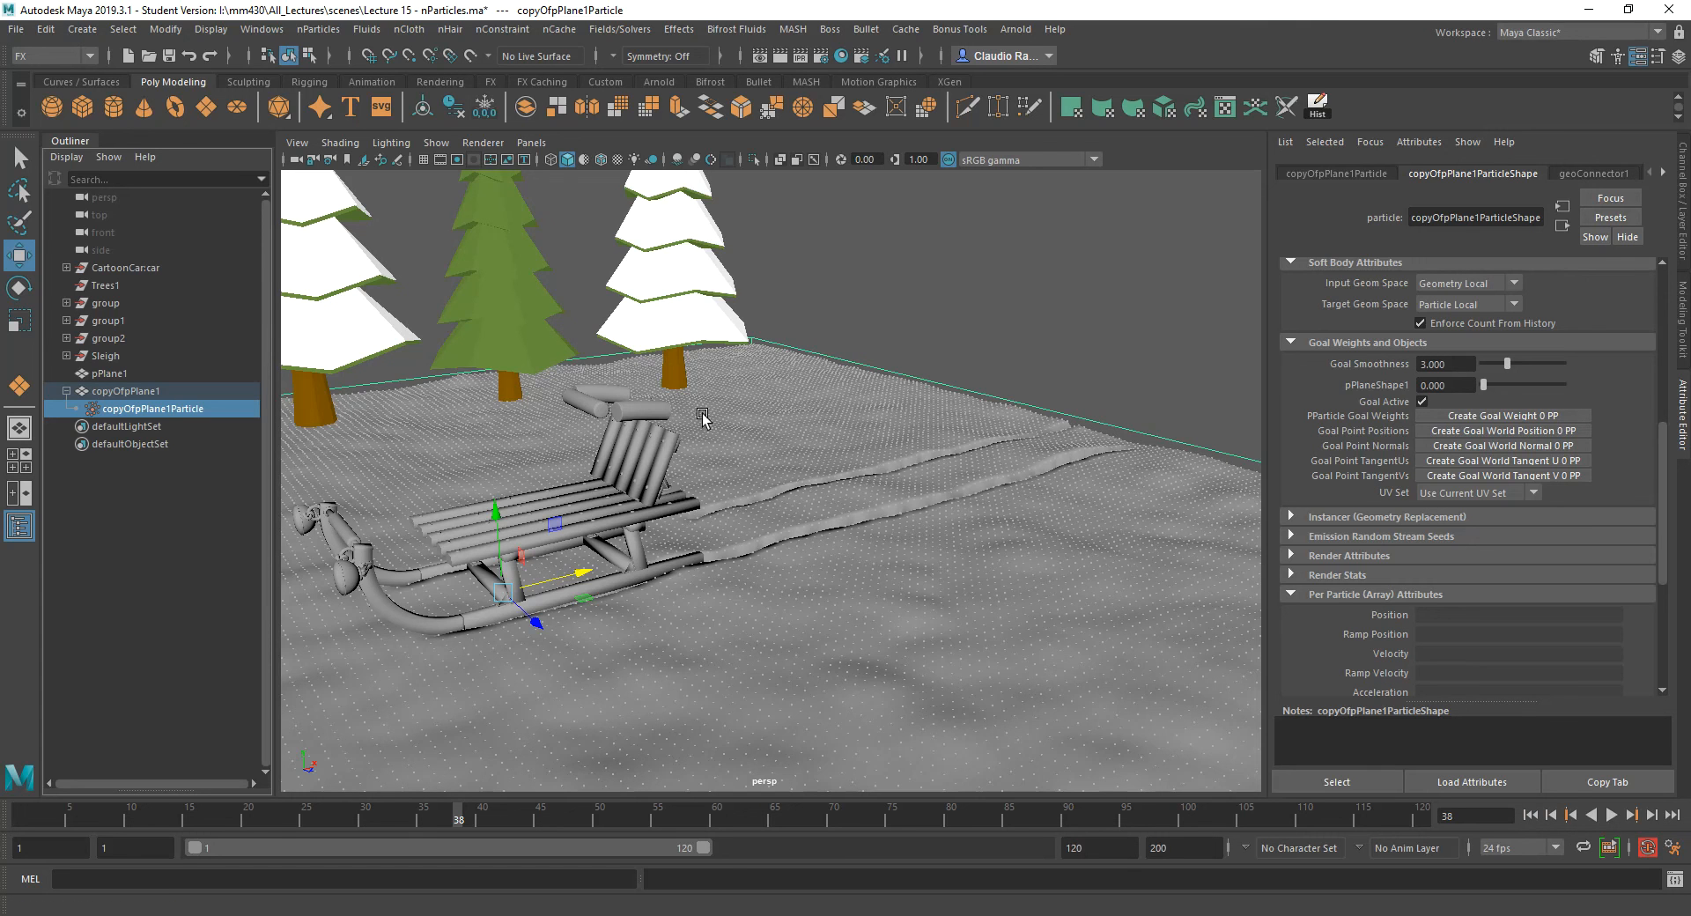
{"action": "mouse_move", "coordinate": [1280, 703]}
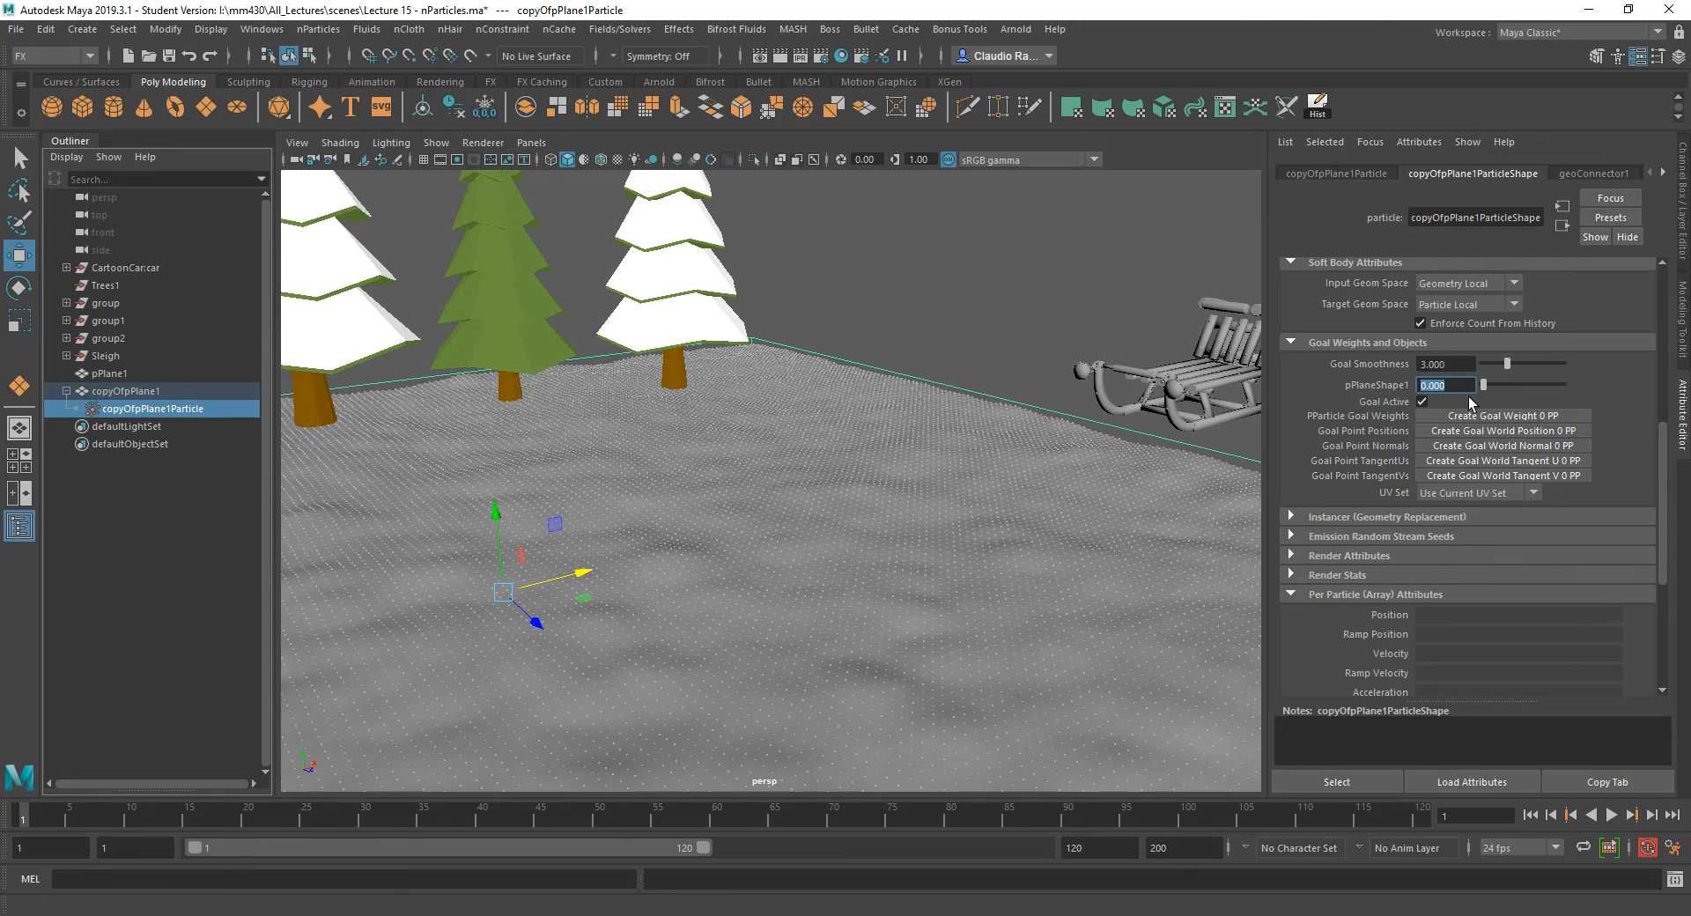
{"action": "type", "text": "0.5"}
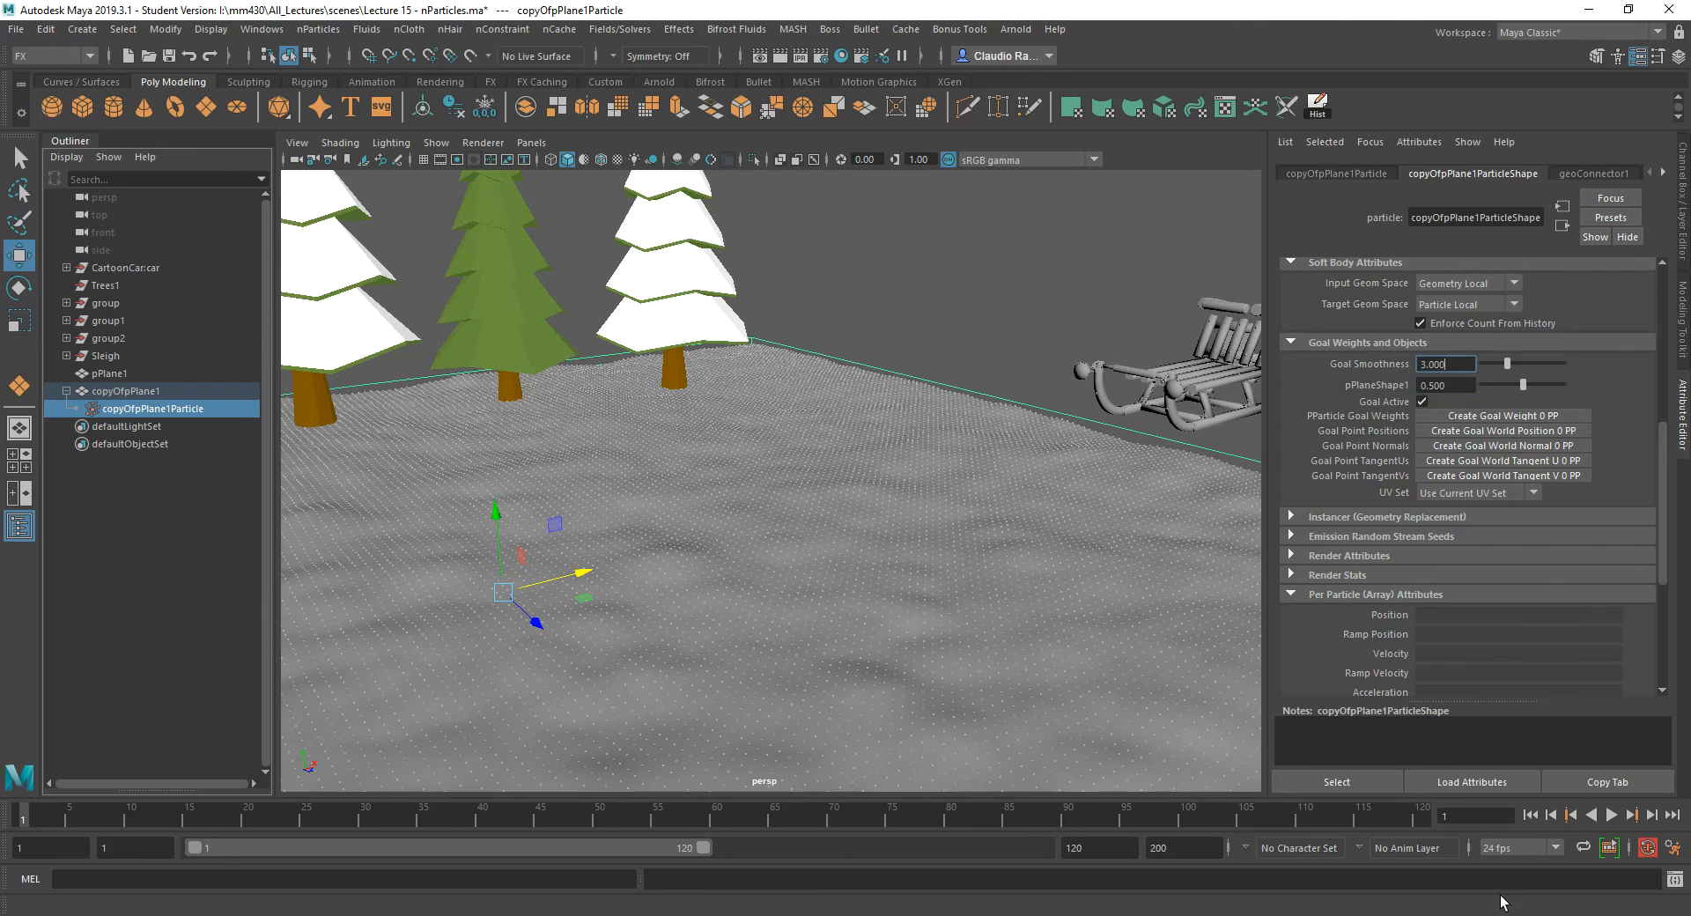
{"action": "left_click", "coordinate": [1610, 814]}
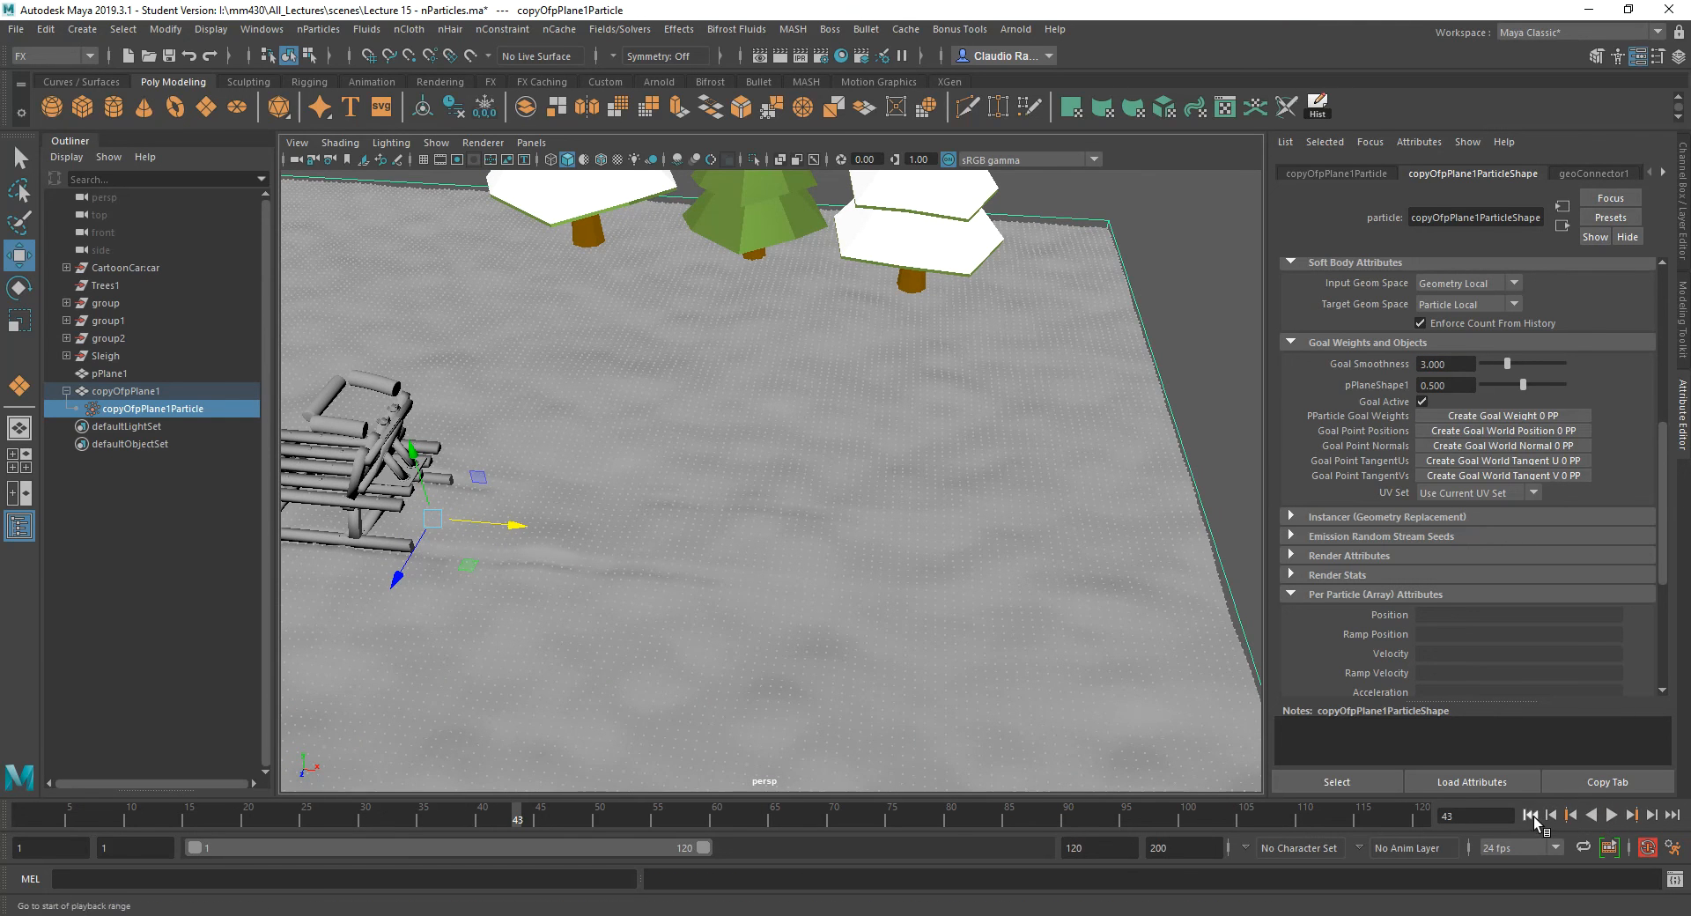
Stop playback, lower the pPlaneShape1 goal weight to 0.35 and play again.
{"action": "left_click", "coordinate": [1630, 815]}
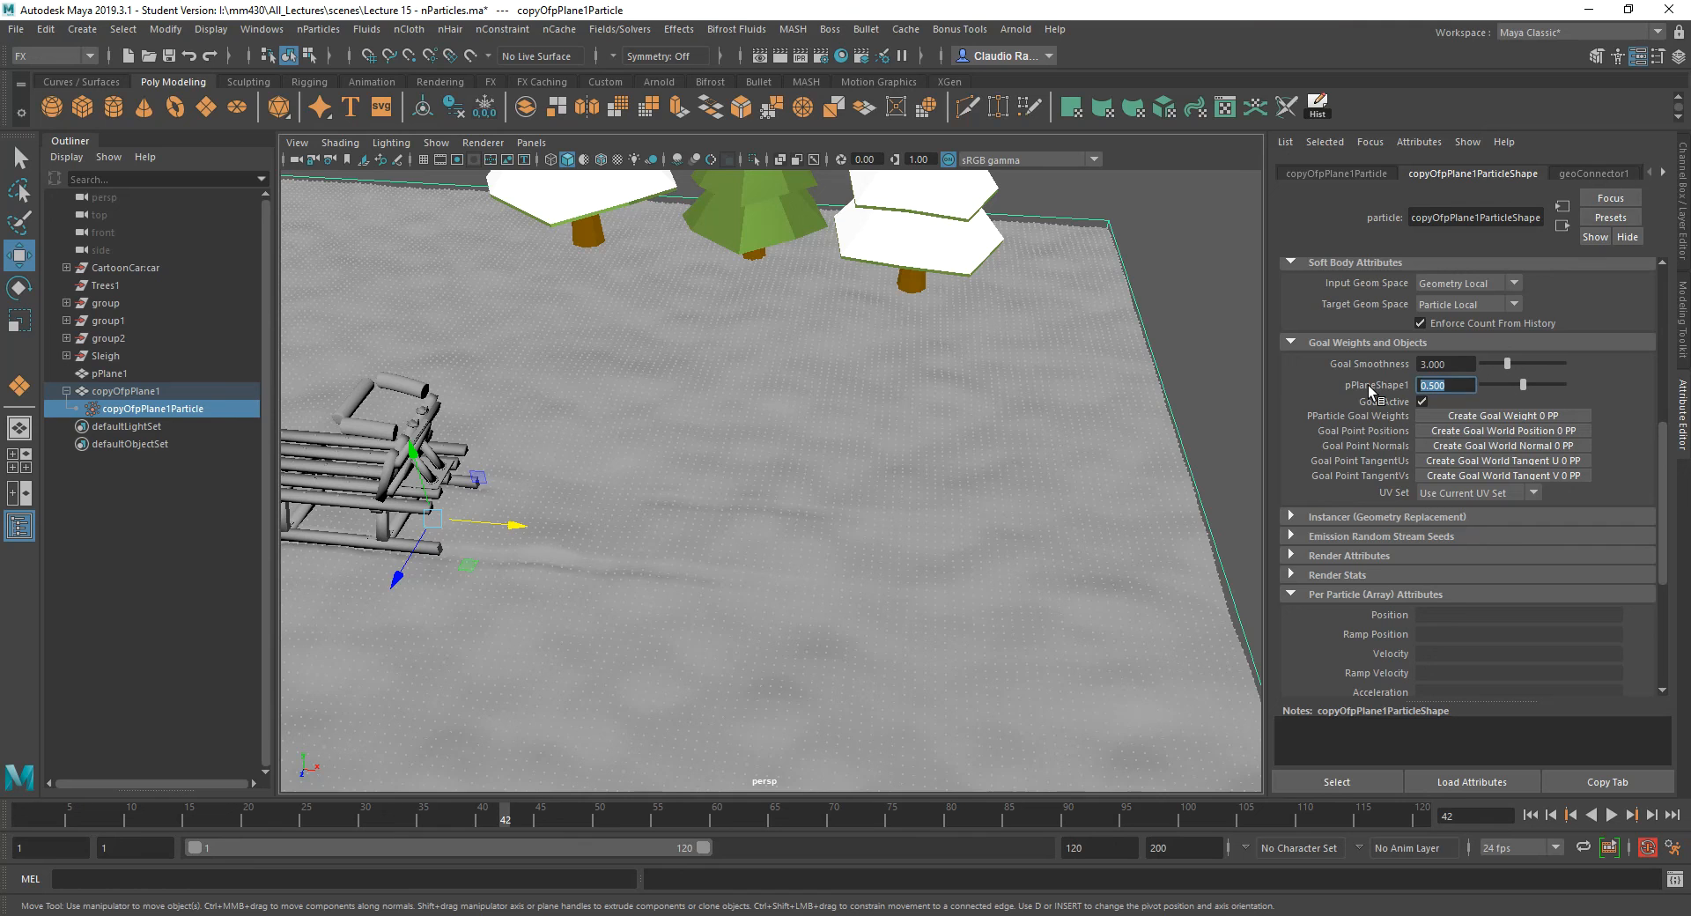
{"action": "type", "text": ".25"}
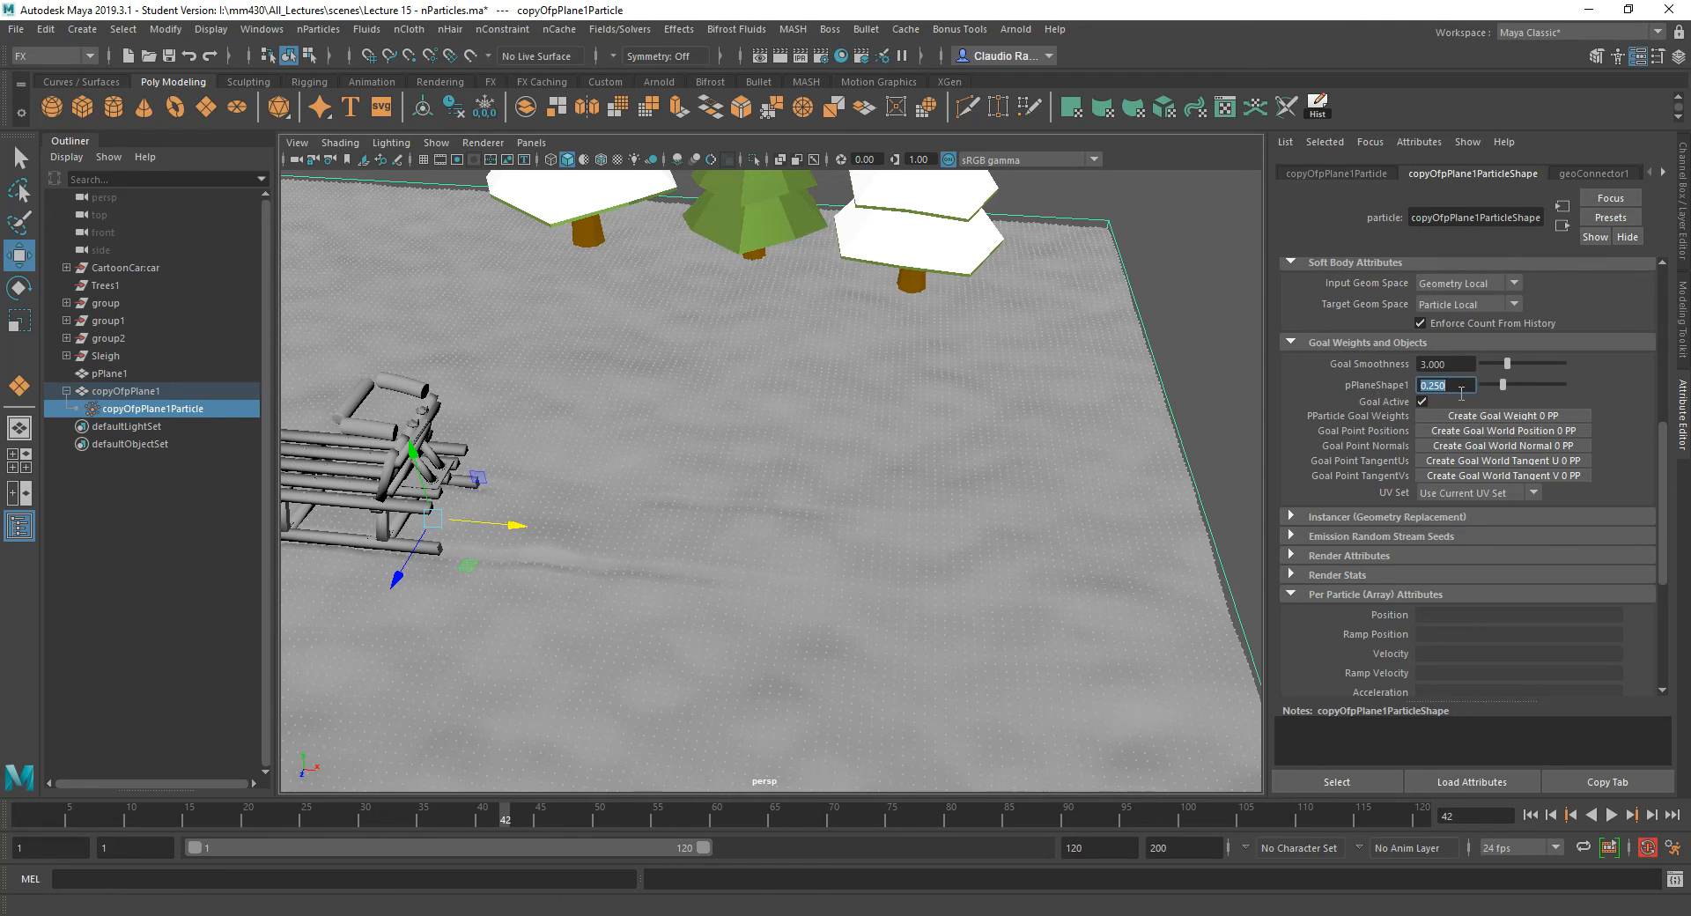
{"action": "type", "text": ".35"}
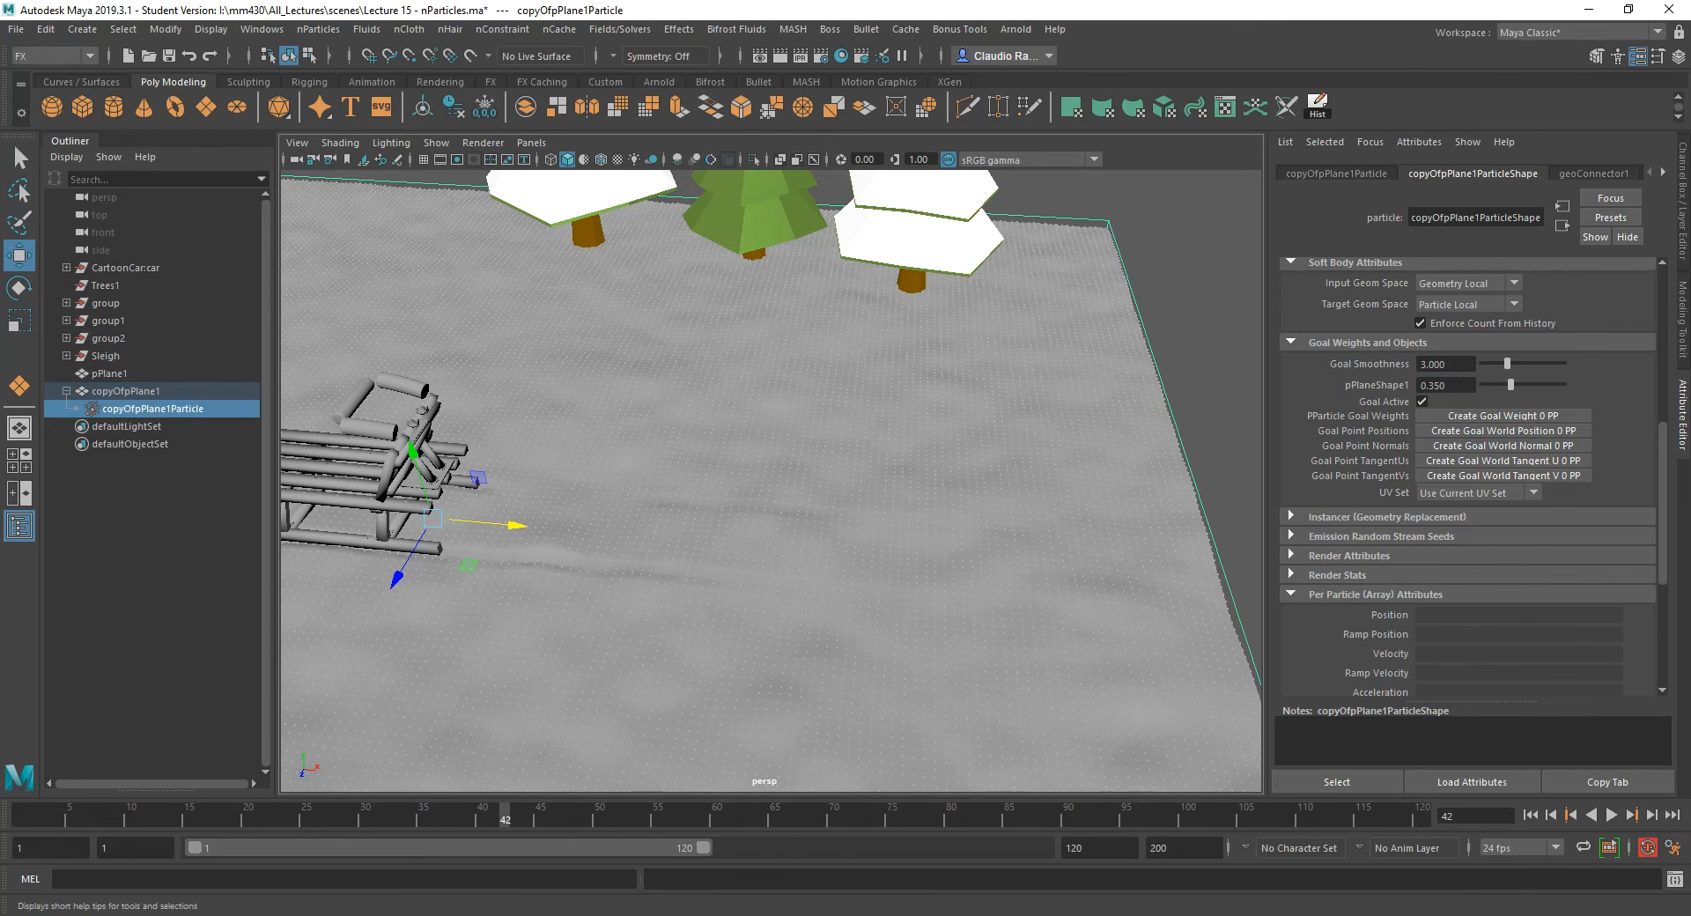
{"action": "left_click", "coordinate": [1611, 815]}
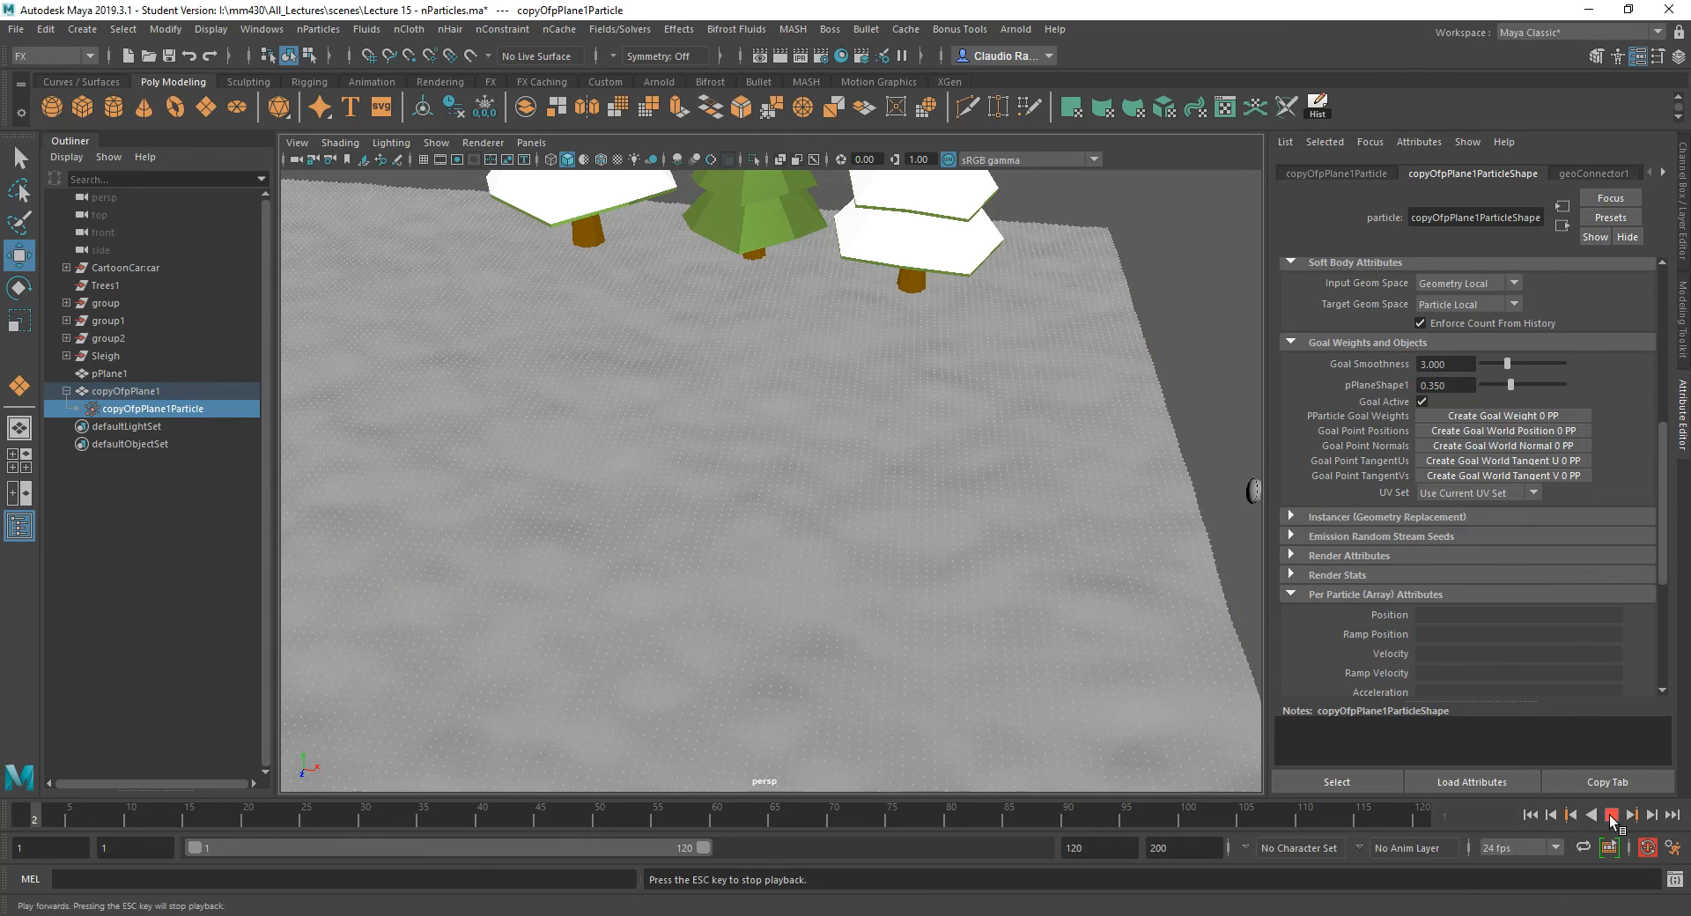
Rewind and replay to watch the shallower sleigh trails partly recover.
{"action": "left_click", "coordinate": [1608, 813]}
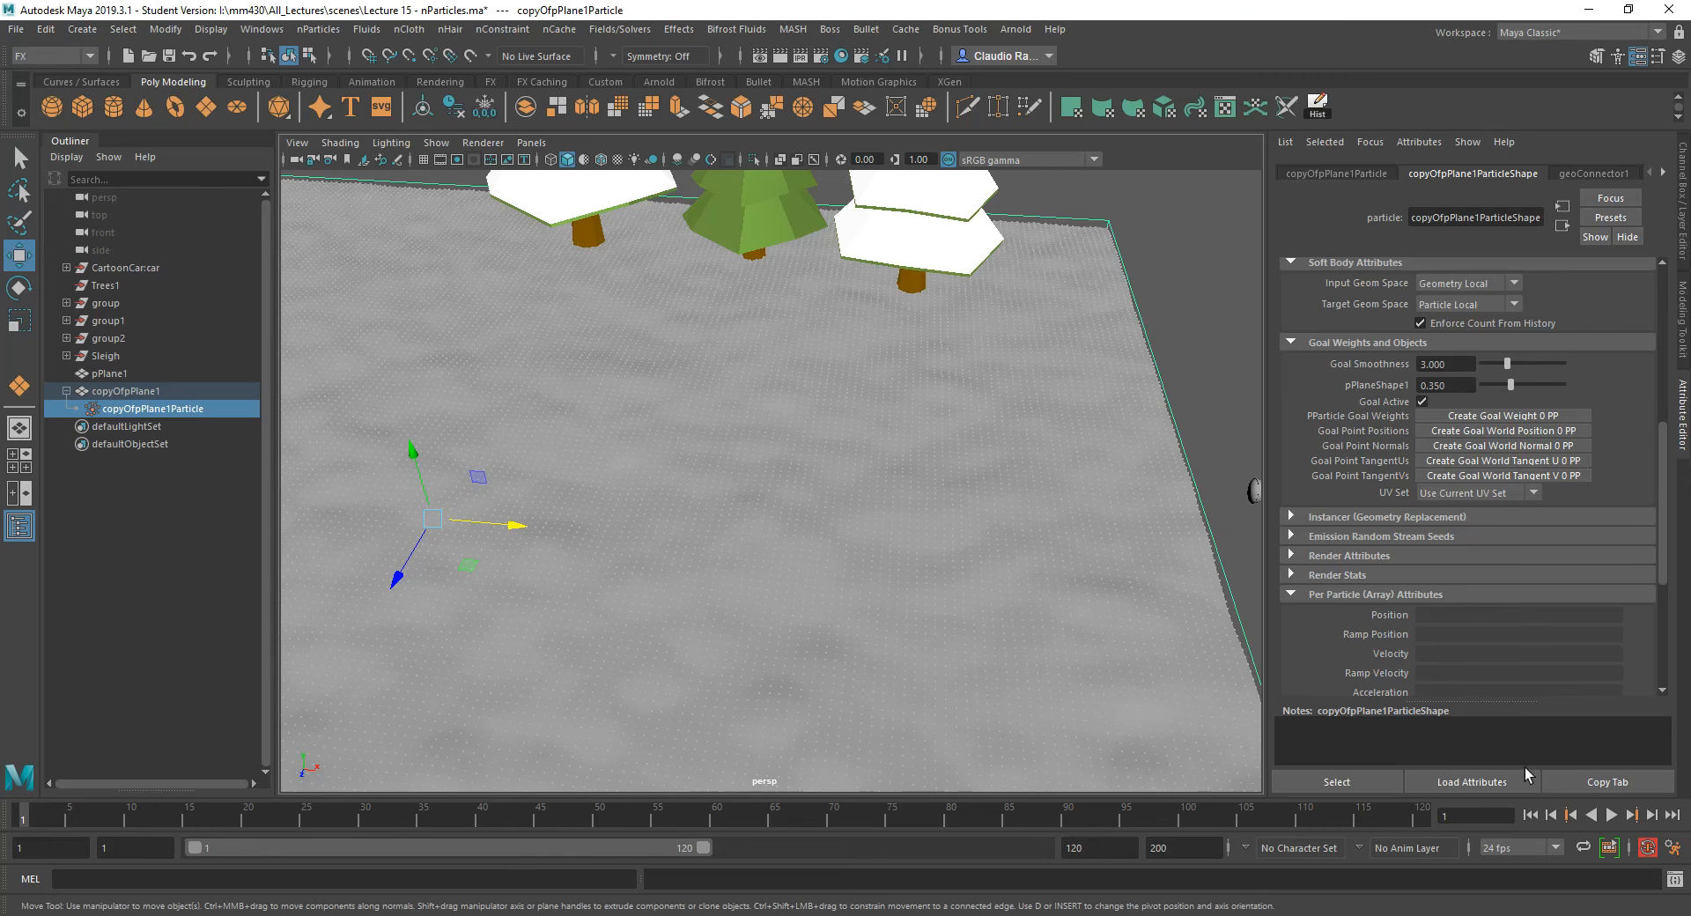
{"action": "left_click", "coordinate": [1611, 813]}
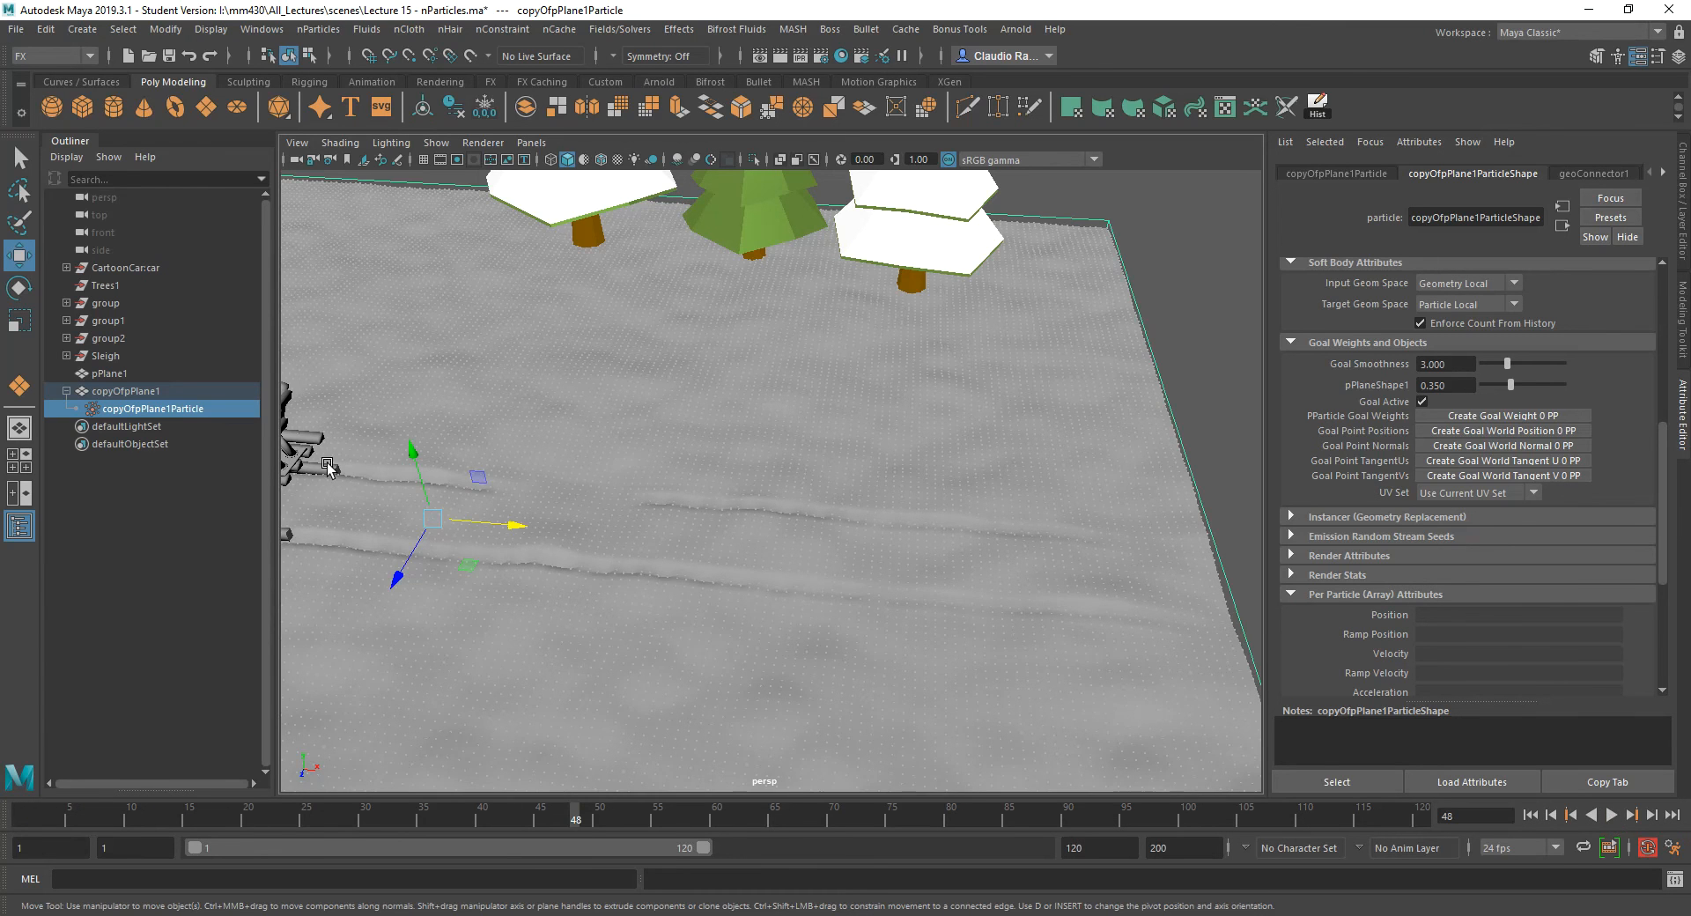
{"action": "mouse_move", "coordinate": [787, 592]}
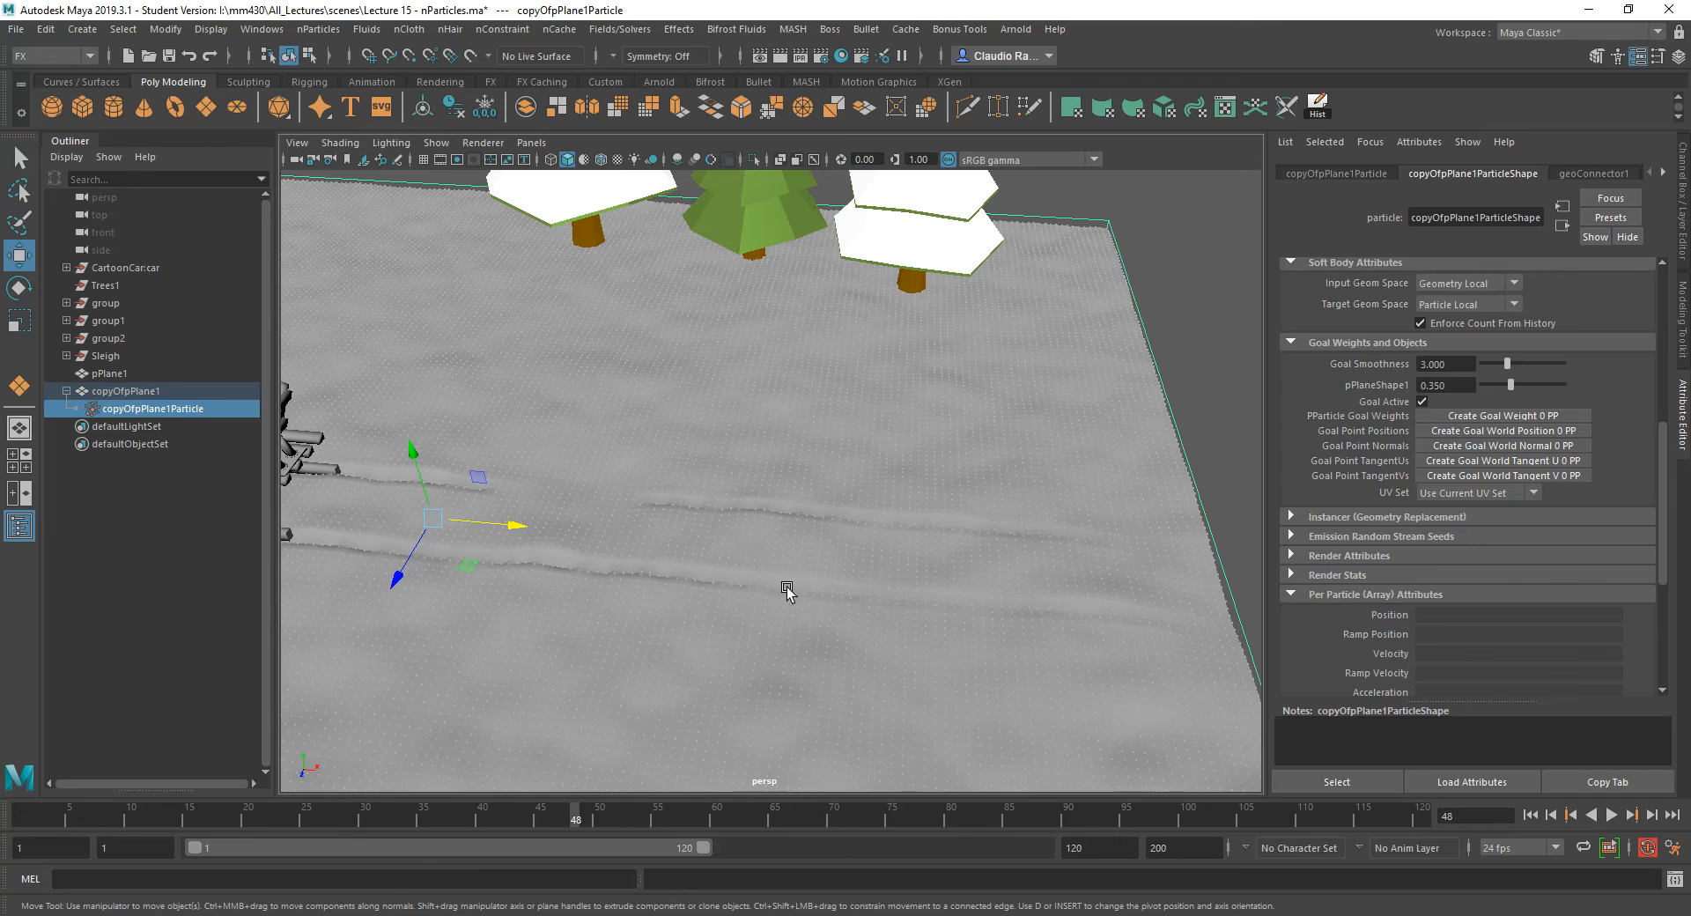
{"action": "left_click", "coordinate": [1444, 385]}
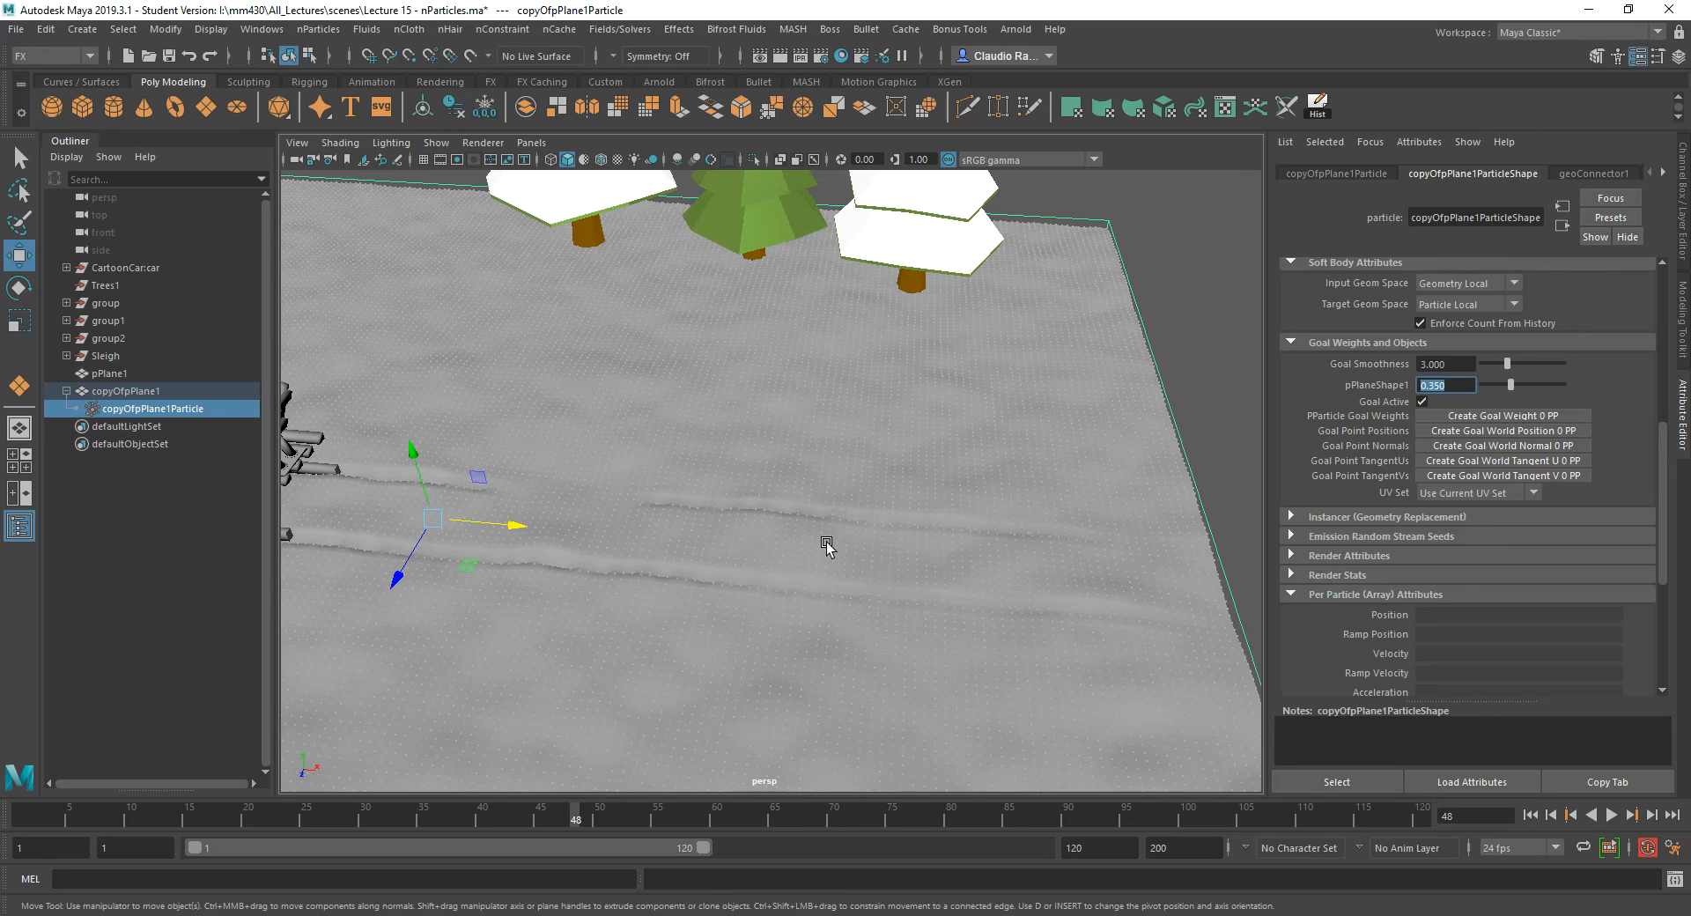
{"action": "mouse_move", "coordinate": [583, 553]}
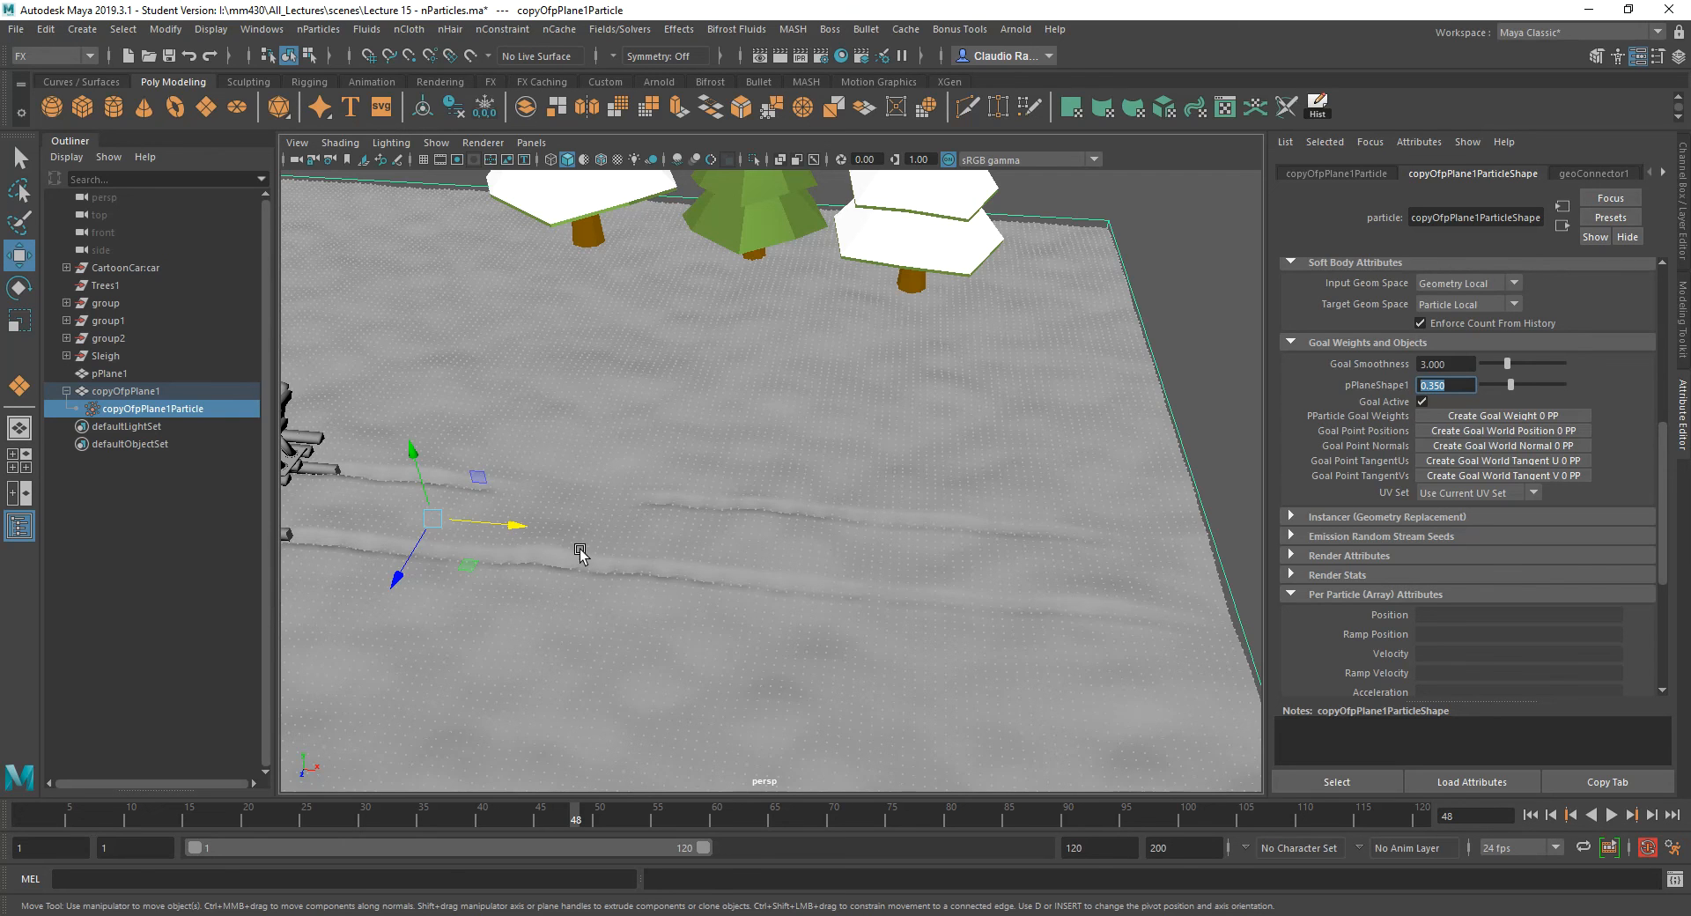